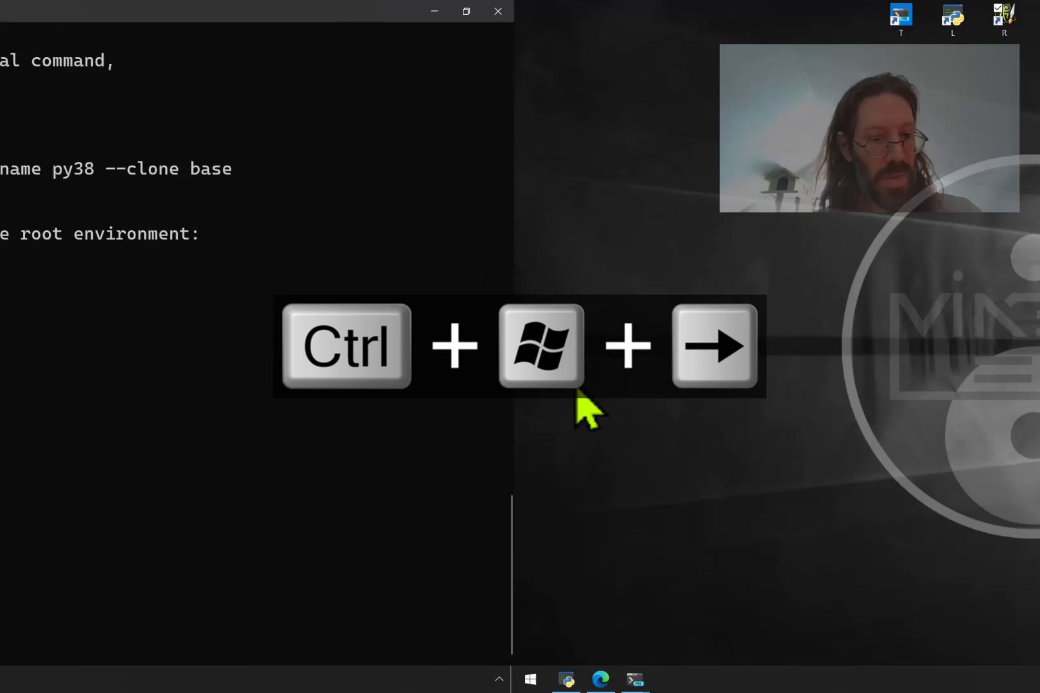
- Flip to the next virtual desktop and back to the Windows Terminal one
key(ctrl+win+right)
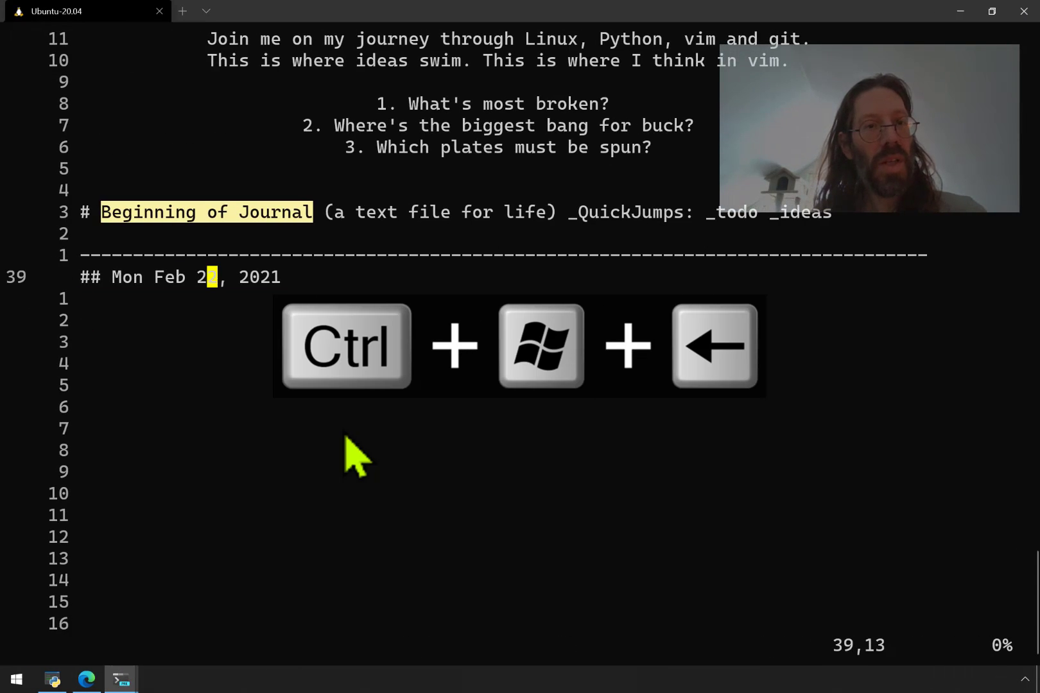
key(V)
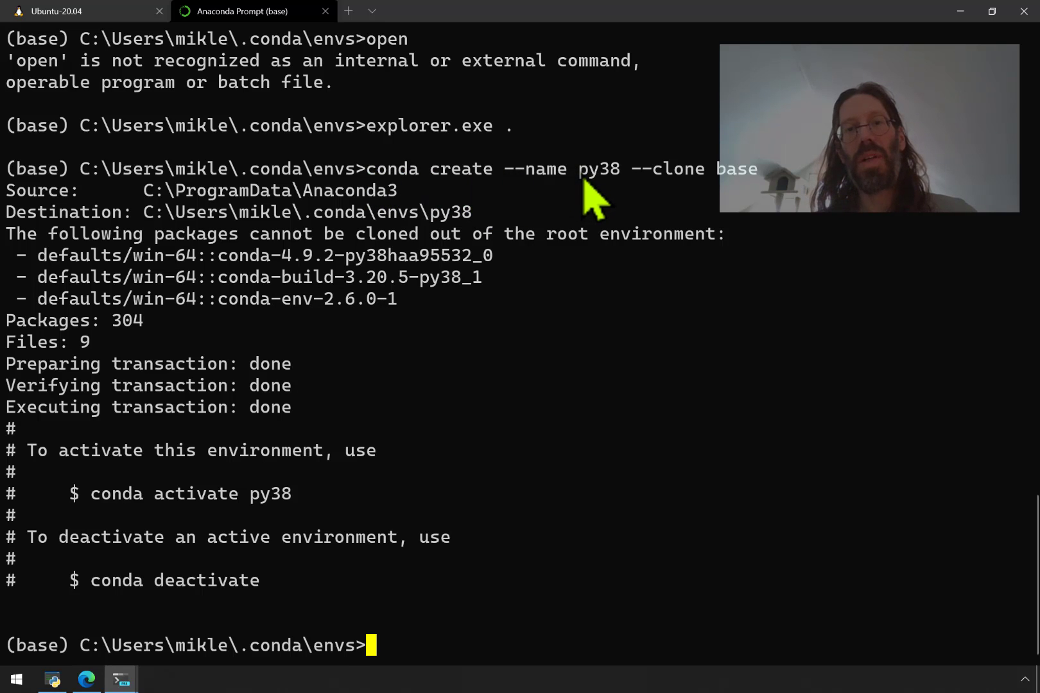
- In the Anaconda Prompt tab, select 'conda activate py38' from the clone output and return to the Ubuntu tab
double_click(599, 170)
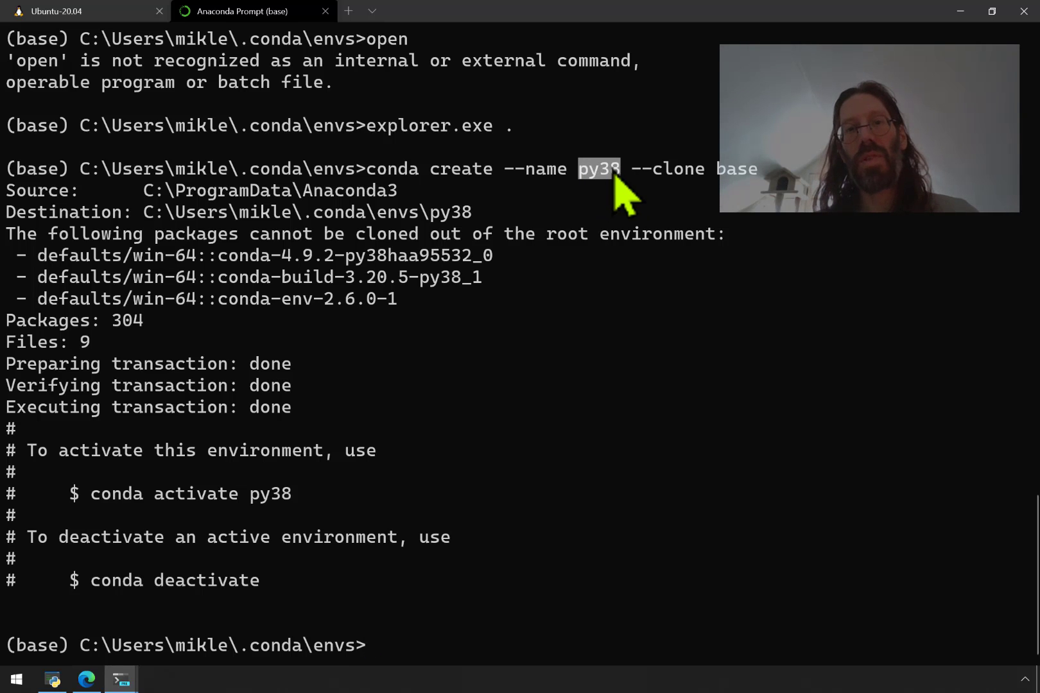
mouse_move(516, 539)
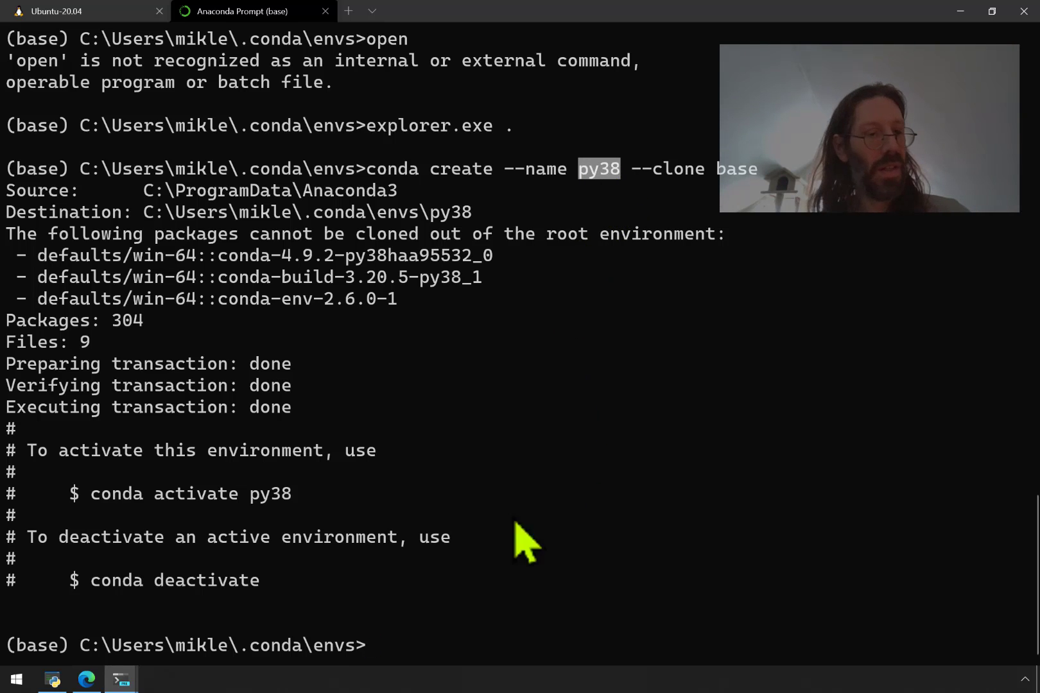
mouse_move(255, 436)
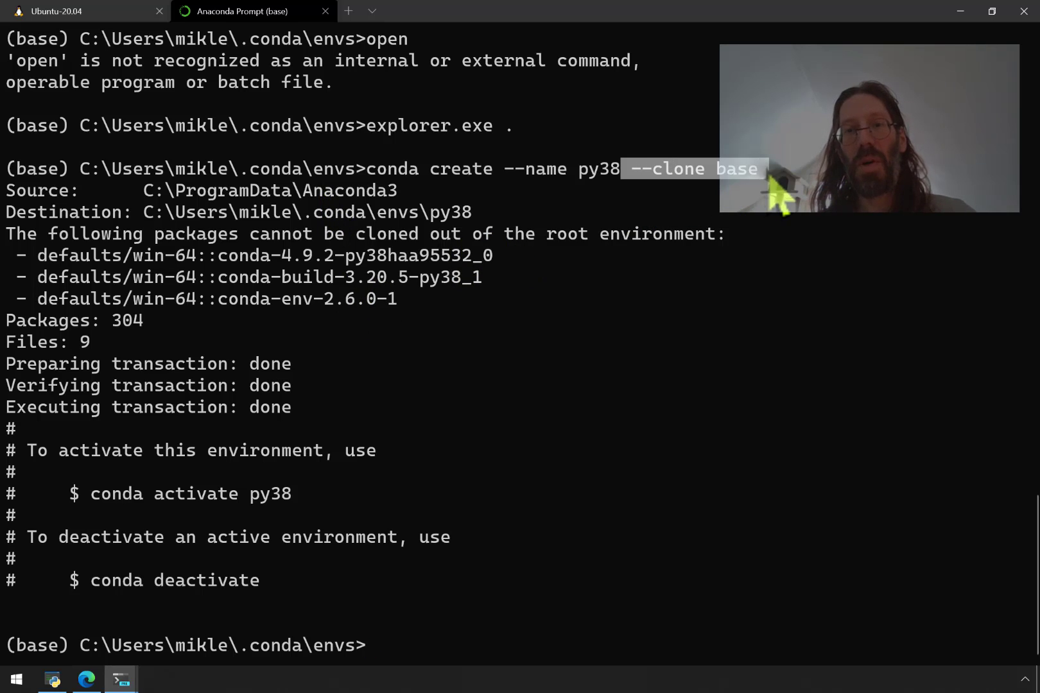
mouse_move(264, 388)
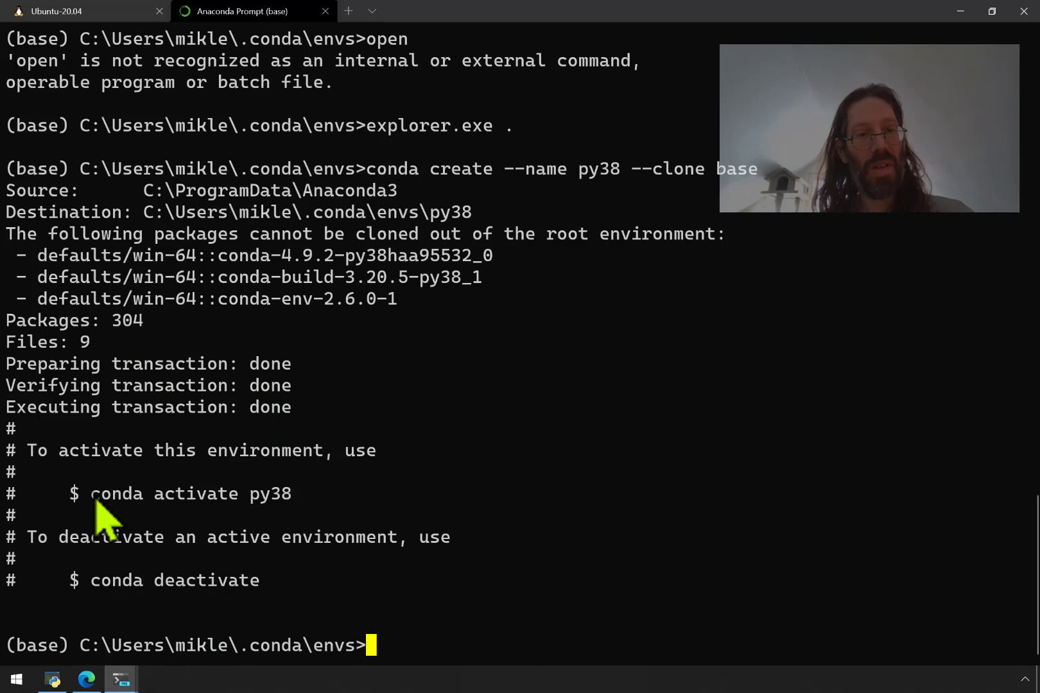
drag(90, 493, 289, 493)
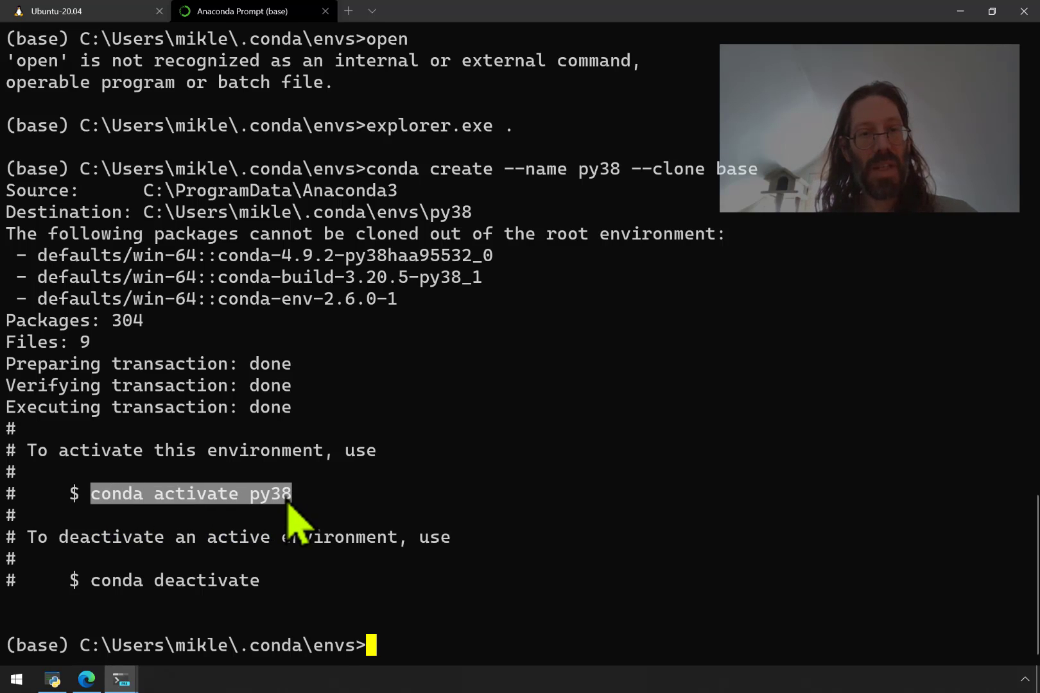
click(77, 12)
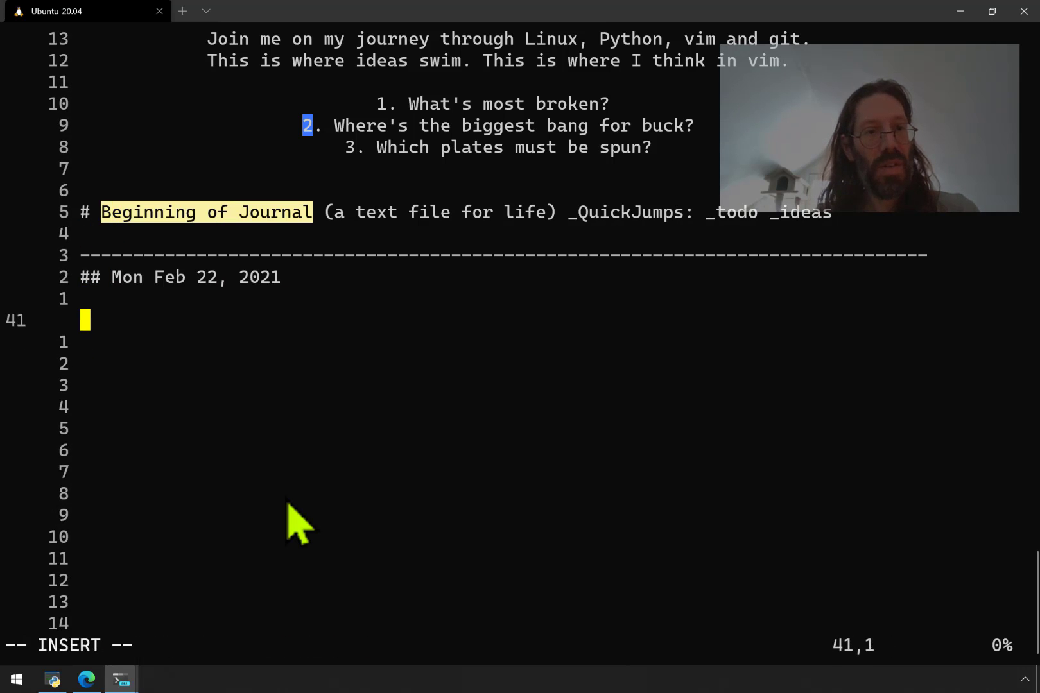
- Record 'conda activate py38' and 'conda deactivate' in the vim journal, save, and return to the Anaconda Prompt tab
text(conda activate py38)
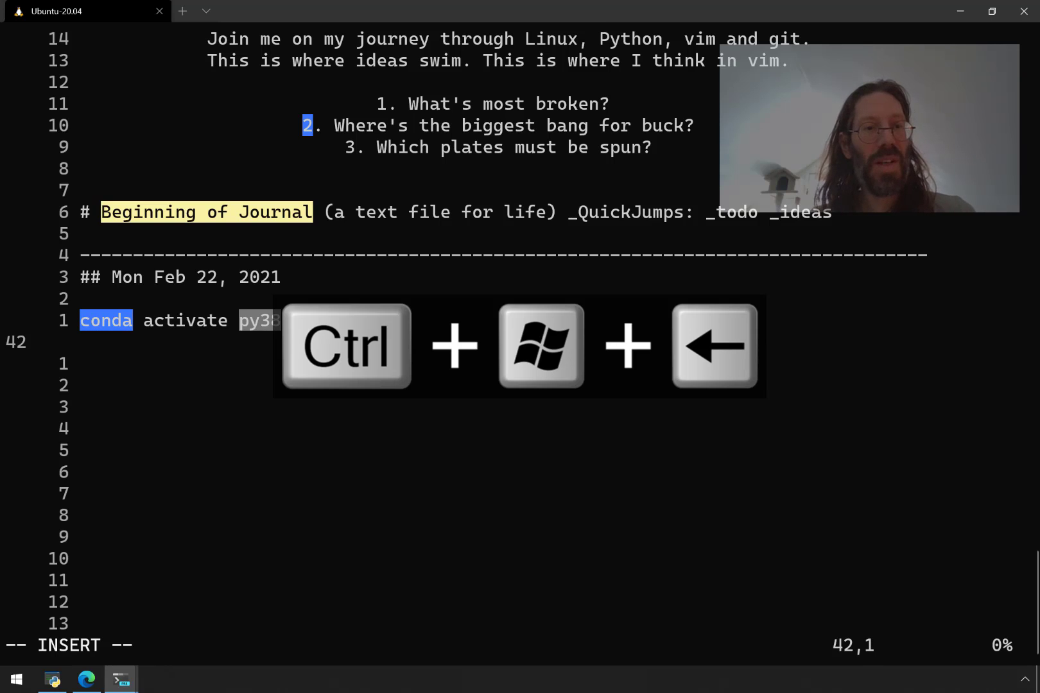
text(conda deactivate)
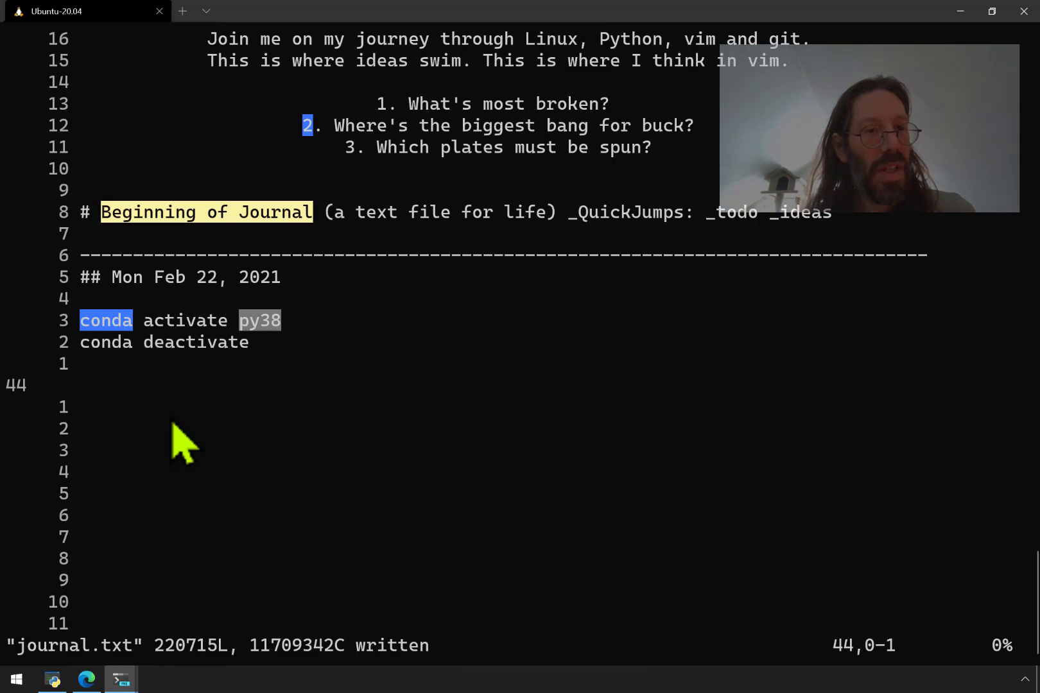
click(276, 11)
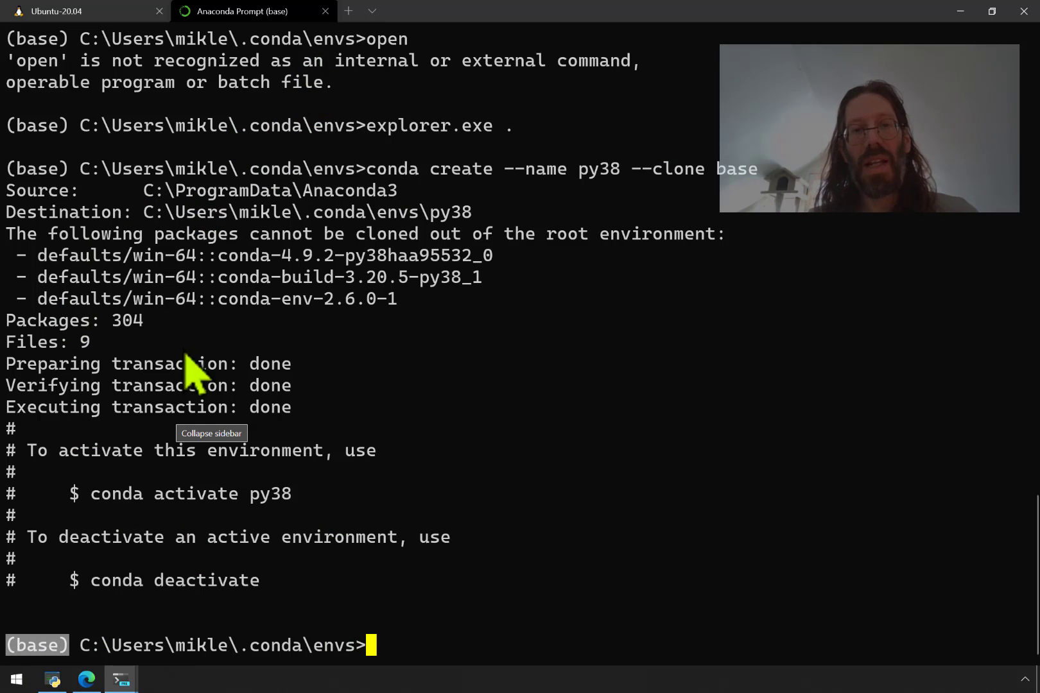
mouse_move(224, 57)
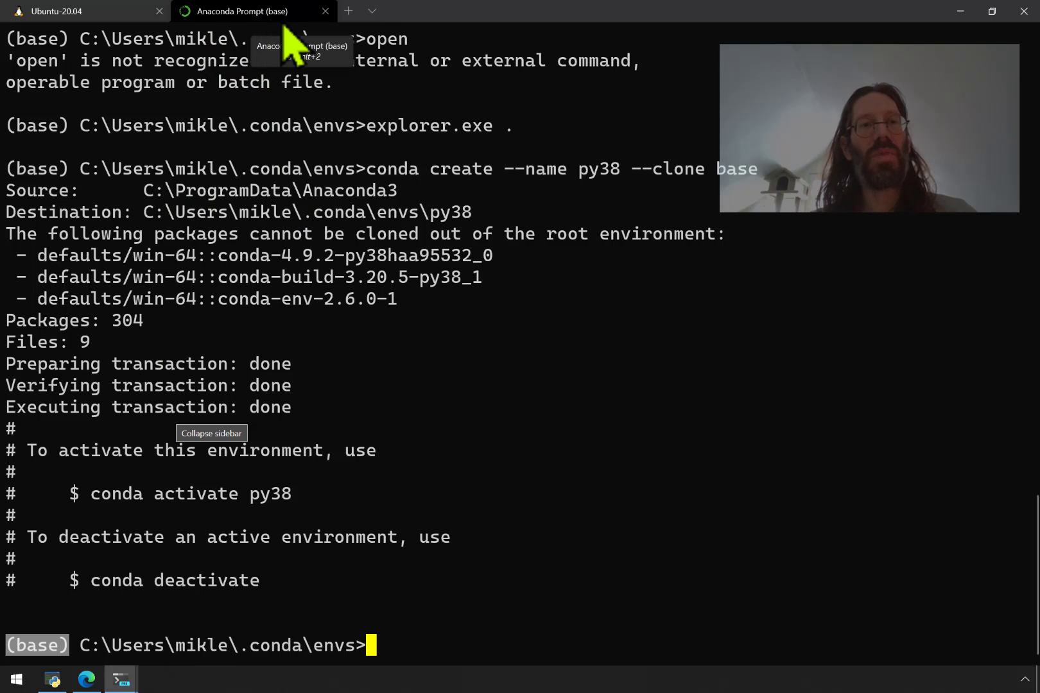
click(371, 11)
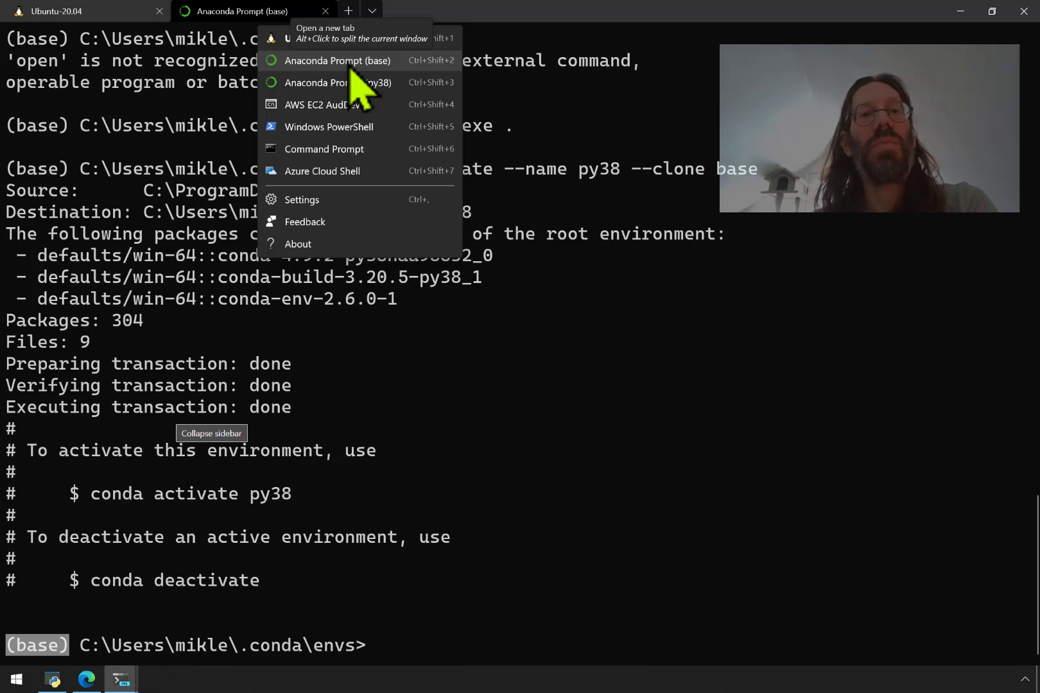
click(335, 60)
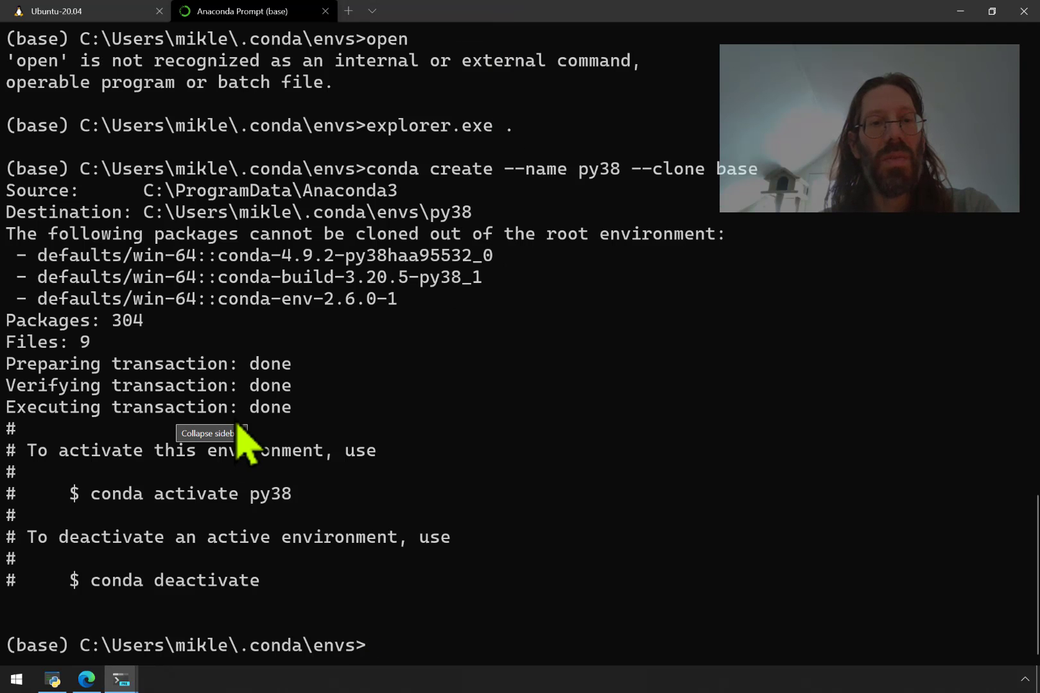
mouse_move(352, 190)
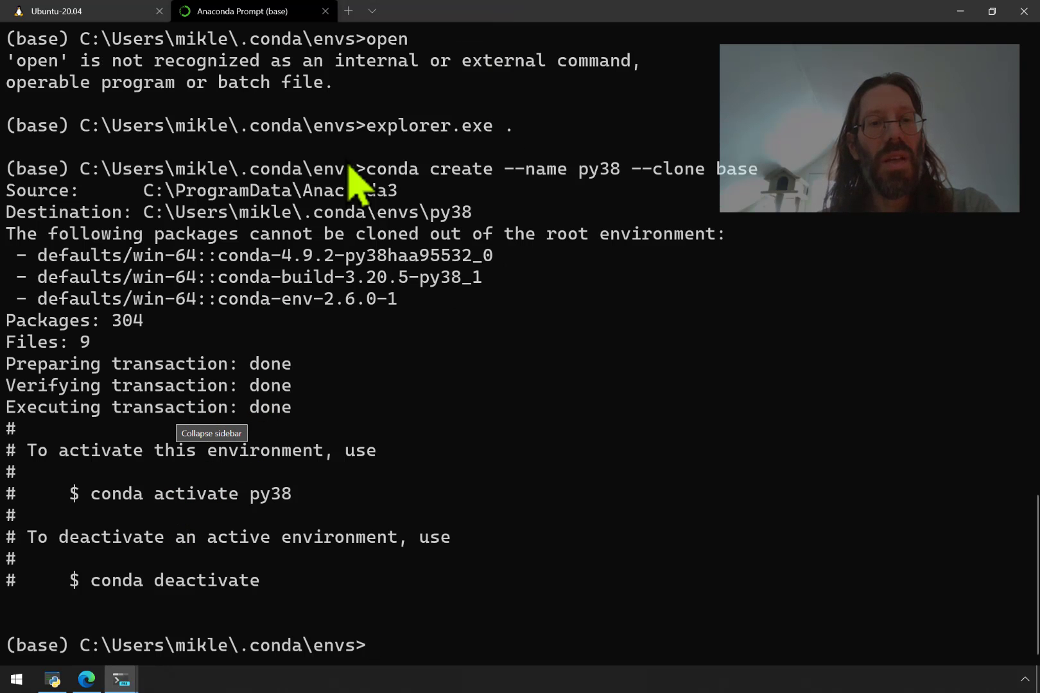
click(372, 12)
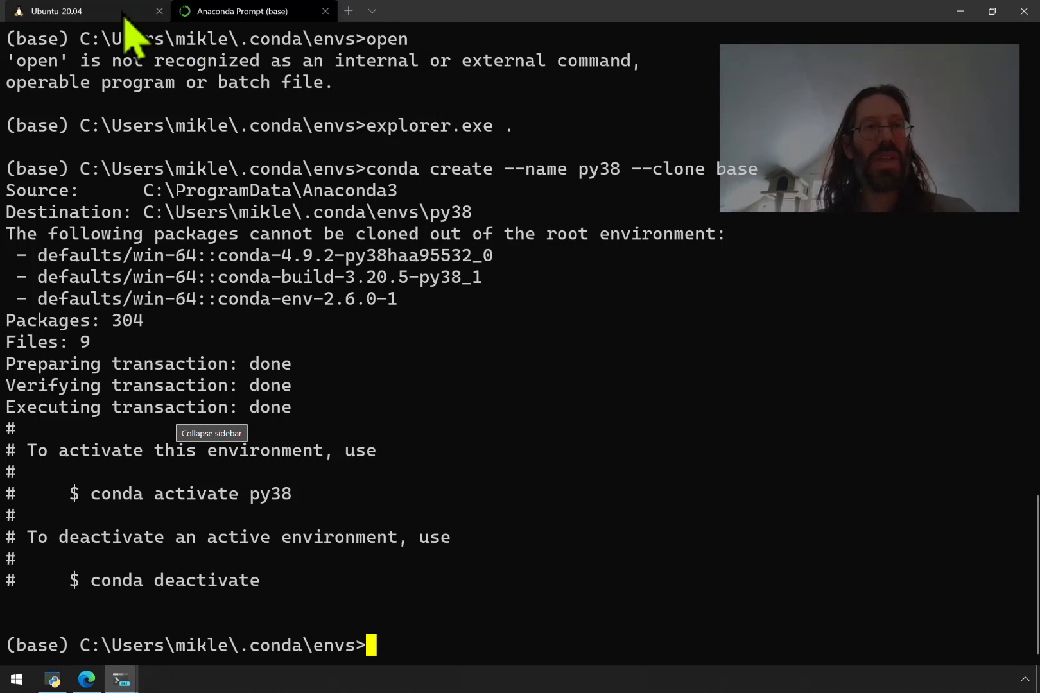
- From the Ubuntu-20.04 shell, run the settings alias to open Windows Terminal's settings.json in vim
click(71, 12)
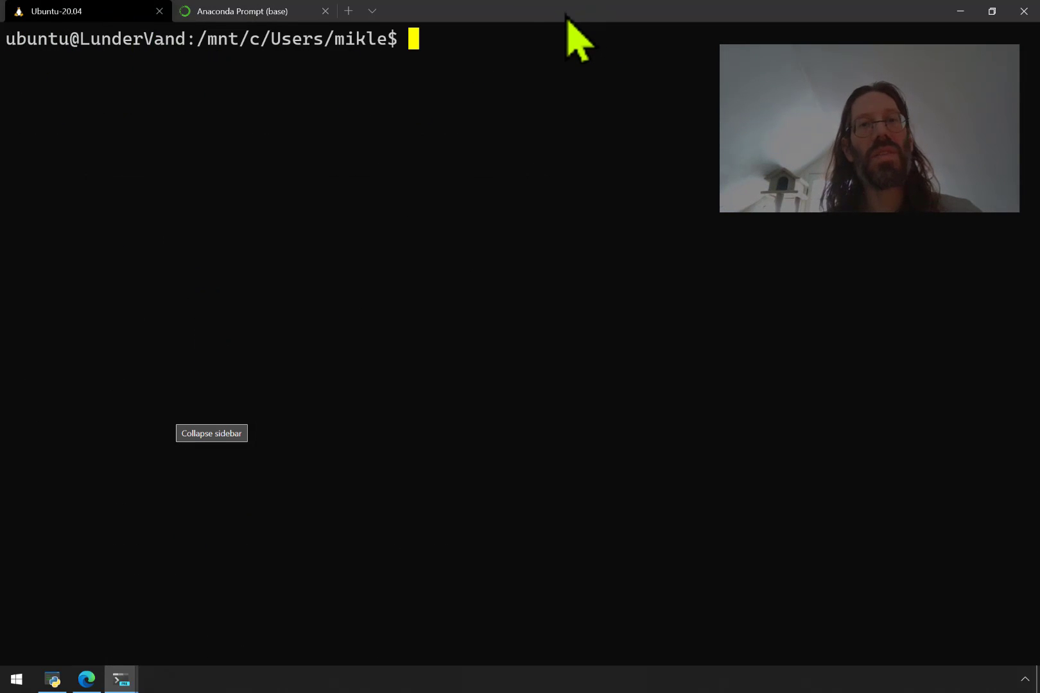
mouse_move(199, 446)
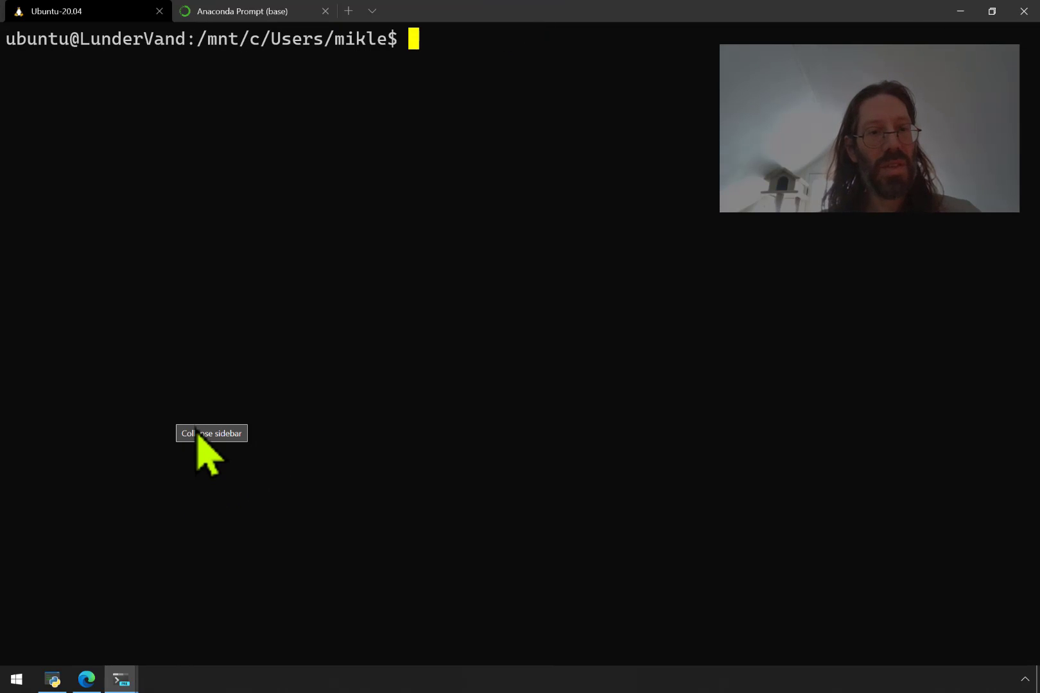
mouse_move(298, 431)
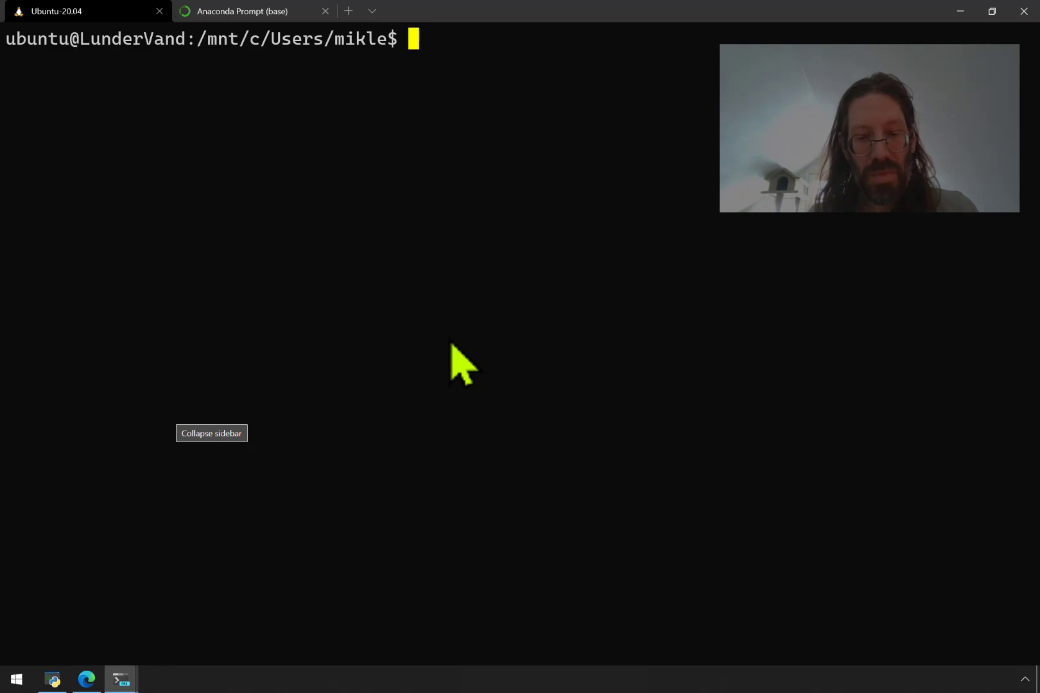
text(set)
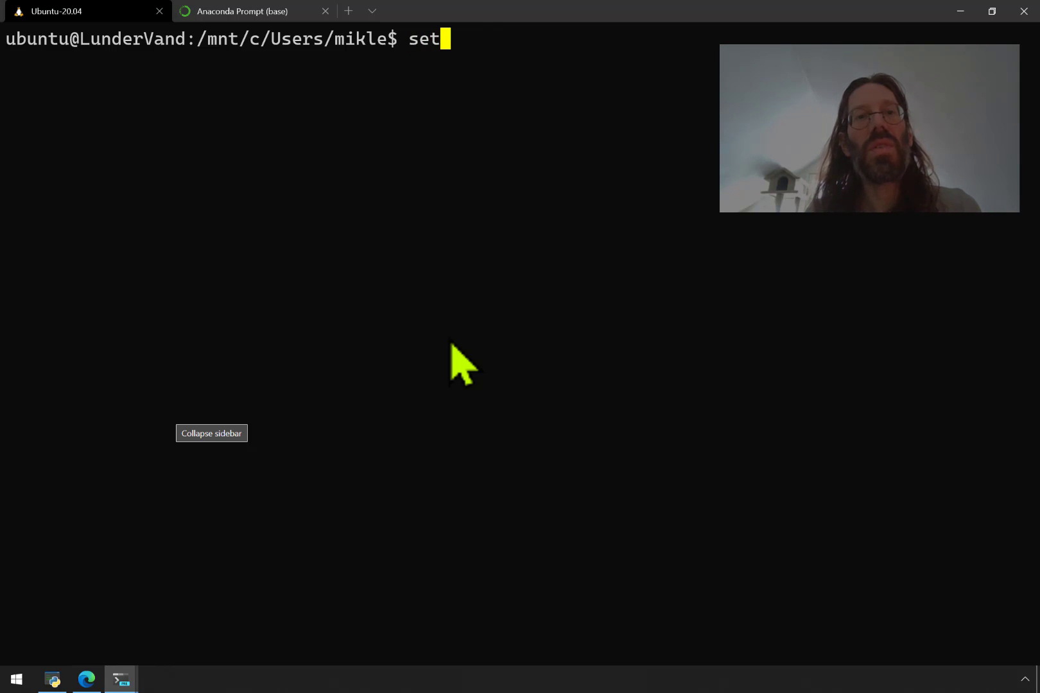
key(Enter)
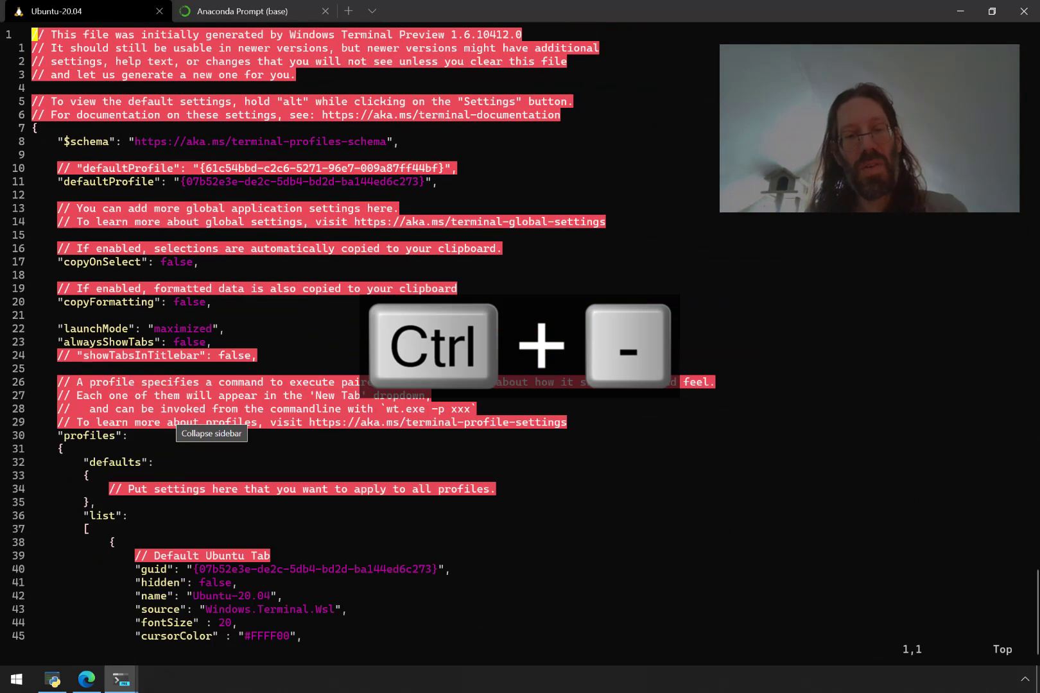
- Page down to the Anaconda Prompt (py38) profile entry and enlarge the editor font
scroll(down, 3)
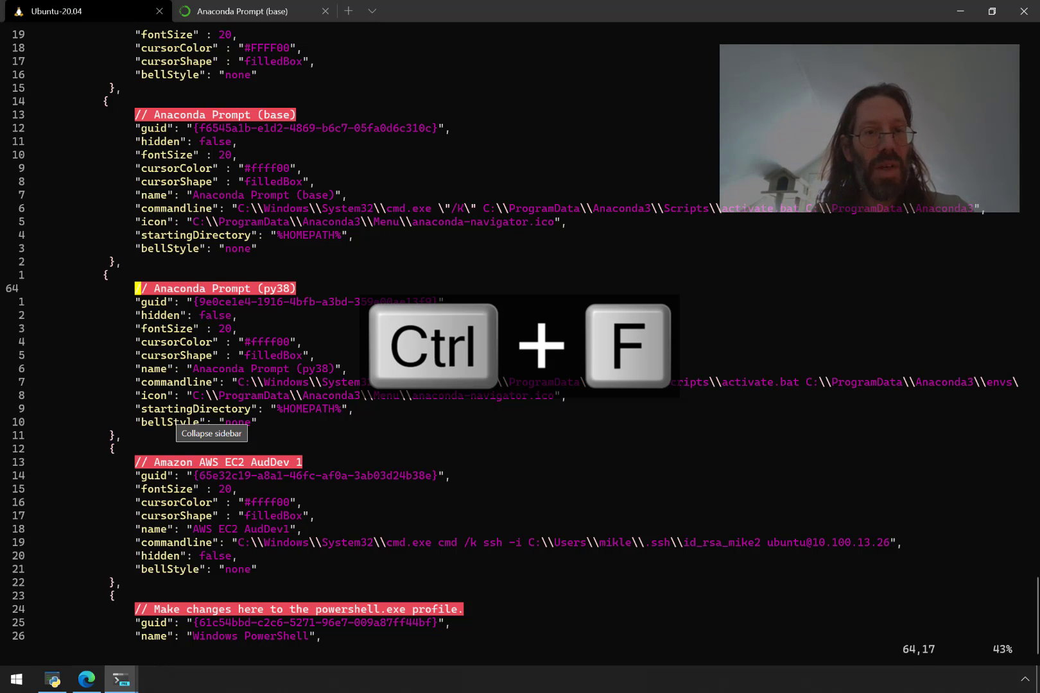
key(V)
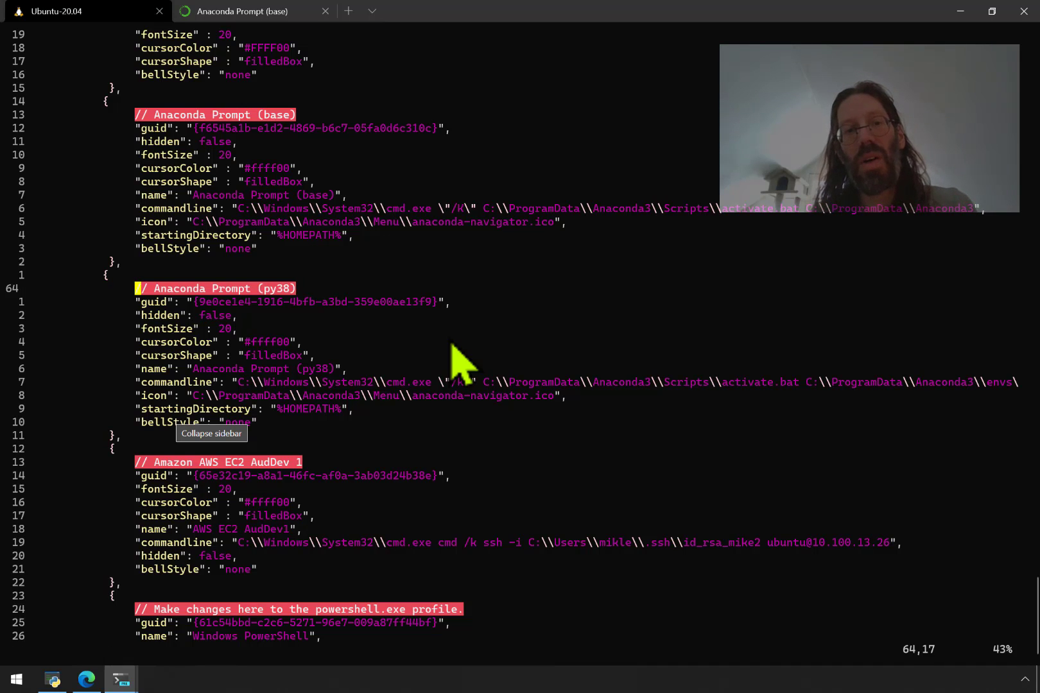
key(V)
text(:)
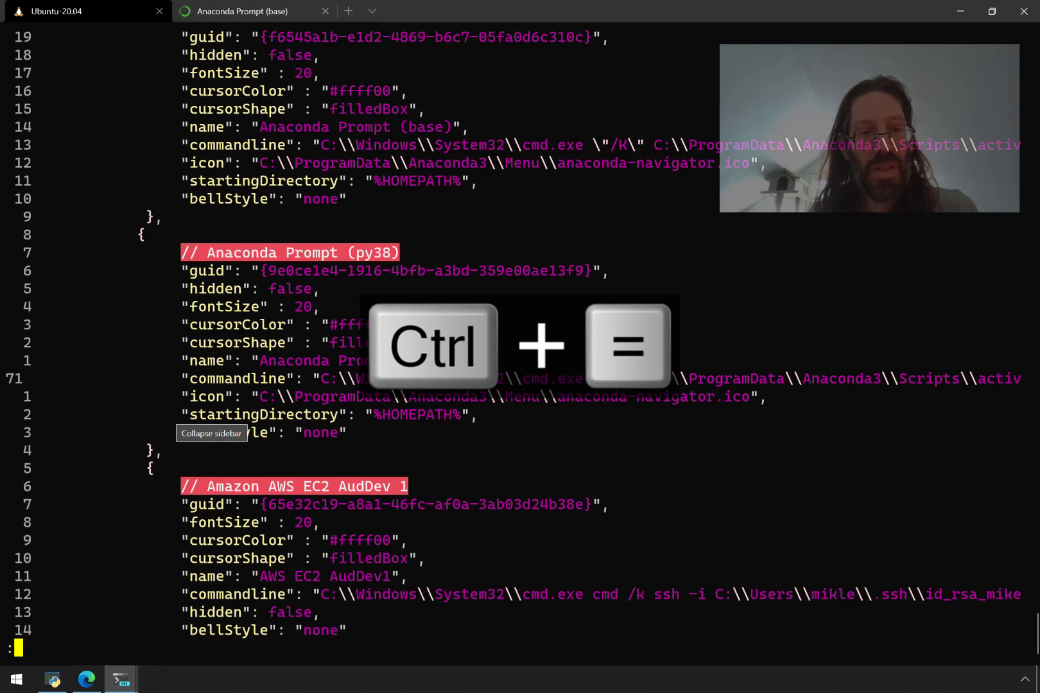
- Enable line wrap and edit the py38 profile's commandline path, then switch to the Anaconda Prompt (base) tab
text(set wrap)
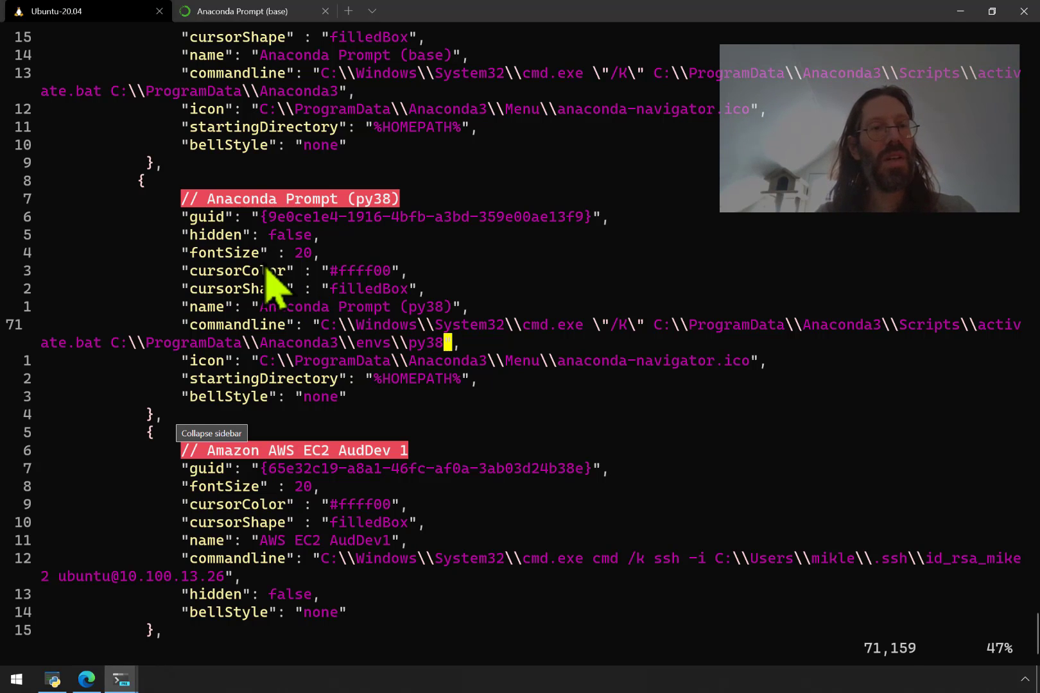
double_click(189, 343)
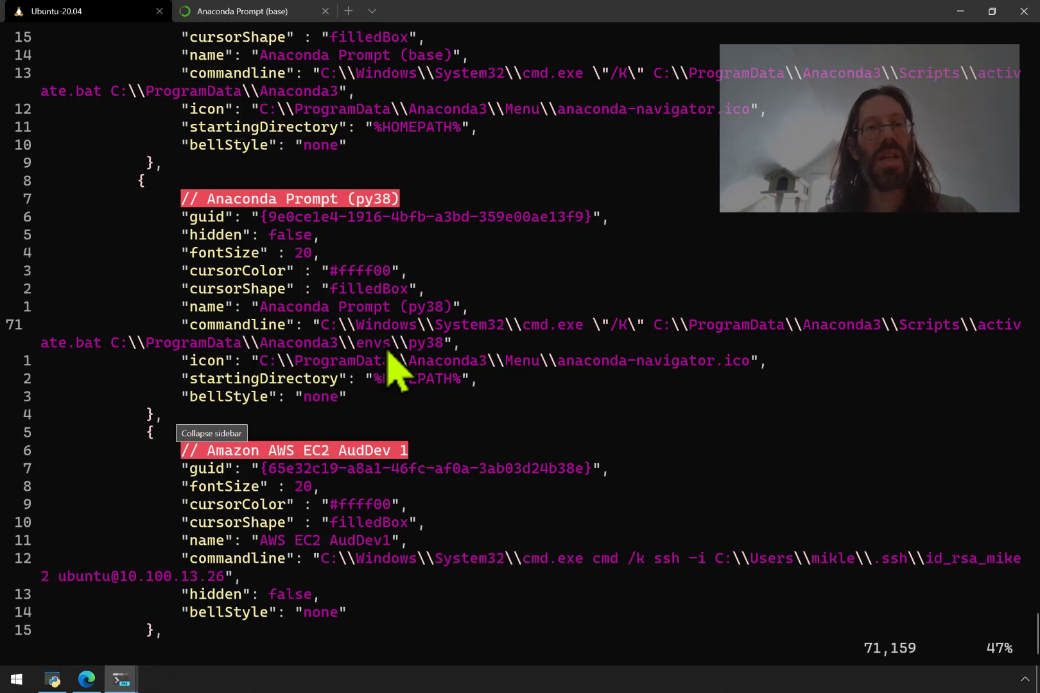
mouse_move(698, 376)
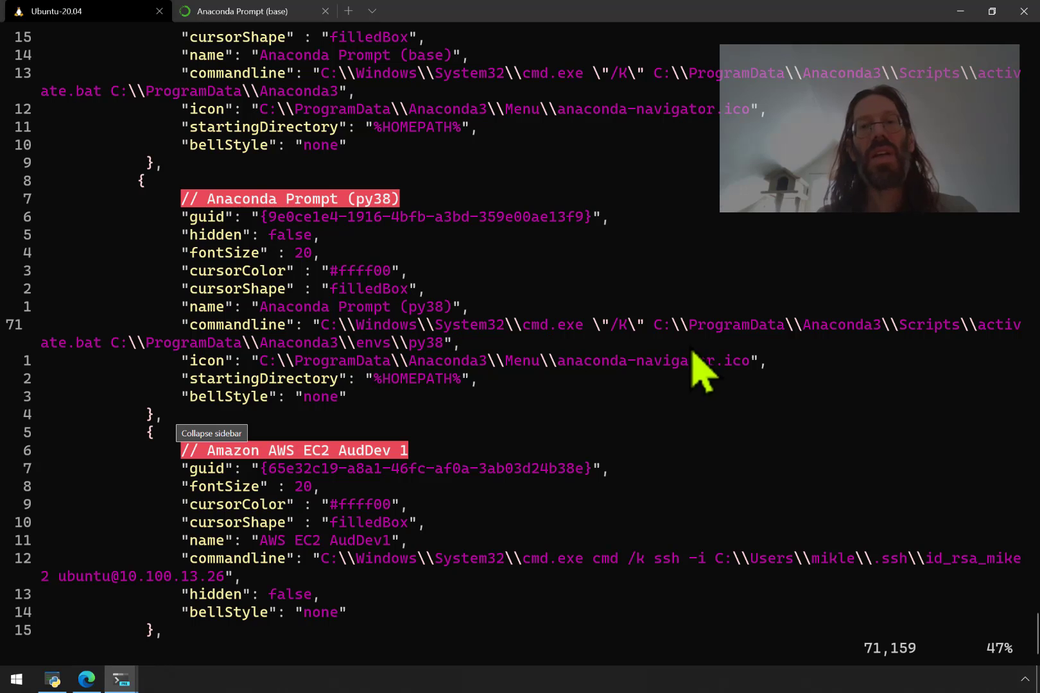
mouse_move(709, 347)
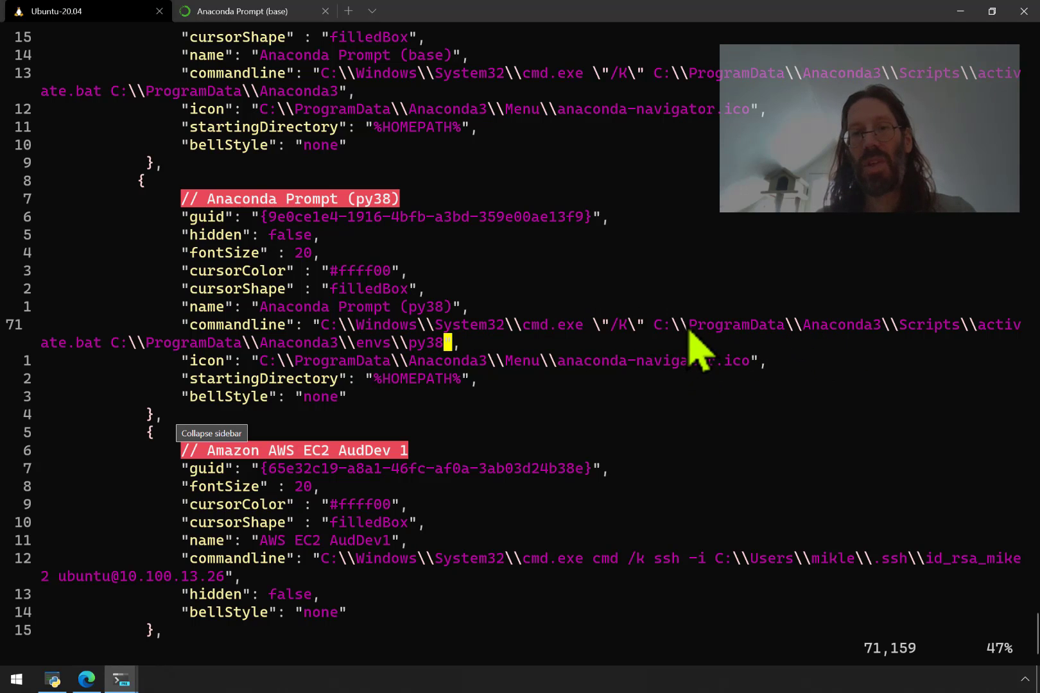
drag(677, 325, 882, 325)
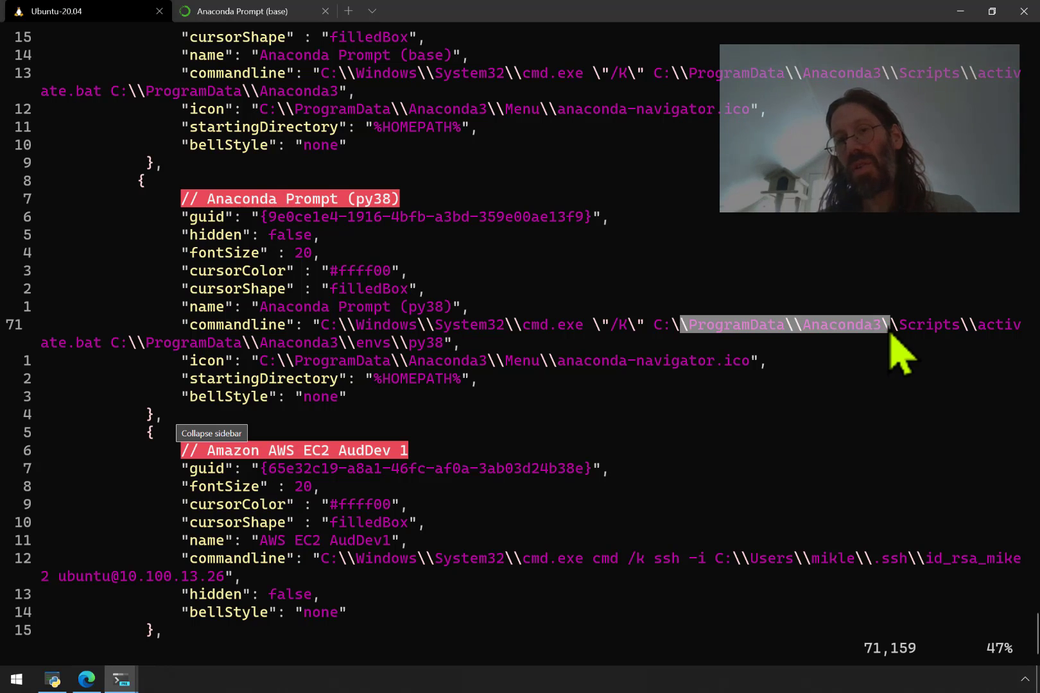
mouse_move(652, 332)
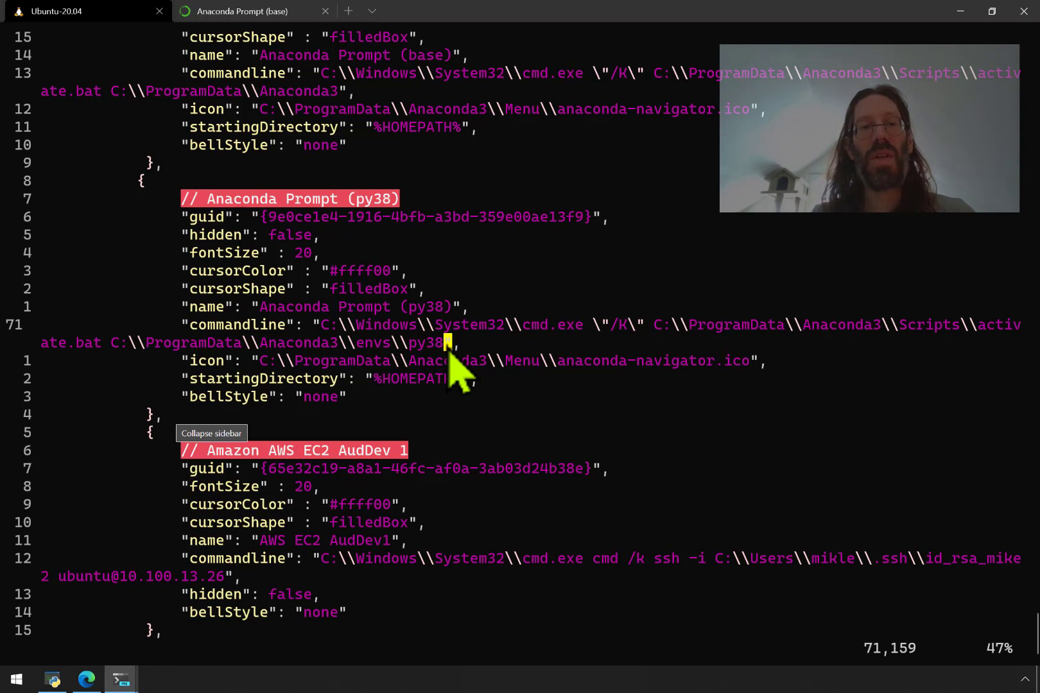
mouse_move(48, 369)
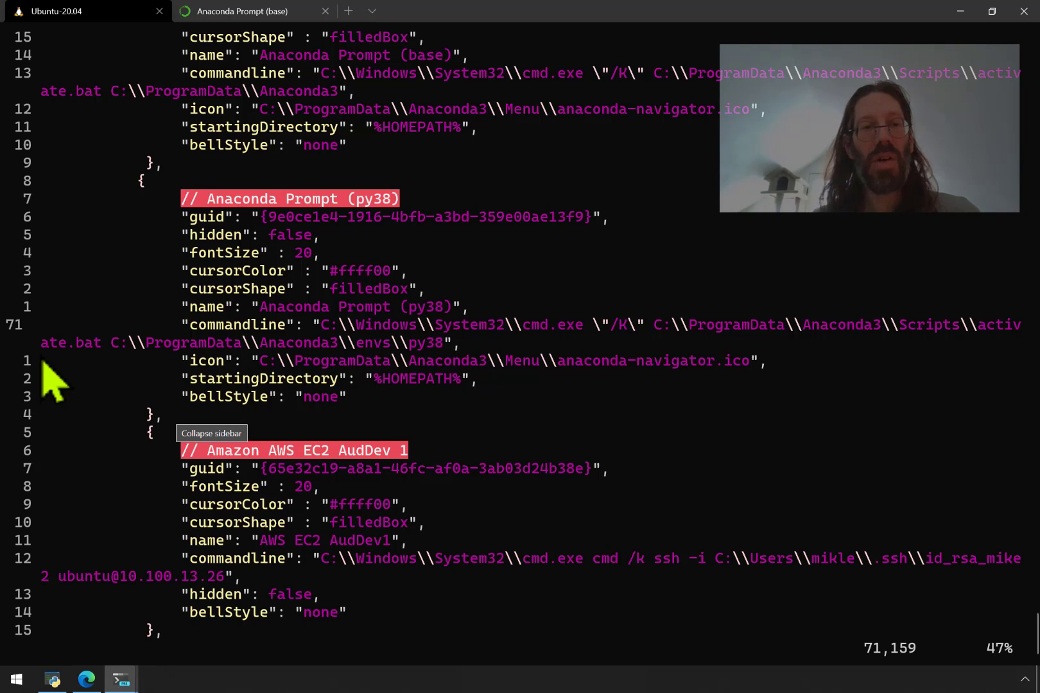
mouse_move(431, 362)
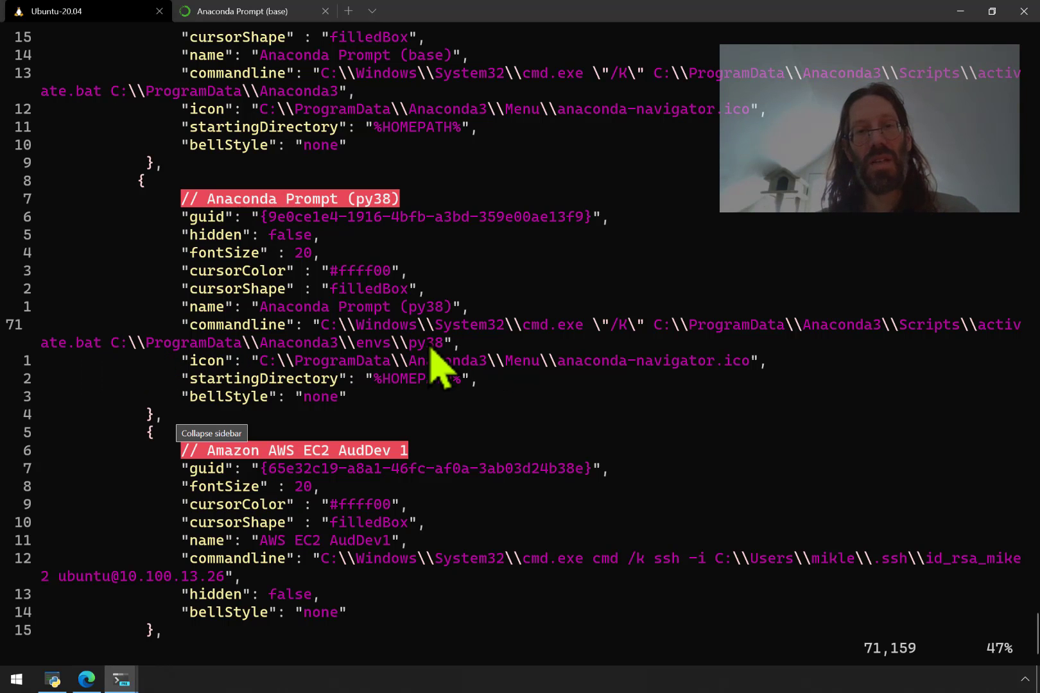
key(ctrl+win+left)
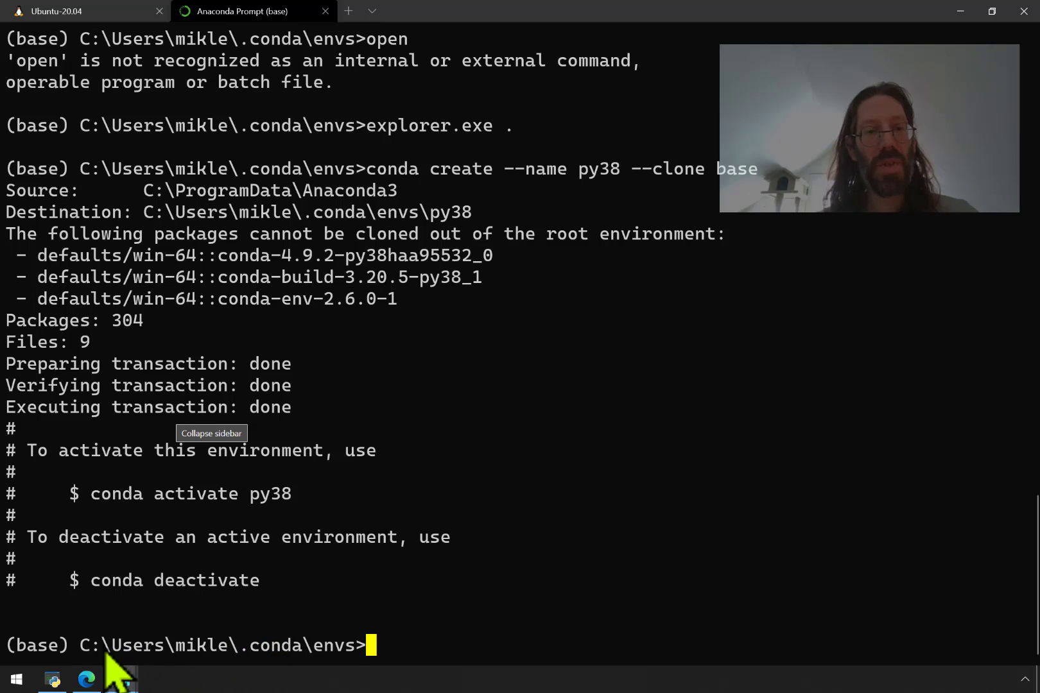
mouse_move(96, 673)
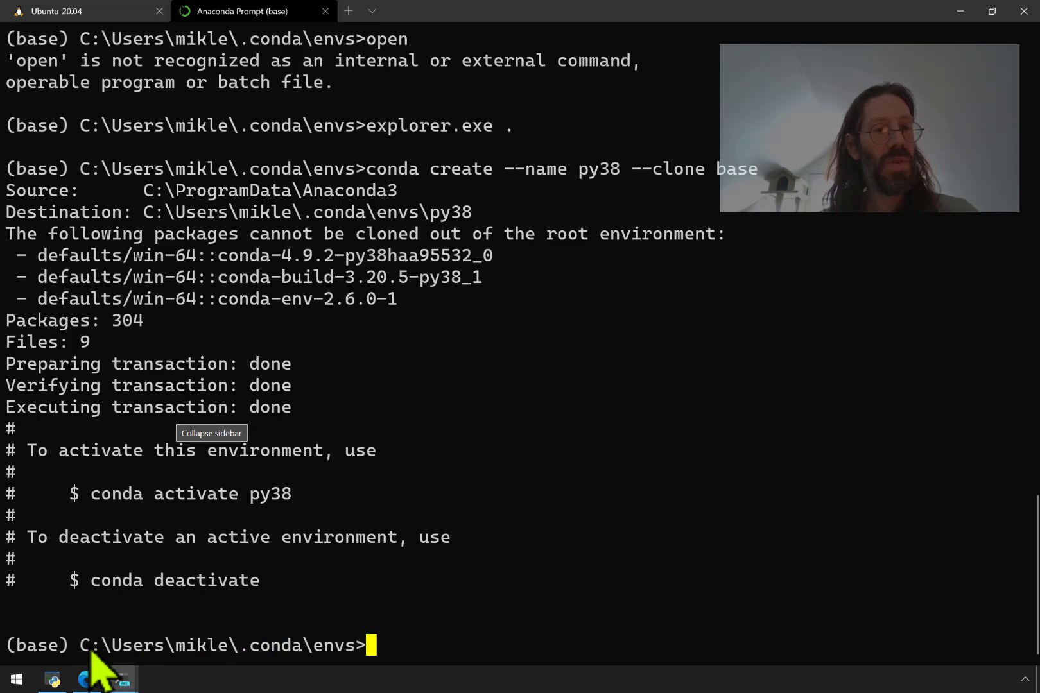
- List the directory to confirm py38 lives in the user's .conda\envs folder and copy that path
double_click(121, 646)
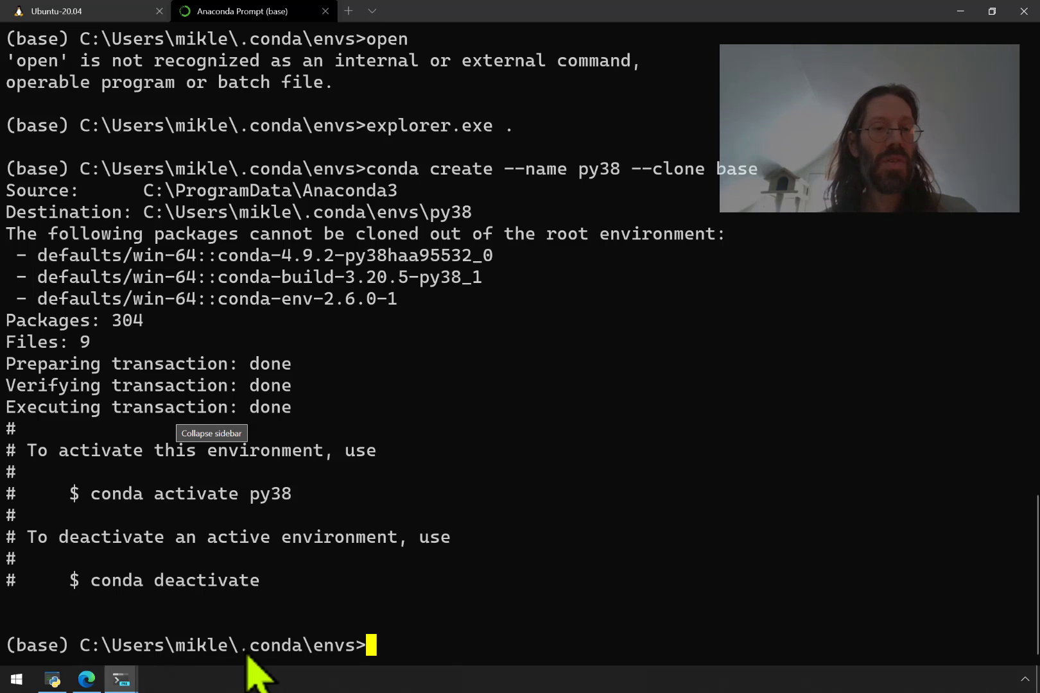
double_click(272, 646)
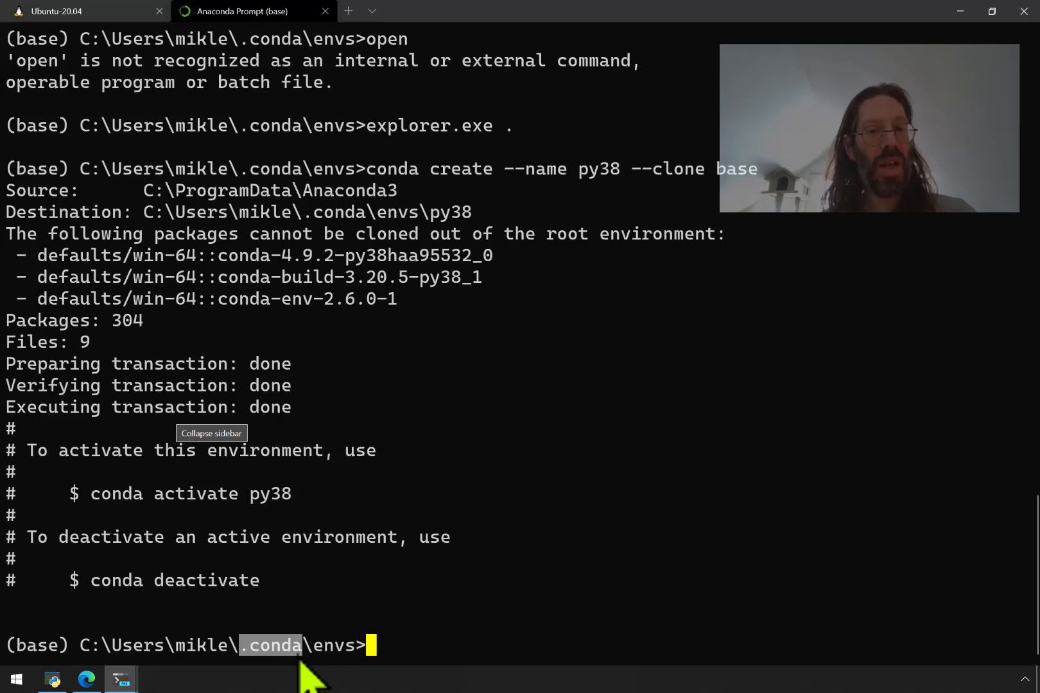
mouse_move(329, 673)
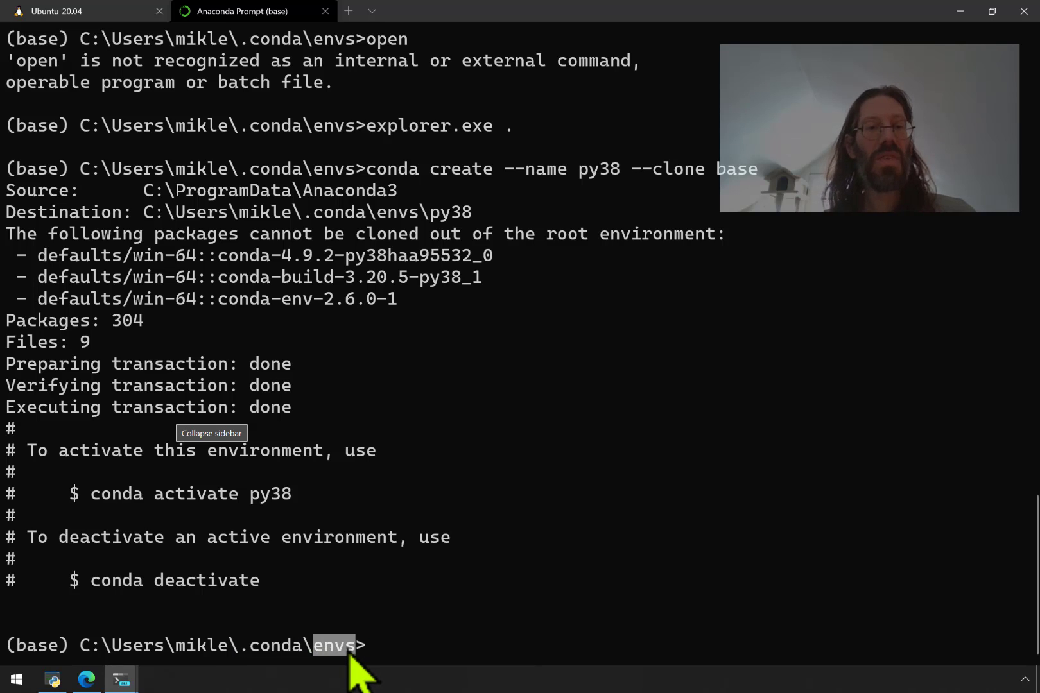
text(l)
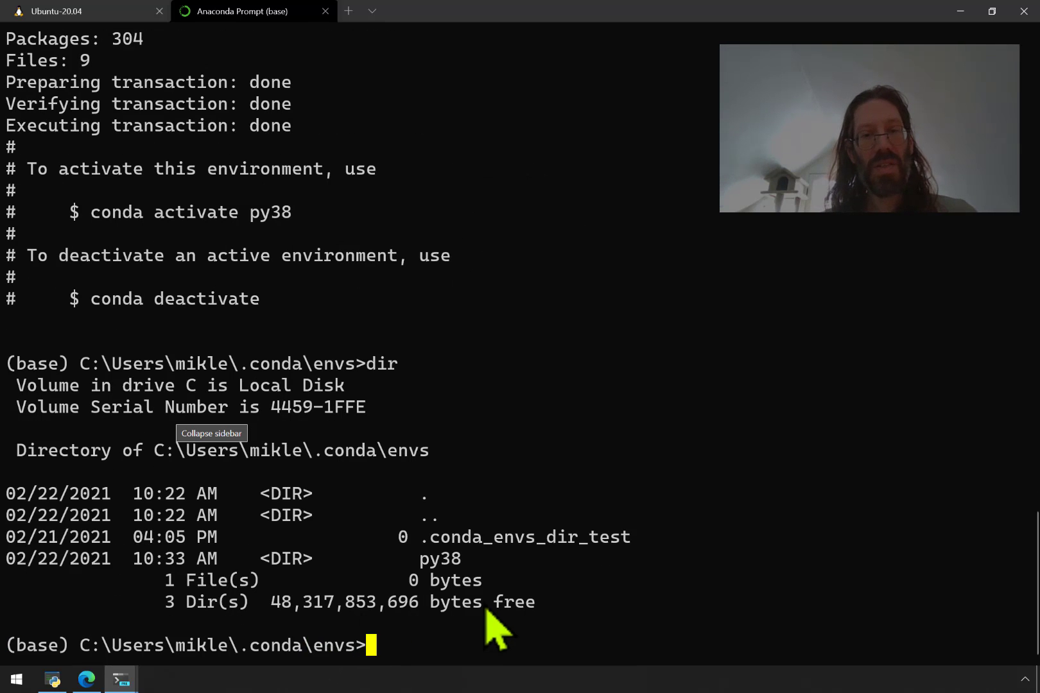
mouse_move(439, 596)
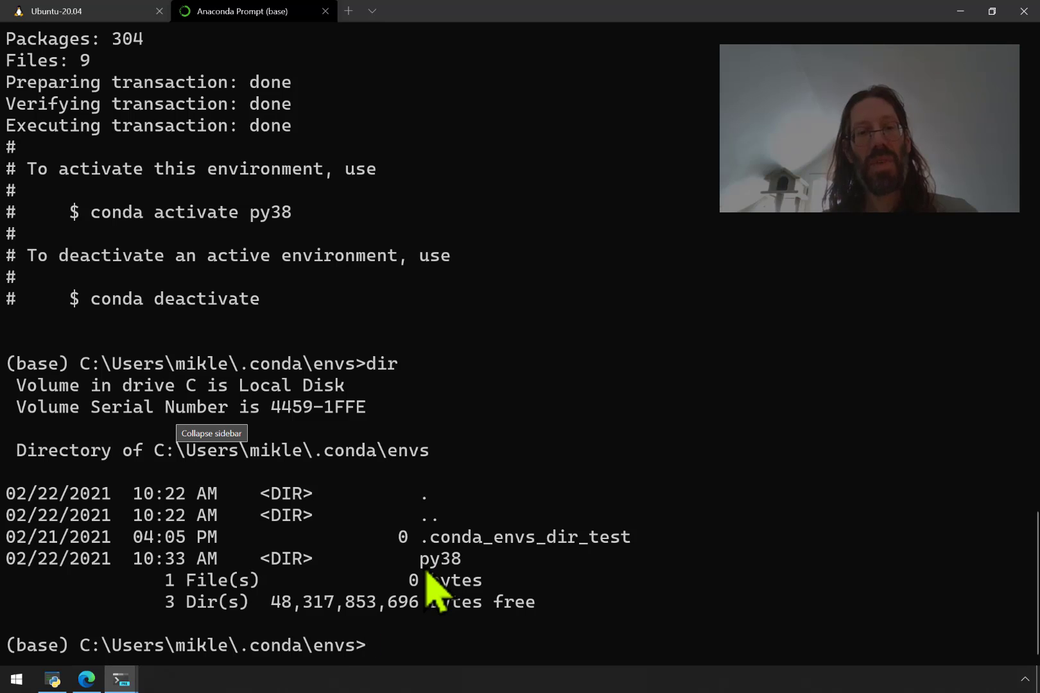
mouse_move(101, 662)
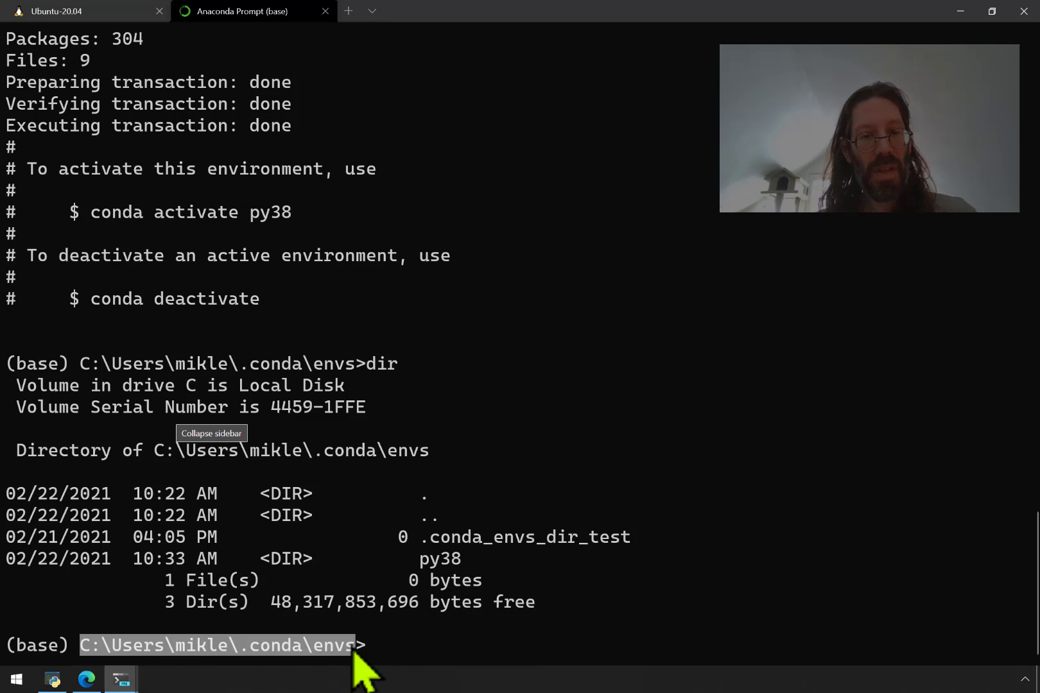
text(c)
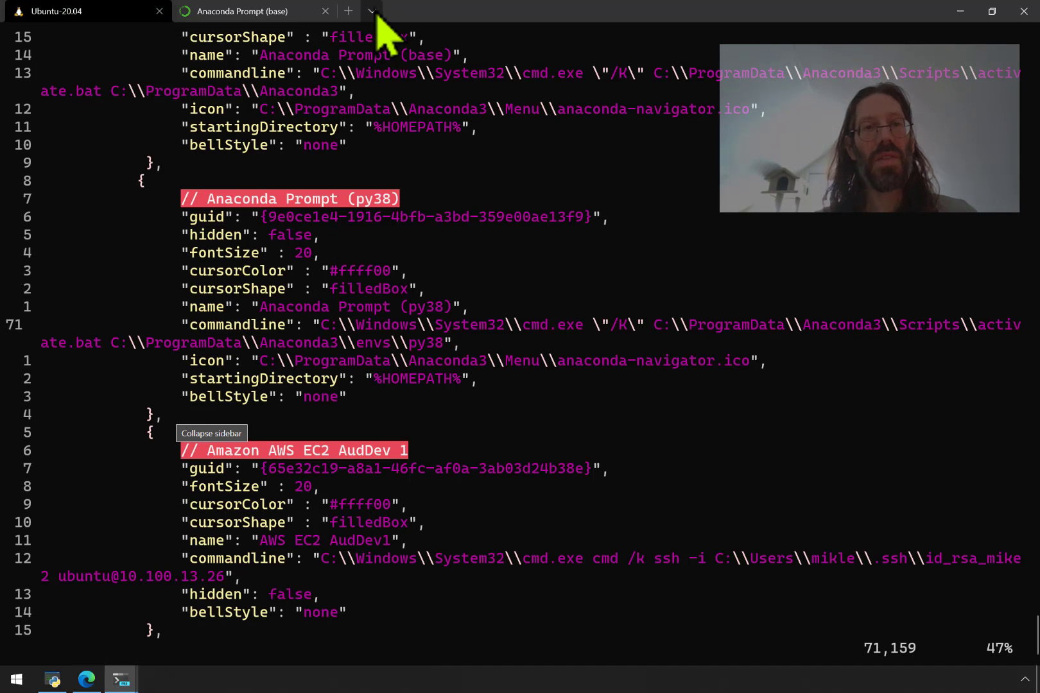
- Launch an Anaconda Prompt (py38) tab, see the 'Not a conda environment' error, and close it
click(372, 12)
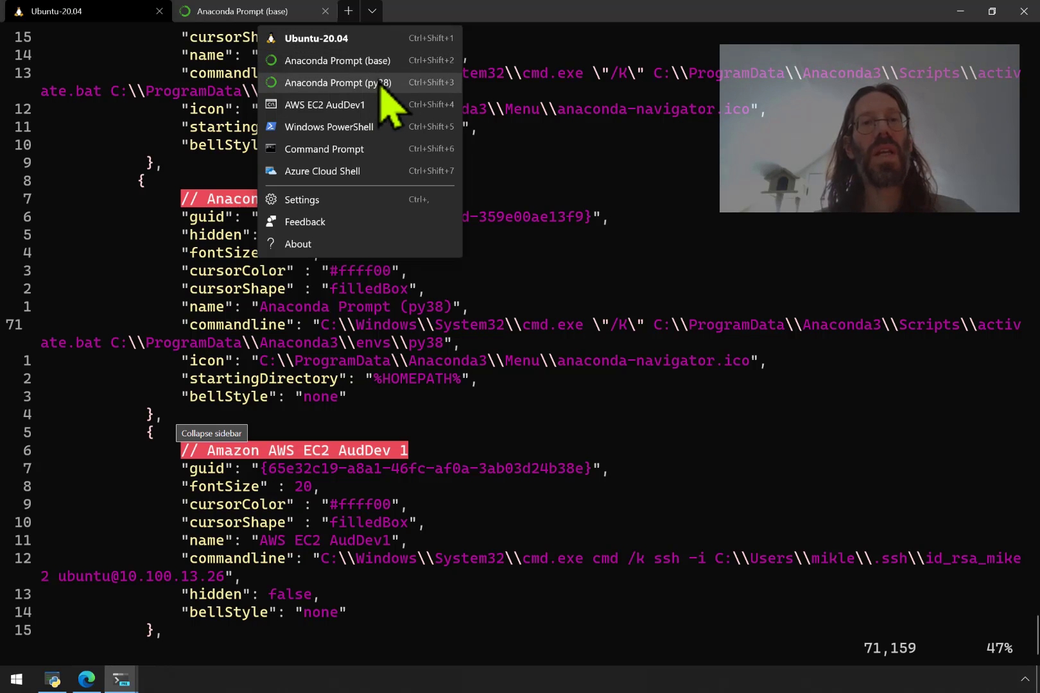
click(337, 82)
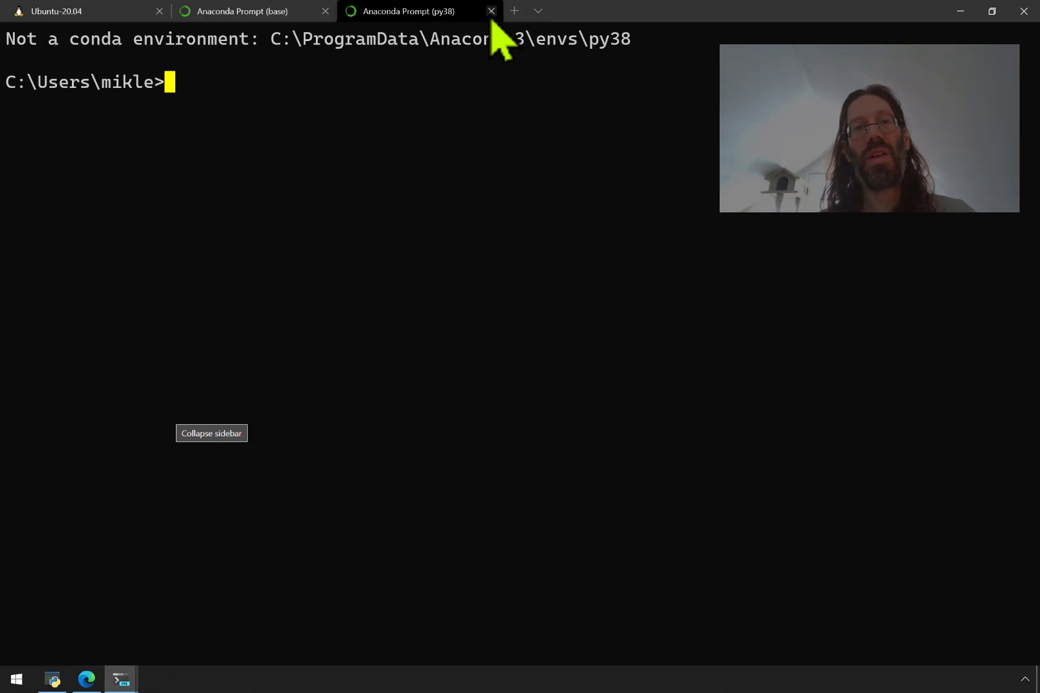
click(489, 11)
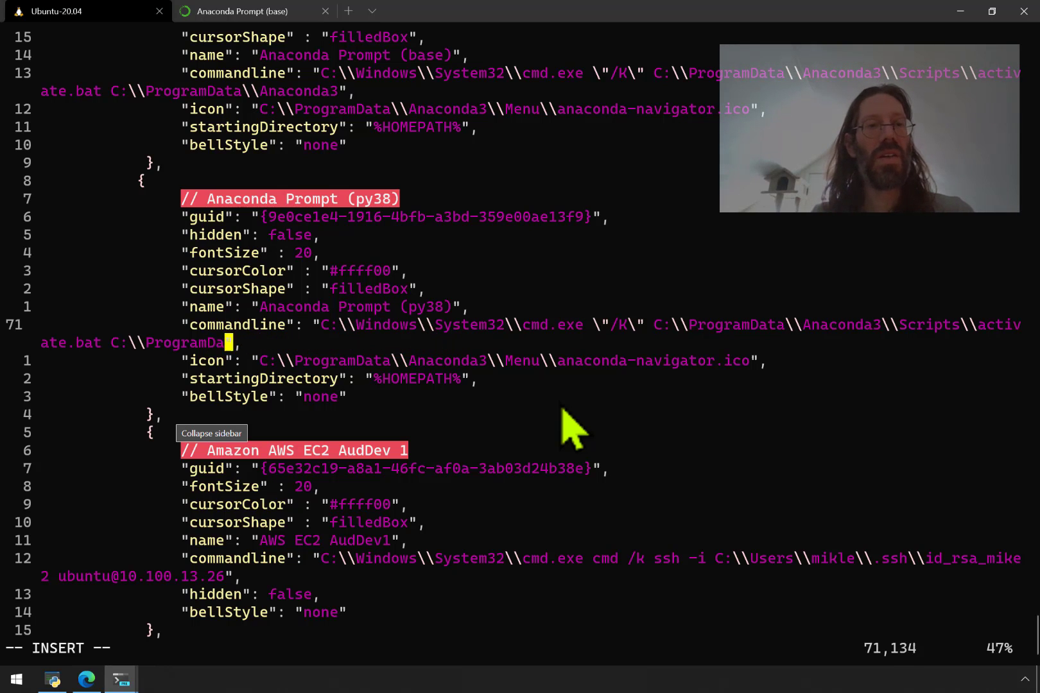
- Paste the .conda\envs\py38 path into the profile's commandline, save, and open a working Anaconda Prompt (py38) tab
key(BackSpace)
text(Users\\mikle\\.conda\\envs\\py38)
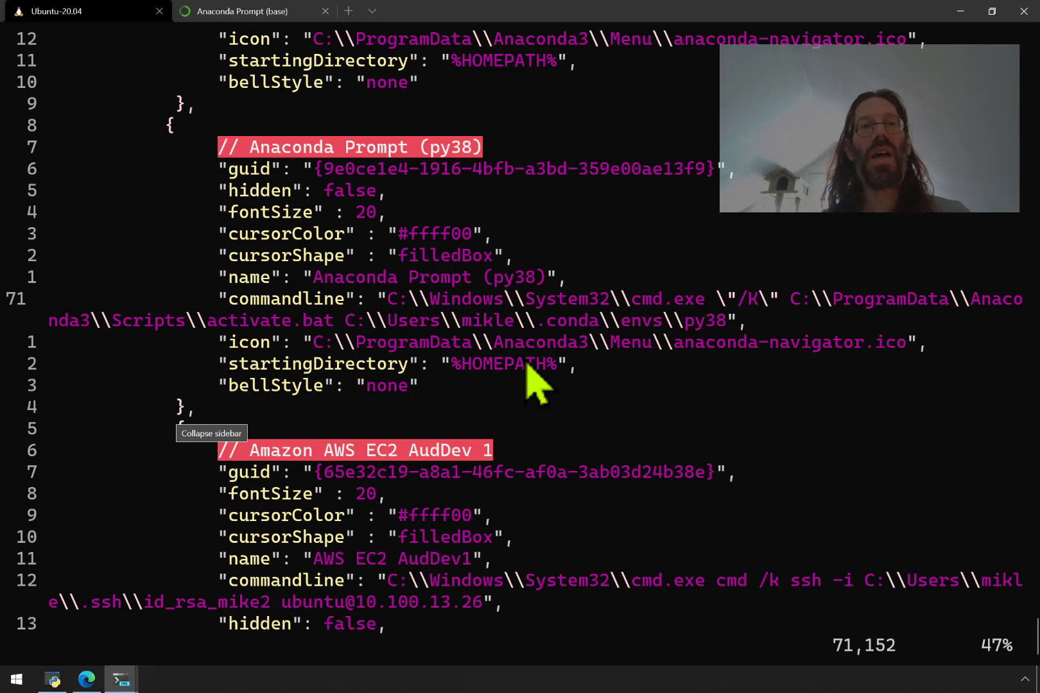
click(372, 12)
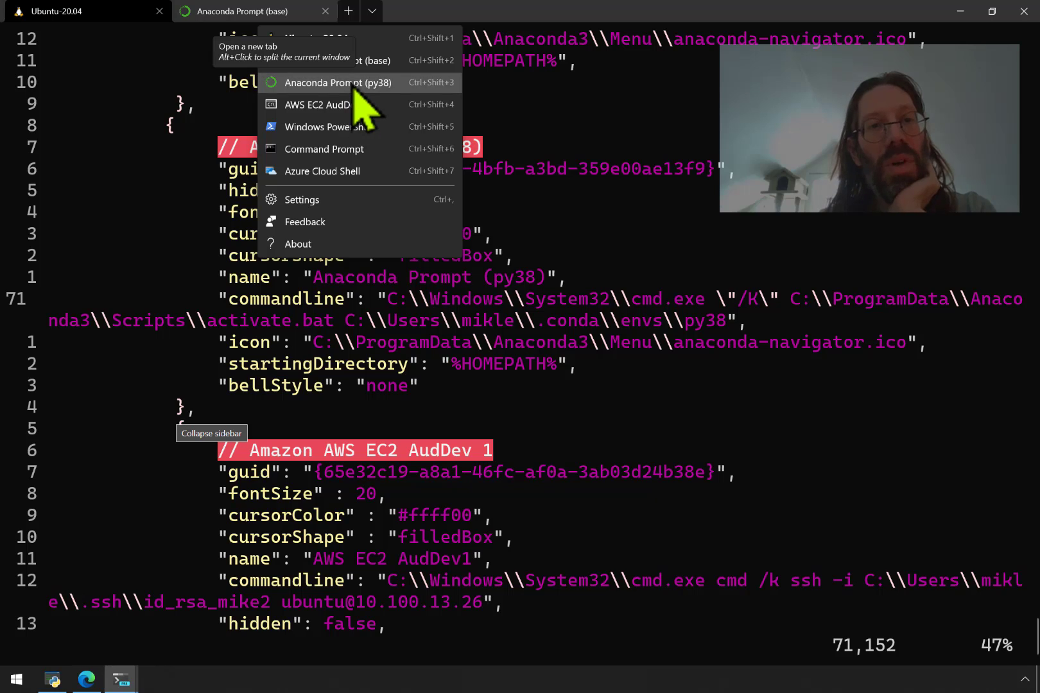
click(338, 82)
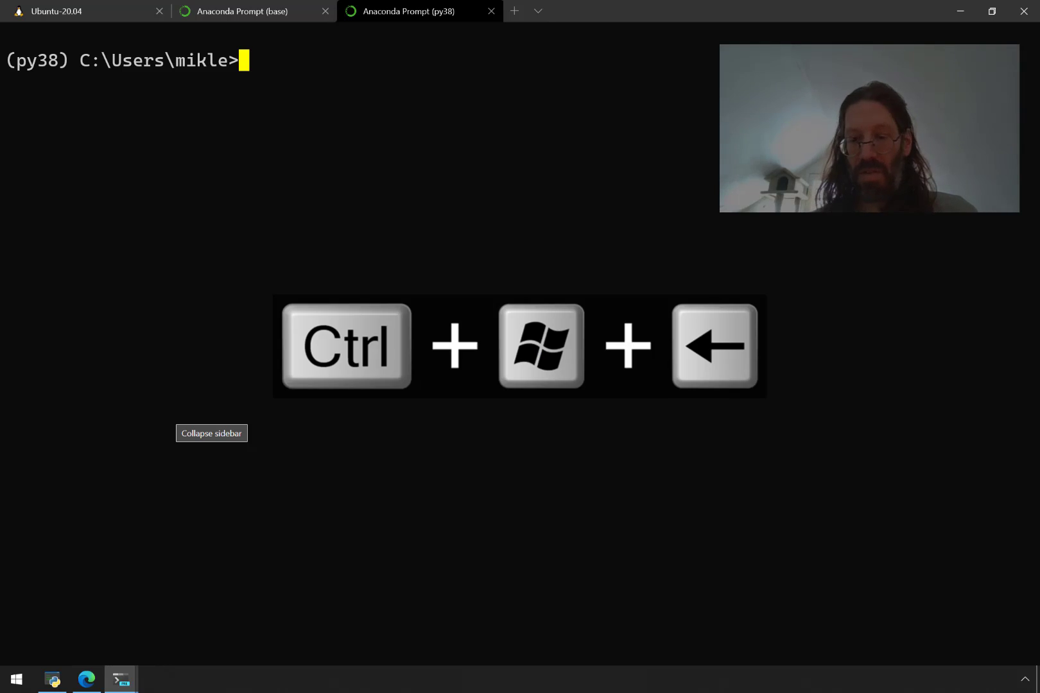
- Type the journal sentence about last housekeeping on a new Windows machine for generic Linux development (WSL2)
click(58, 14)
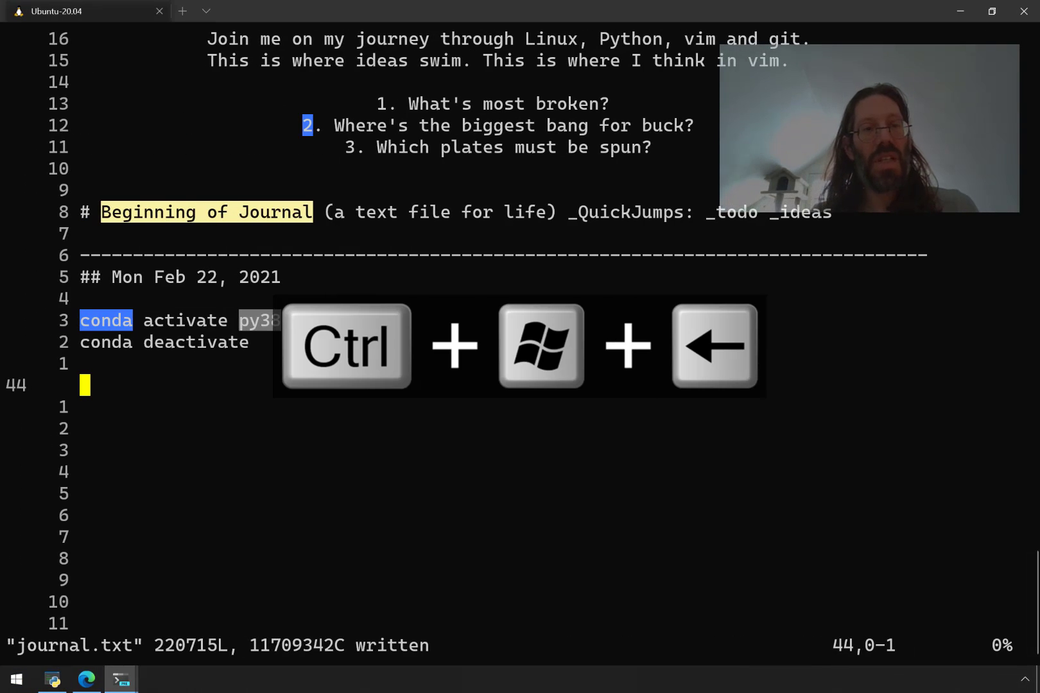
key(Up)
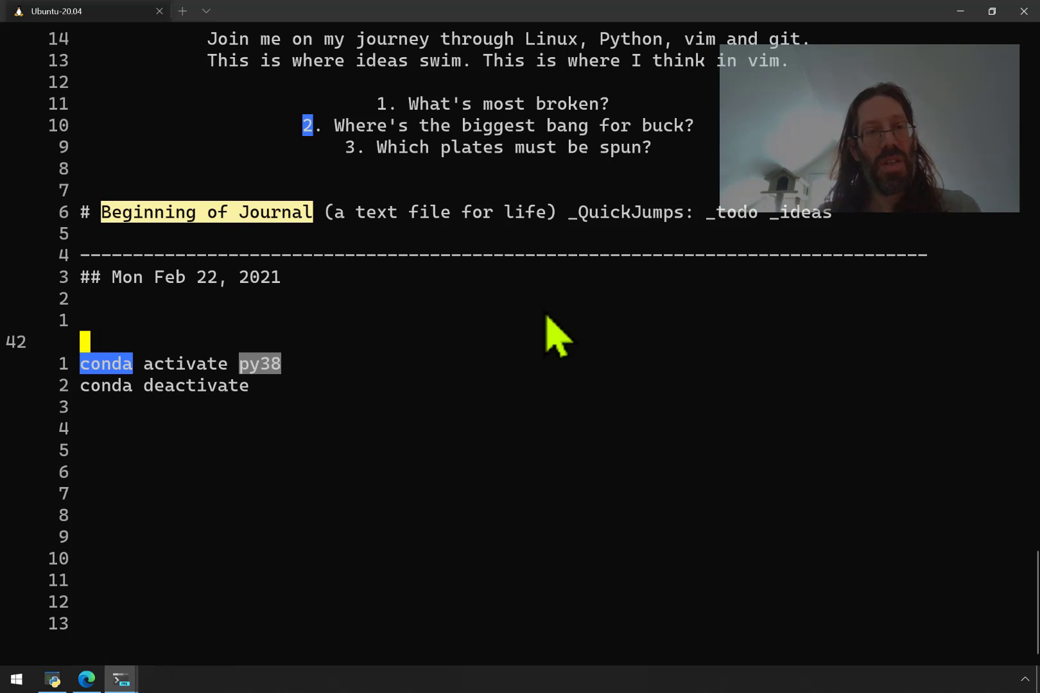
text(This is the)
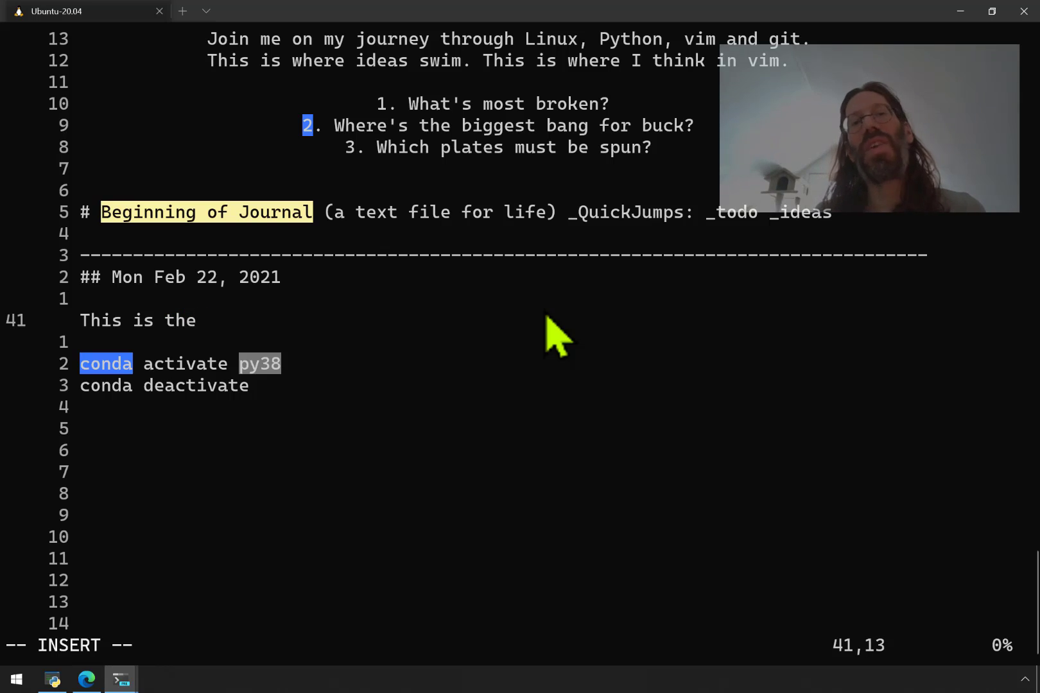
text(la)
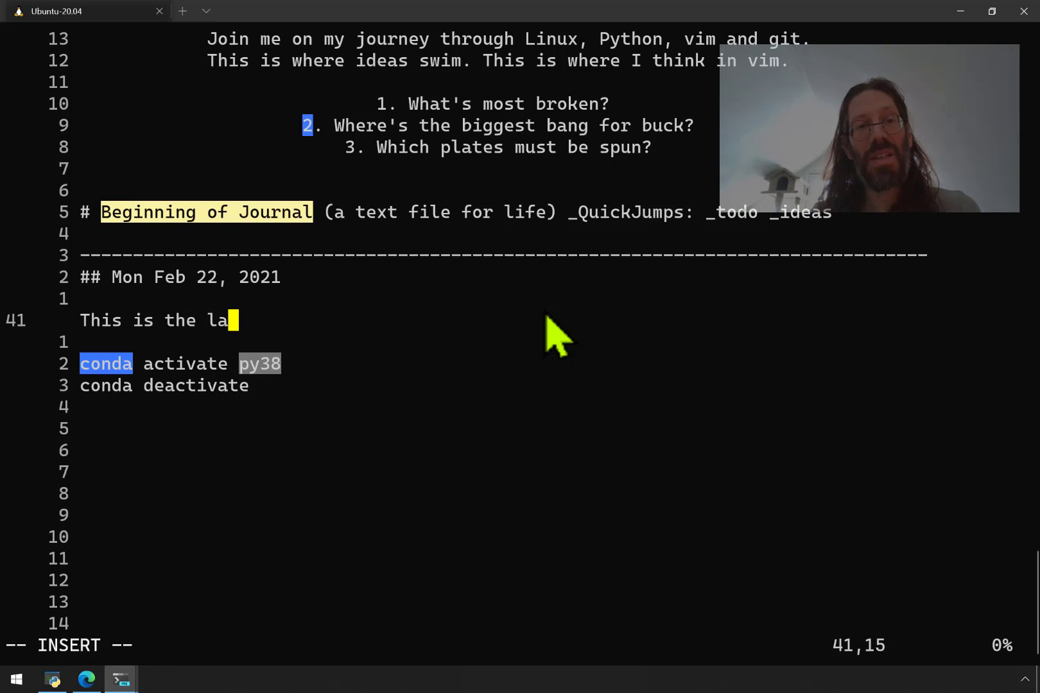
text(st bit of house)
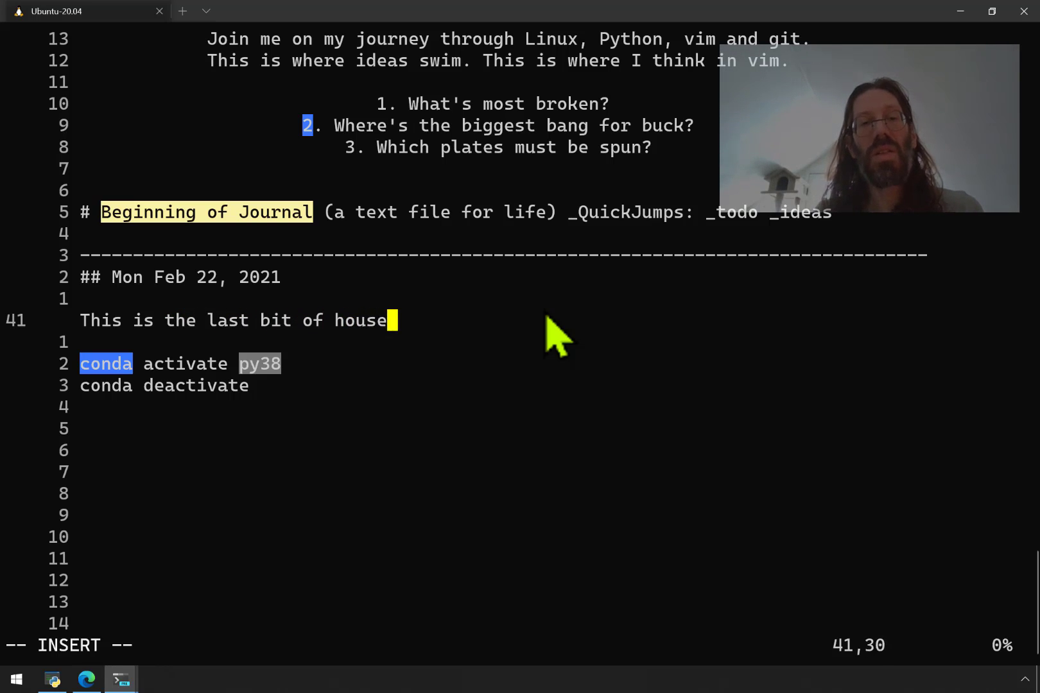
text(keeping on set)
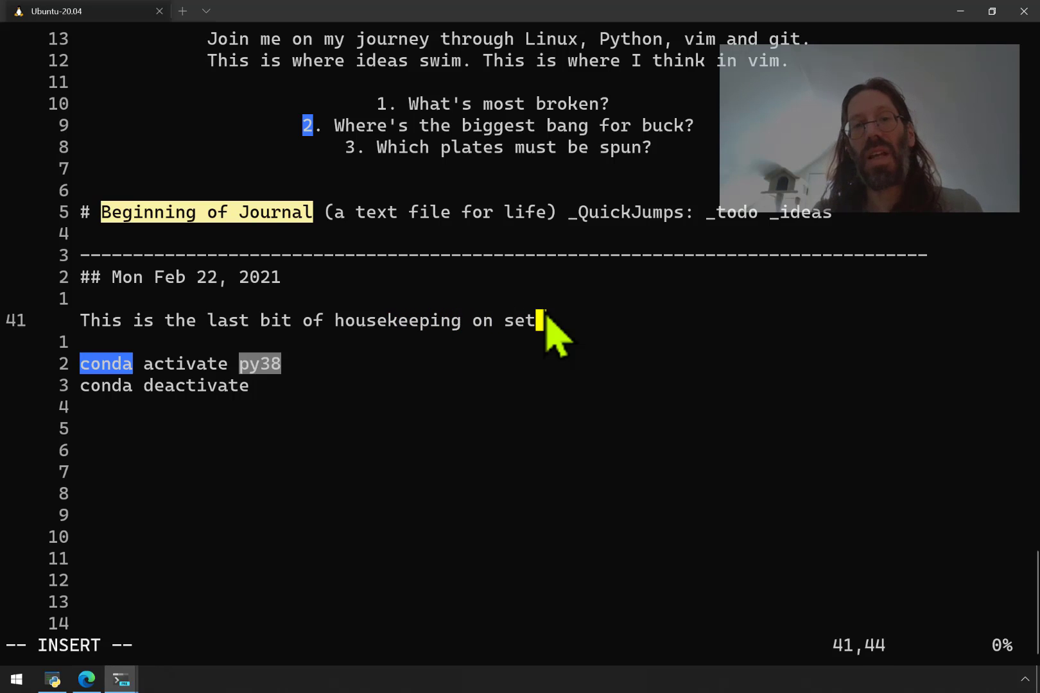
text(ting up a new W)
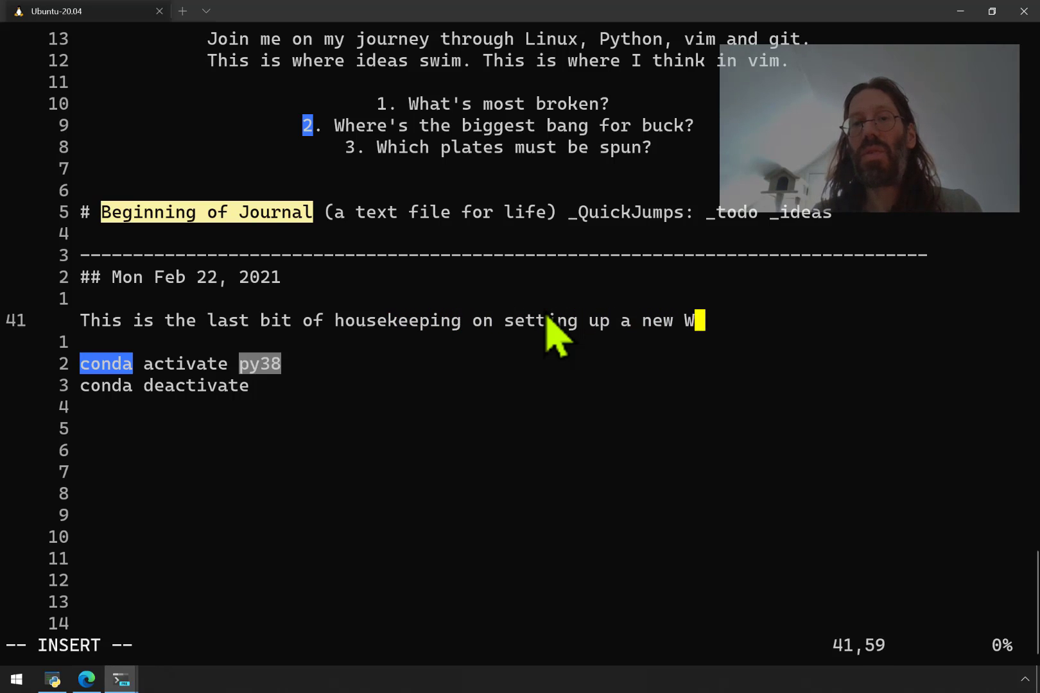
text(indows 10 m)
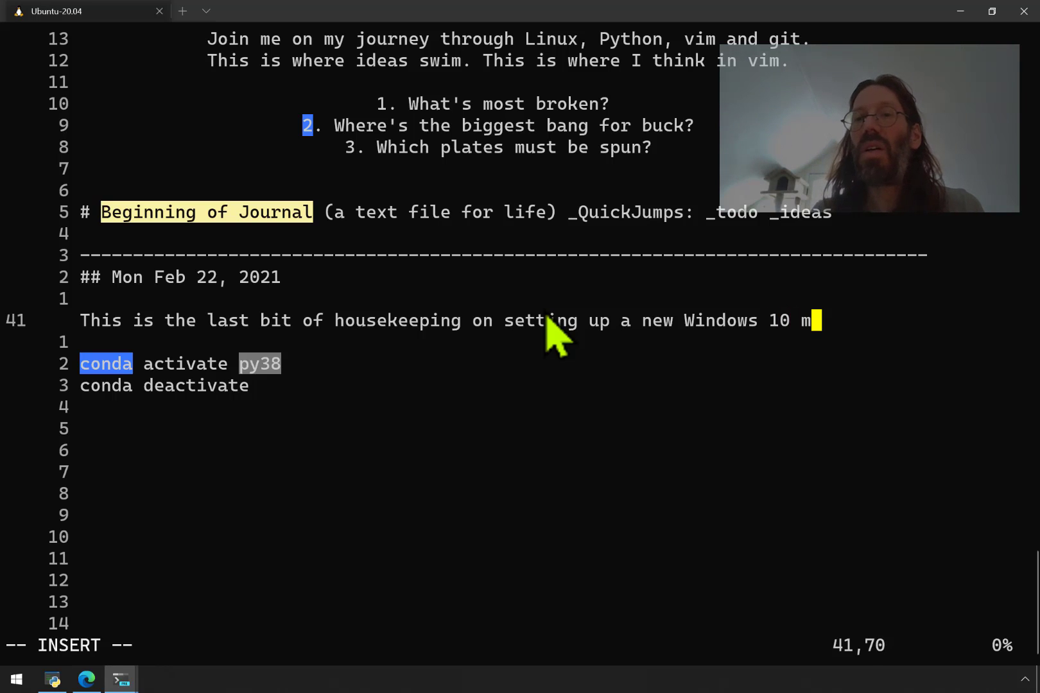
text(achine for)
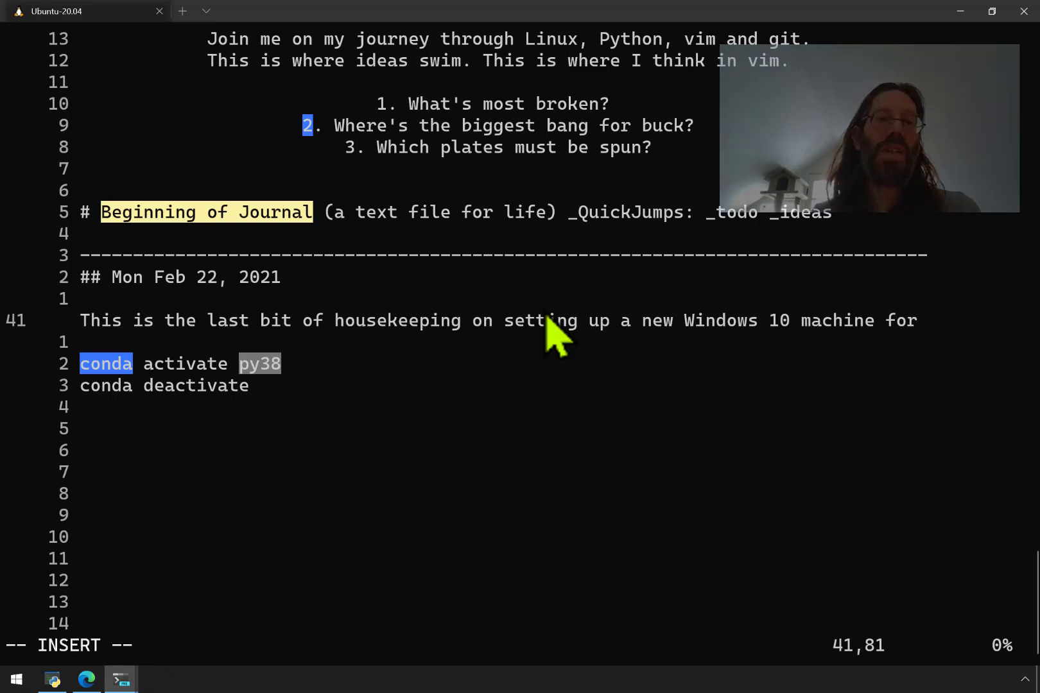
text(generic L)
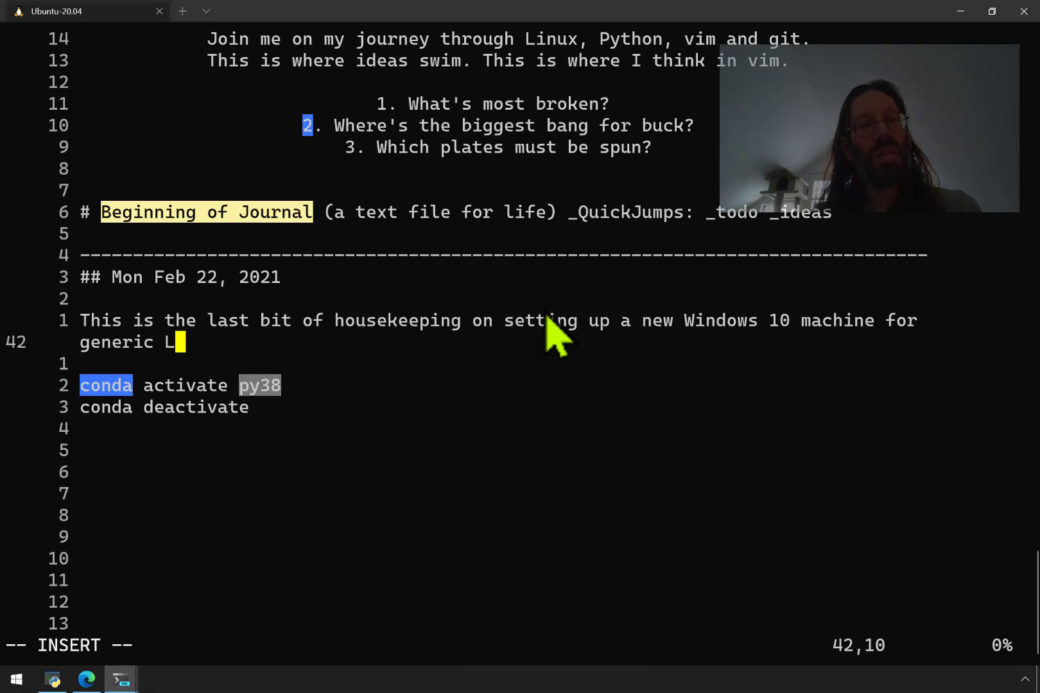
text(inux develo)
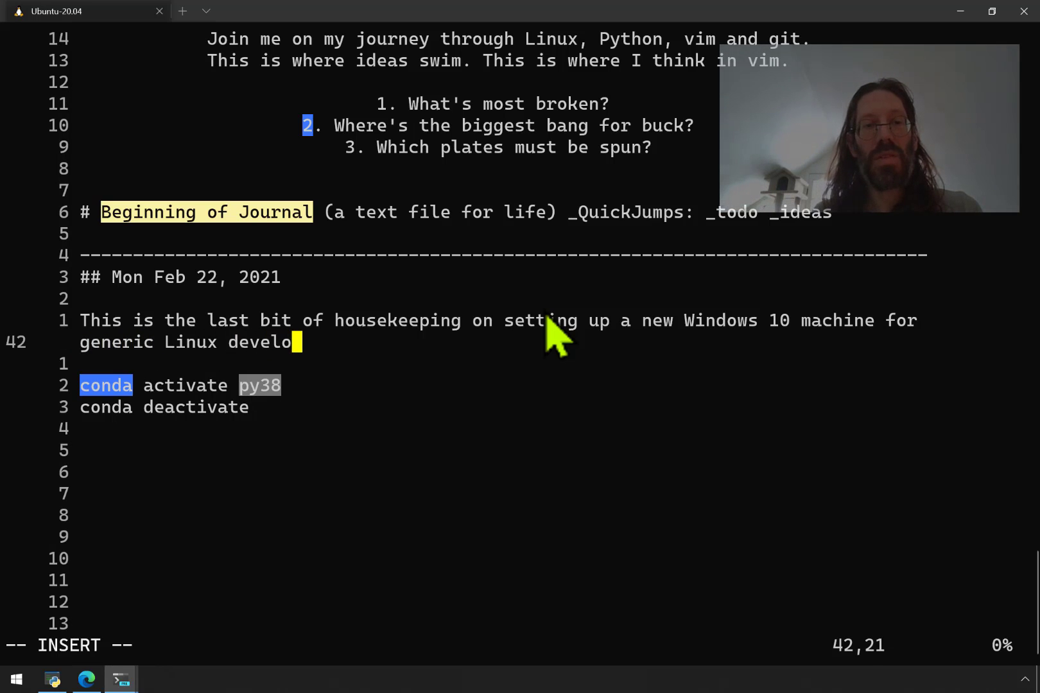
text(pment (W)
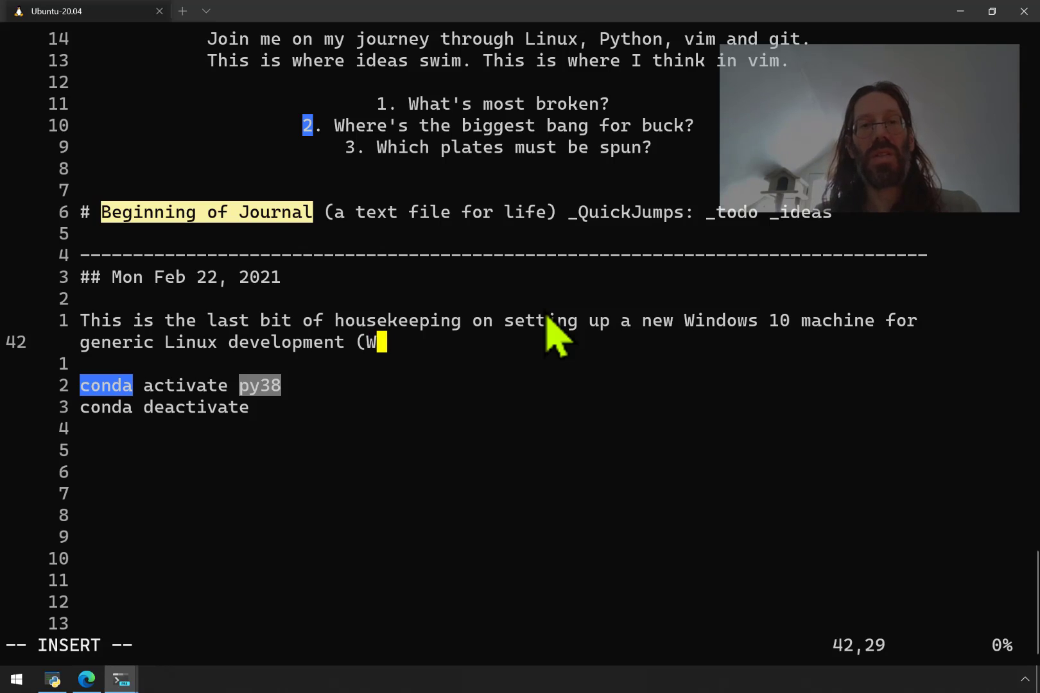
text(SL2))
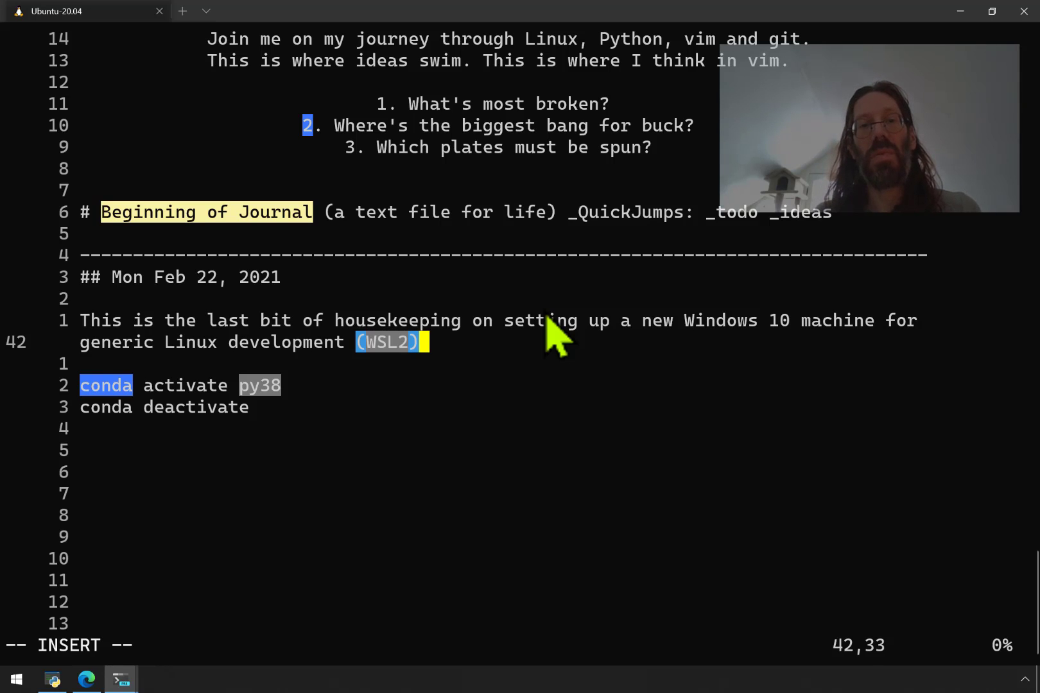
text(.)
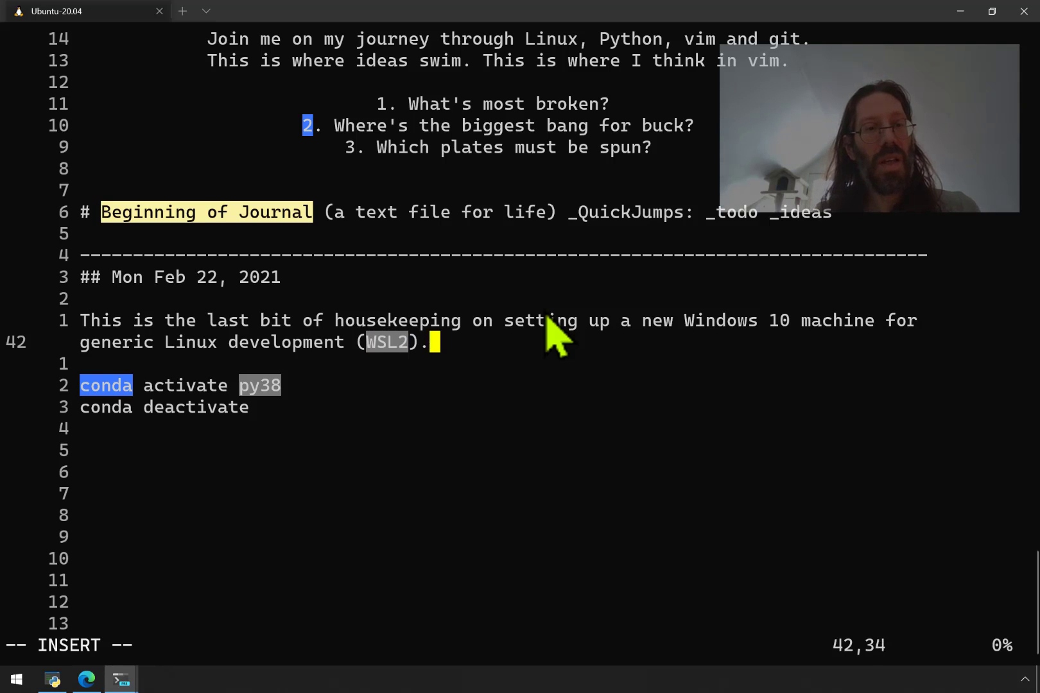
key(Return)
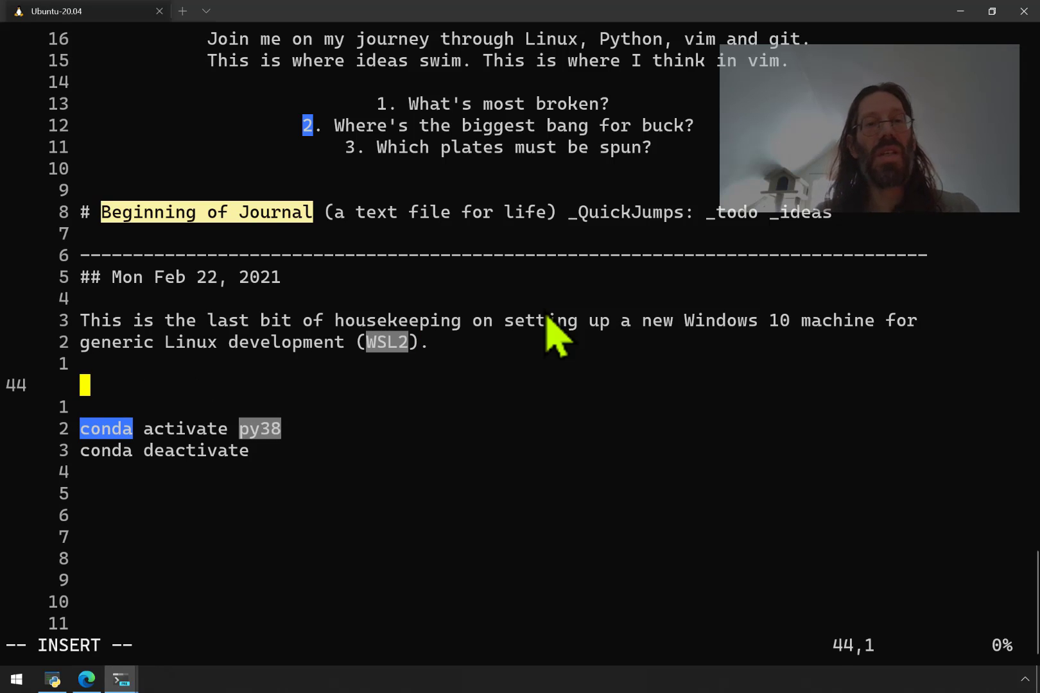
- Add bullet items '- nbdev' and '- SqliteDict' beneath the sentence
text(- n)
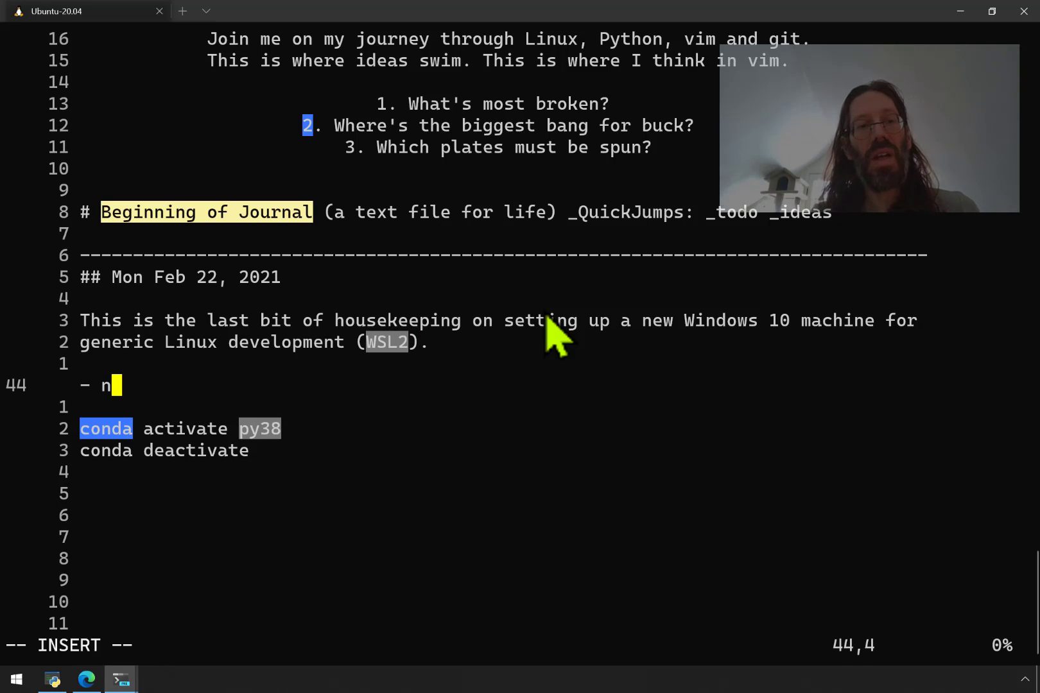
text(bdev)
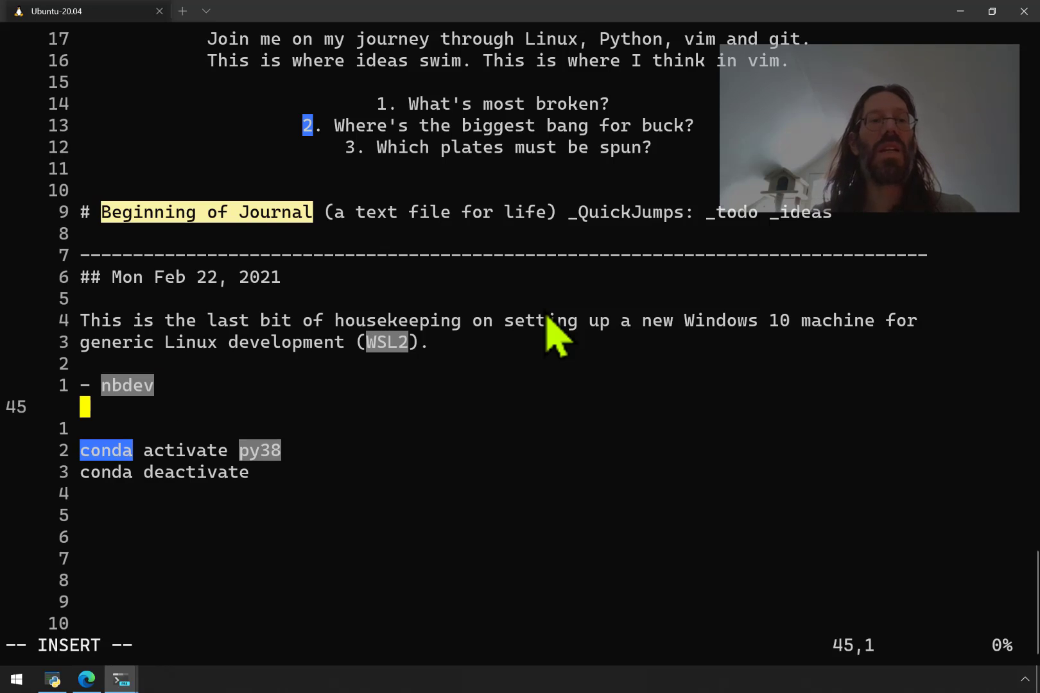
text(-)
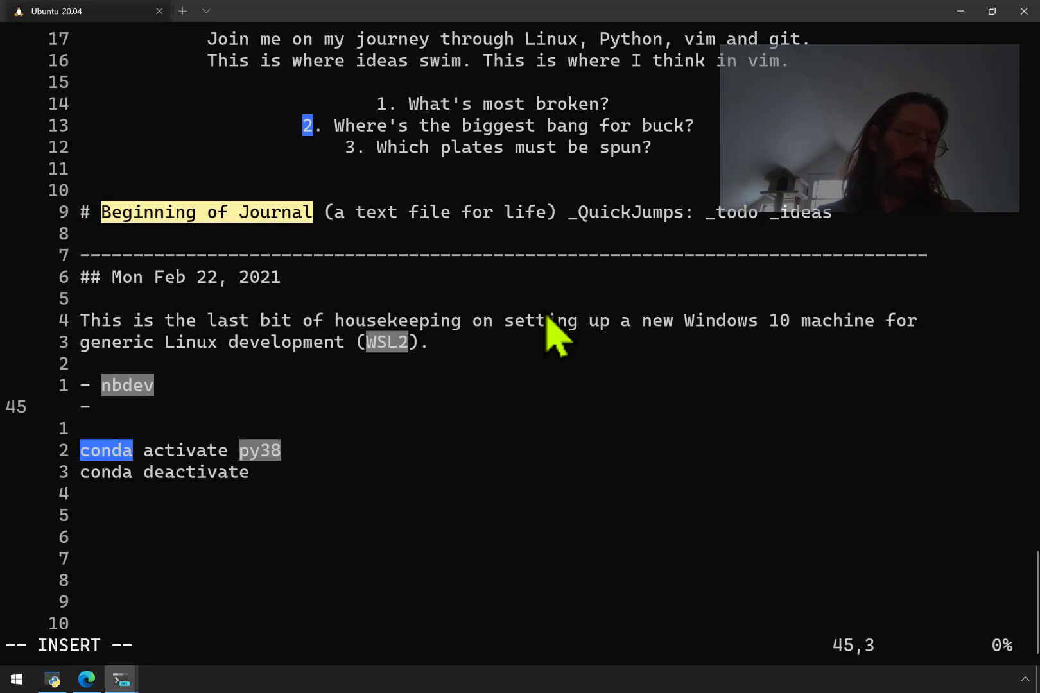
text(S)
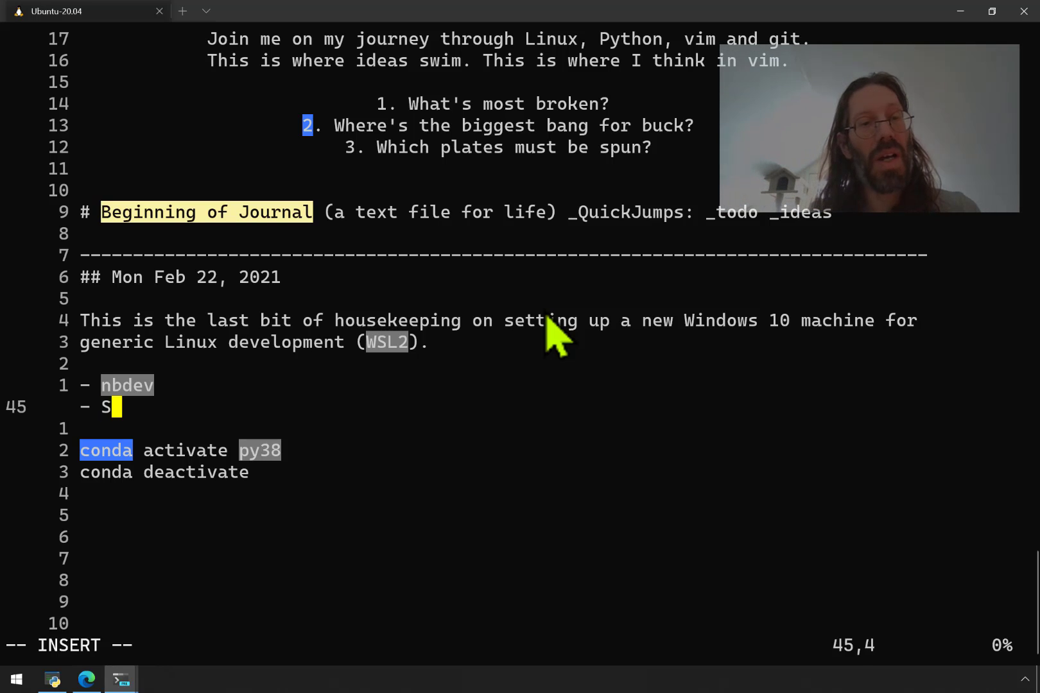
text(qliteDict)
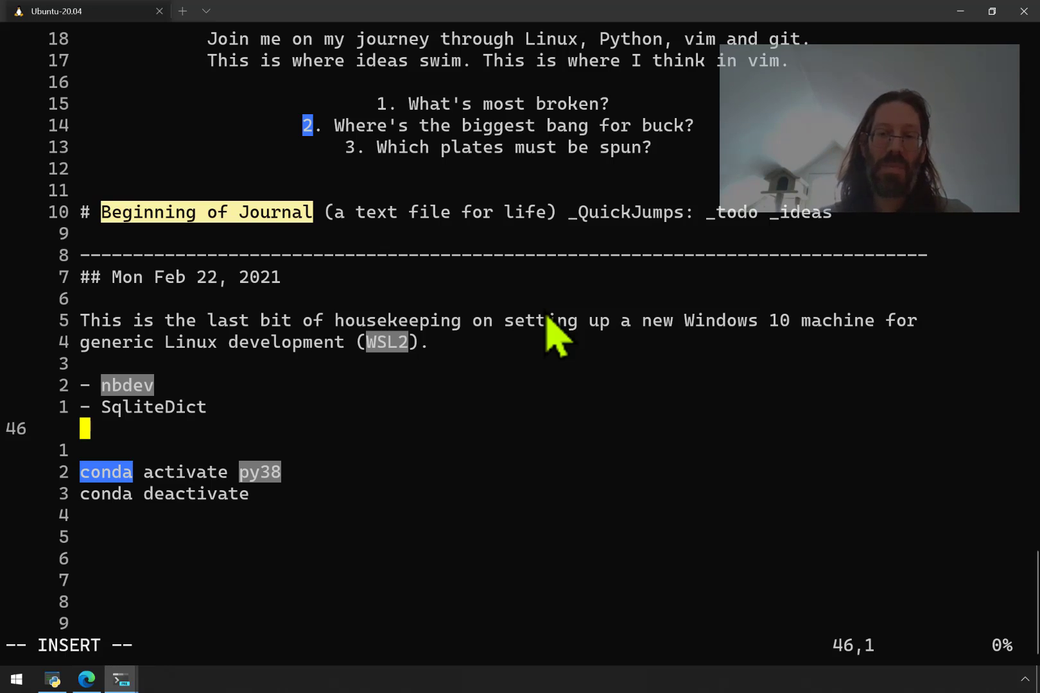
text(-)
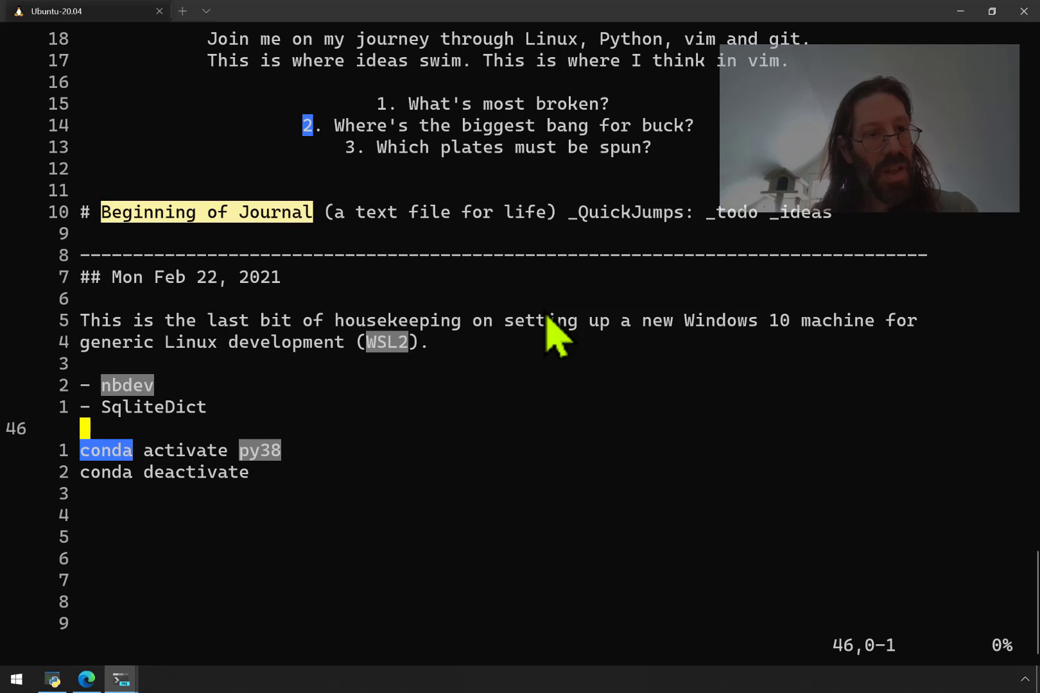
- Add a 'Virtual ENV's... Anaconda for Windows AND Ubuntu on WSL' line below a blank line and save the journal
key(o)
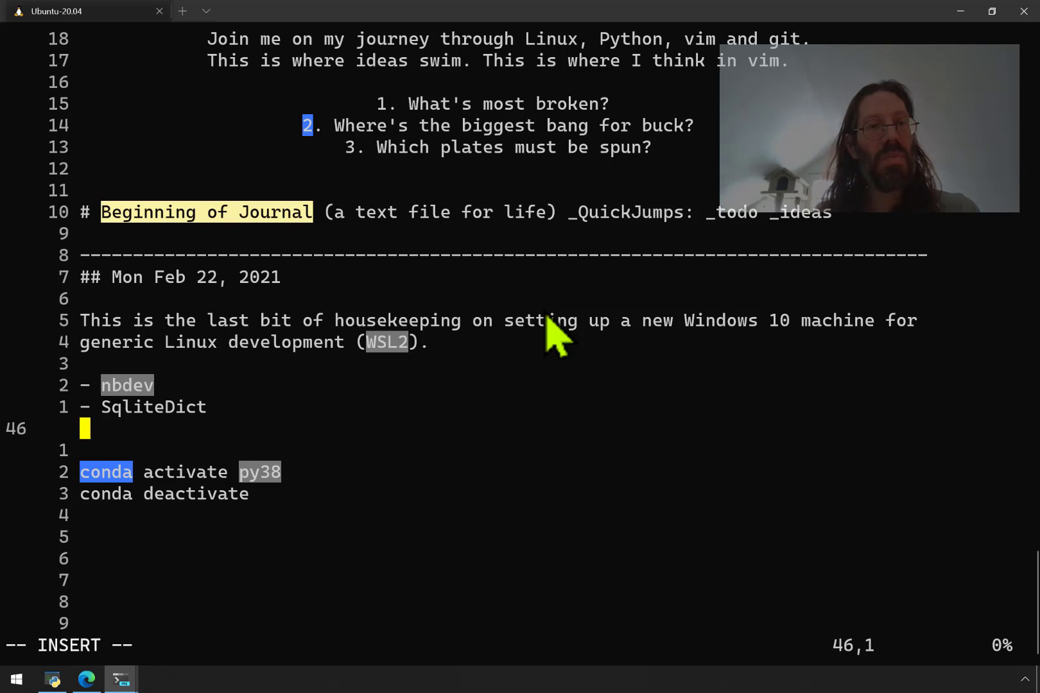
key(Enter)
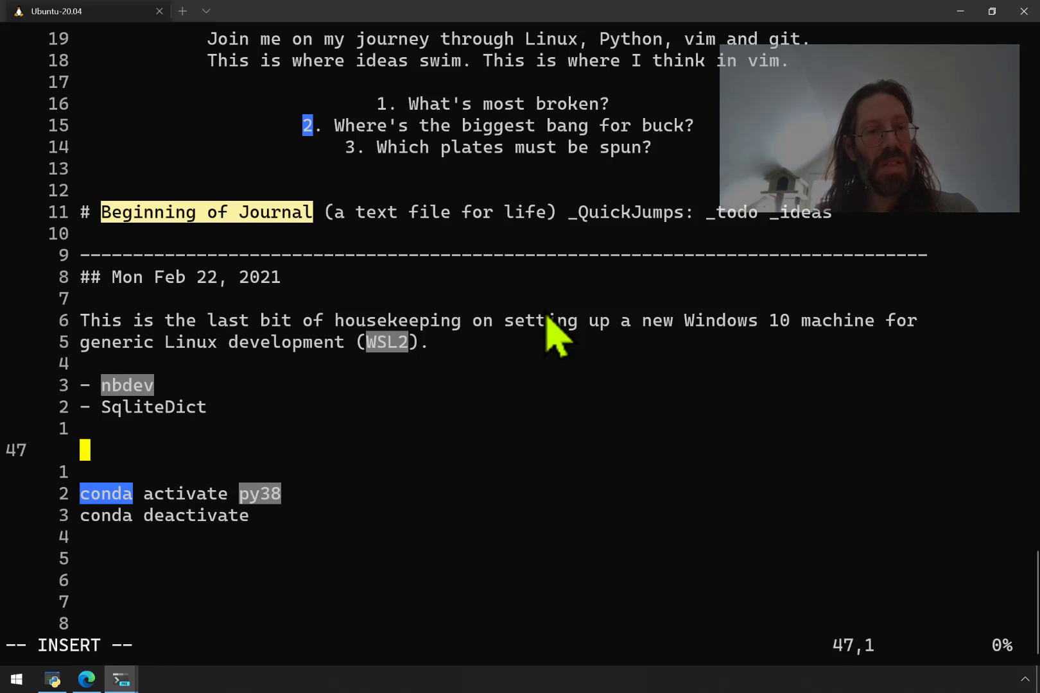
text(V)
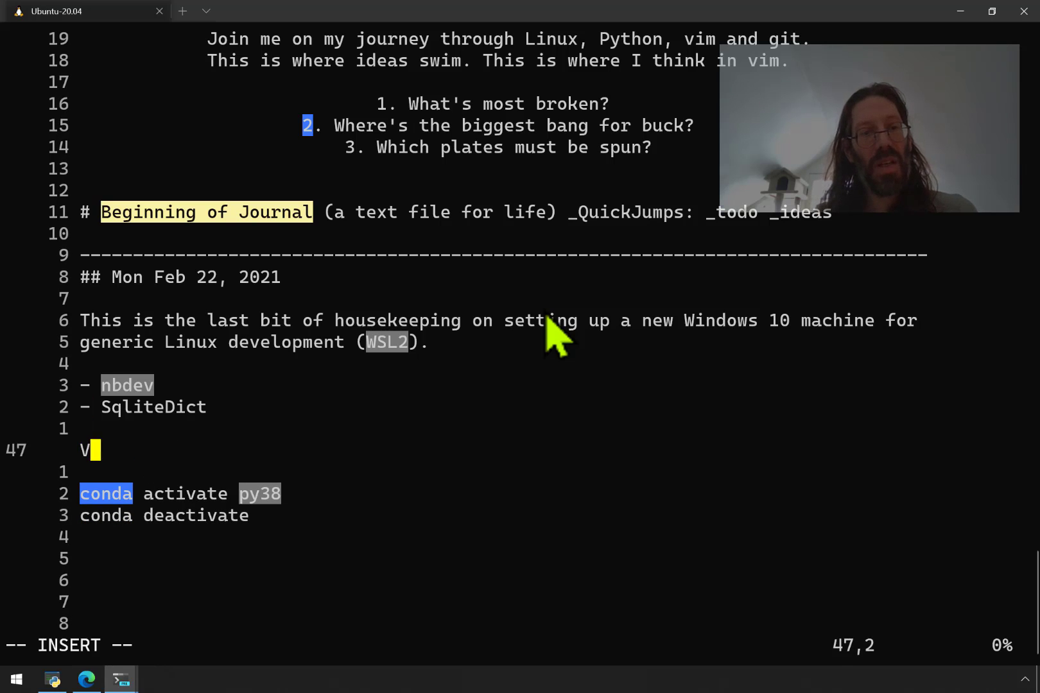
text(irtual EN)
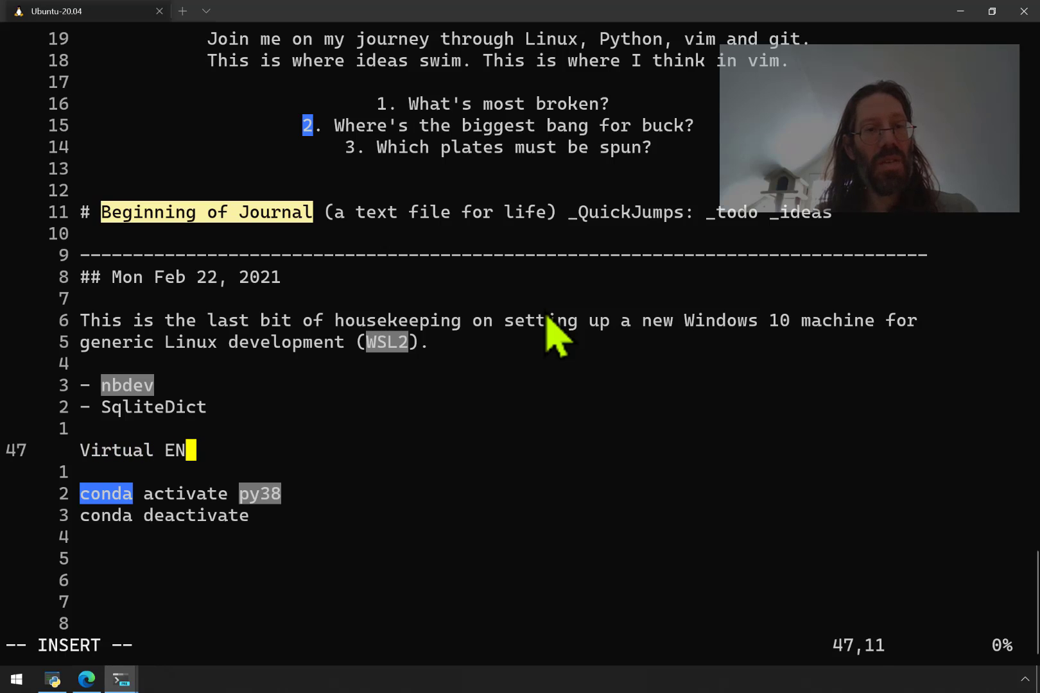
text(V's... A)
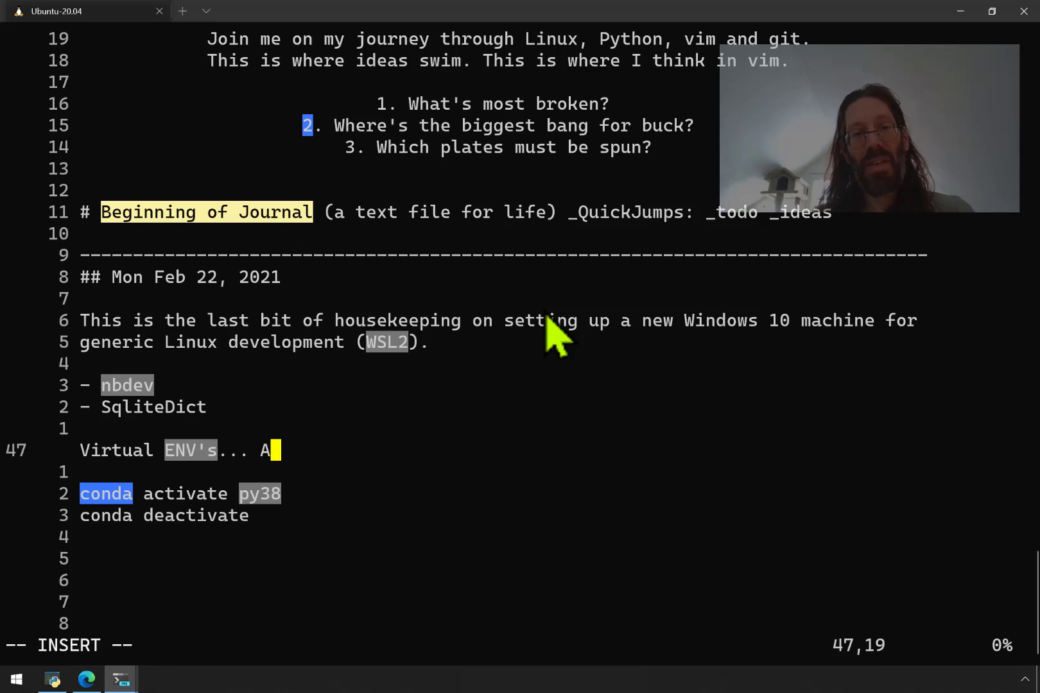
text(naconda for Windows)
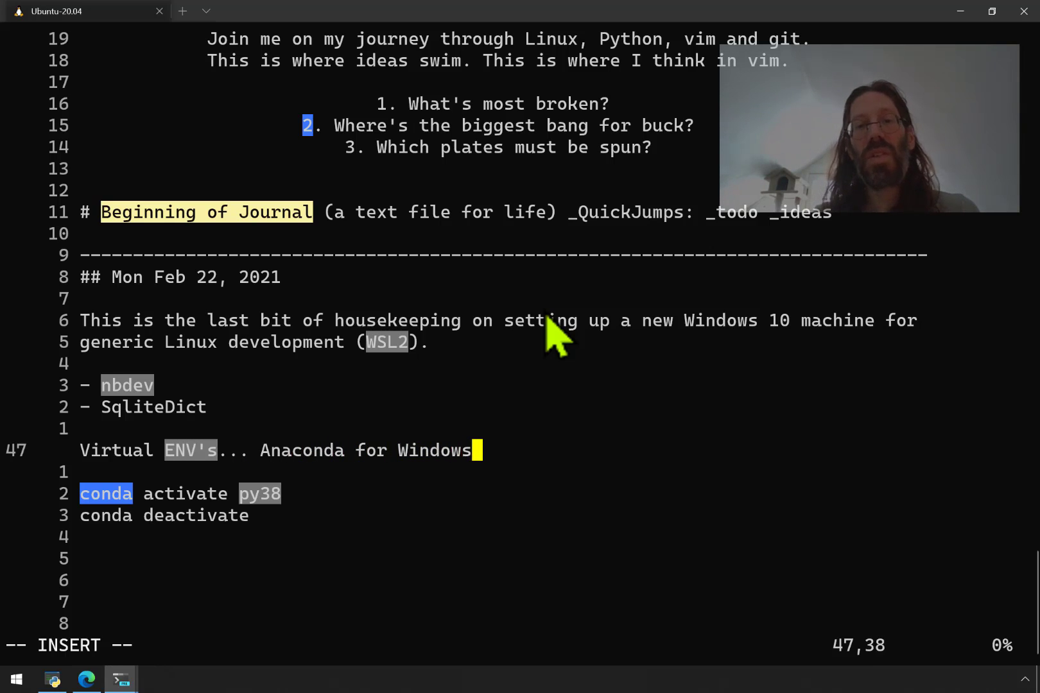
text(AND)
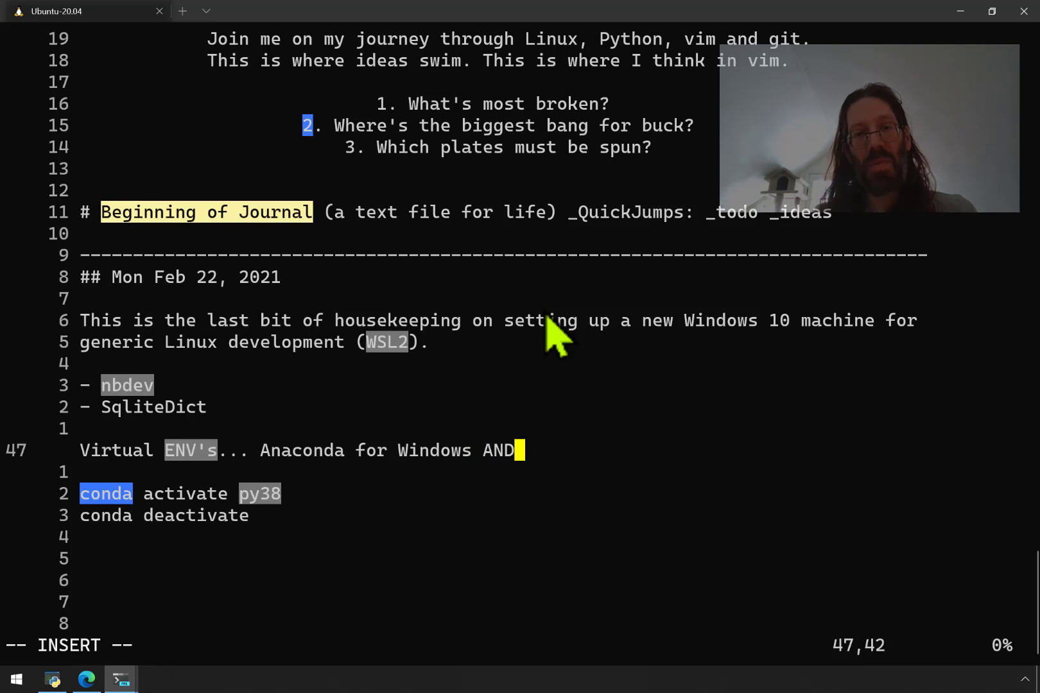
key(Right)
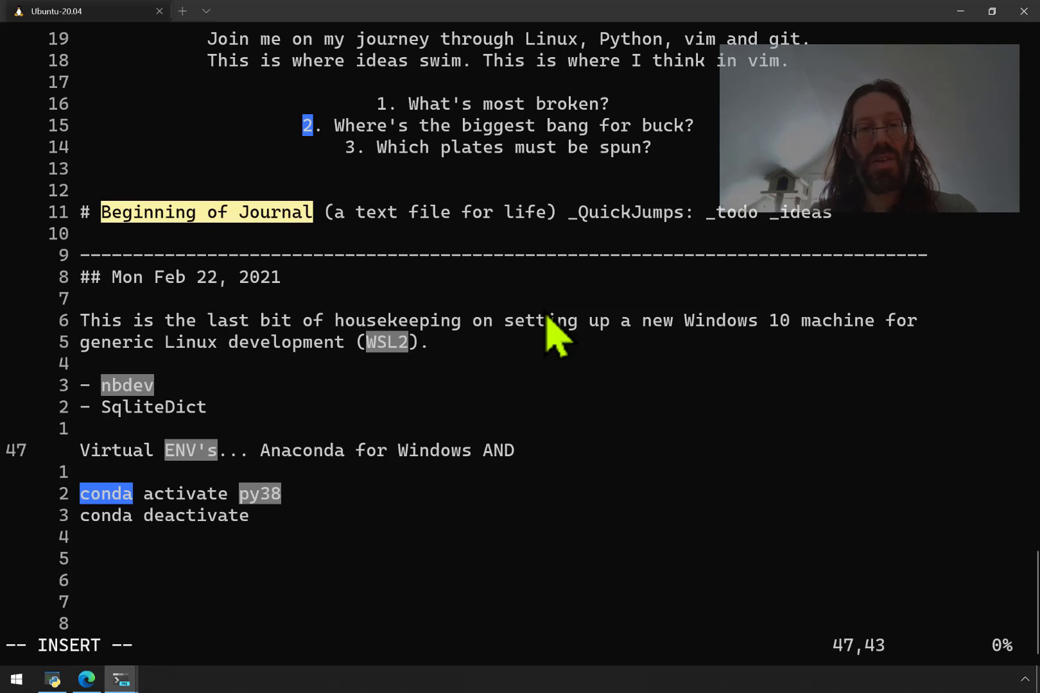
text(Ubun)
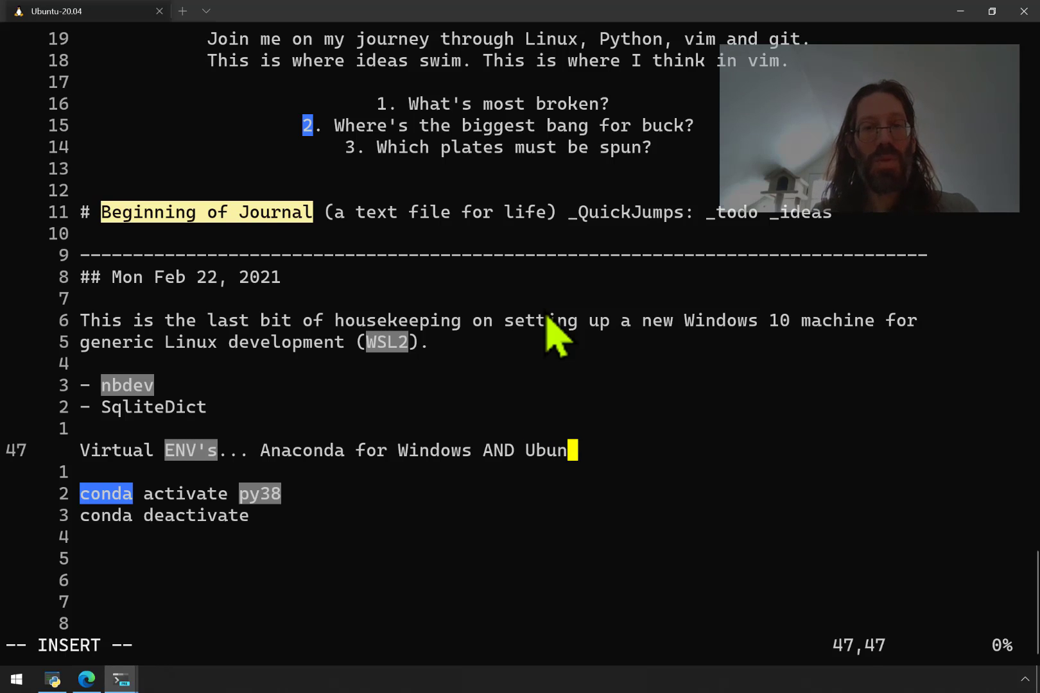
text(tu)
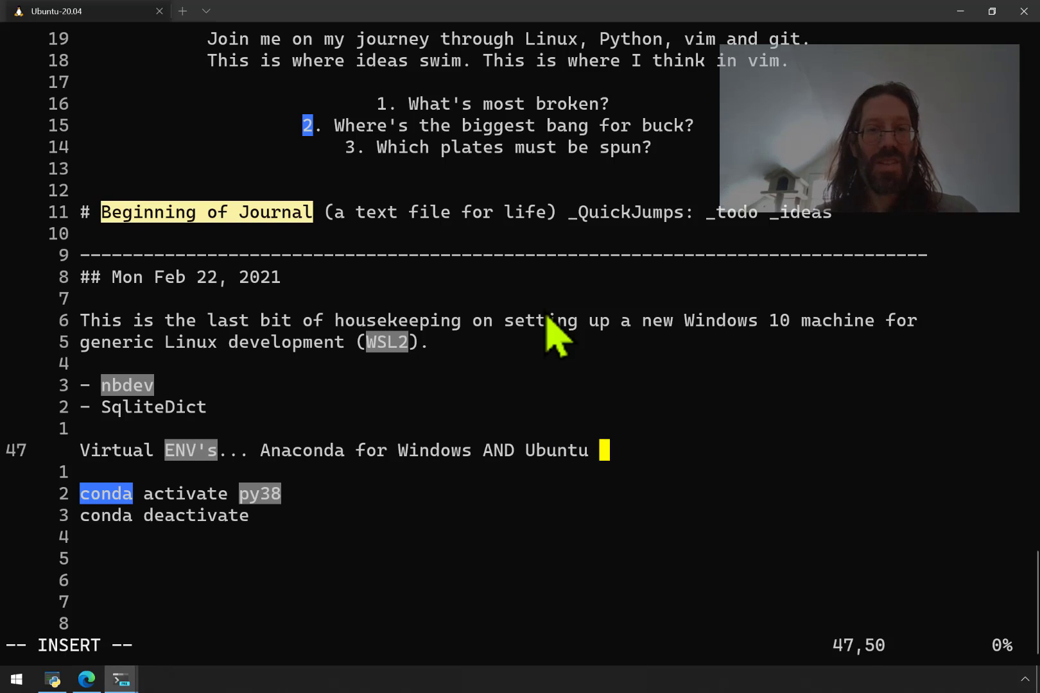
text(on WSL)
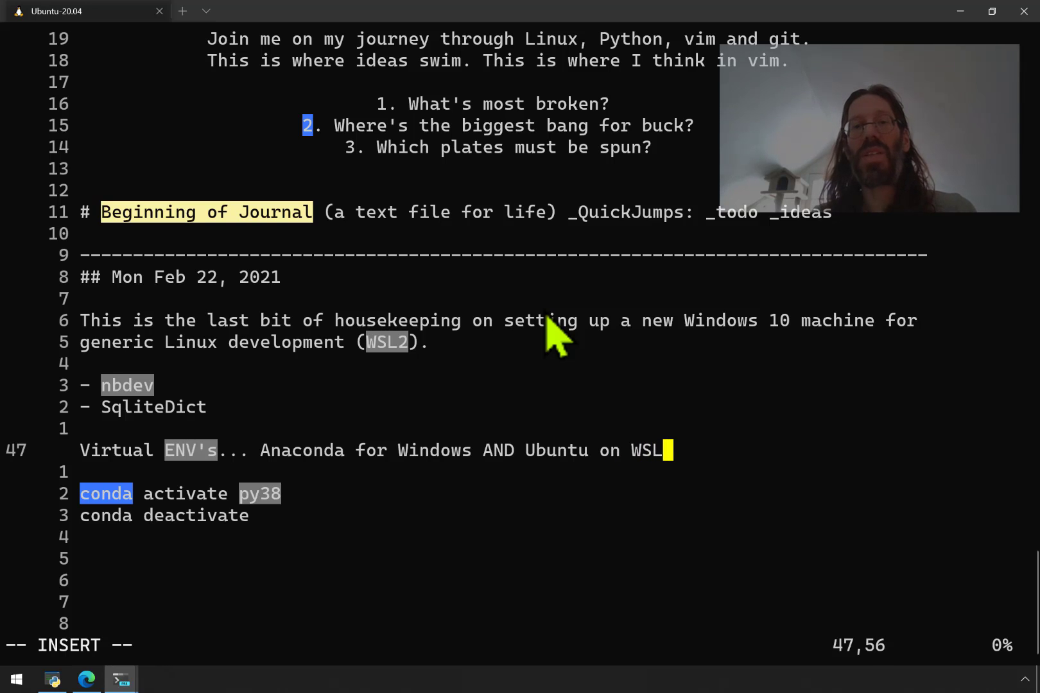
key(Escape)
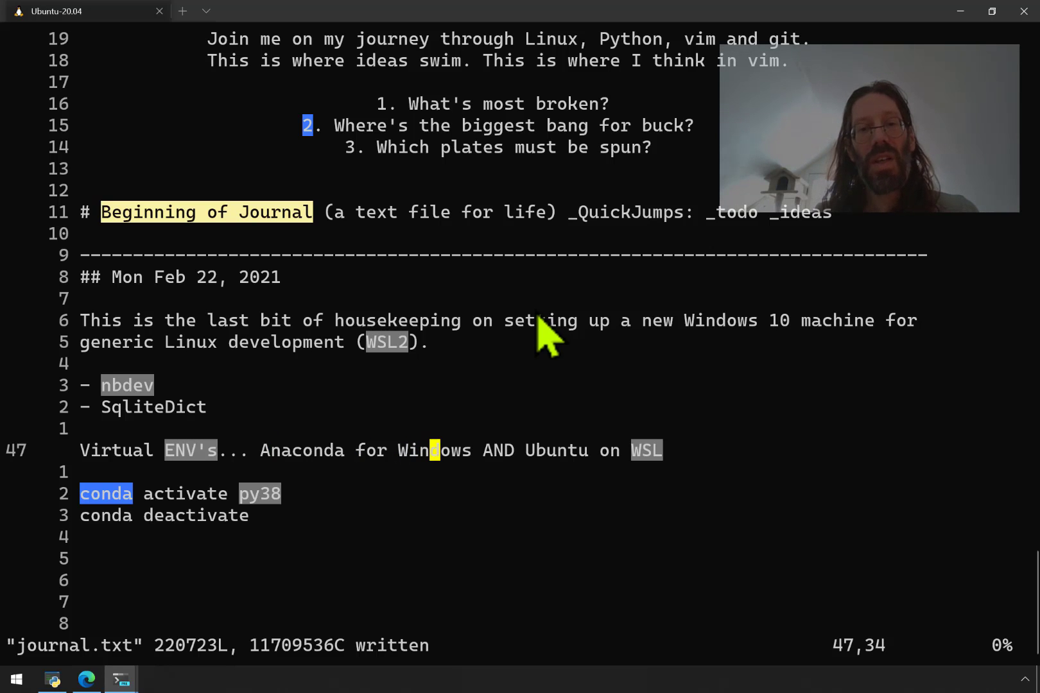
- Insert '(conda)' after Anaconda for Windows and continue the line with '(pip PyP'
text(()
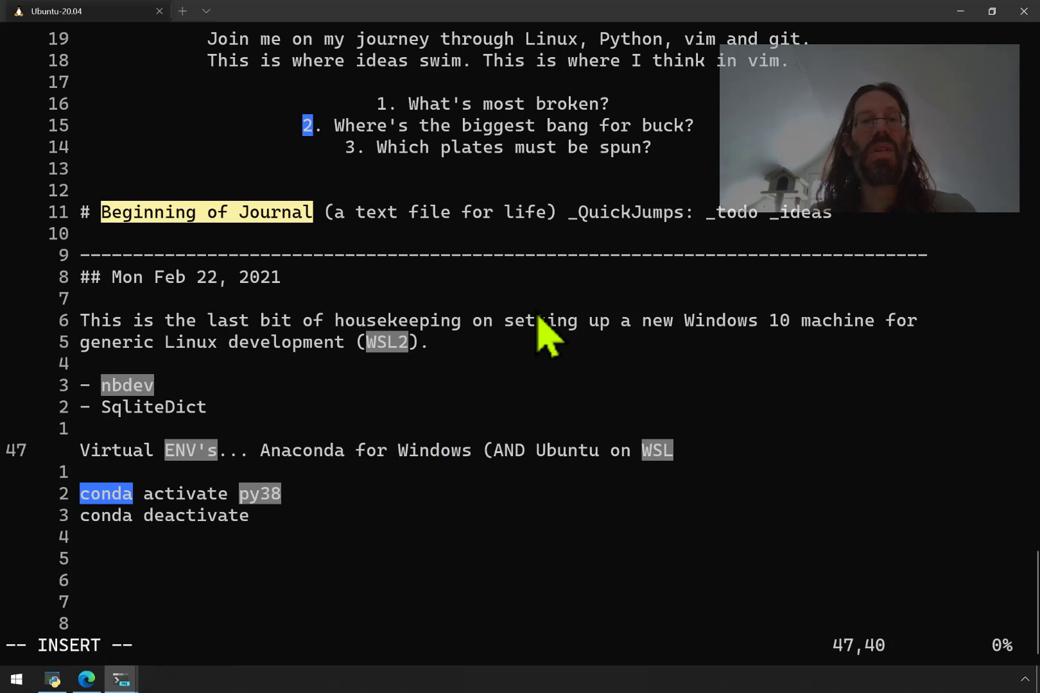
text(conda)
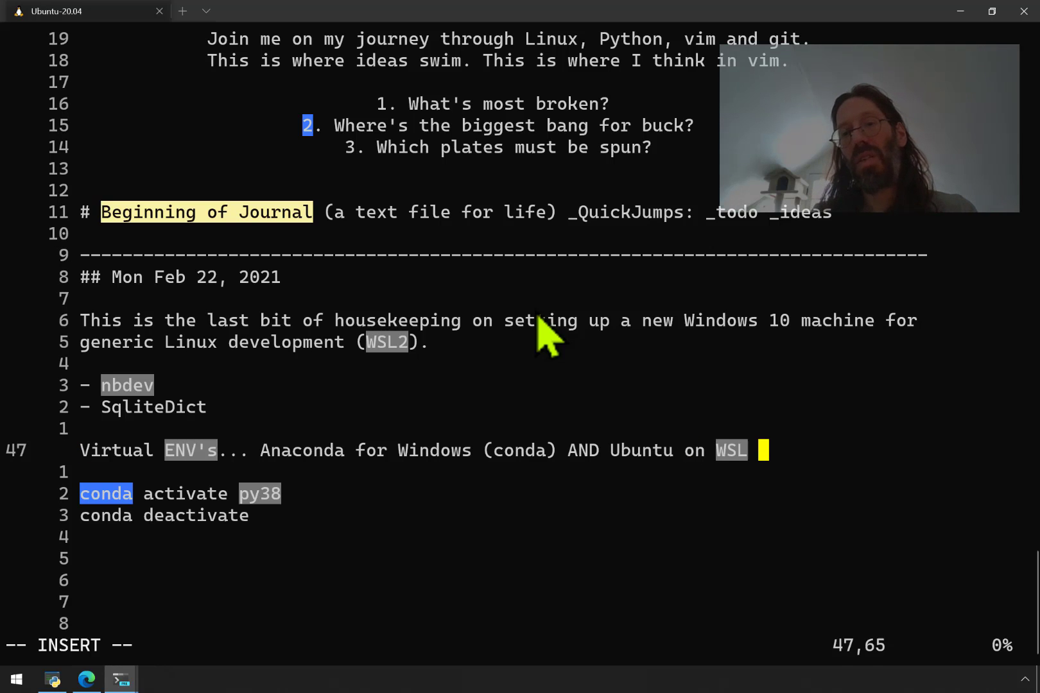
text(()
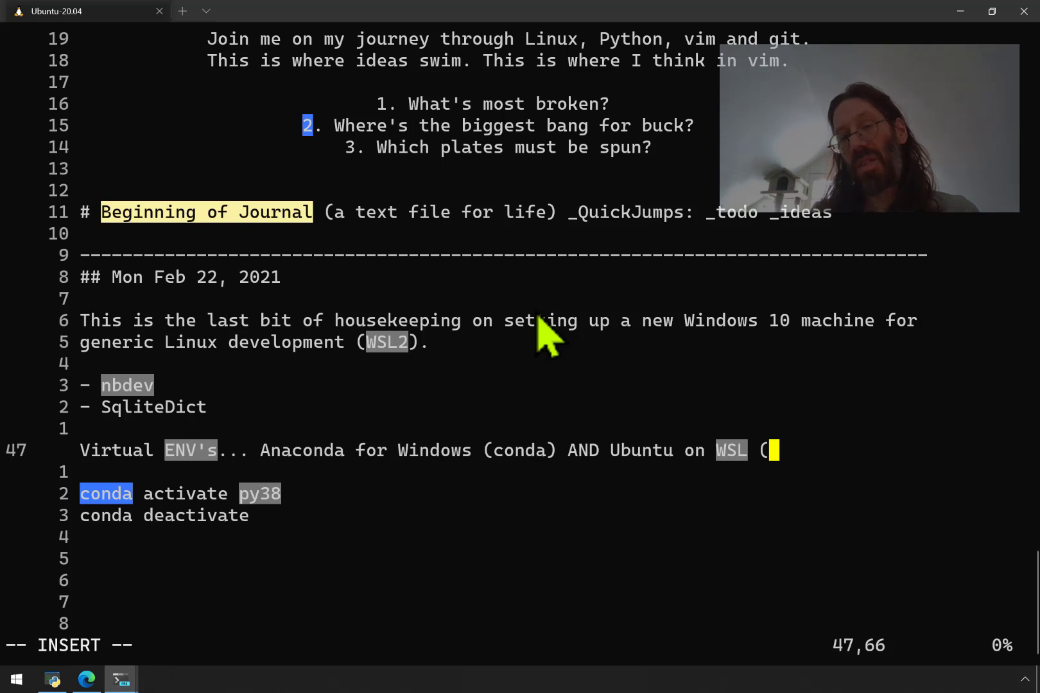
text(p)
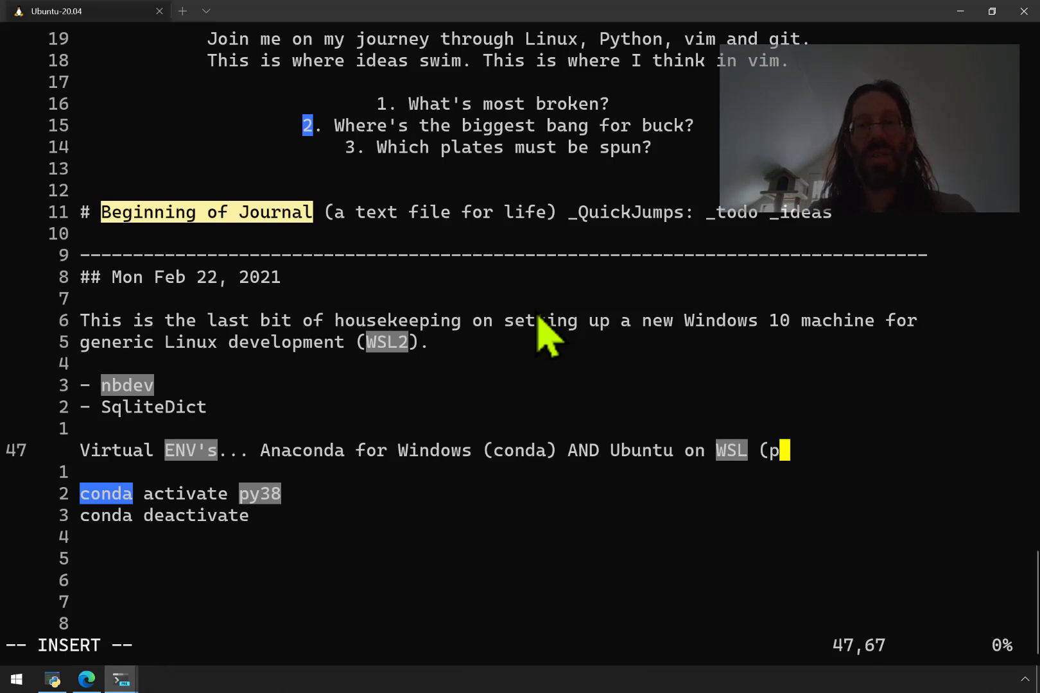
text(ip PyP)
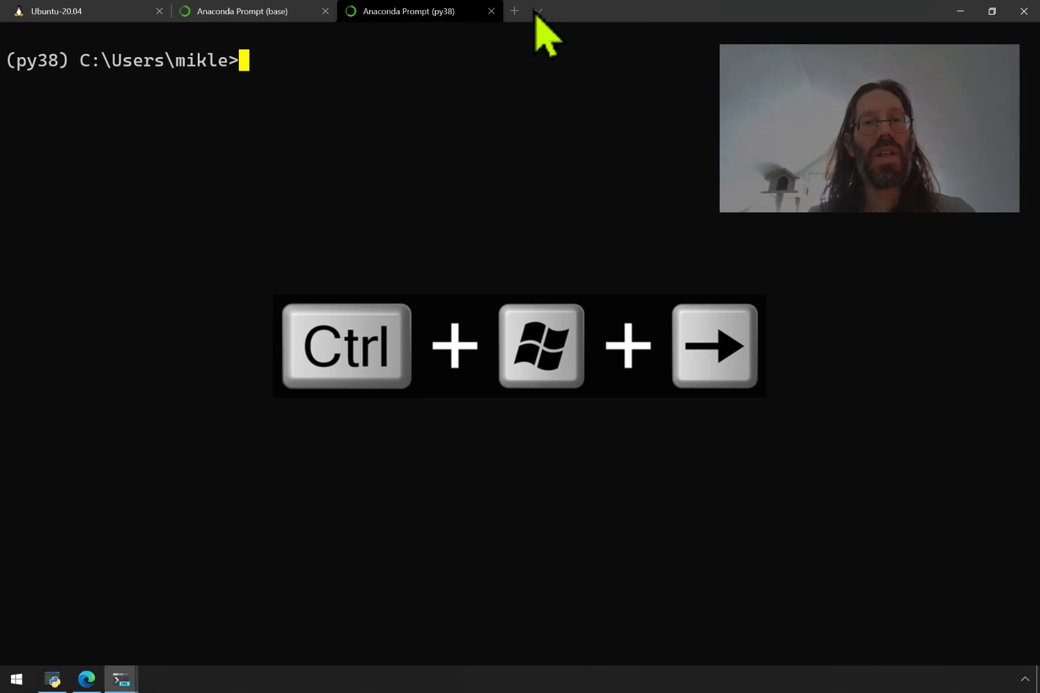
- Switch to the Ubuntu-20.04 session and quit vim with :q to return to the shell prompt
click(544, 12)
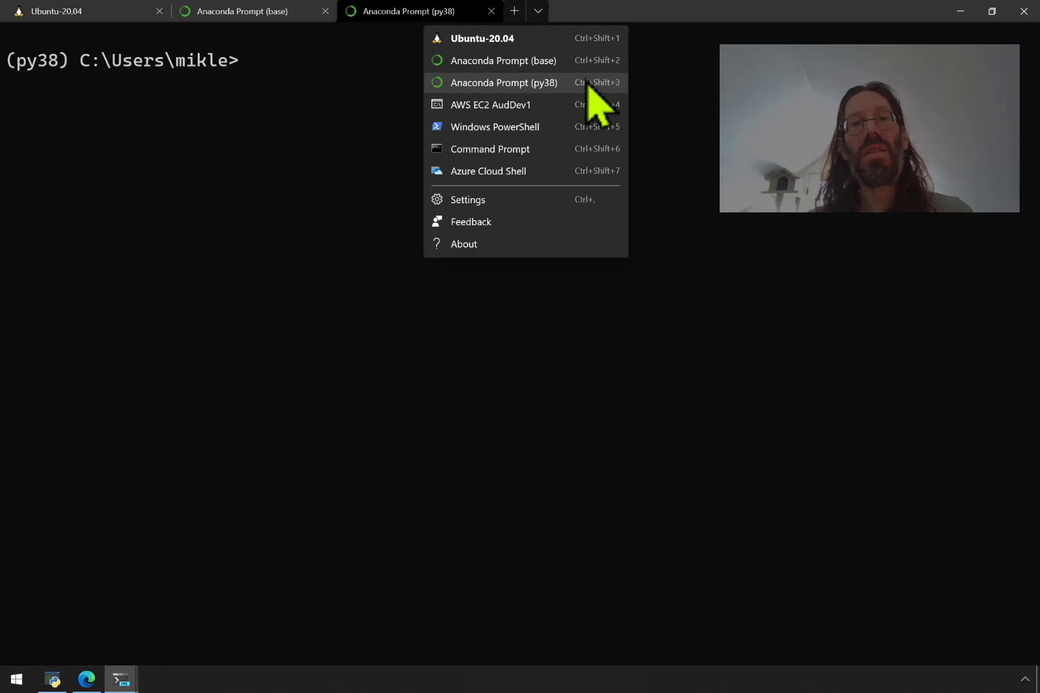
mouse_move(562, 116)
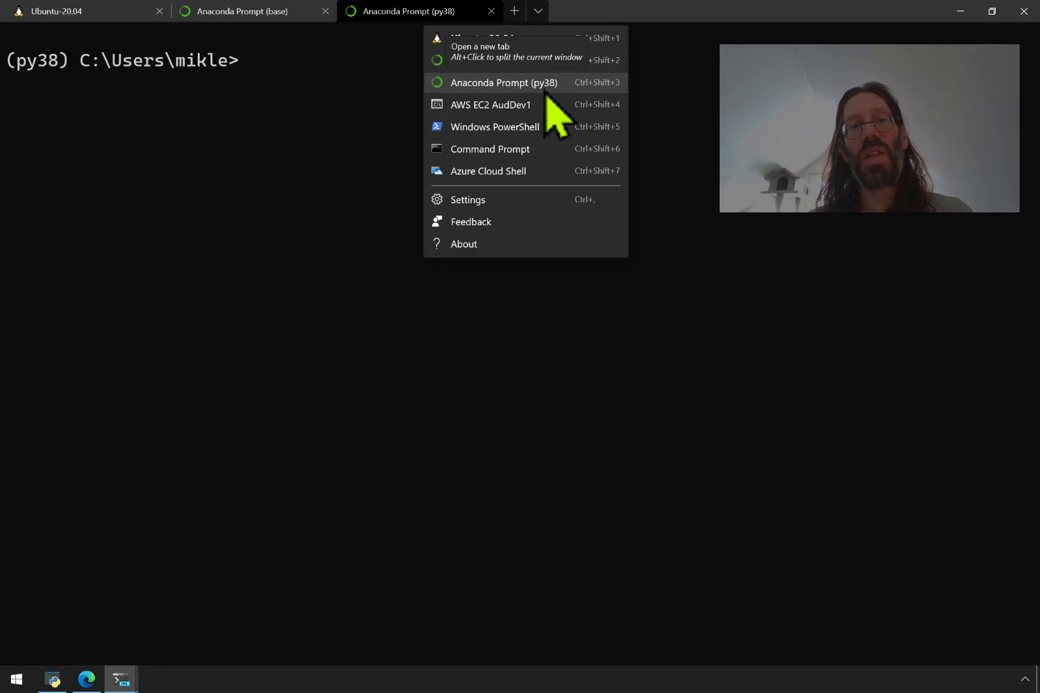
mouse_move(390, 100)
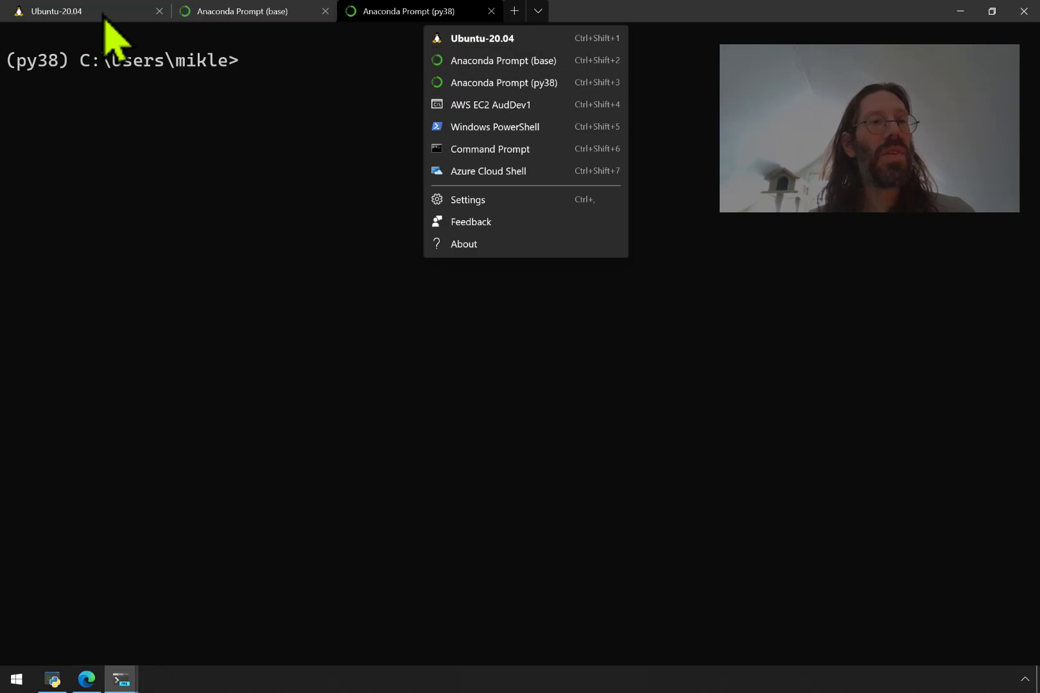
click(467, 200)
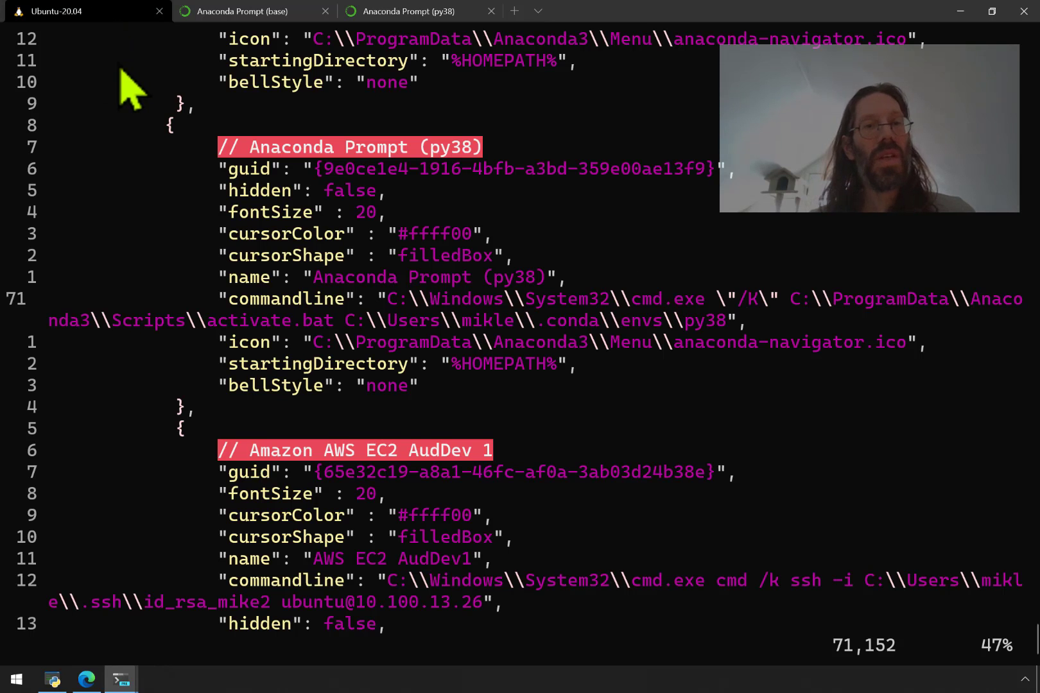
text(:q)
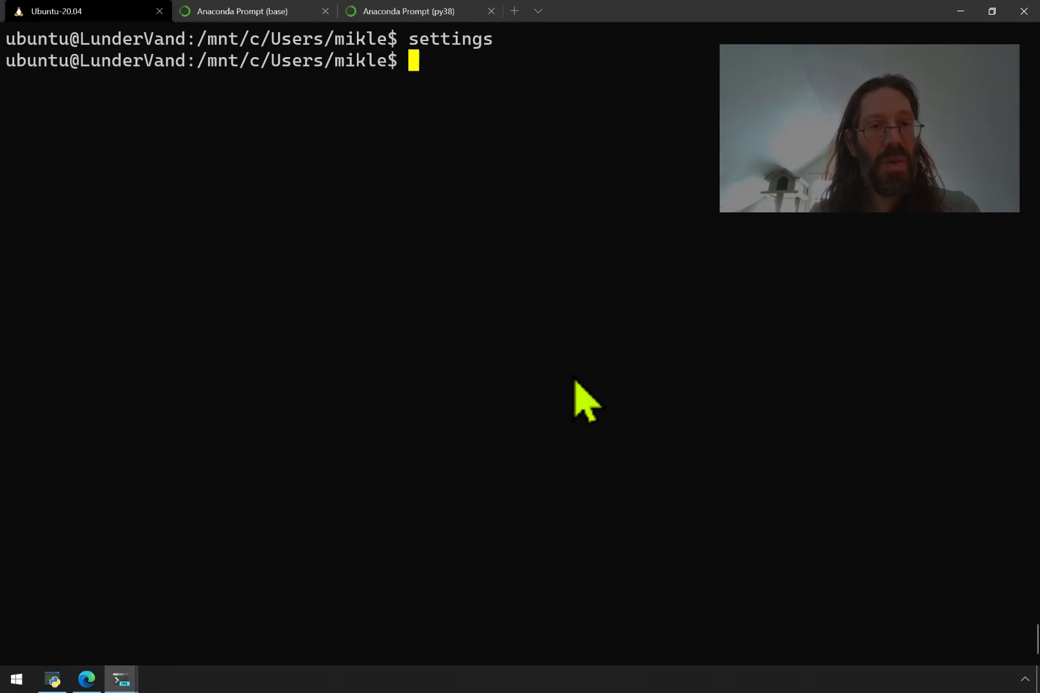
mouse_move(61, 87)
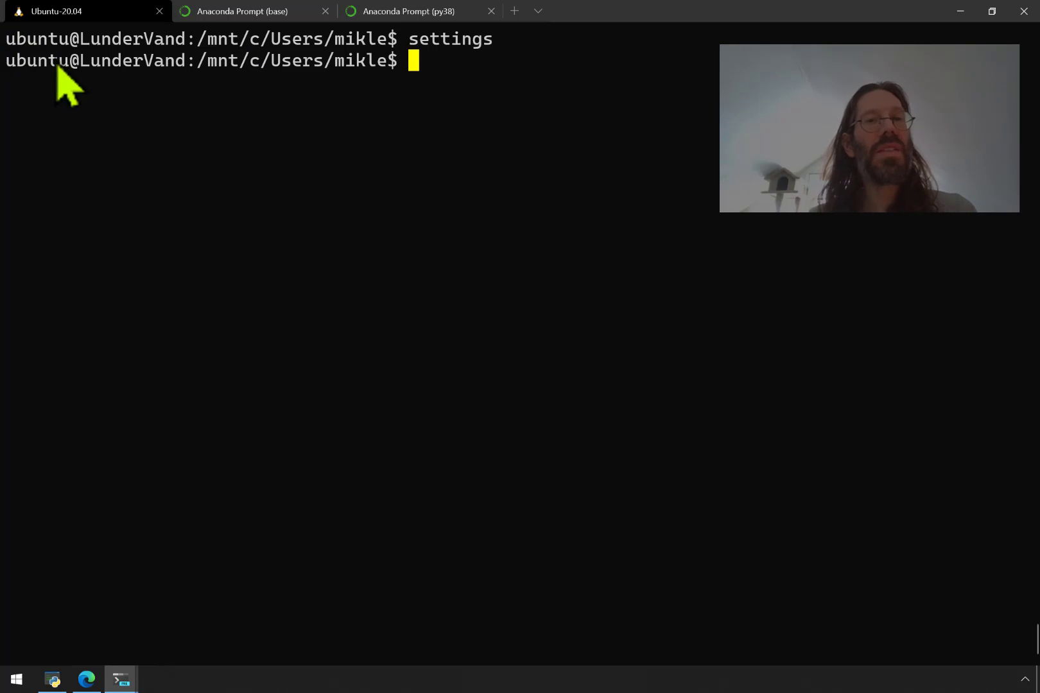
mouse_move(429, 243)
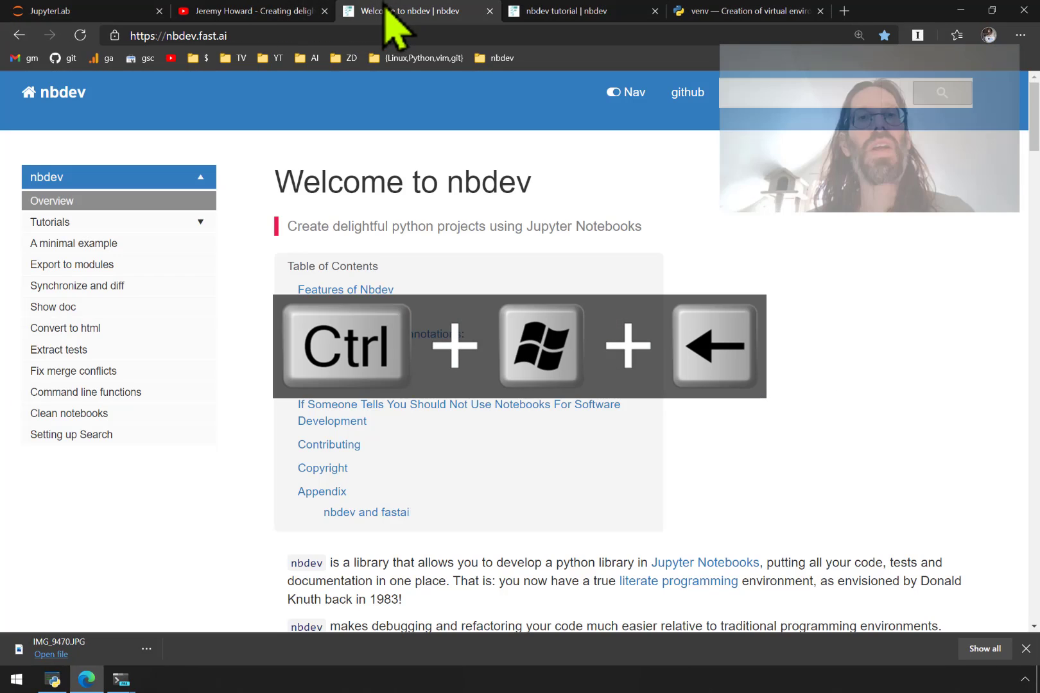
- View the nbdev tutorial's install steps, then the Python venv documentation page in Edge
click(258, 11)
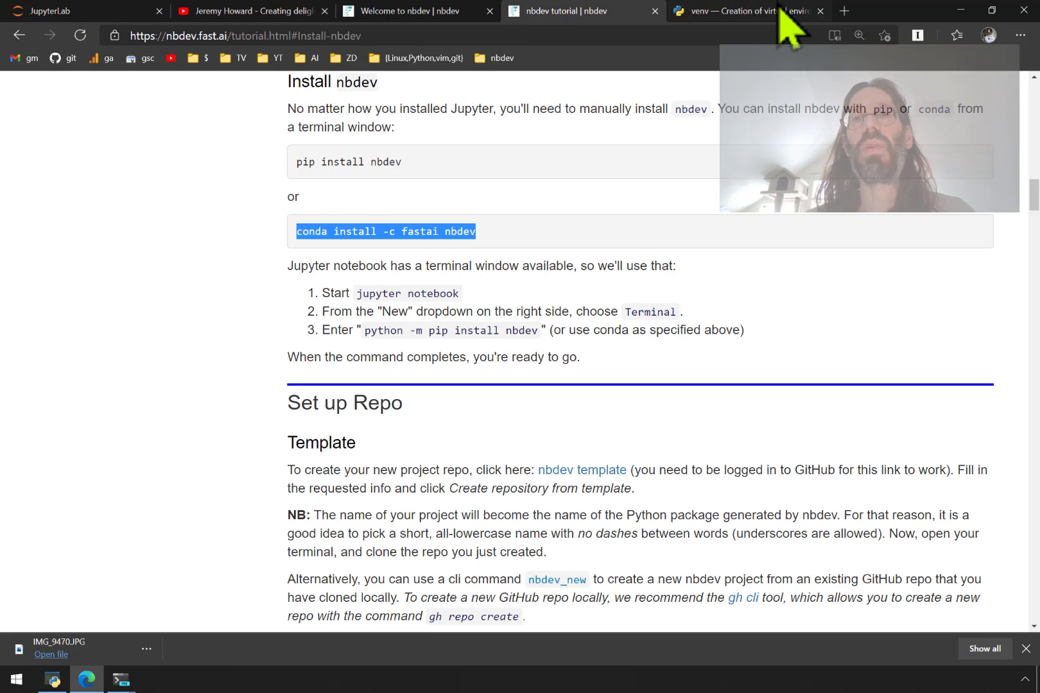
click(755, 11)
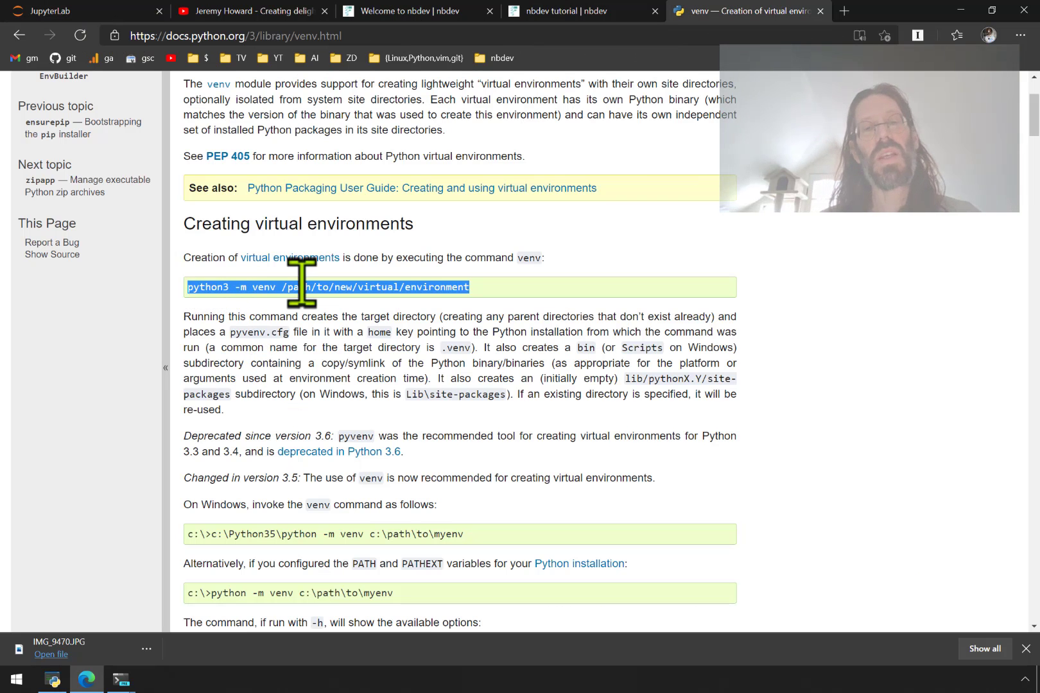
mouse_move(256, 292)
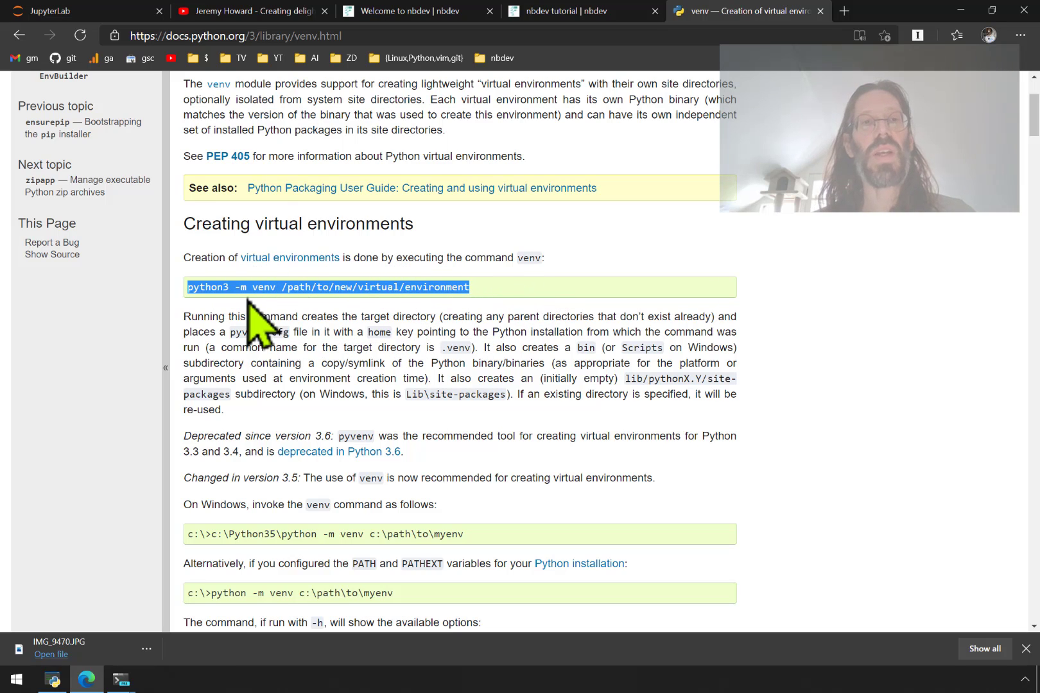
mouse_move(221, 321)
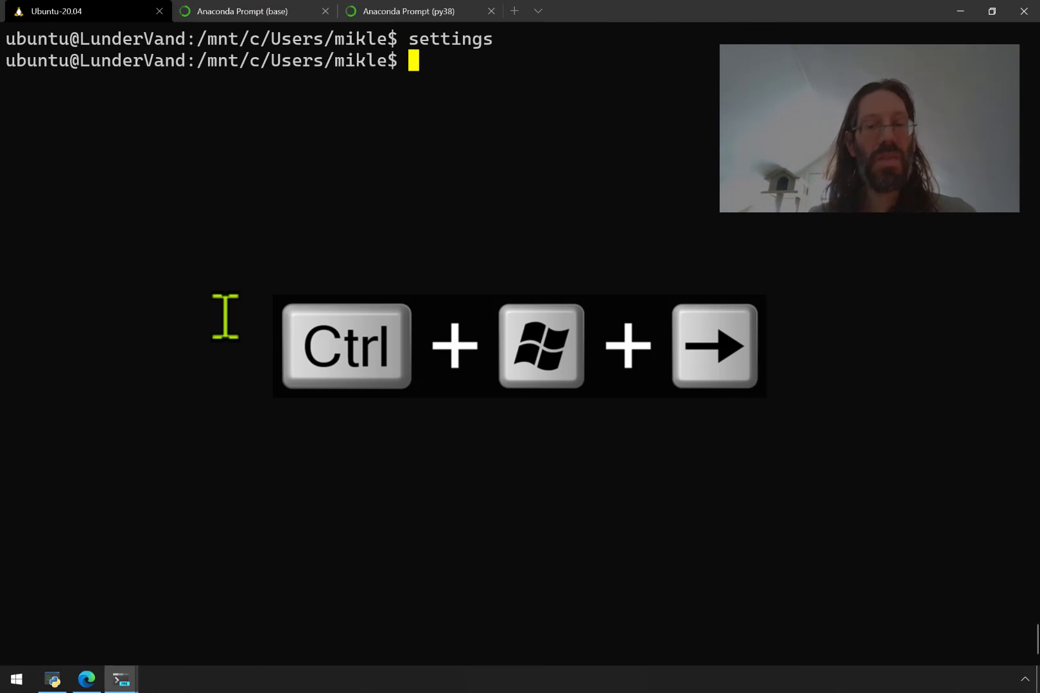
- Run python3 to see Python 3.8.5, exit the interpreter, and select the venv creation command in the docs
text(pythofn)
text(python3)
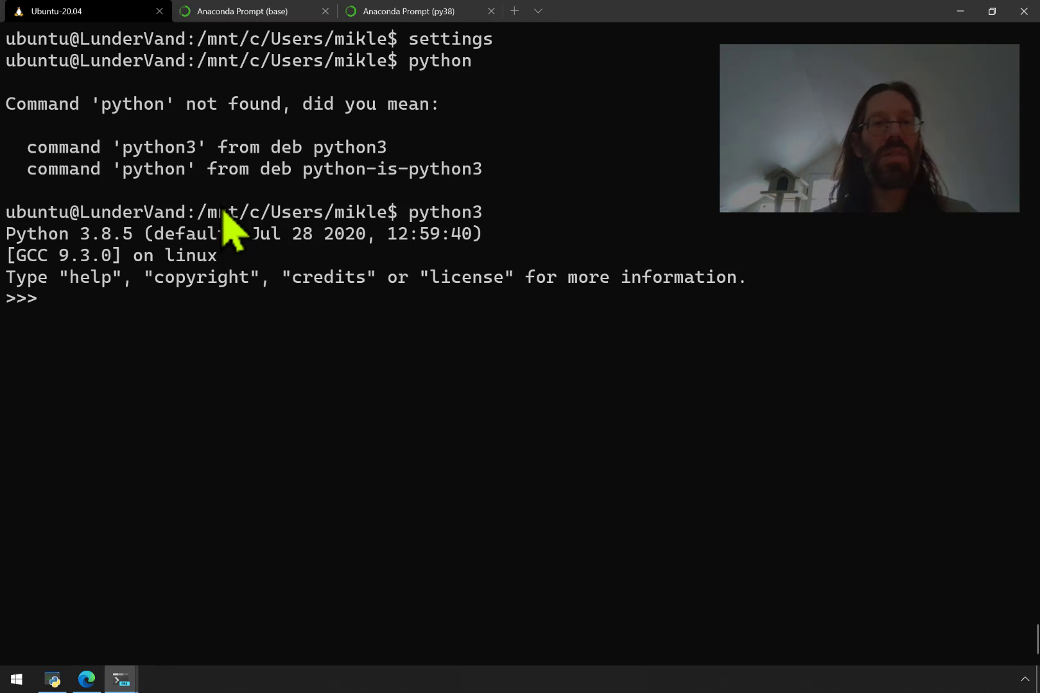
mouse_move(272, 193)
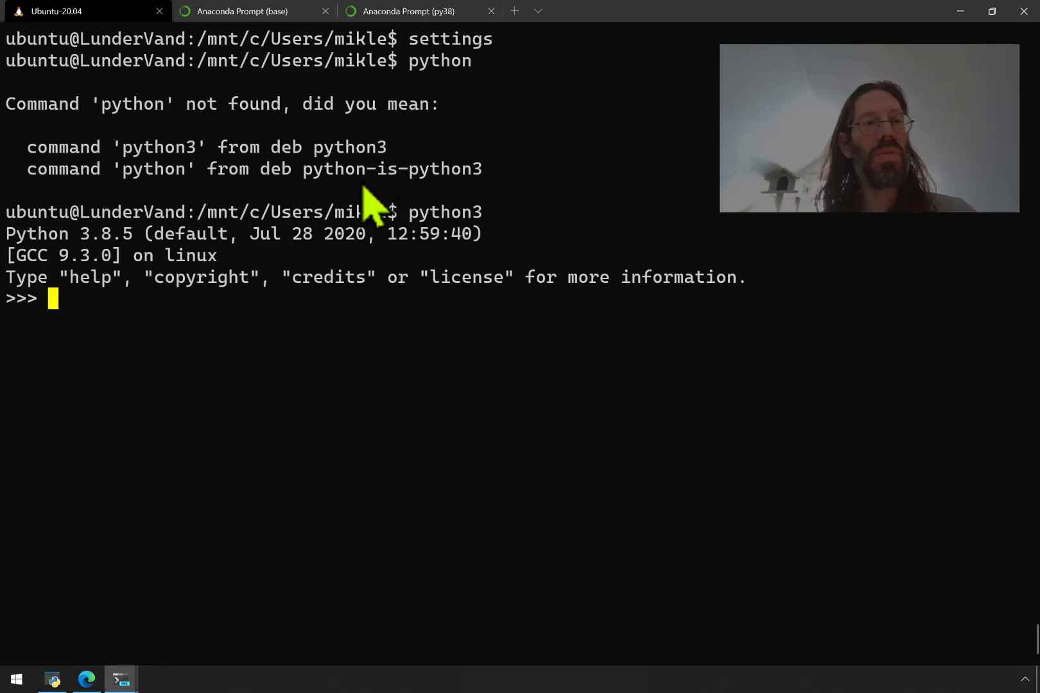
mouse_move(405, 193)
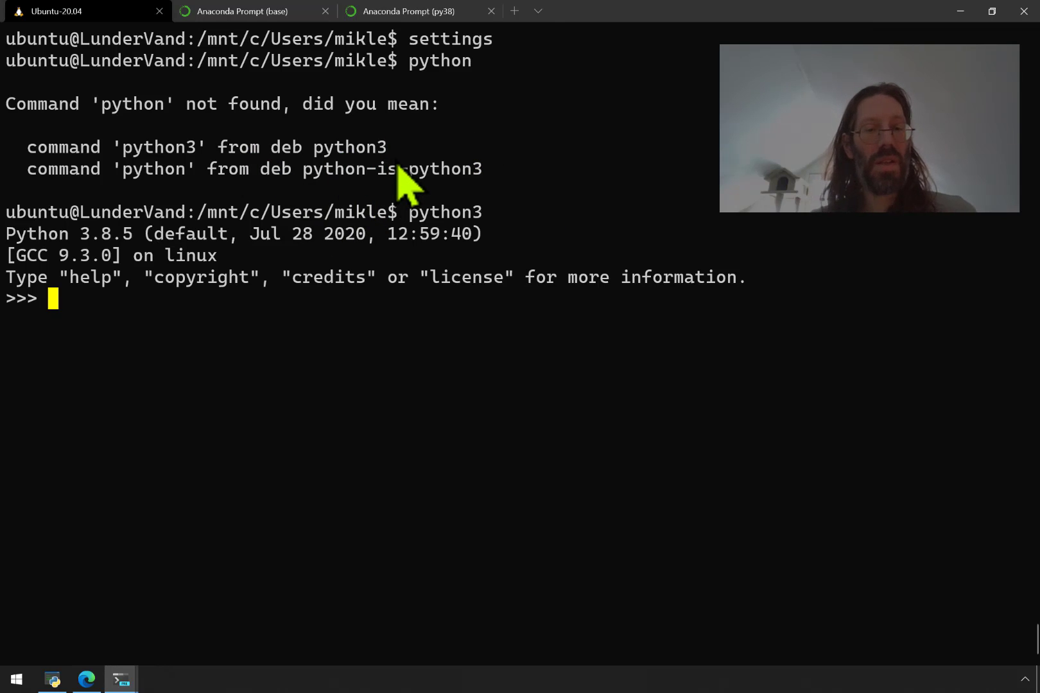
text(exit())
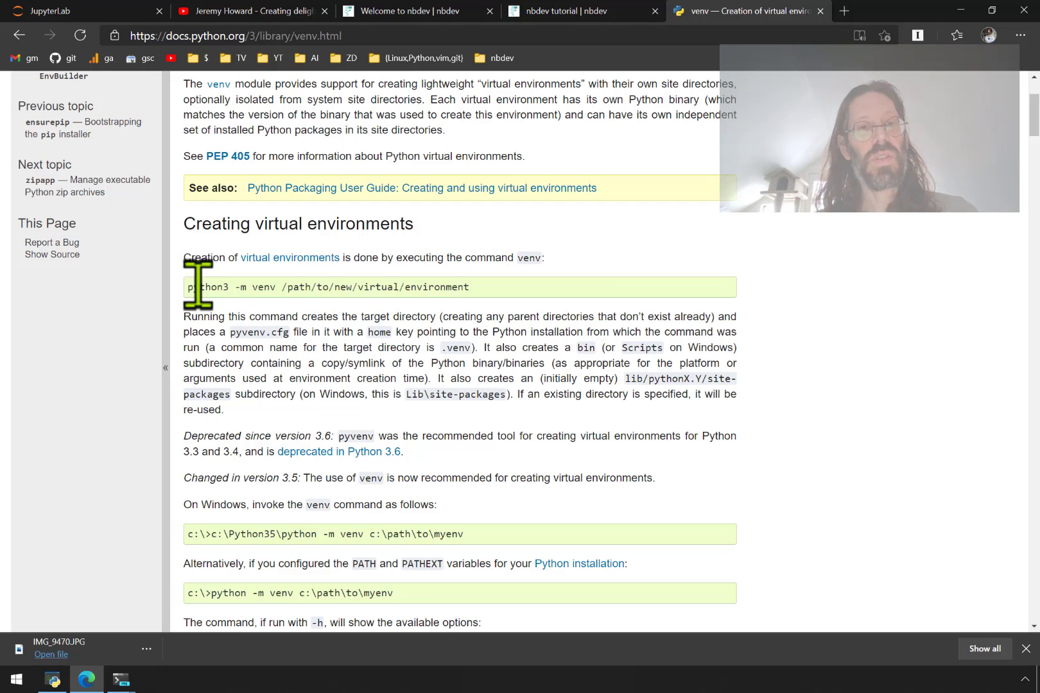
drag(187, 288, 278, 288)
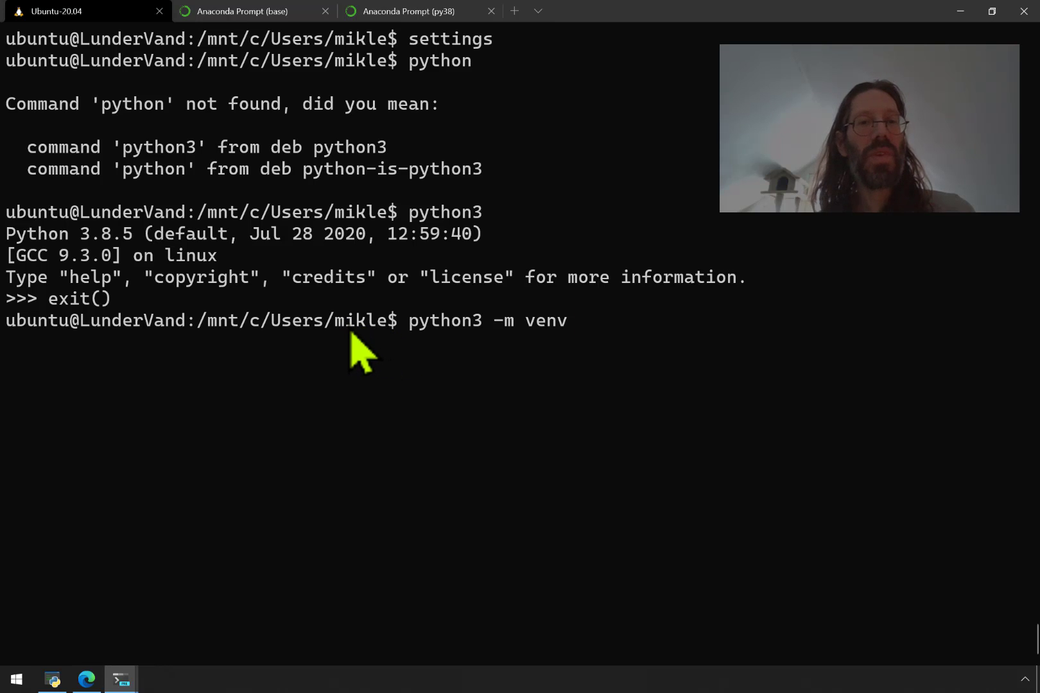
mouse_move(324, 346)
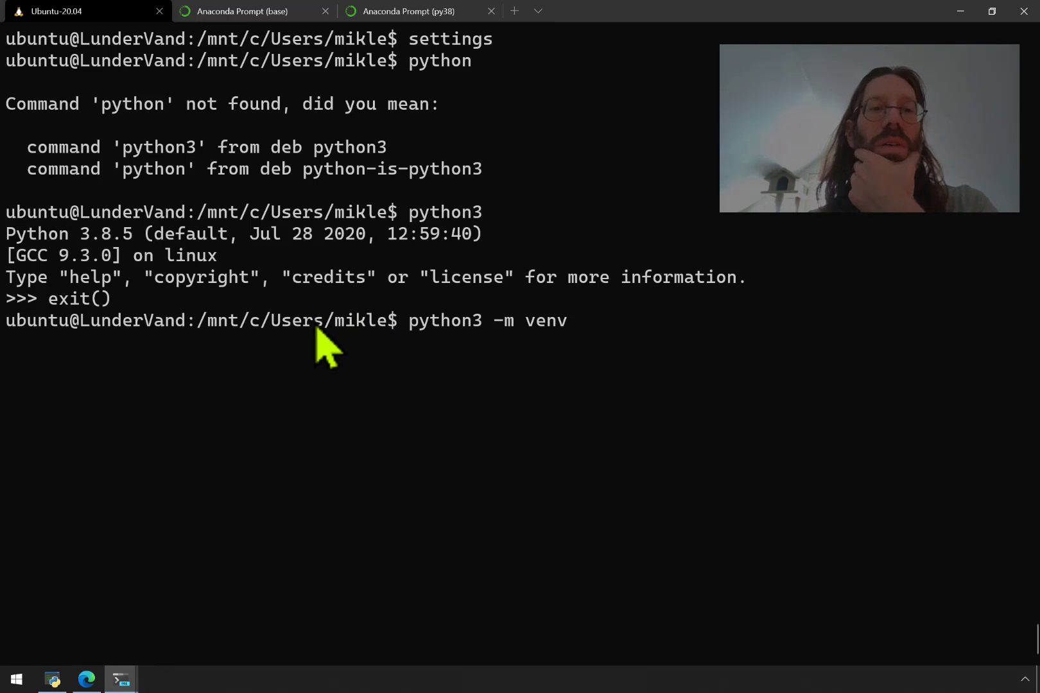
mouse_move(382, 352)
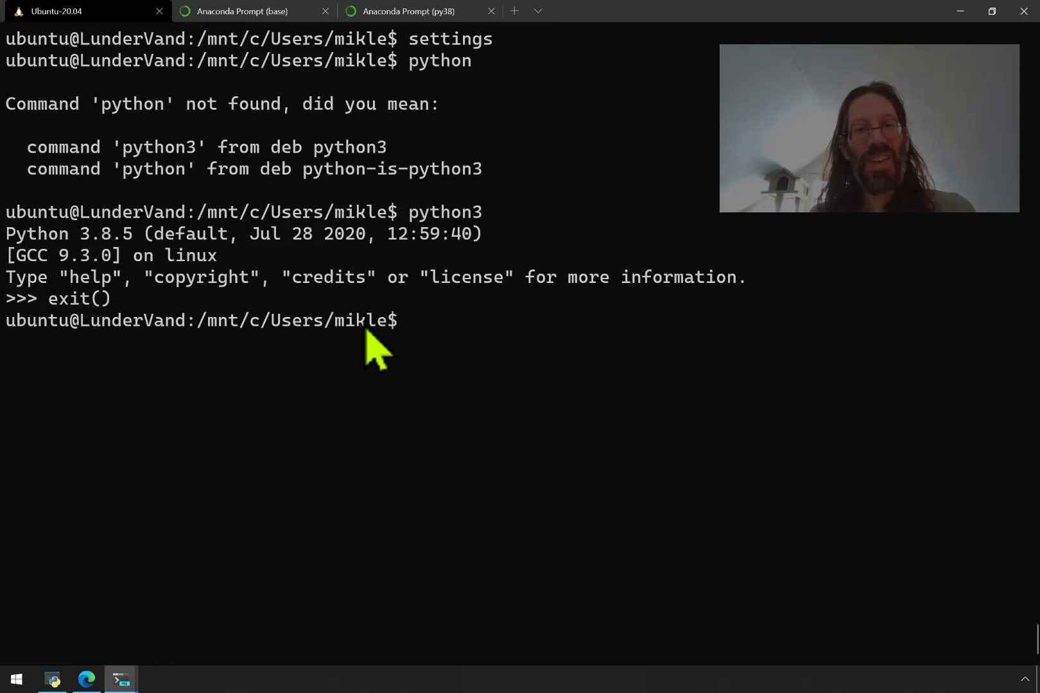
- List the .conda folder, then its envs subfolder, showing only py38
text(cd .conda)
text(ls)
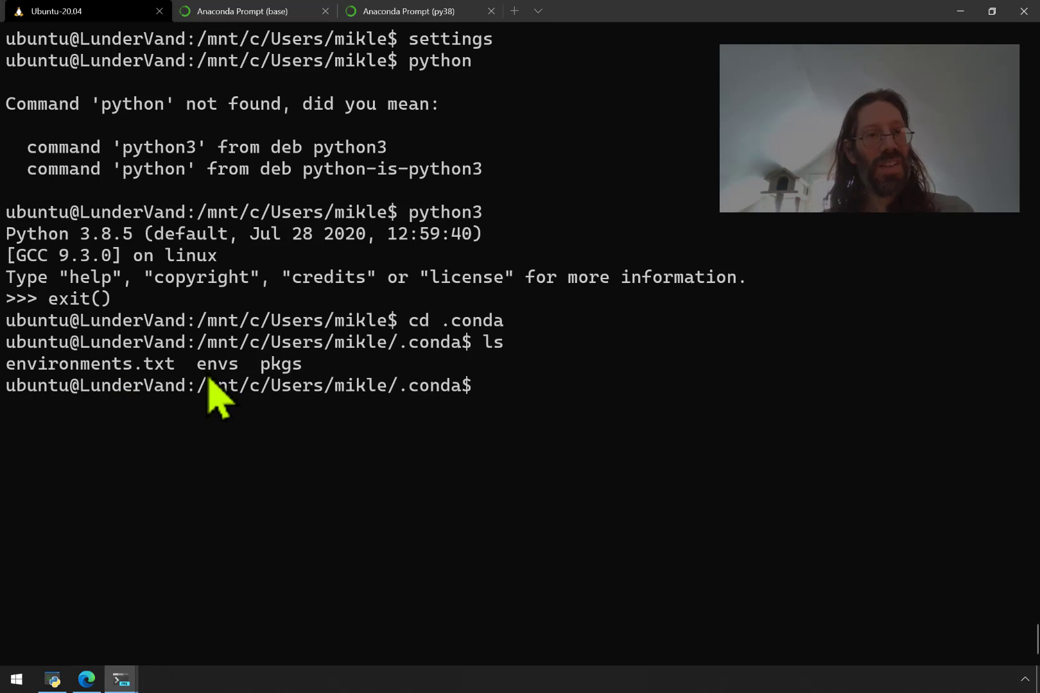
text(e)
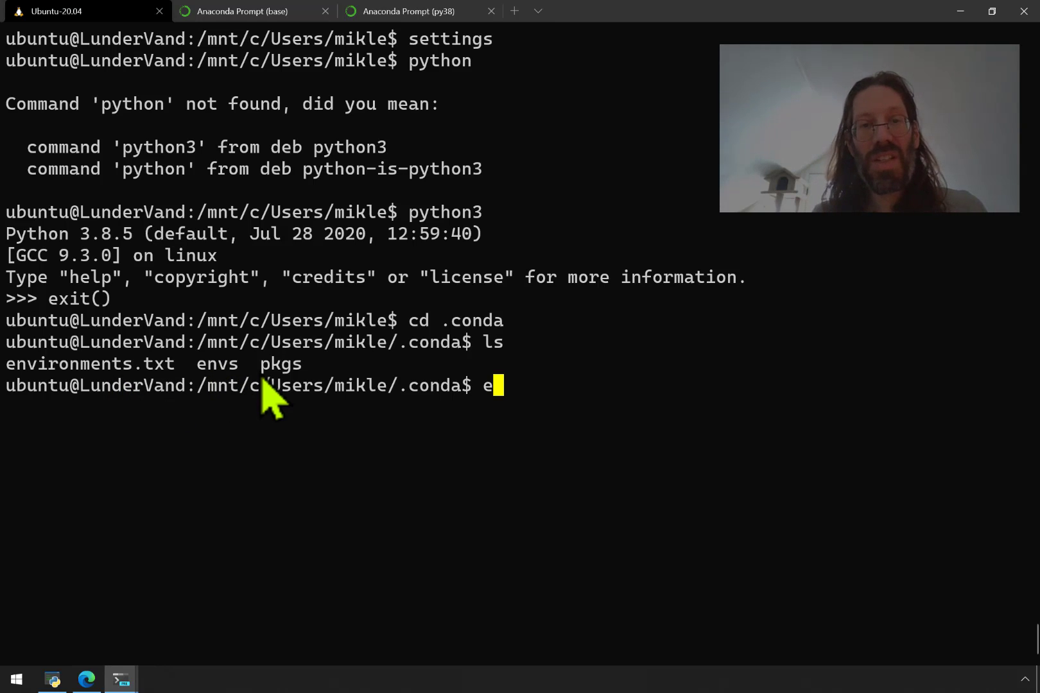
text(cd envs)
text(ls)
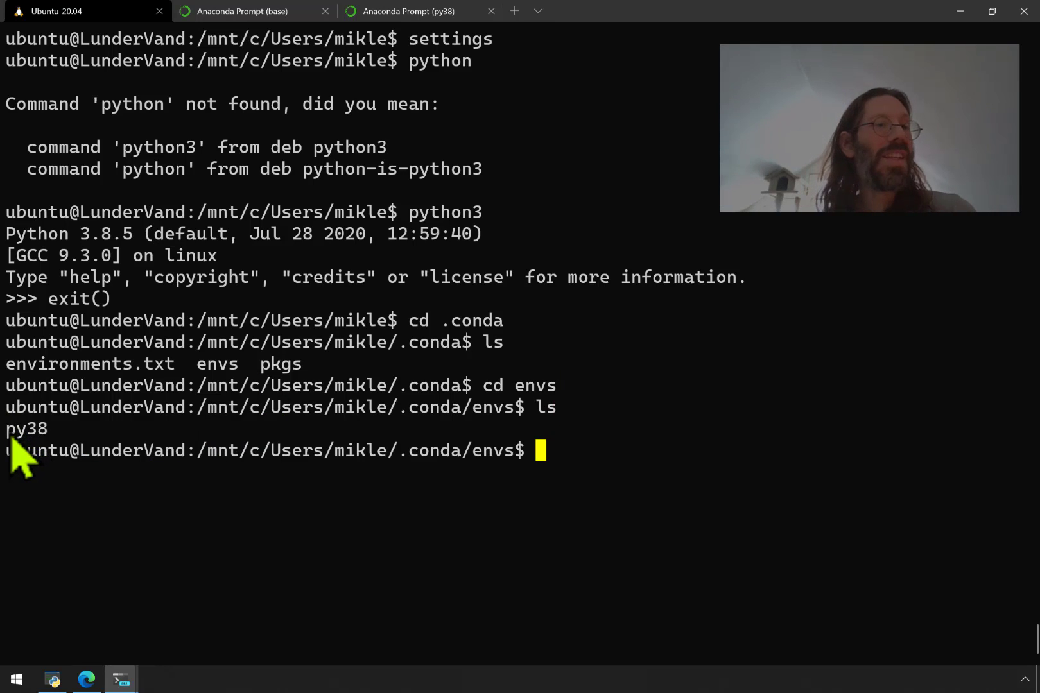
mouse_move(57, 458)
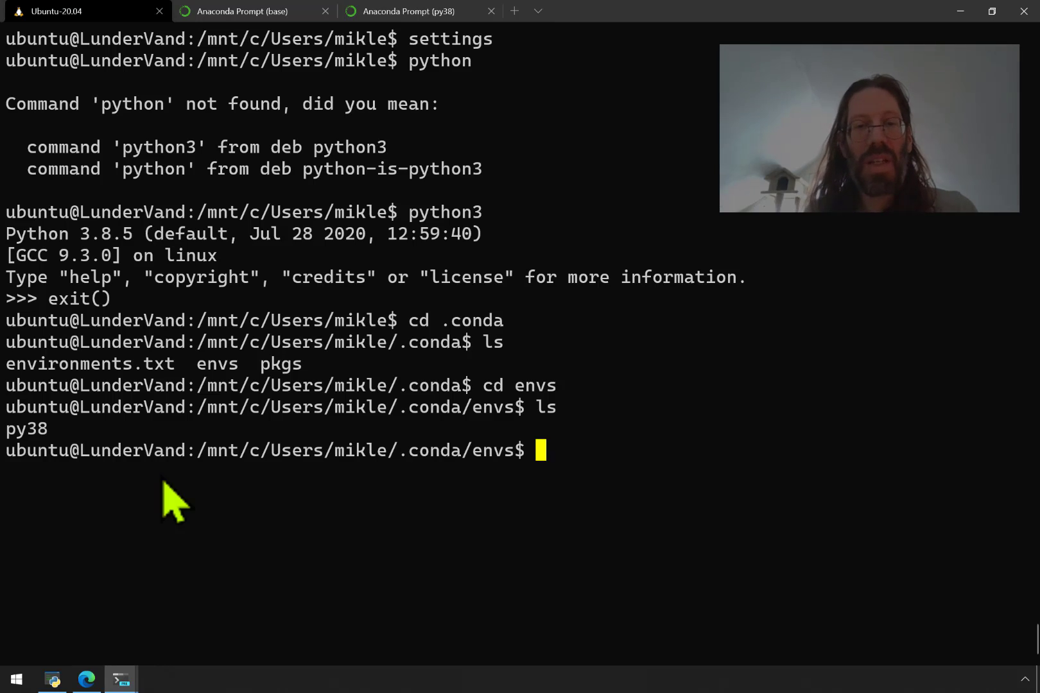
- Change to the Ubuntu user's home directory and list its contents
text(cd ~/)
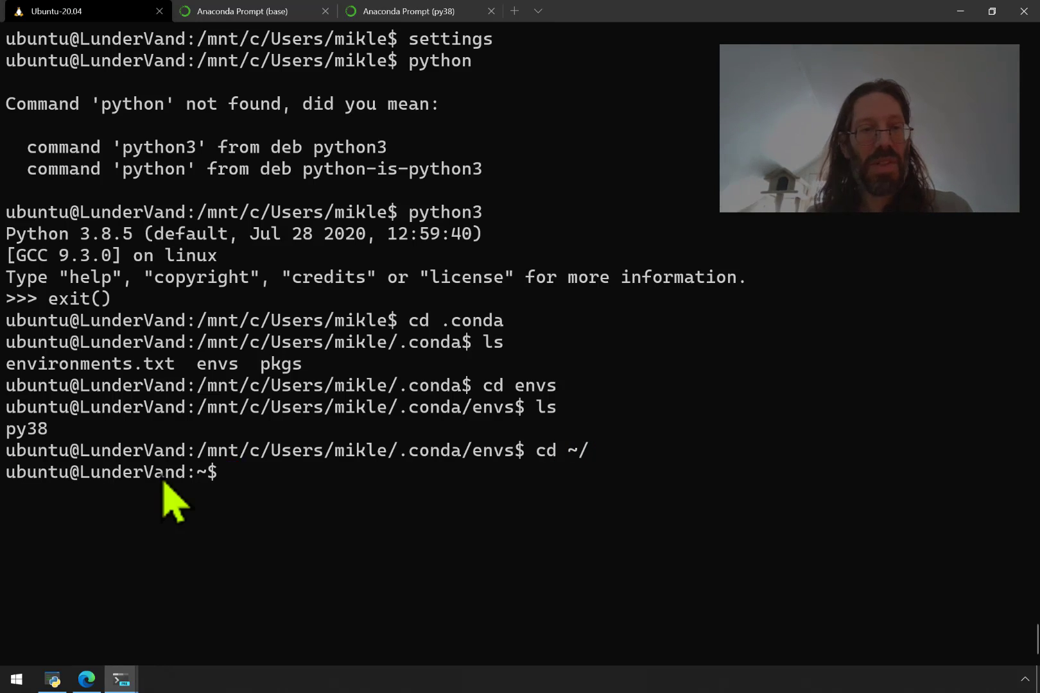
text(cd /h)
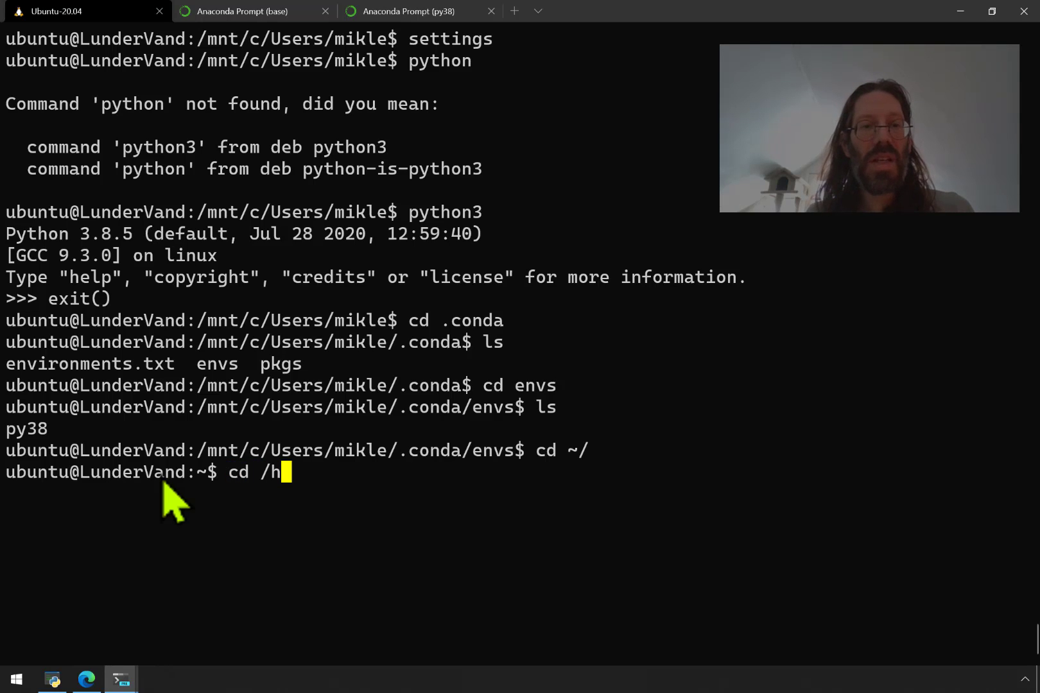
text(ome/ubuntu)
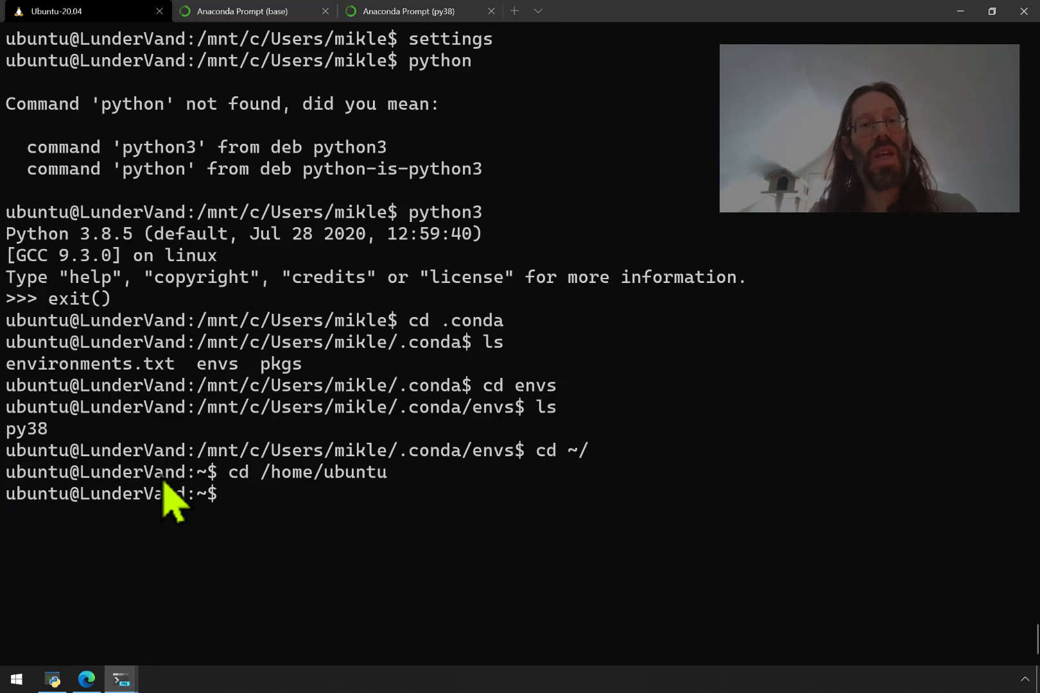
text(ls -la)
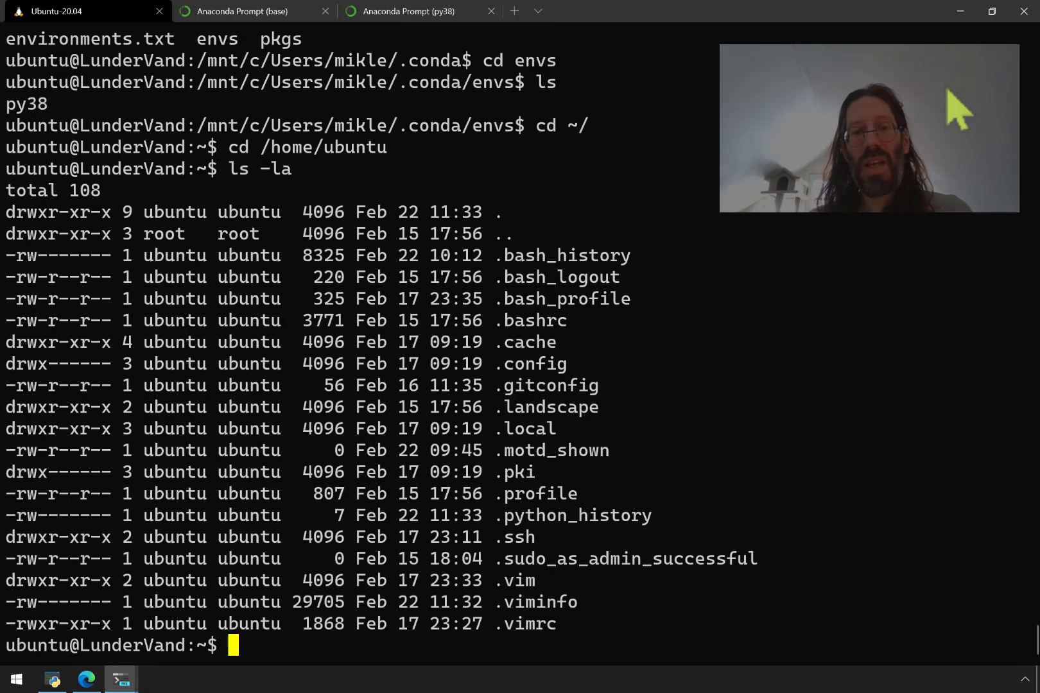
mouse_move(557, 231)
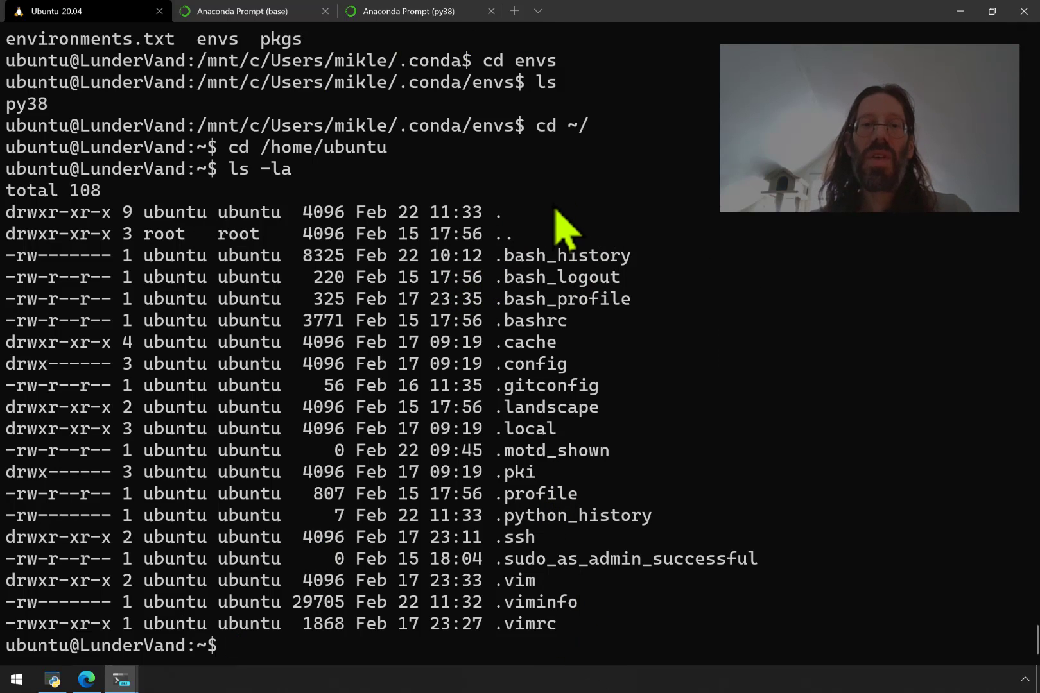
mouse_move(610, 679)
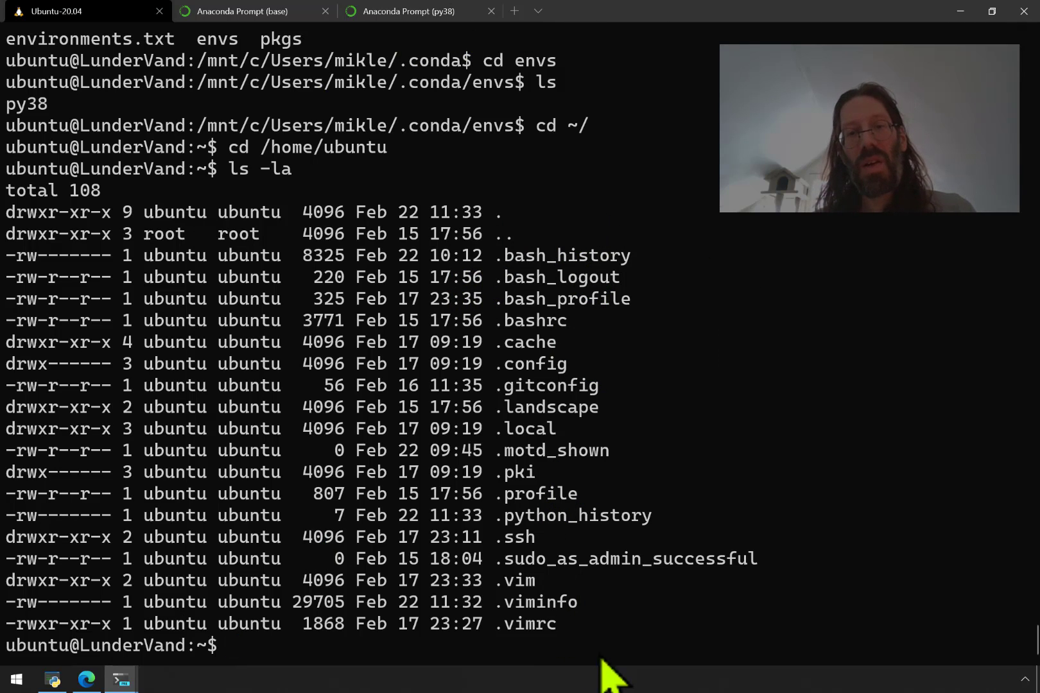
mouse_move(553, 336)
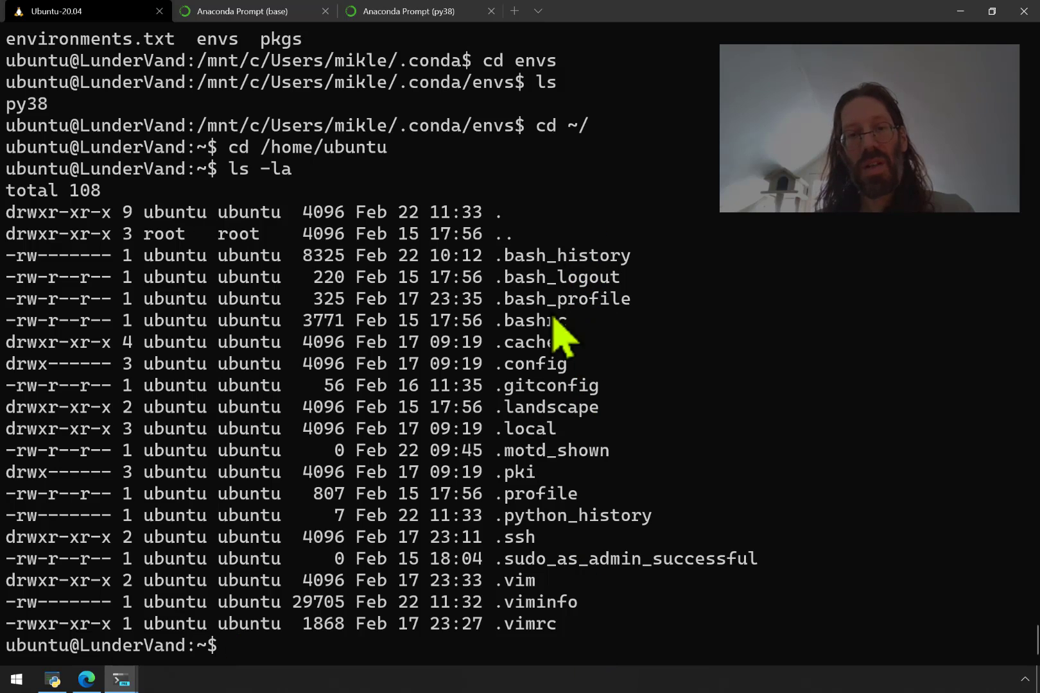
- Start a mkdir .env command, then abandon it and clear the line
text(mk)
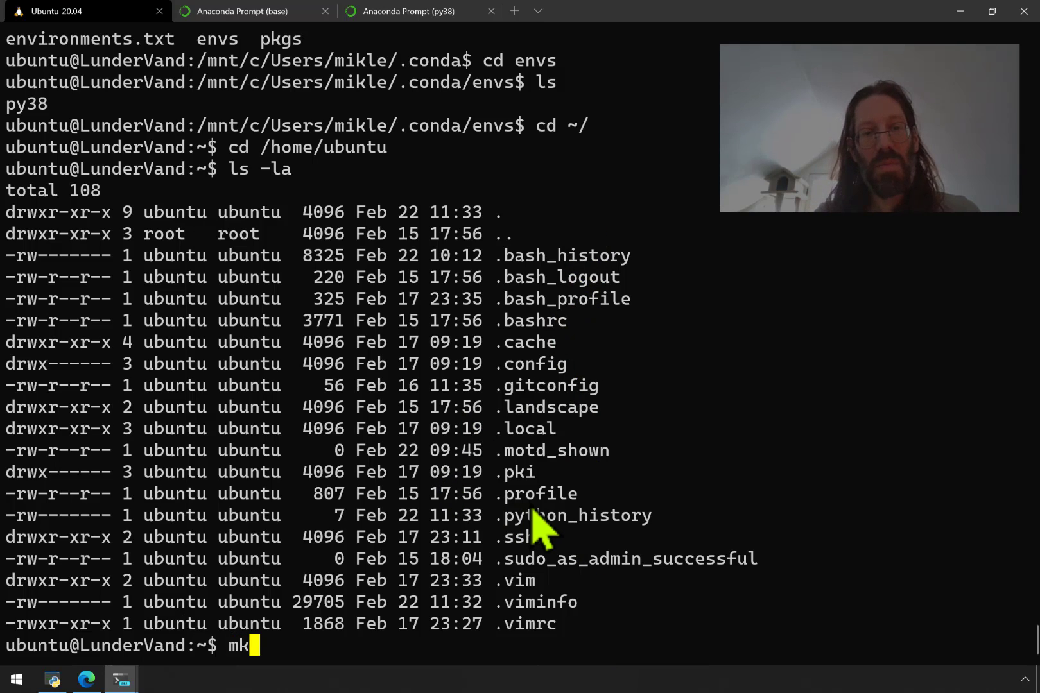
text(dir)
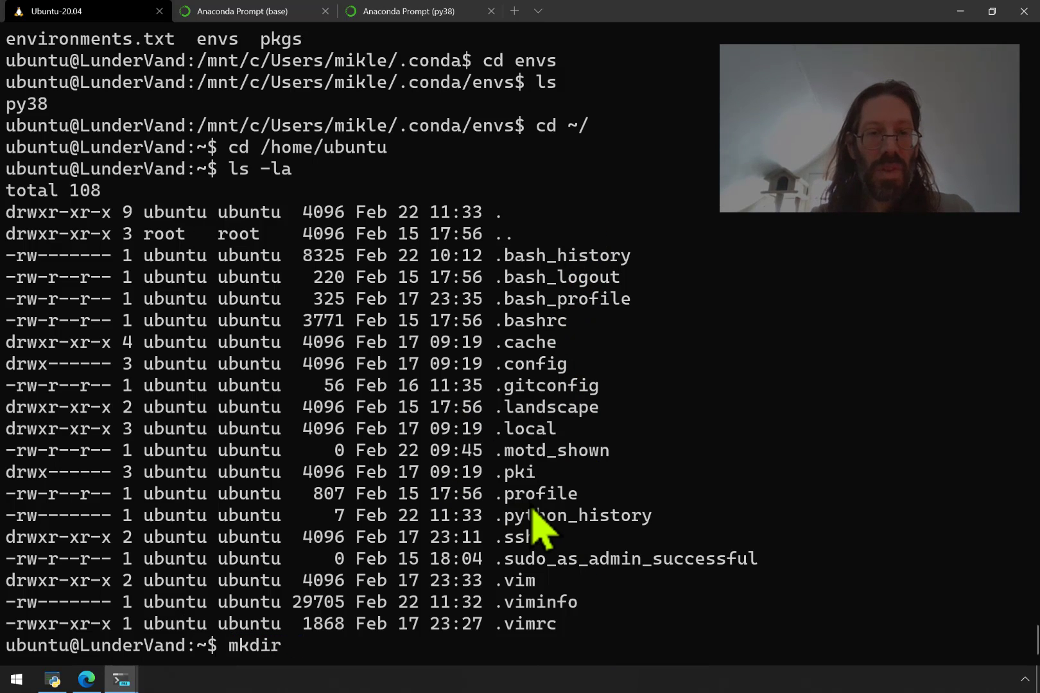
text(.)
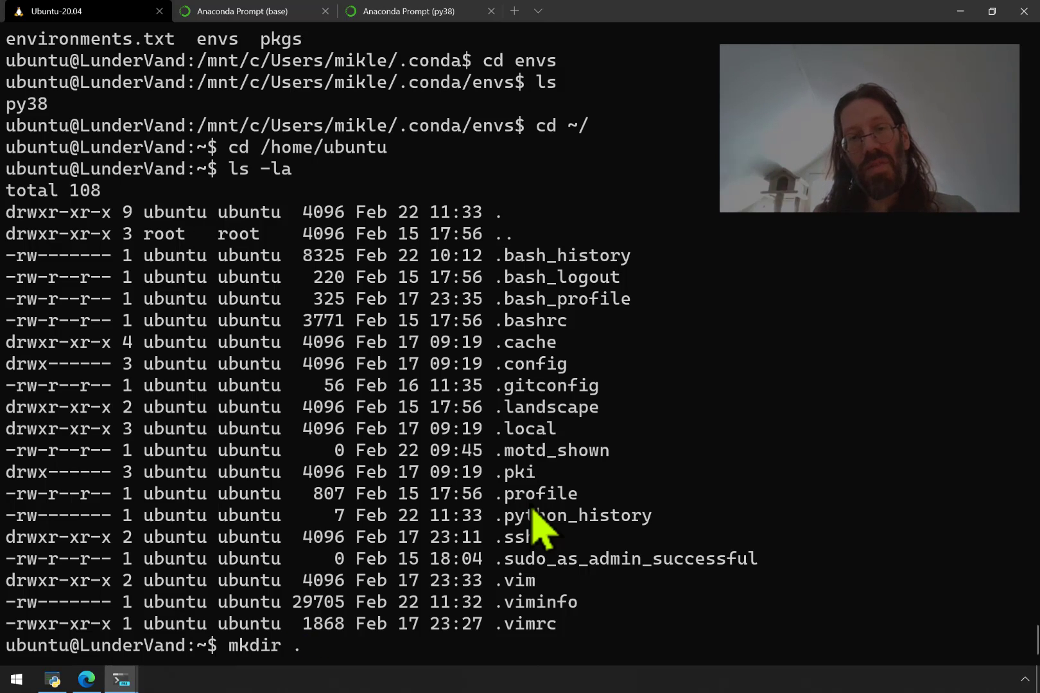
text(e)
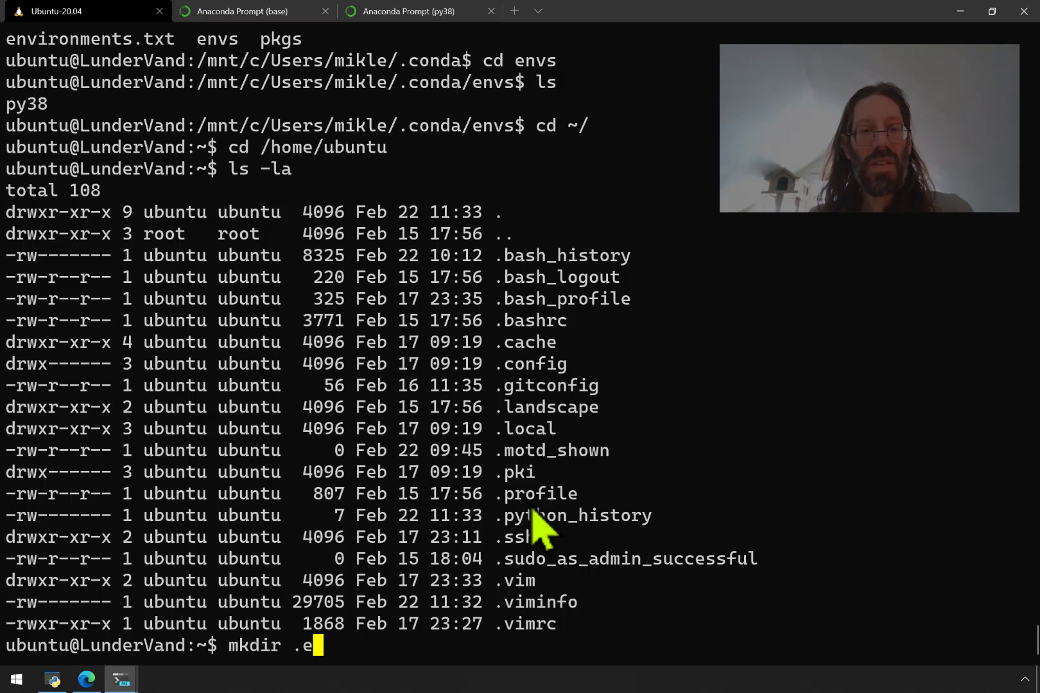
text(nv)
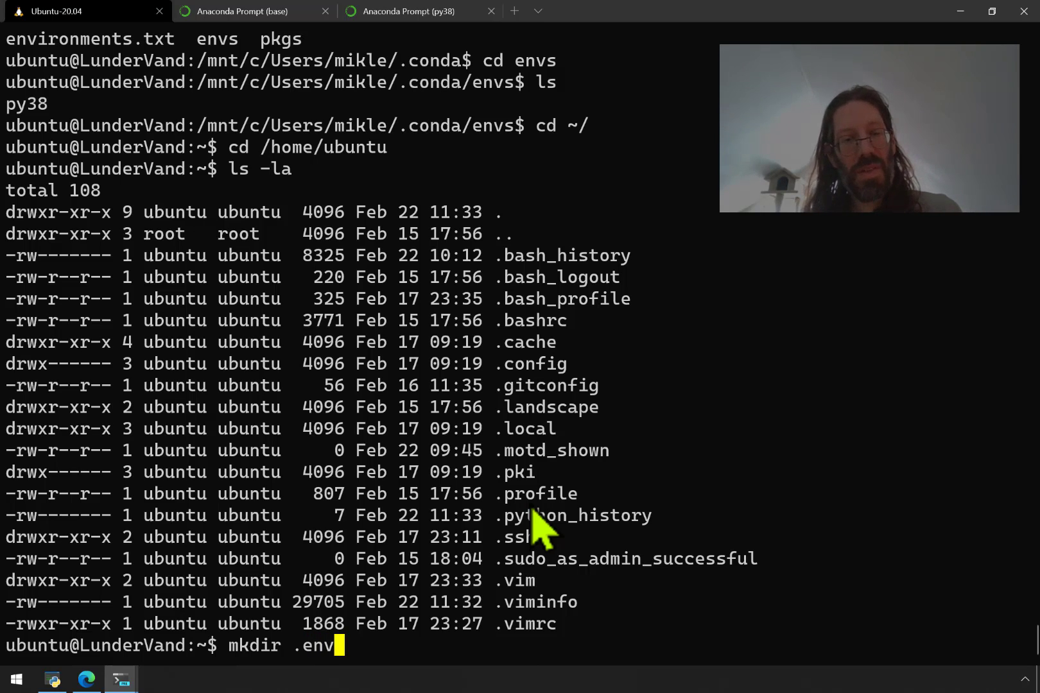
key(Backspace)
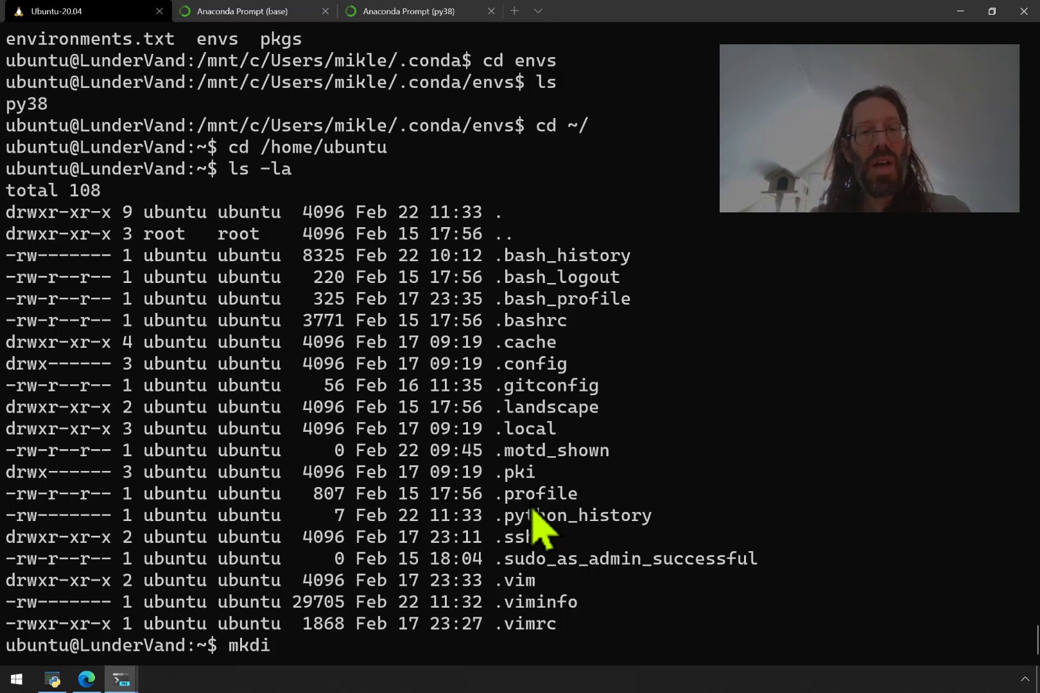
text(r)
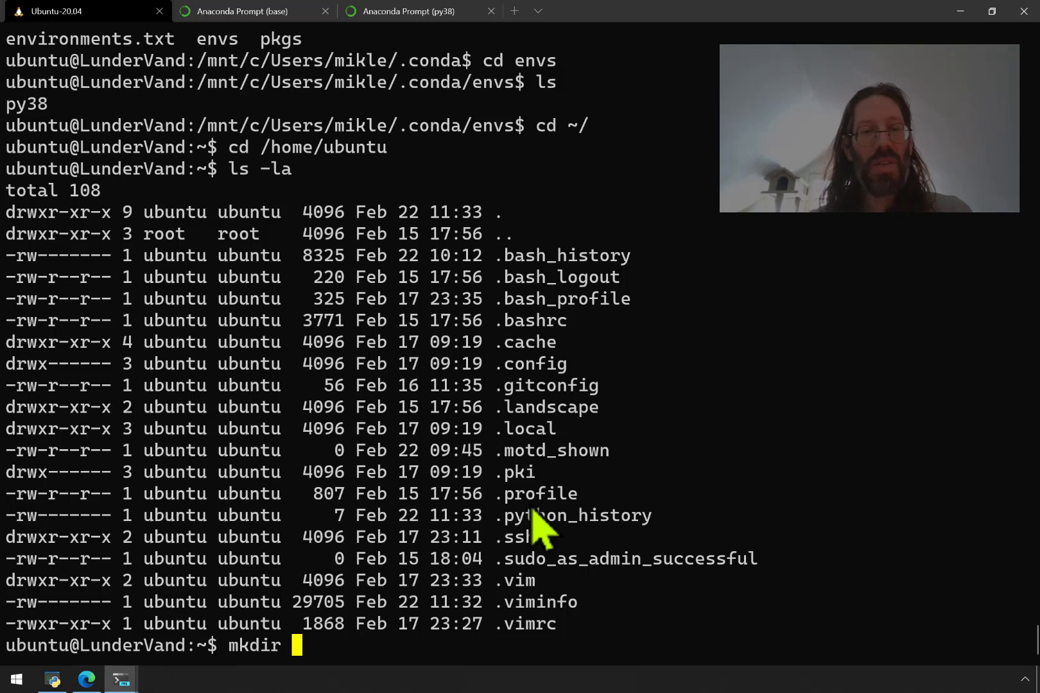
key(Ctrl+u)
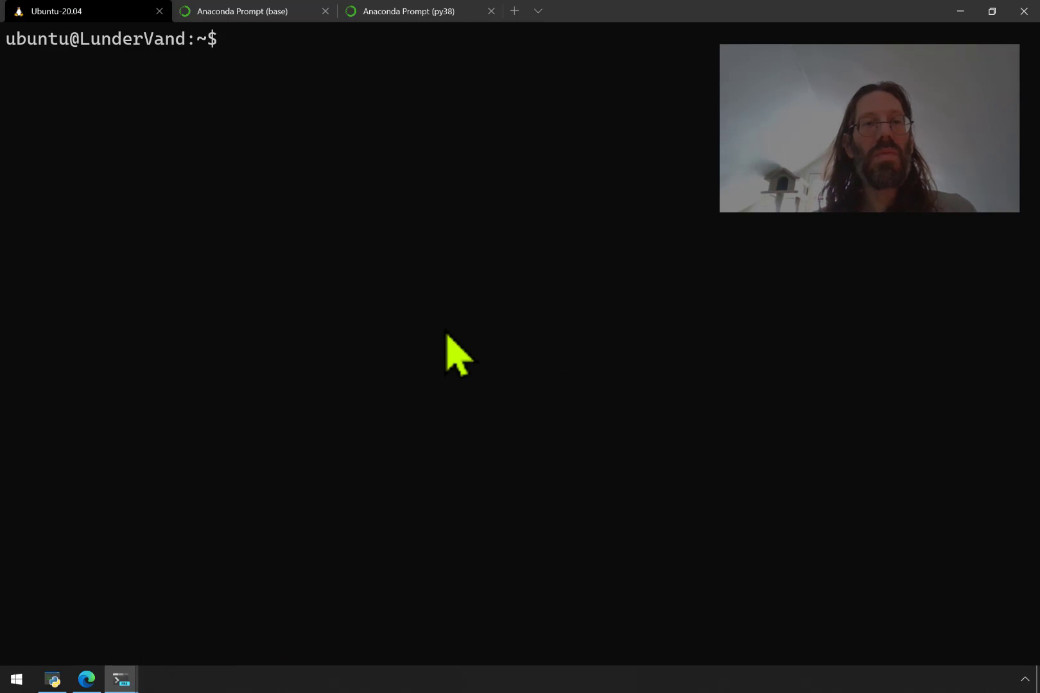
- Run python3 -m venv ~/py38, which fails with the ensurepip / python3-venv missing error
text(python3 -m venv)
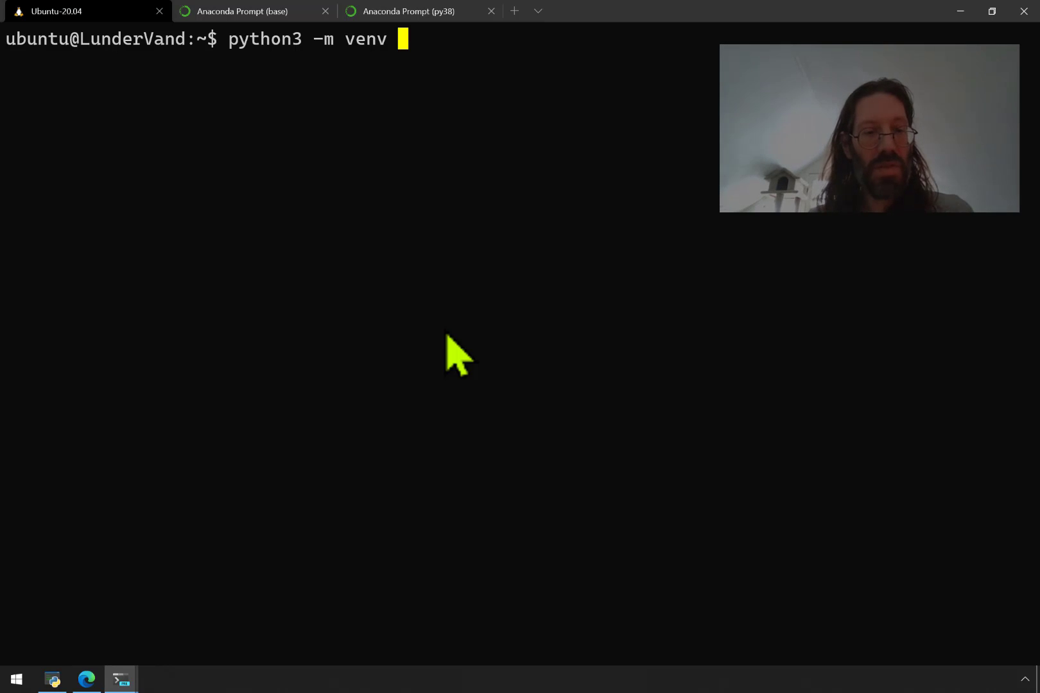
text(~/)
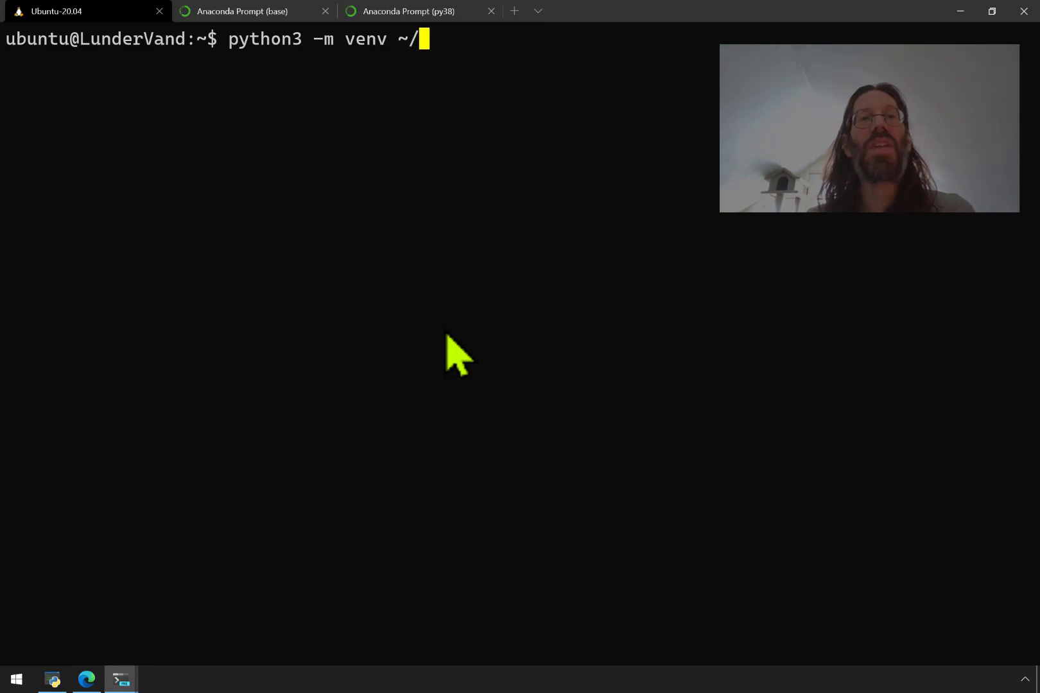
text(py3)
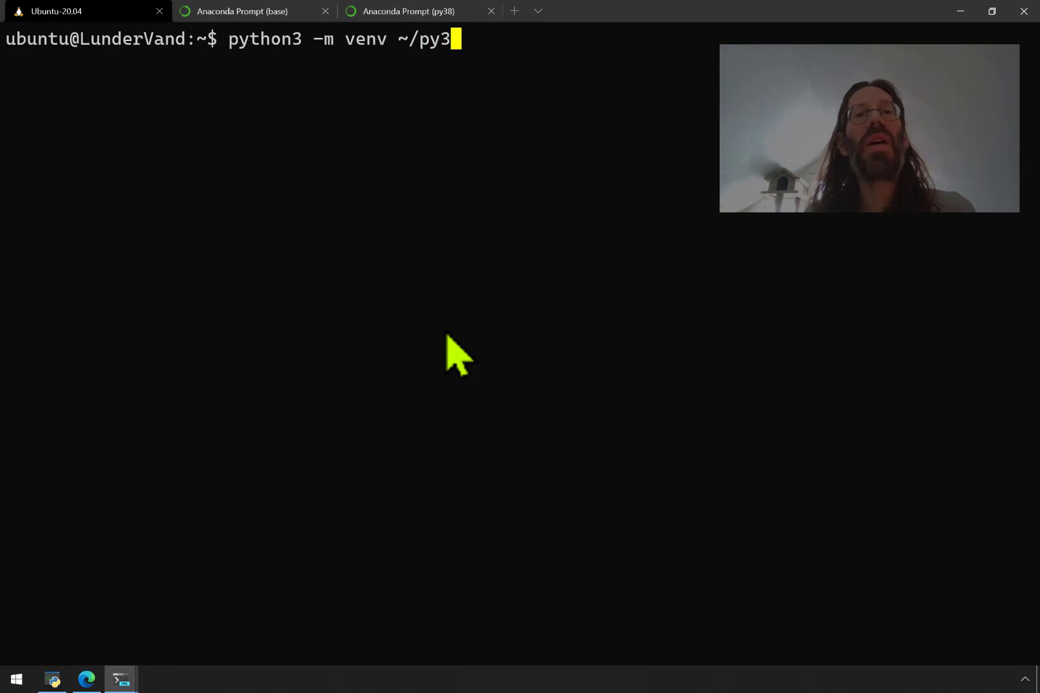
text(8)
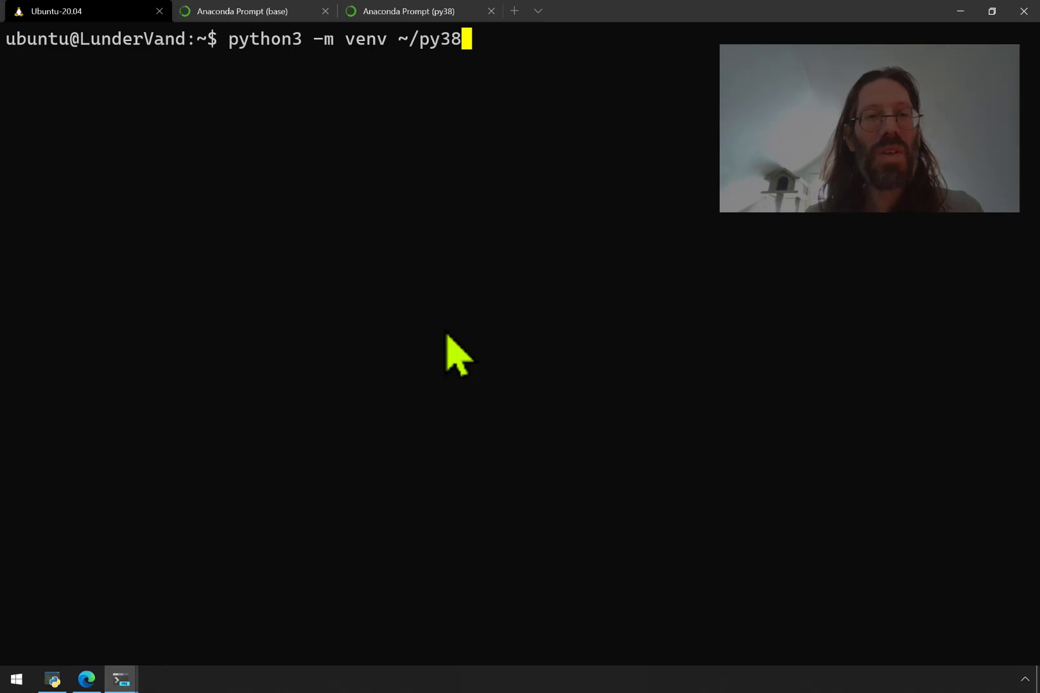
key(Enter)
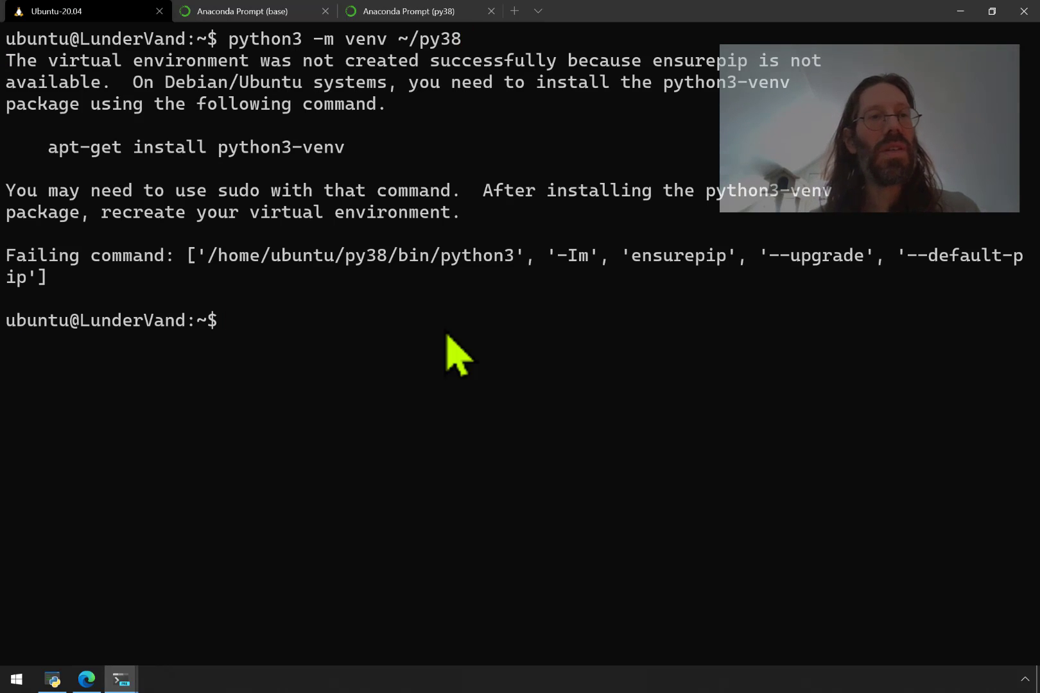
mouse_move(390, 139)
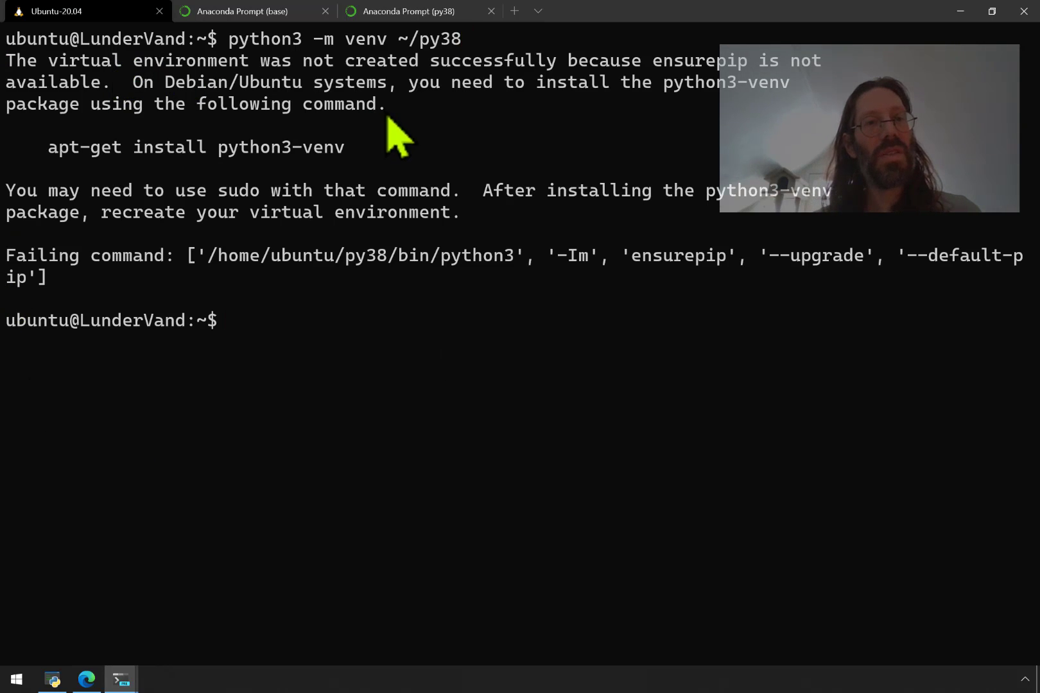
mouse_move(258, 199)
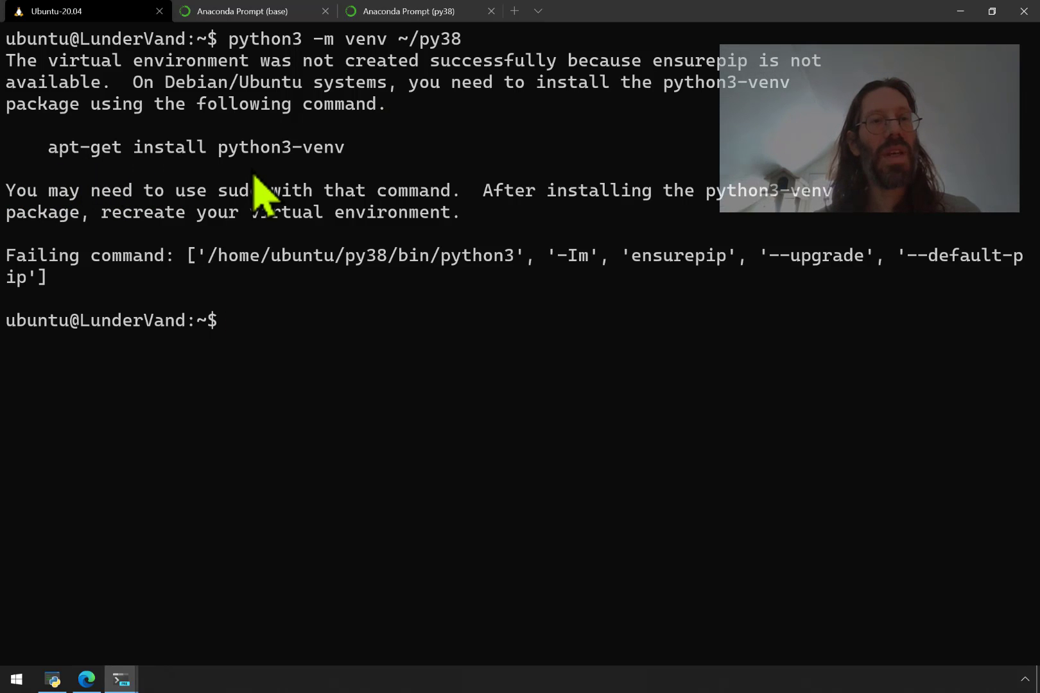
mouse_move(334, 115)
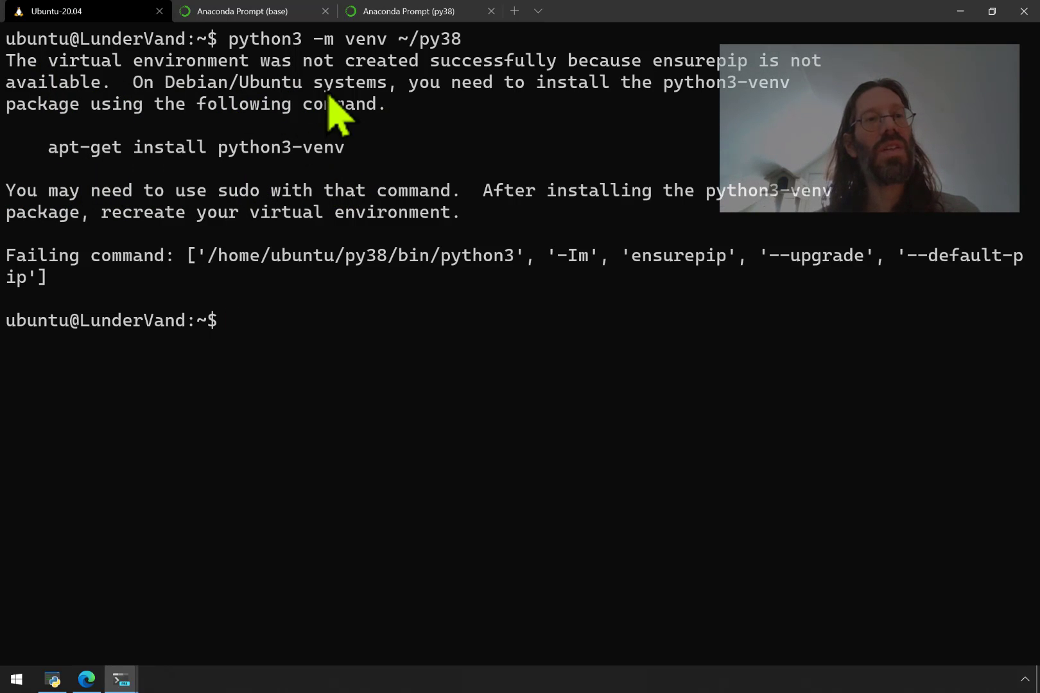
mouse_move(822, 100)
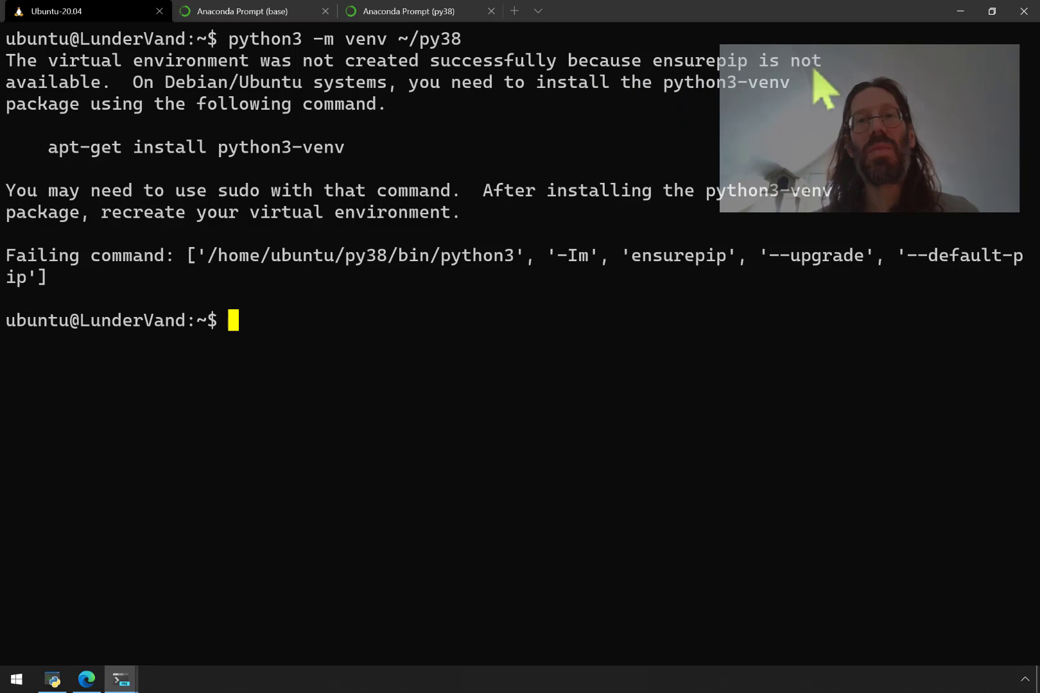
mouse_move(308, 119)
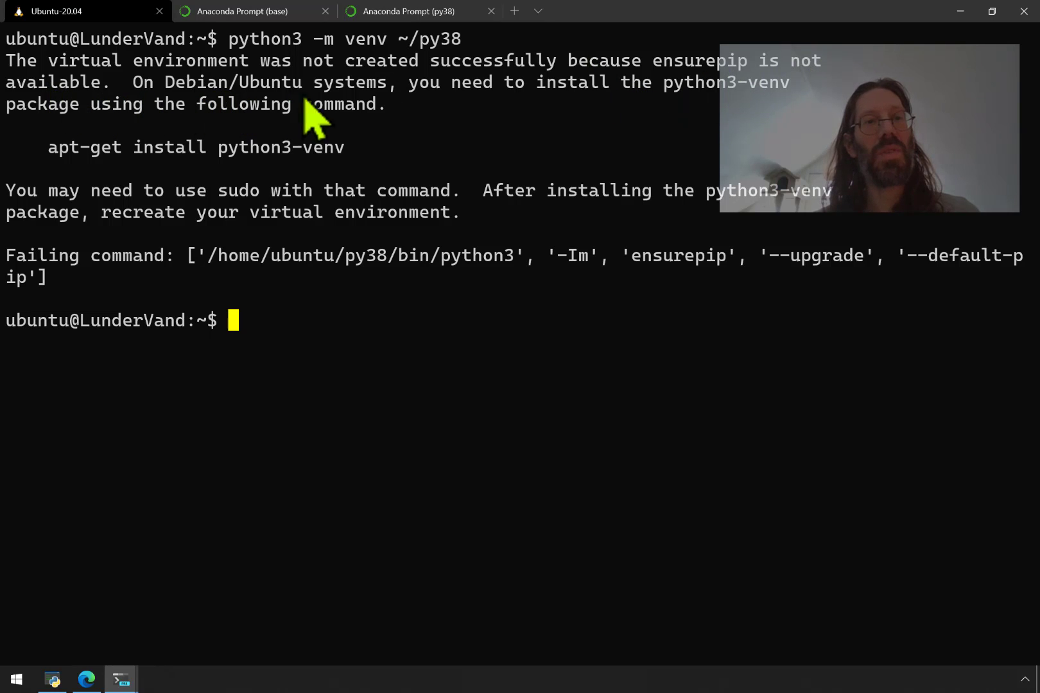
mouse_move(796, 119)
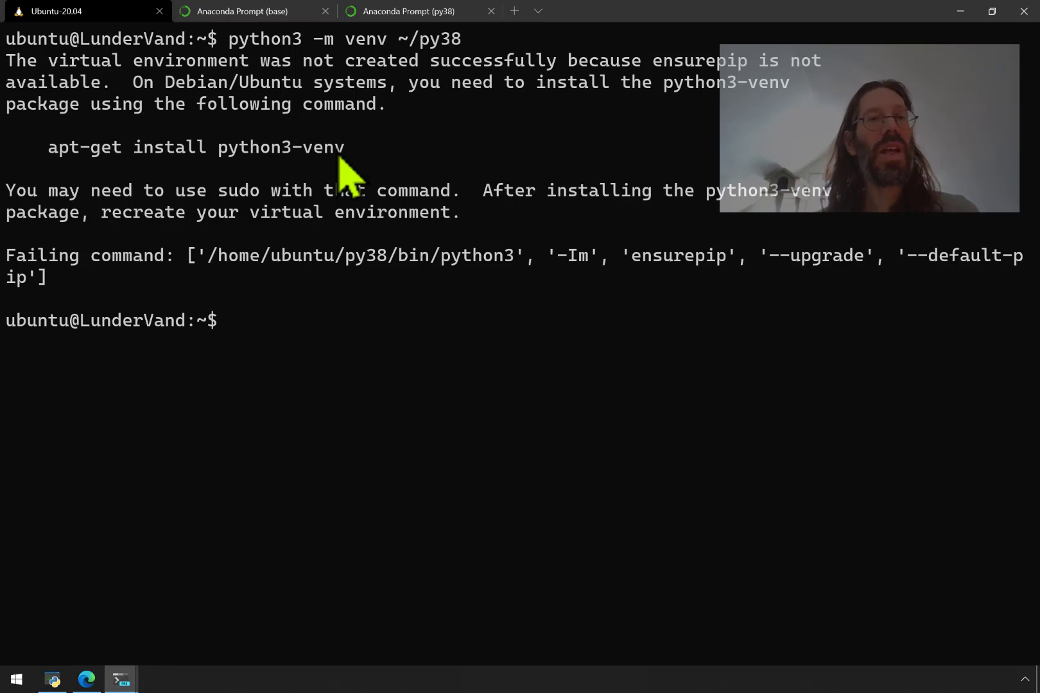
- Install python3-venv with sudo apt-get (answering Y), clear the screen and rerun python3 -m venv ~/py38
text(sudo)
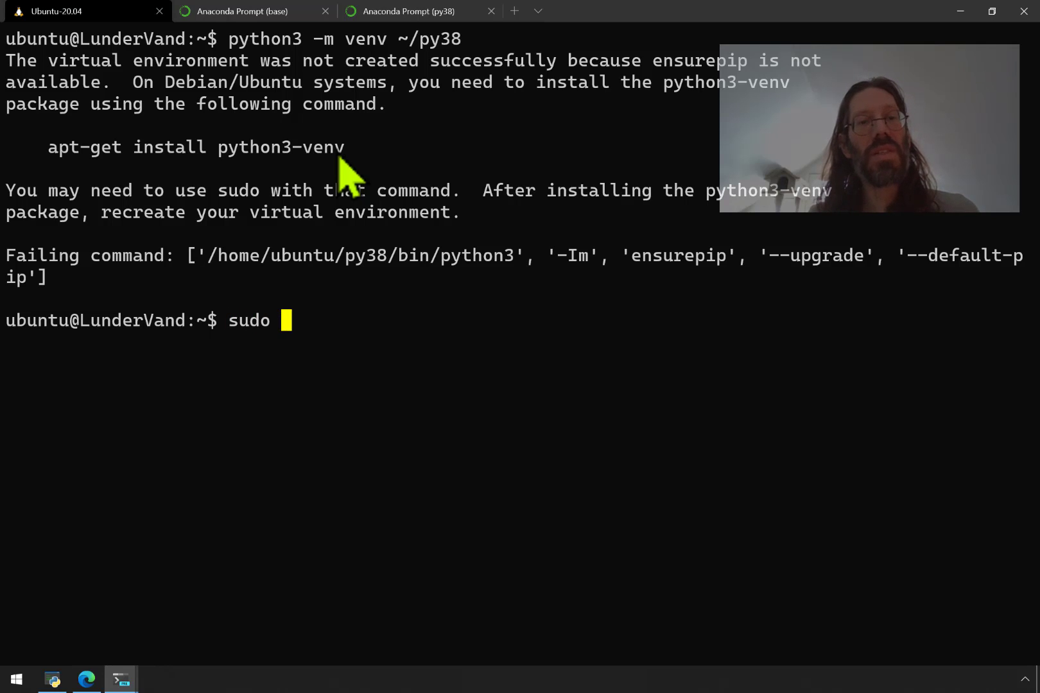
text(apt-get install python3-venv)
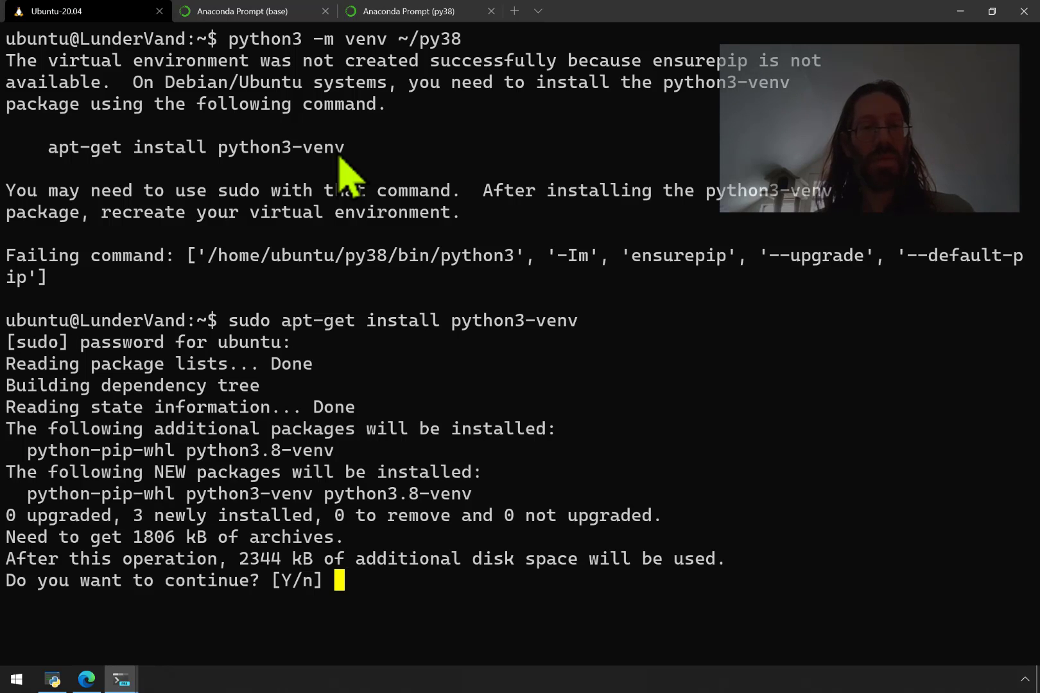
text(Y)
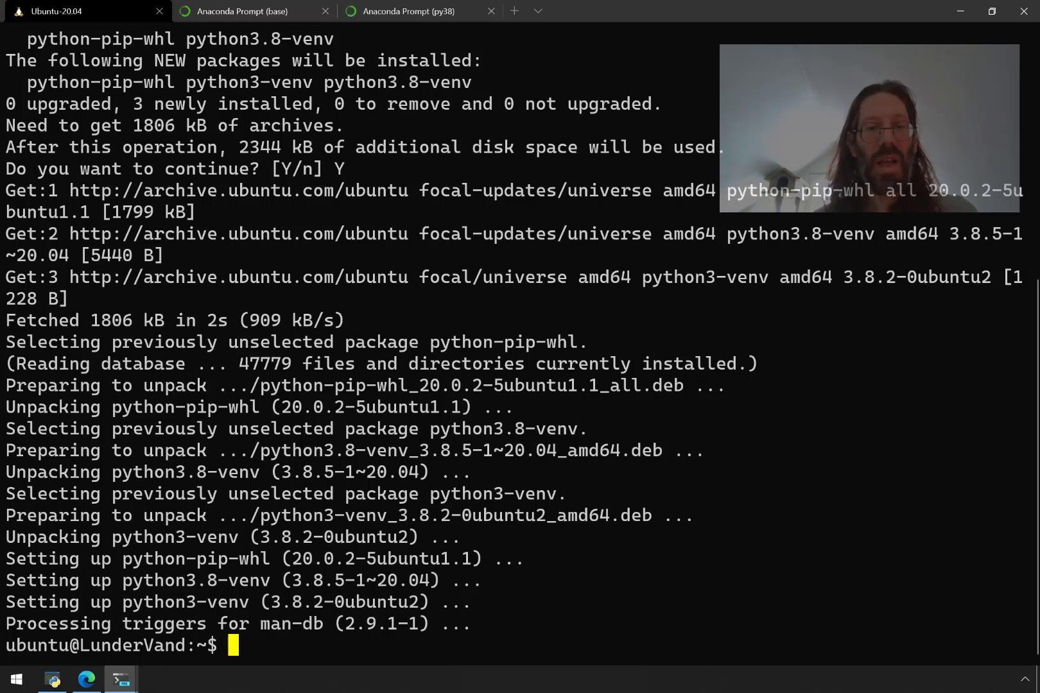
text(cla)
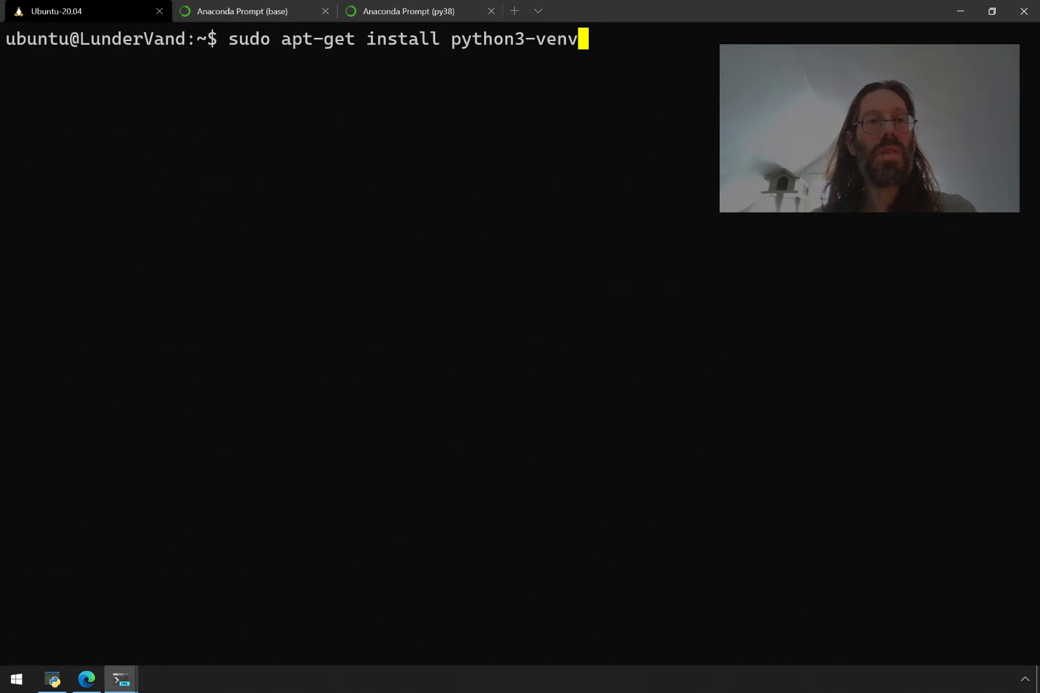
text(python3 -m venv ~/py38)
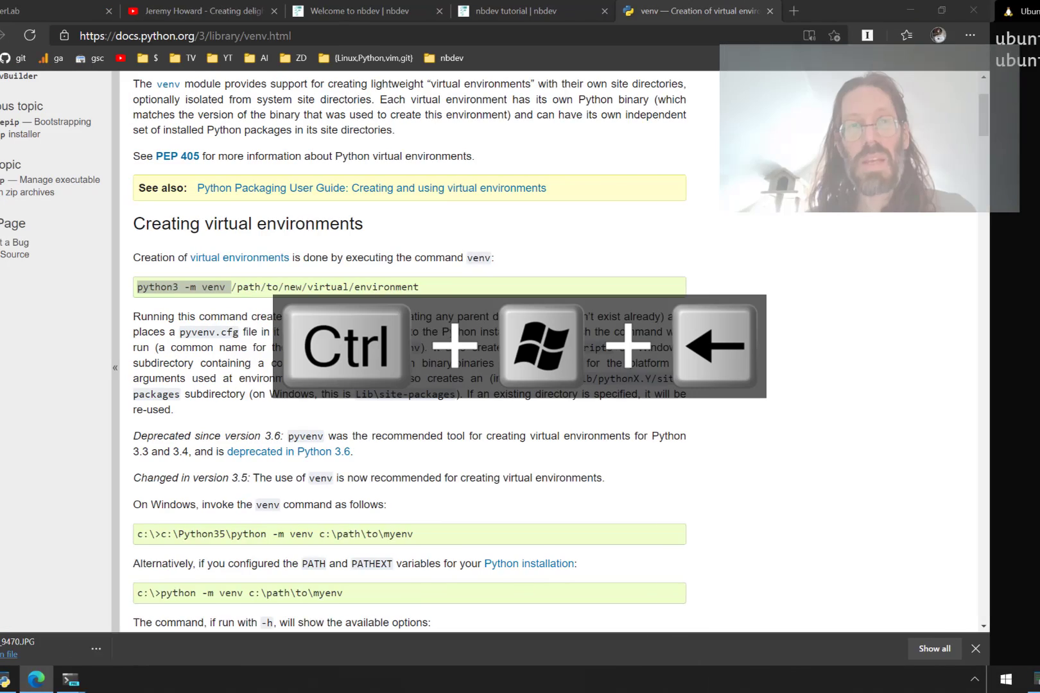
- Search the venv docs page for 'activate' and copy the activation command from the table
double_click(192, 288)
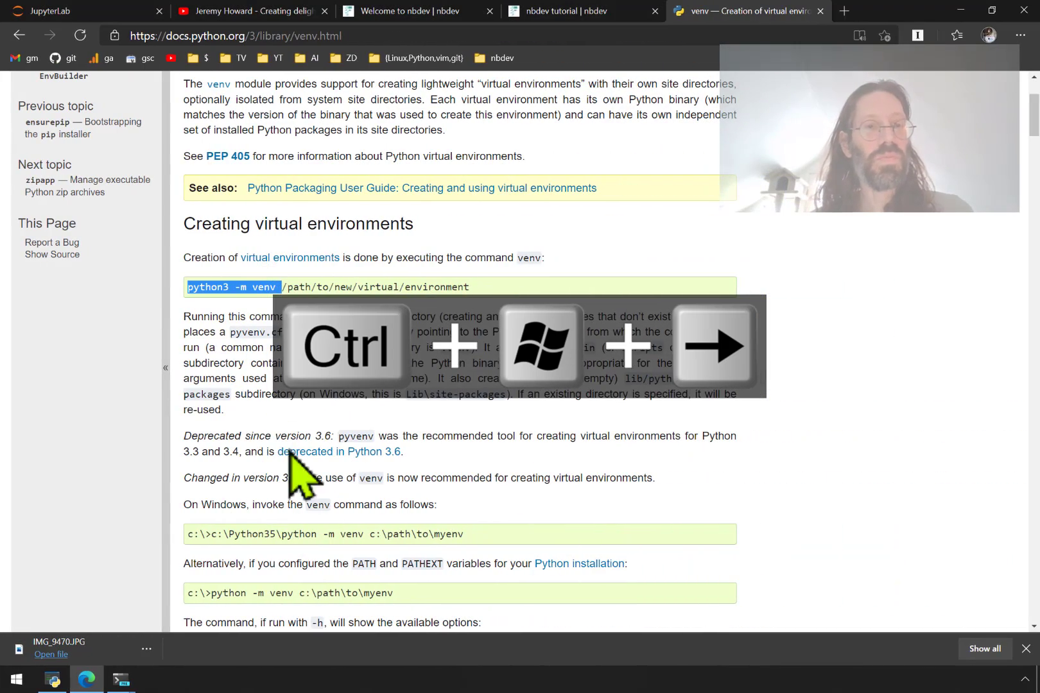
scroll(down, 3)
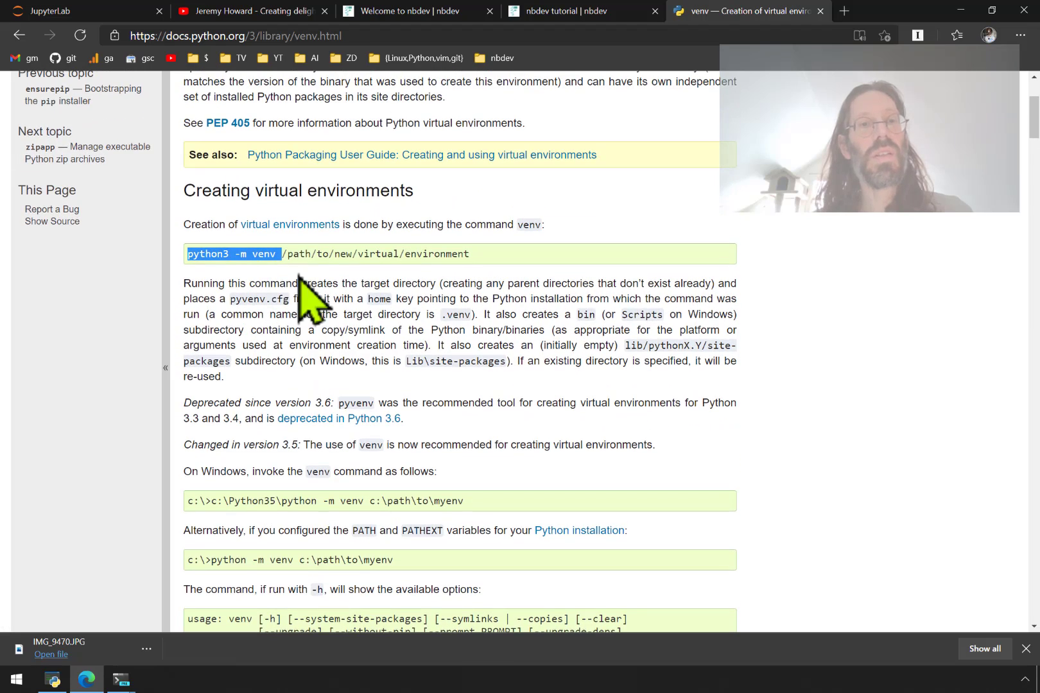
mouse_move(352, 289)
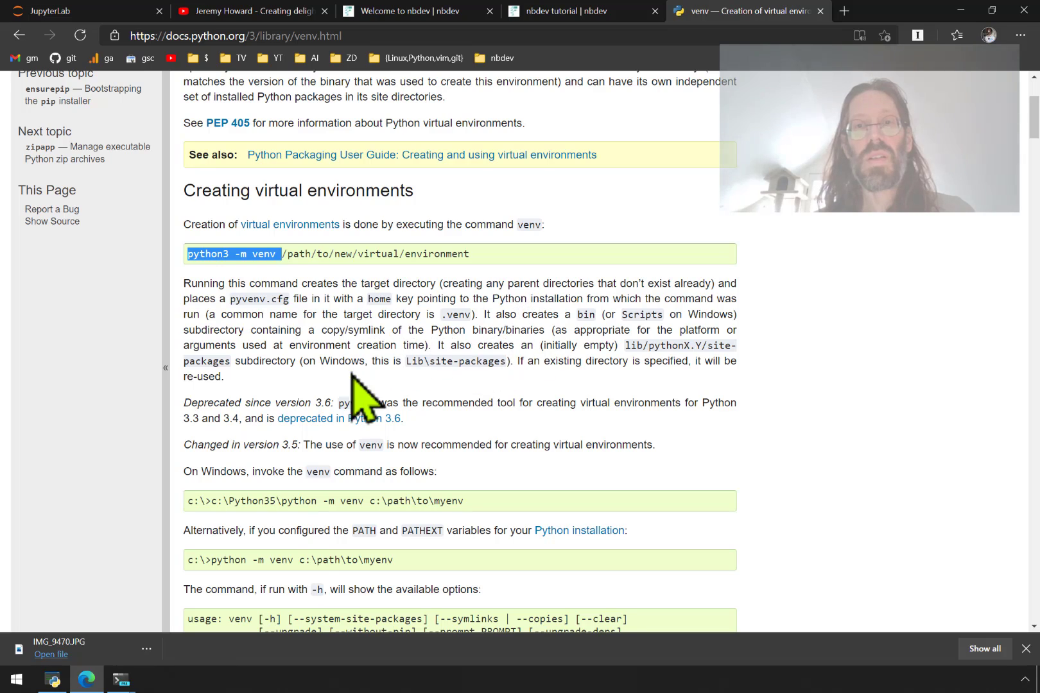
scroll(down, 3)
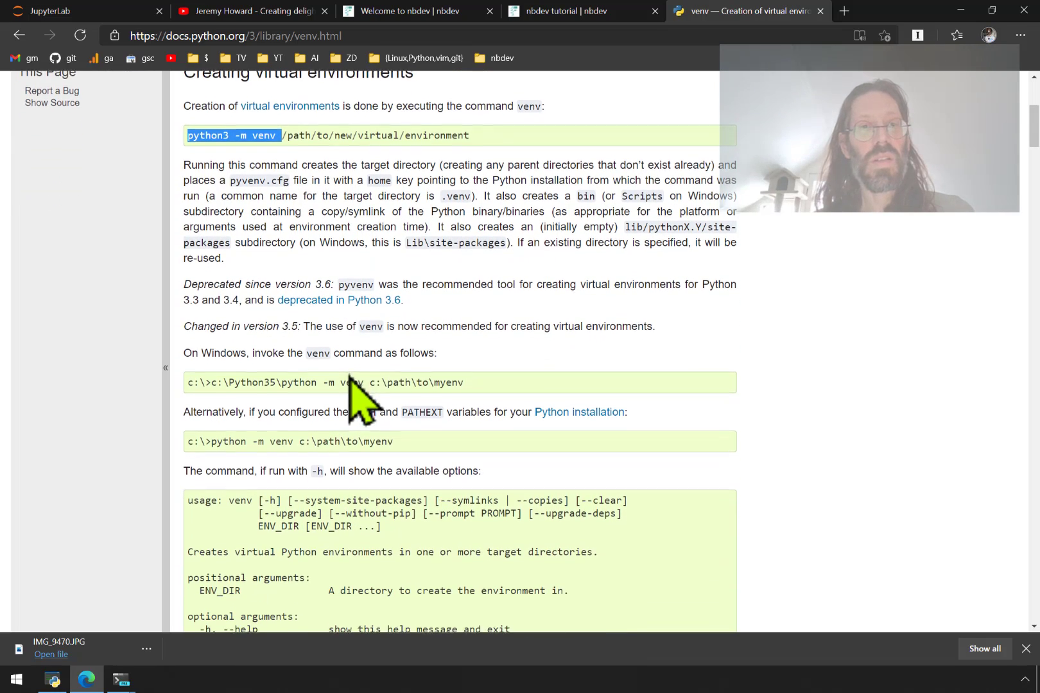
key(Ctrl+f)
text(activate)
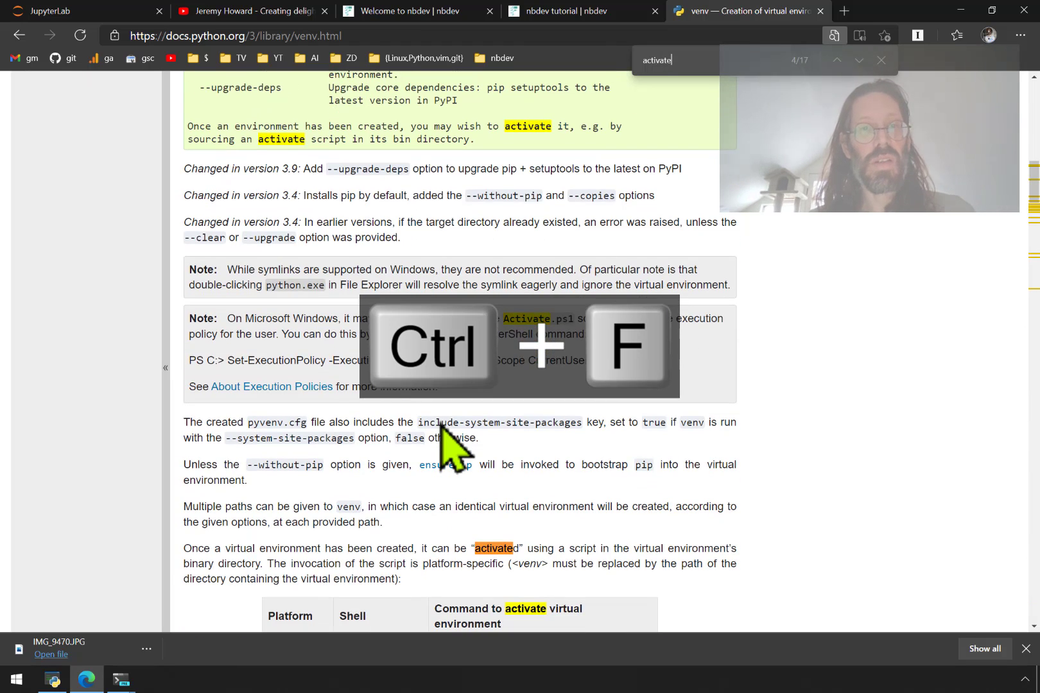
scroll(down, 3)
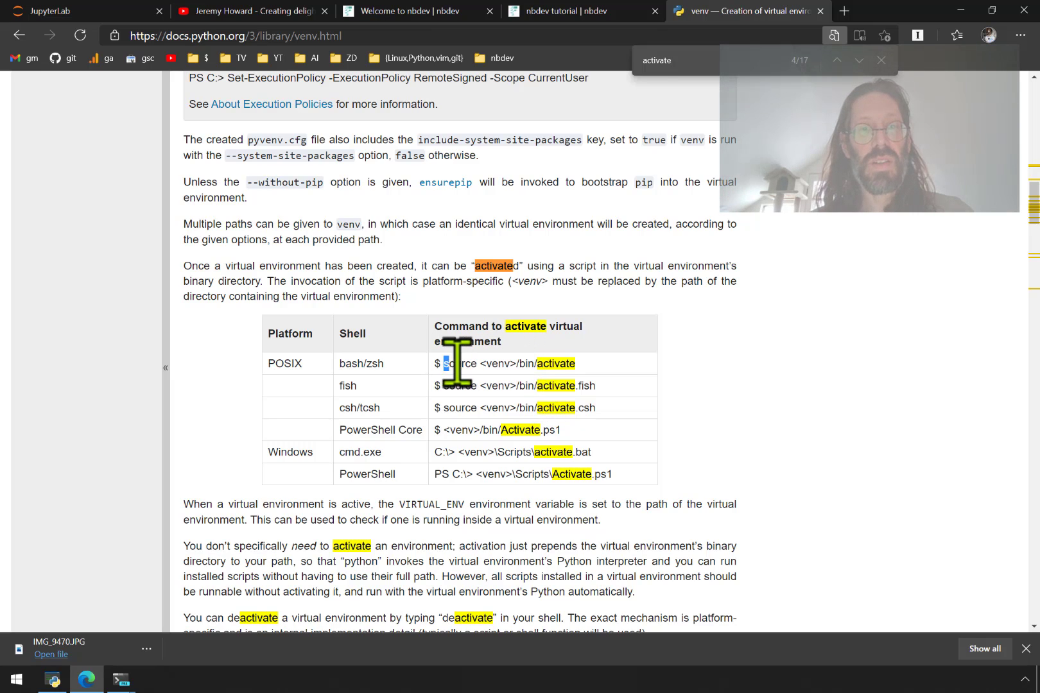
key(Ctrl+c)
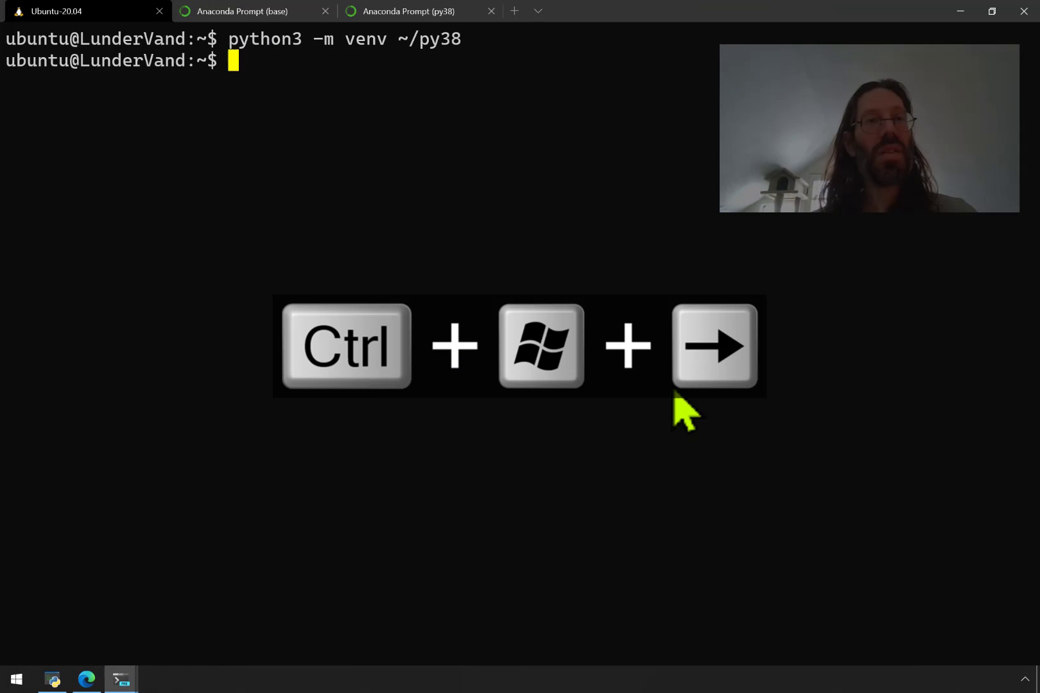
- Activate the venv with source ~/py38/bin/activate, then deactivate it and highlight the py38 prompt prefix
text(source <venv>/bin/activate)
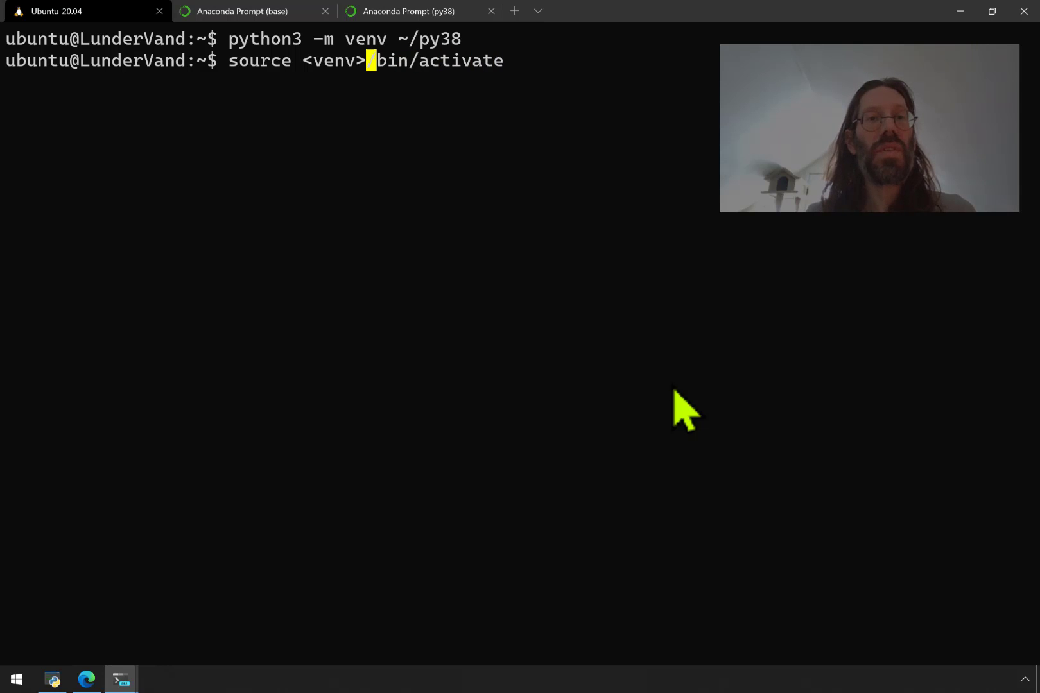
key(Backspace)
text(~/py38)
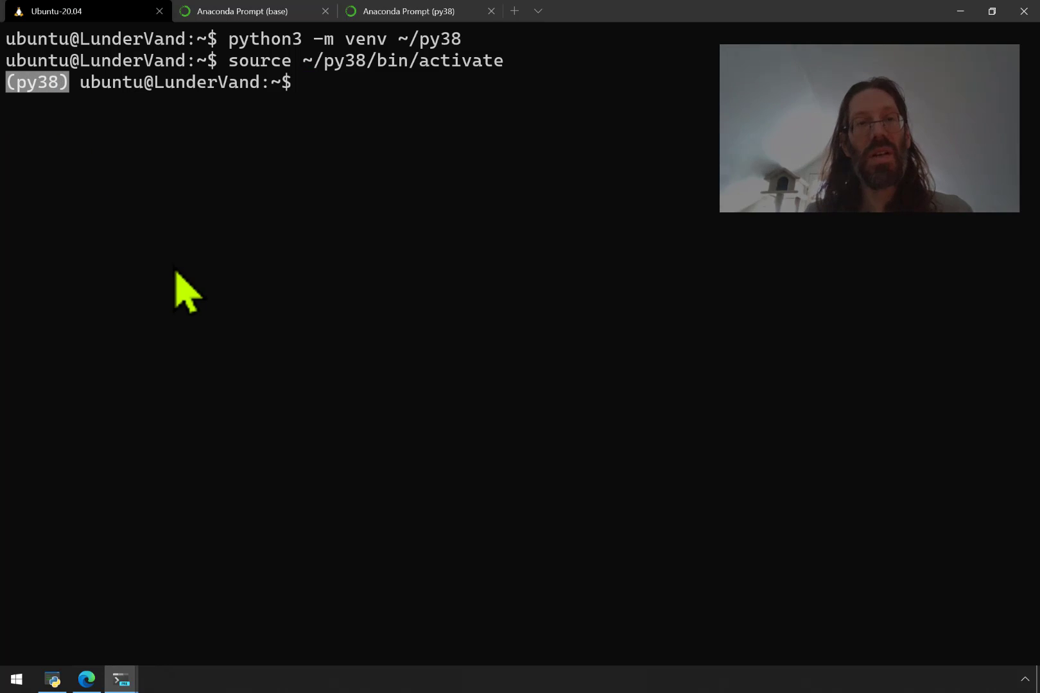
text(deac)
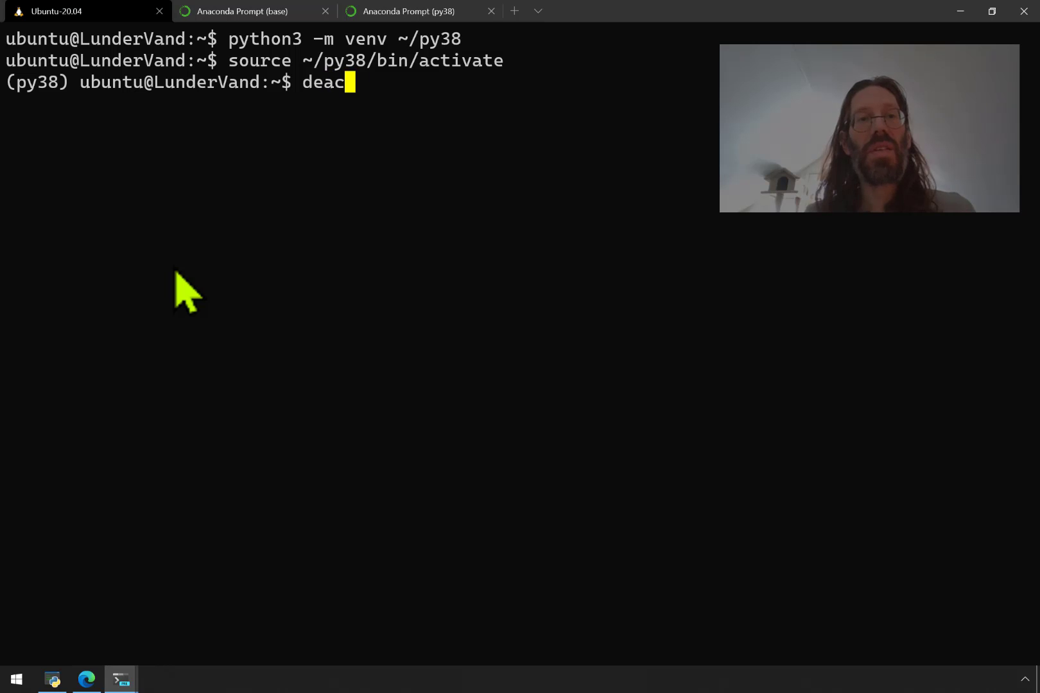
key(Enter)
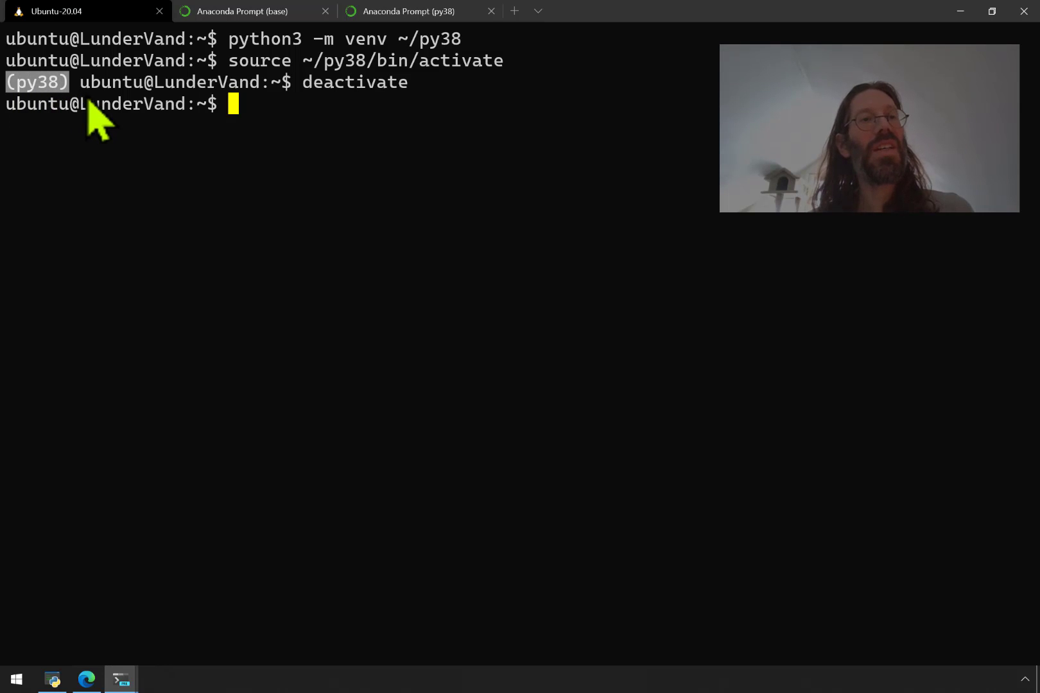
double_click(344, 82)
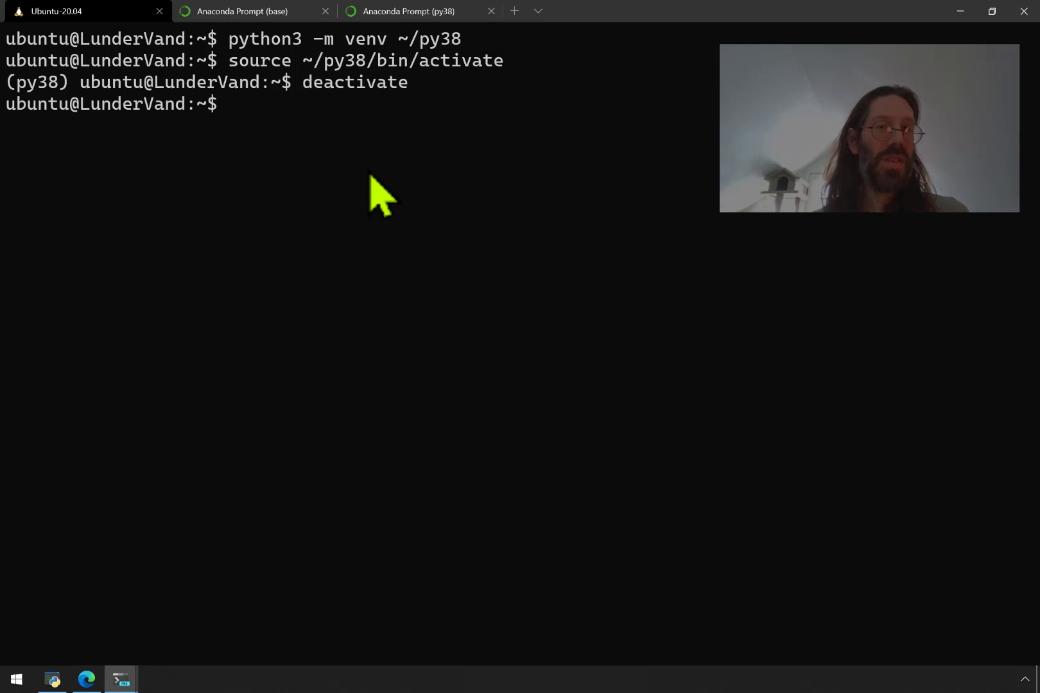
- Run the profile alias to open ~/.bash_profile in vim
click(542, 11)
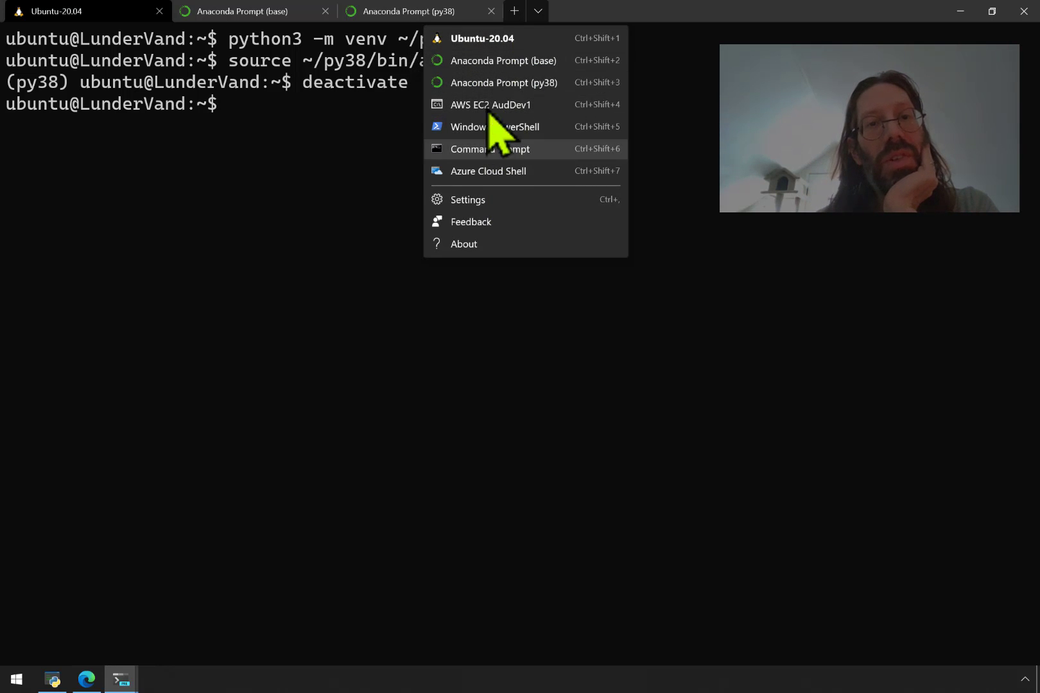
mouse_move(478, 94)
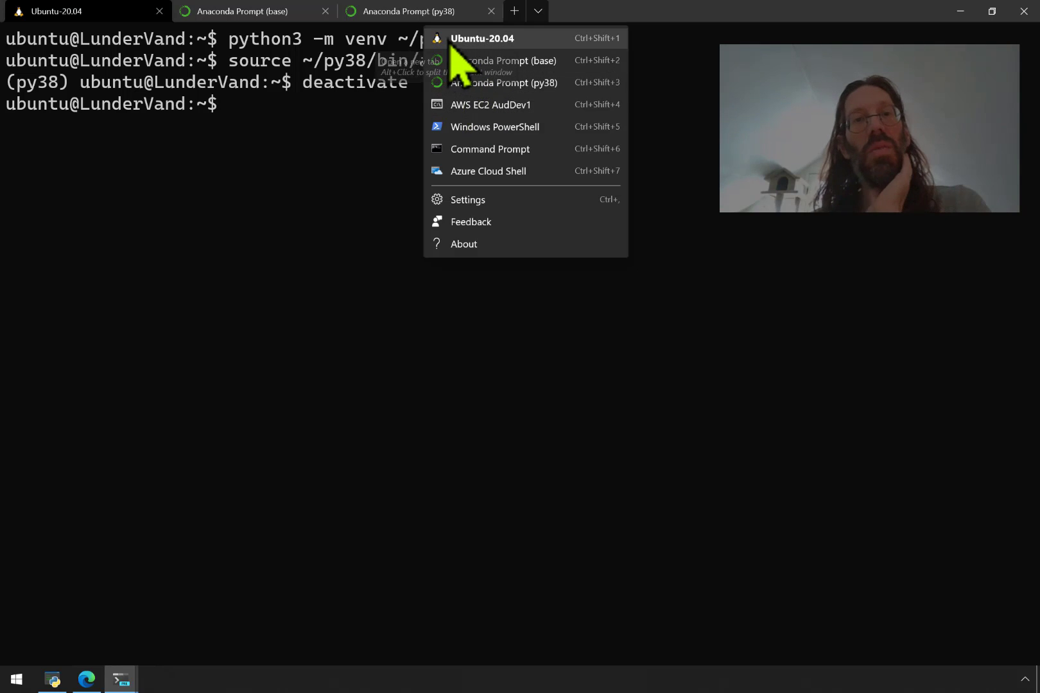
mouse_move(431, 58)
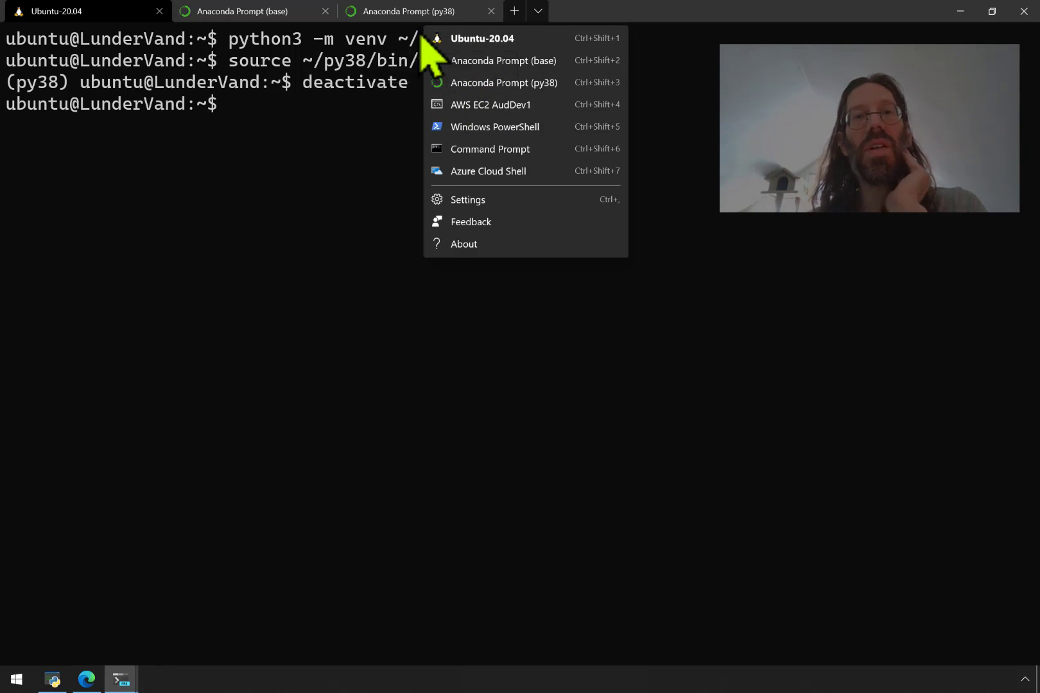
mouse_move(513, 71)
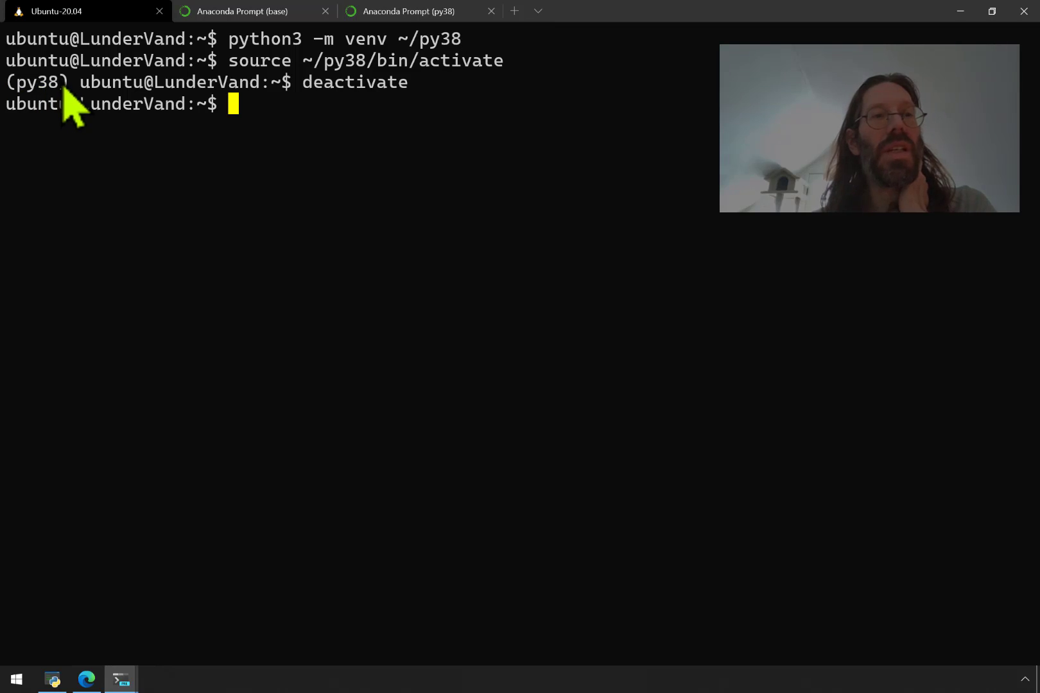
double_click(32, 82)
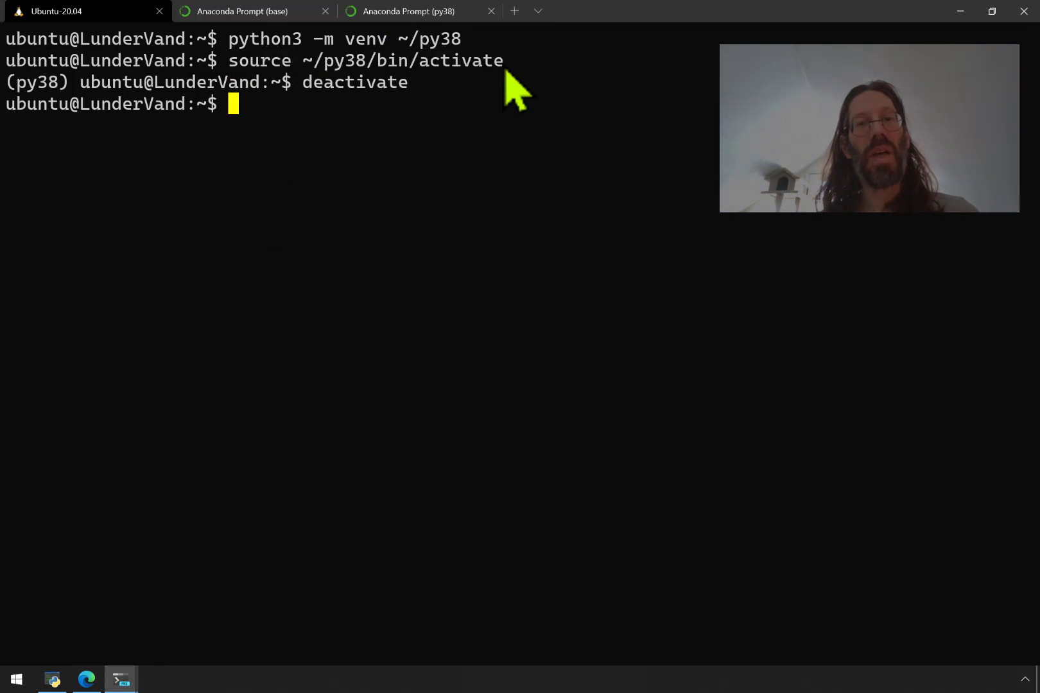
text(pro)
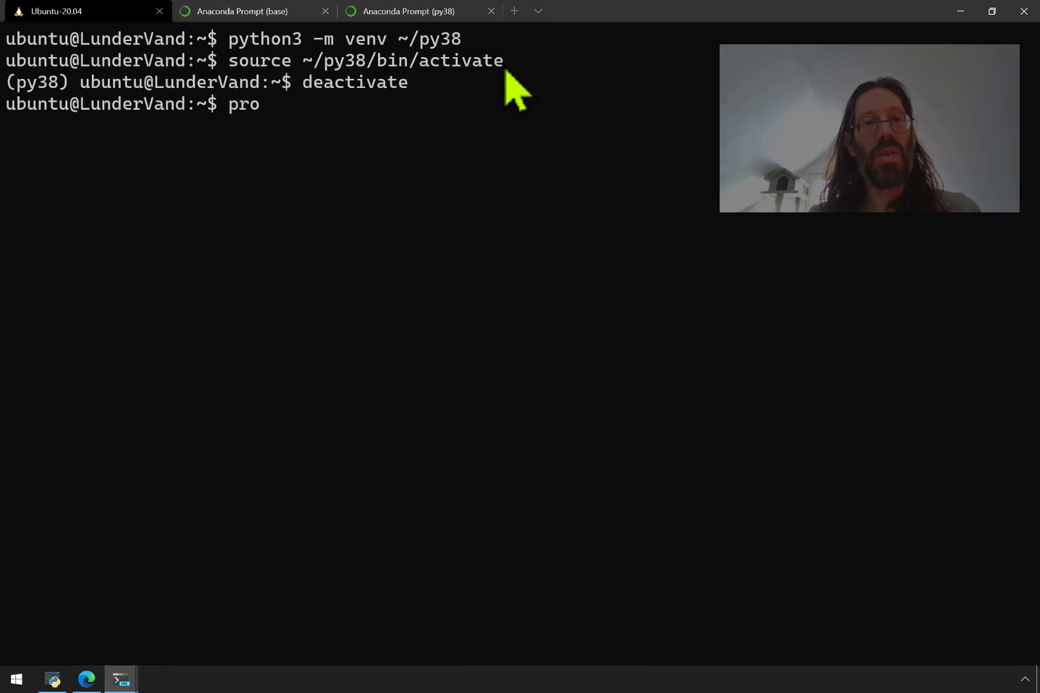
text(file)
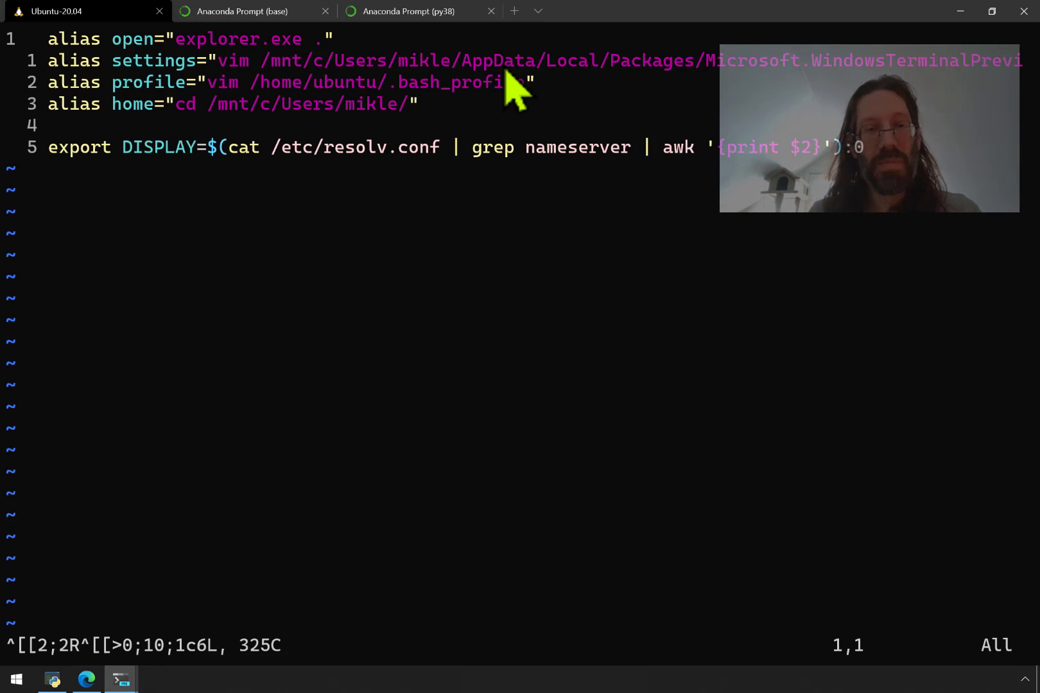
- Append 'source ~/py38/bin/activate' as the profile's last line, then save and quit vim
key(o)
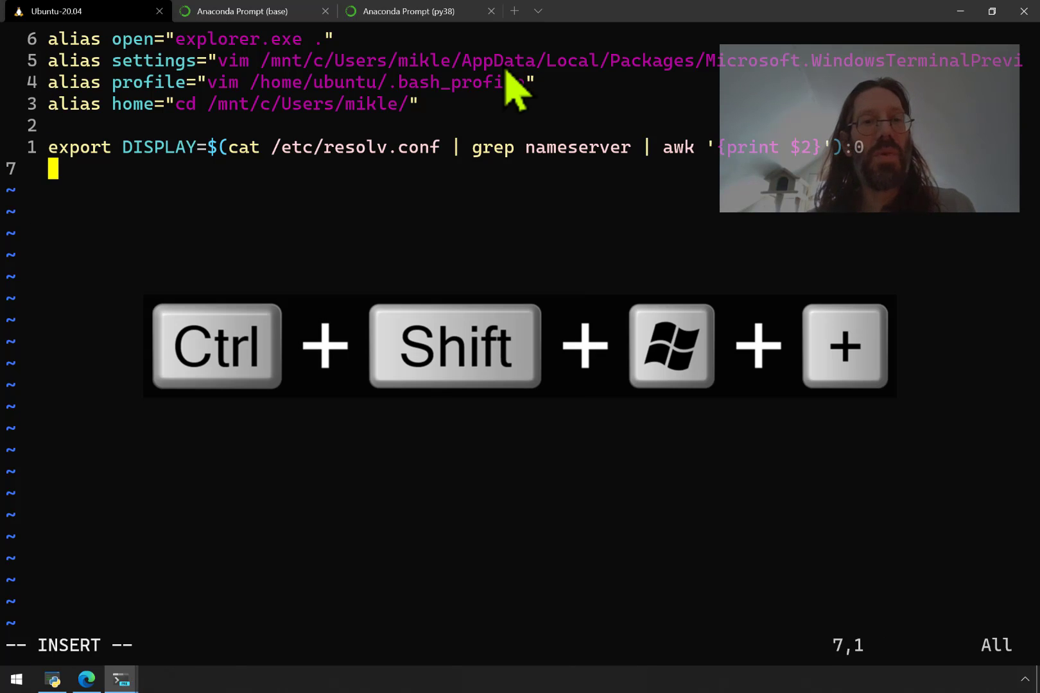
text(source ~/py38/bin/activate)
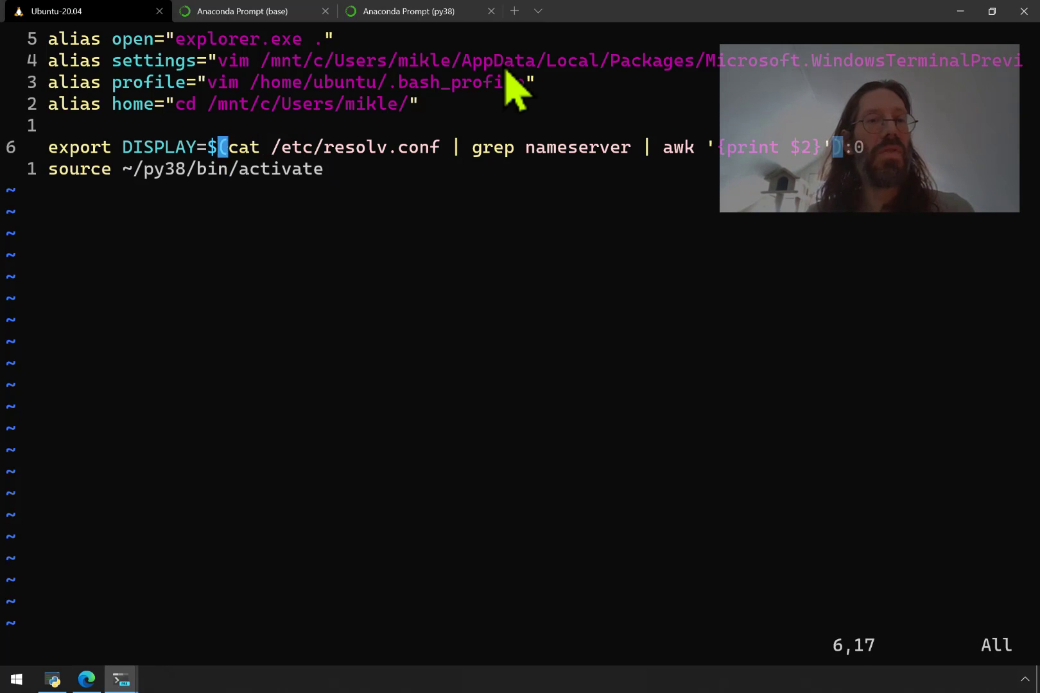
key(V)
text(exit)
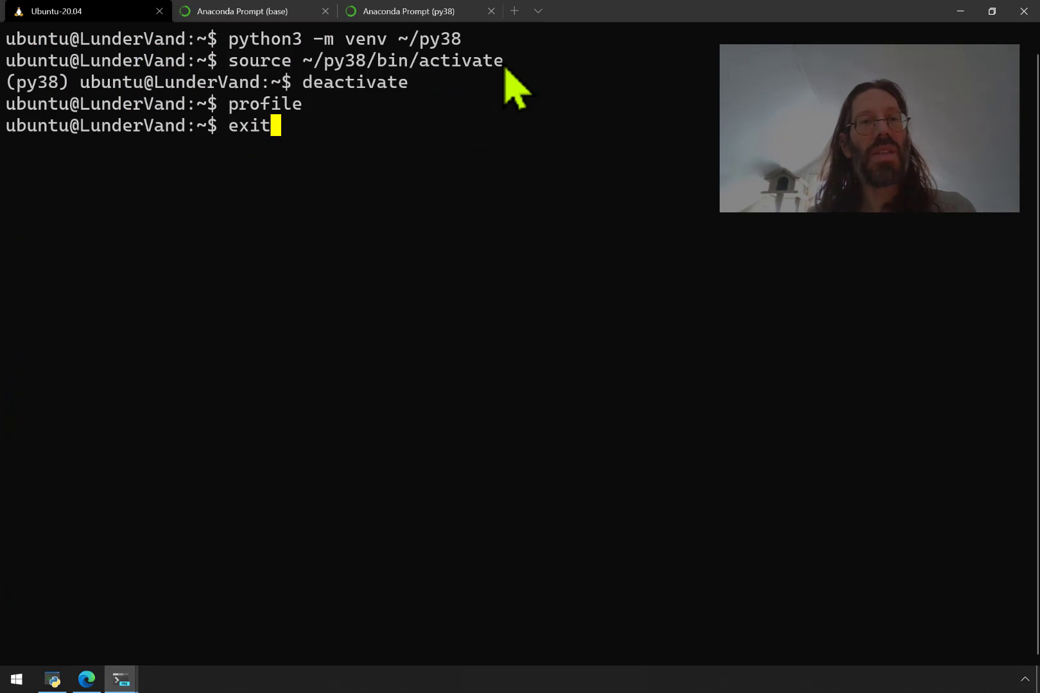
- Exit the shell and reopen Windows Terminal so Ubuntu starts with (py38) active
key(Enter)
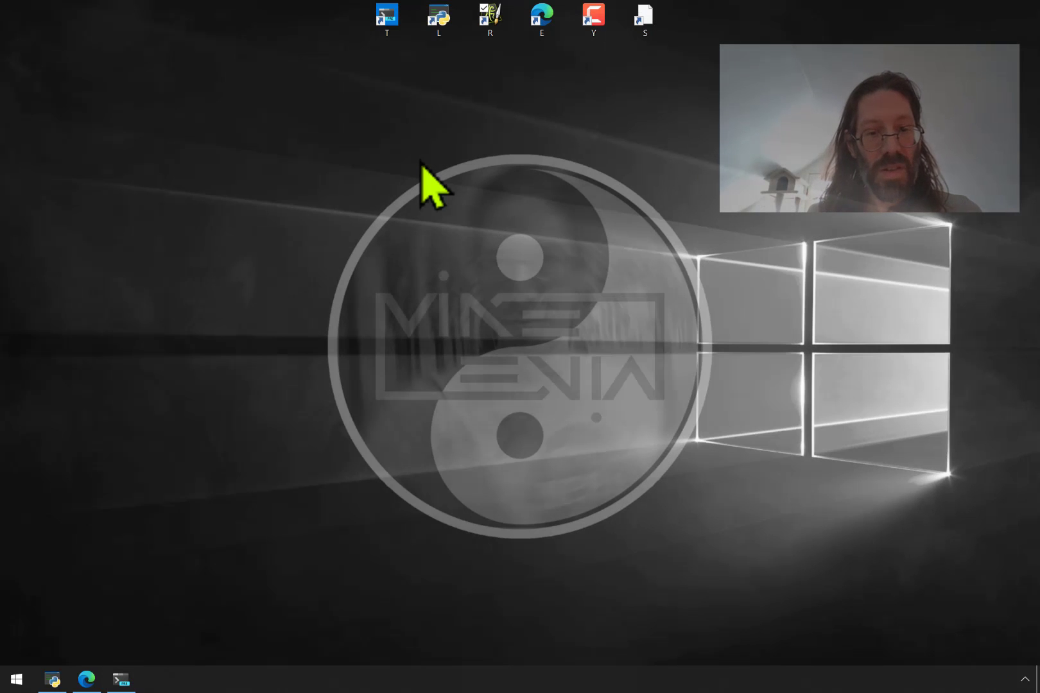
key(Ctrl+Alt+T)
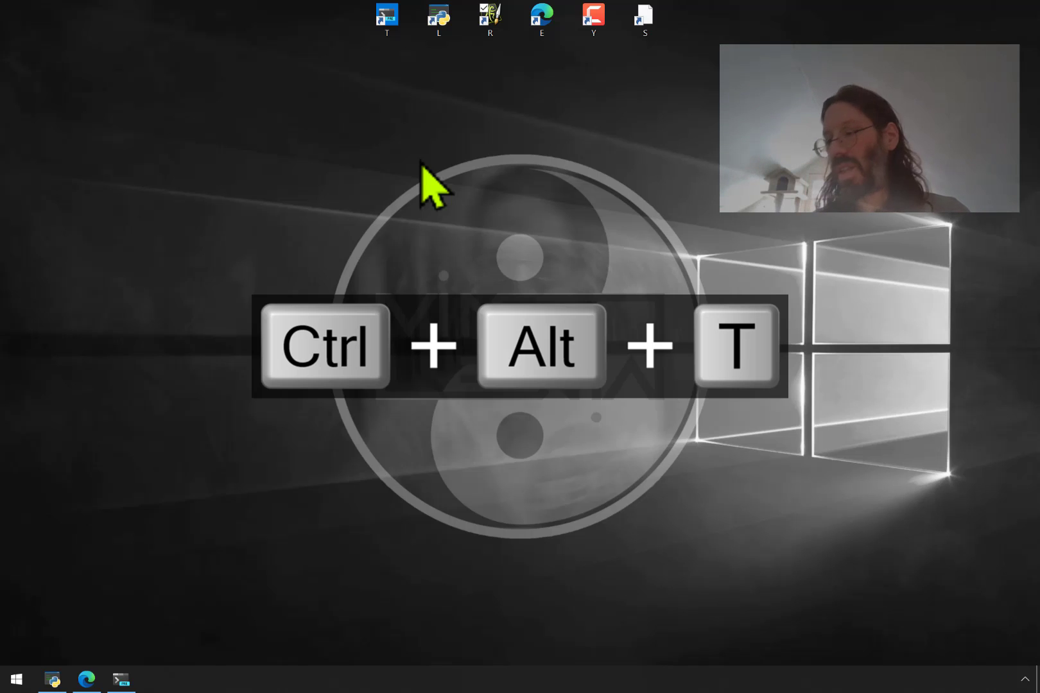
key(ctrl+alt+t)
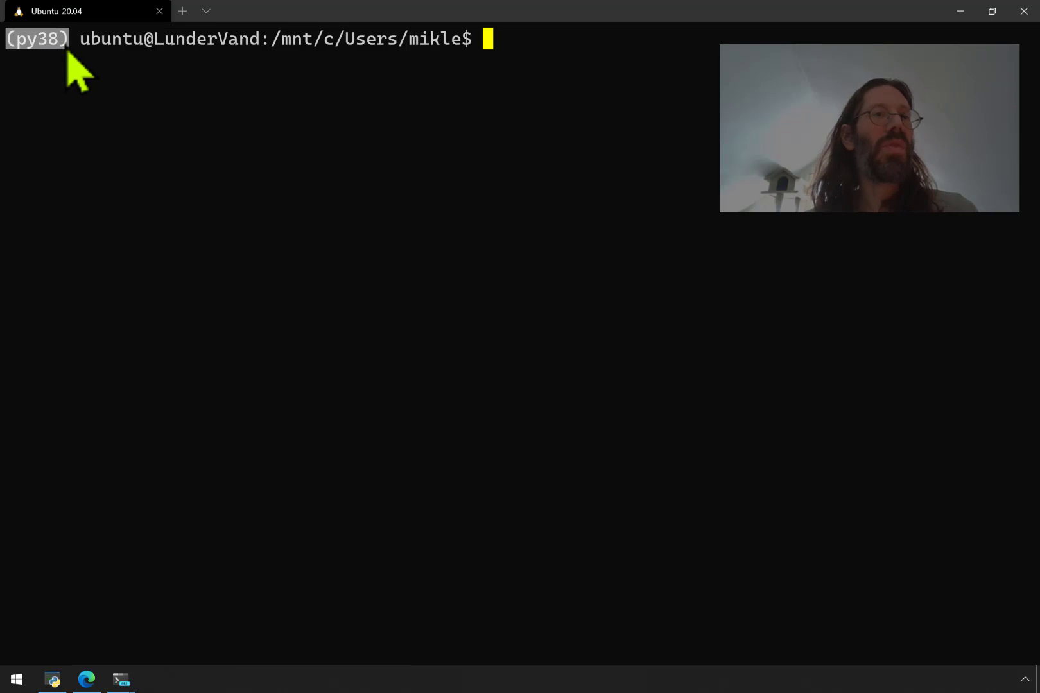
mouse_move(180, 292)
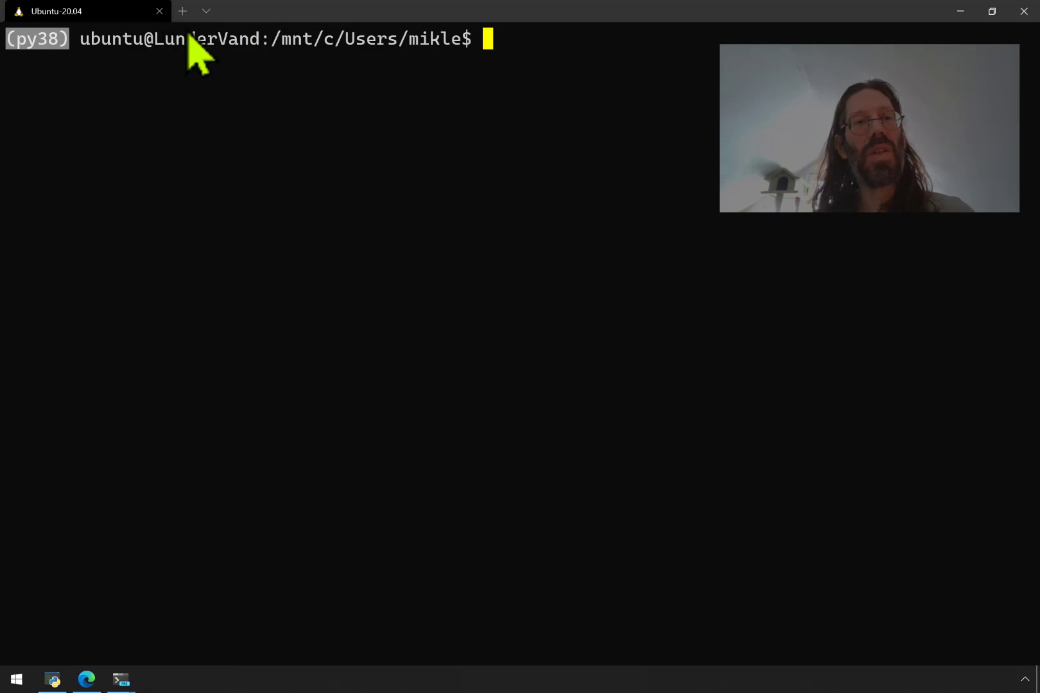
mouse_move(206, 12)
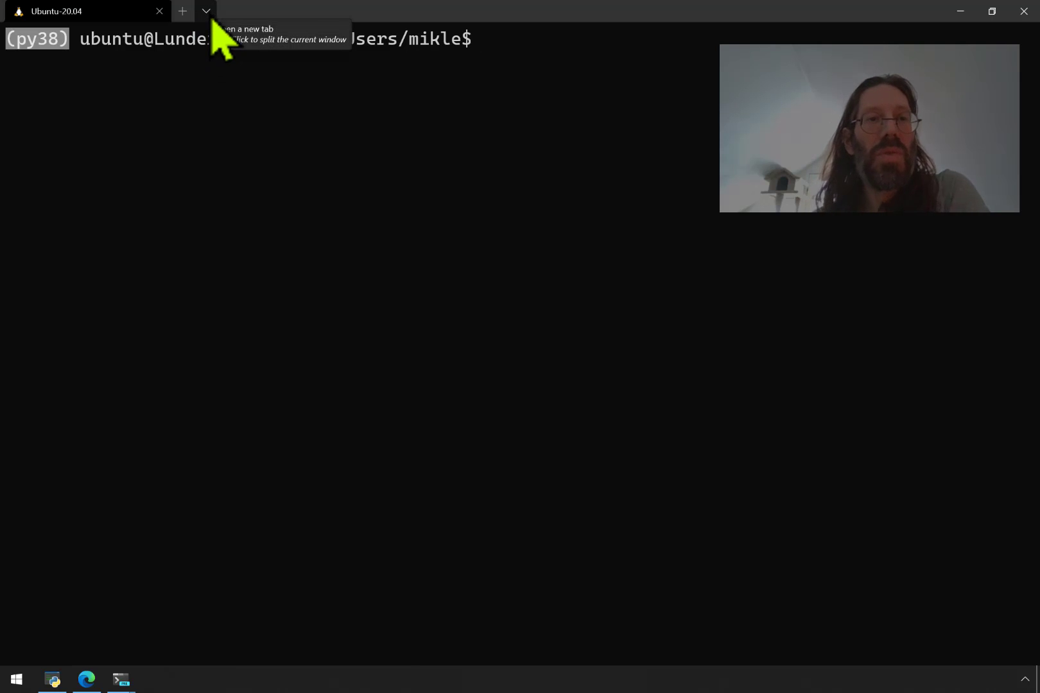
- Open an Anaconda Prompt (py38) tab and flip between it and the Ubuntu-20.04 tab
click(205, 11)
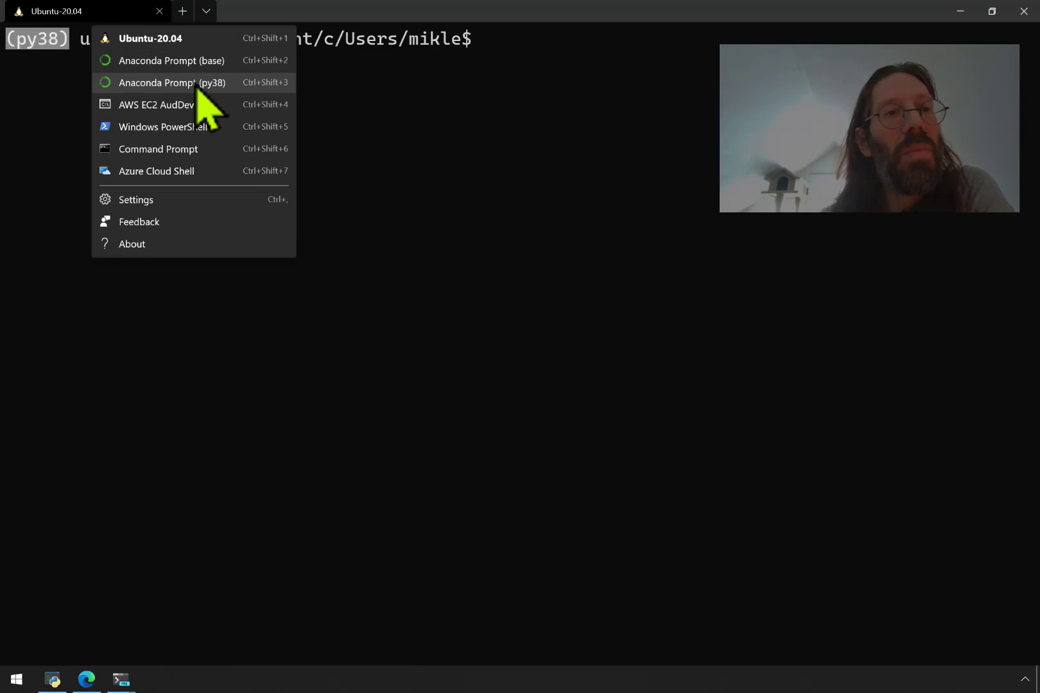
click(172, 82)
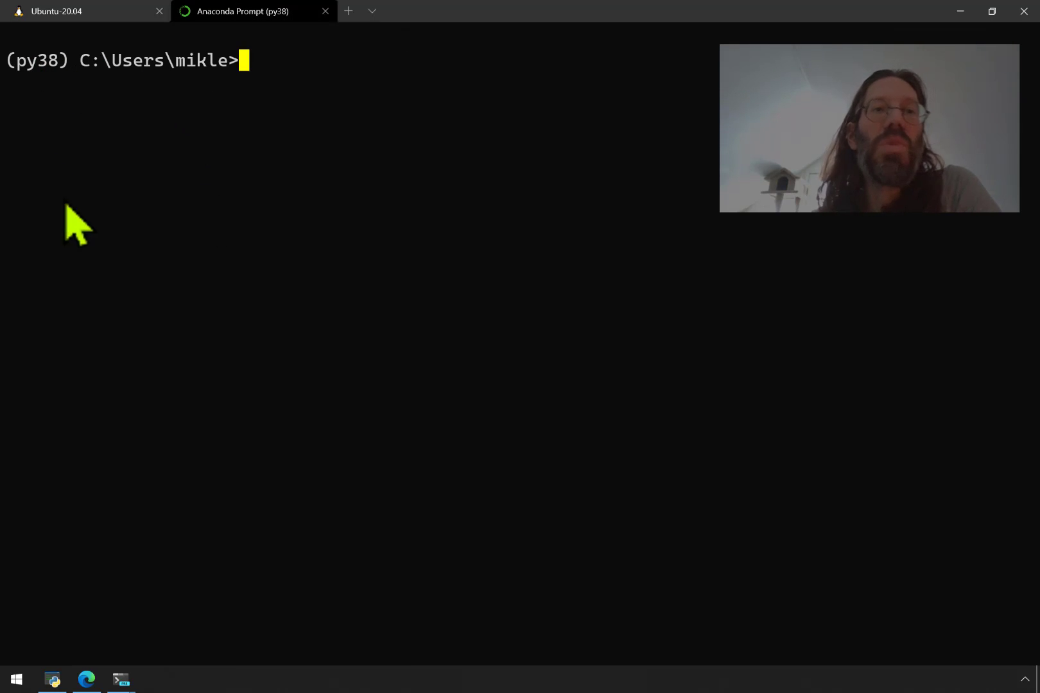
mouse_move(82, 20)
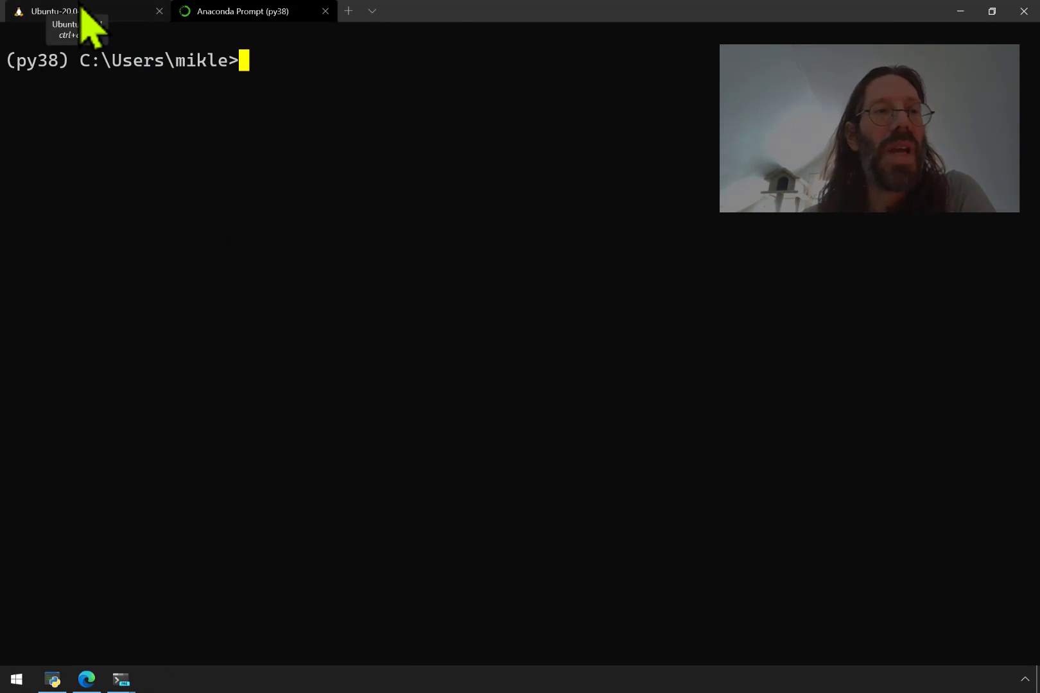
click(77, 11)
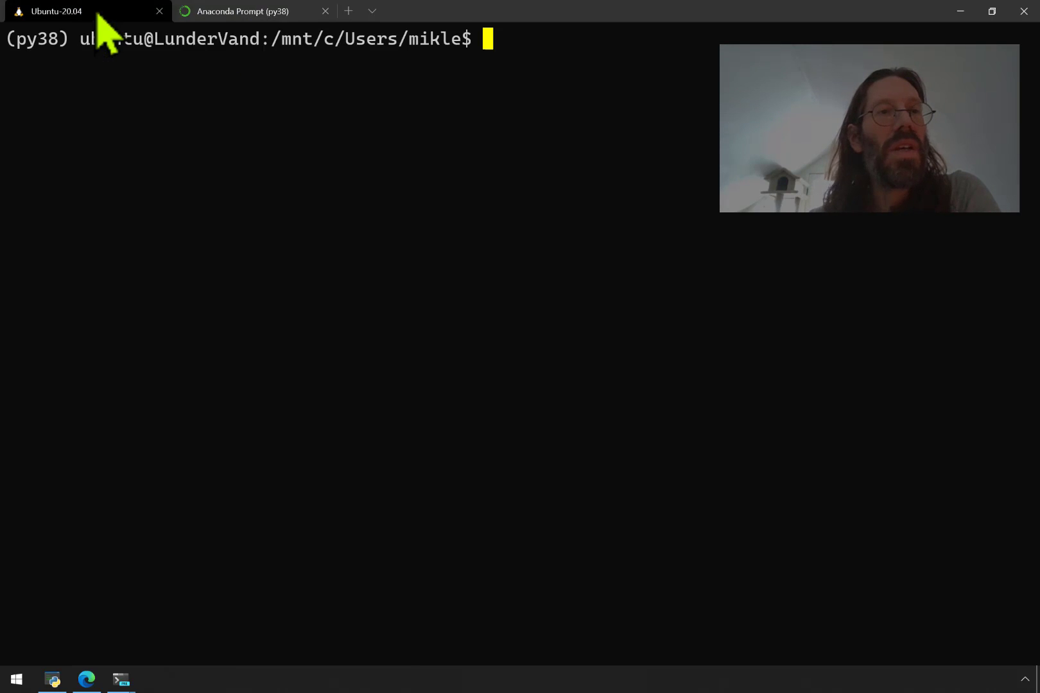
click(249, 11)
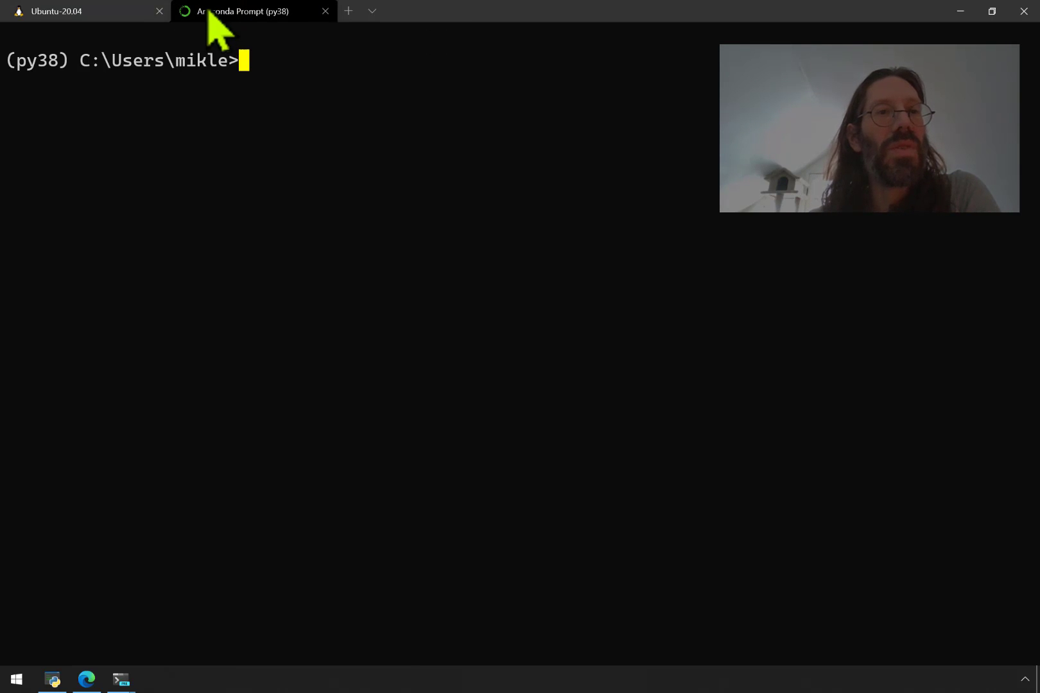
click(77, 12)
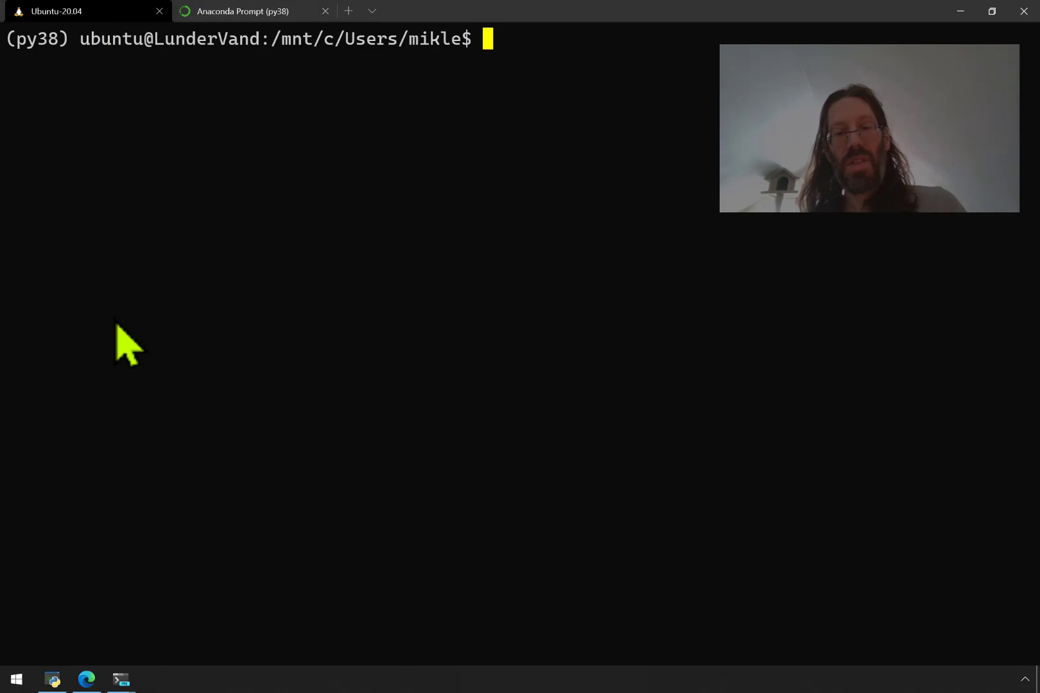
- Run python (3.8.5) in the Ubuntu py38 shell, exit it, and show the new-tab profile list
text(python)
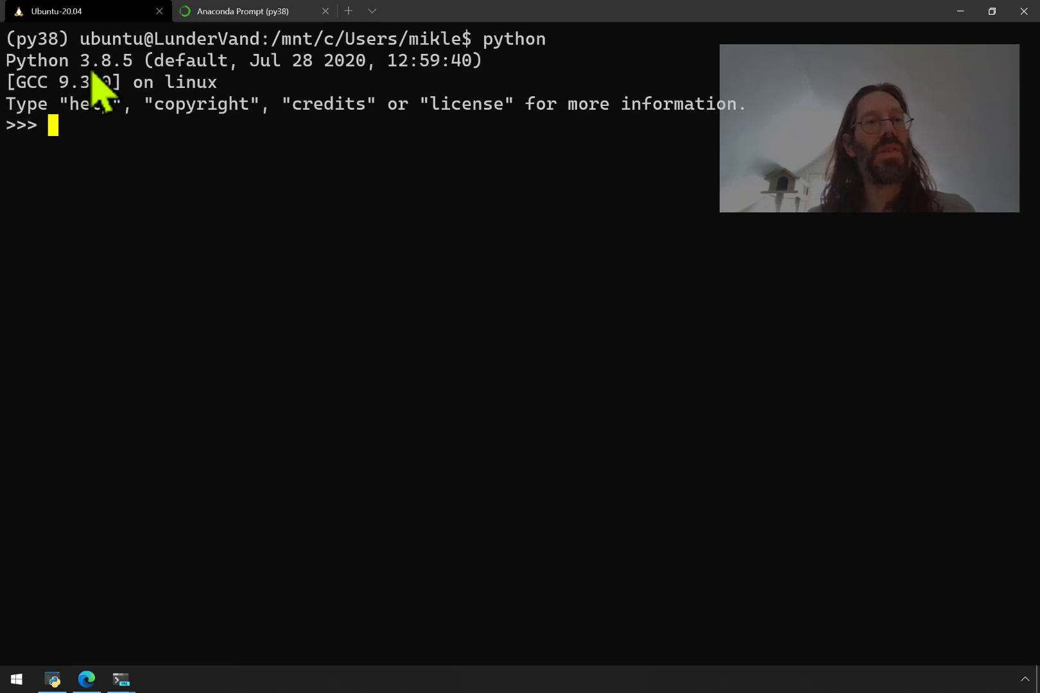
mouse_move(186, 316)
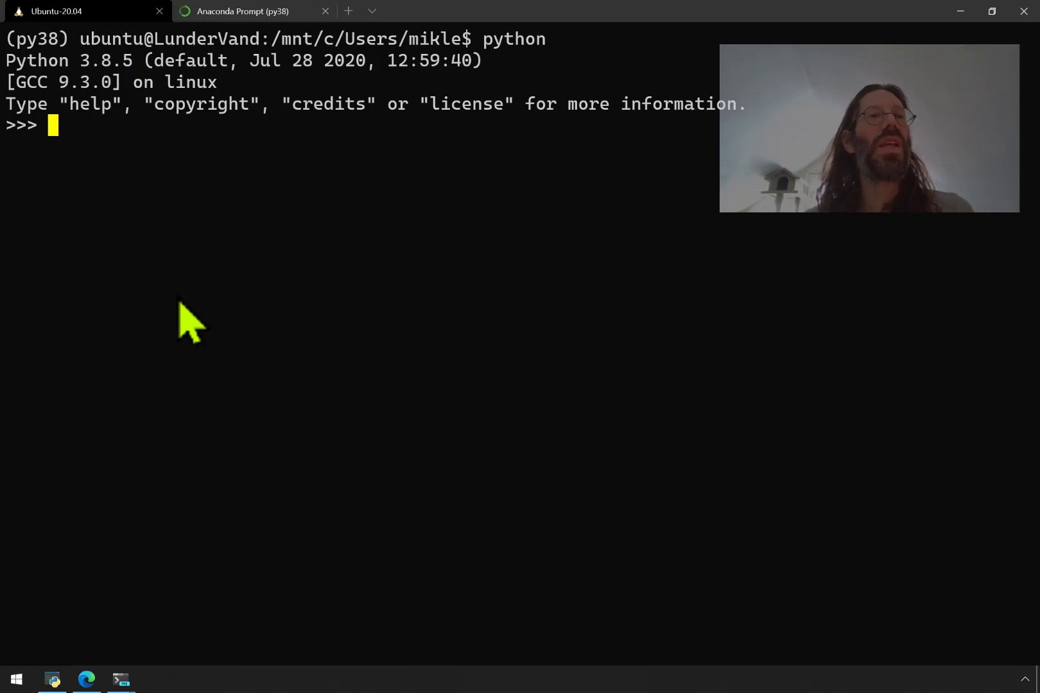
text(exit())
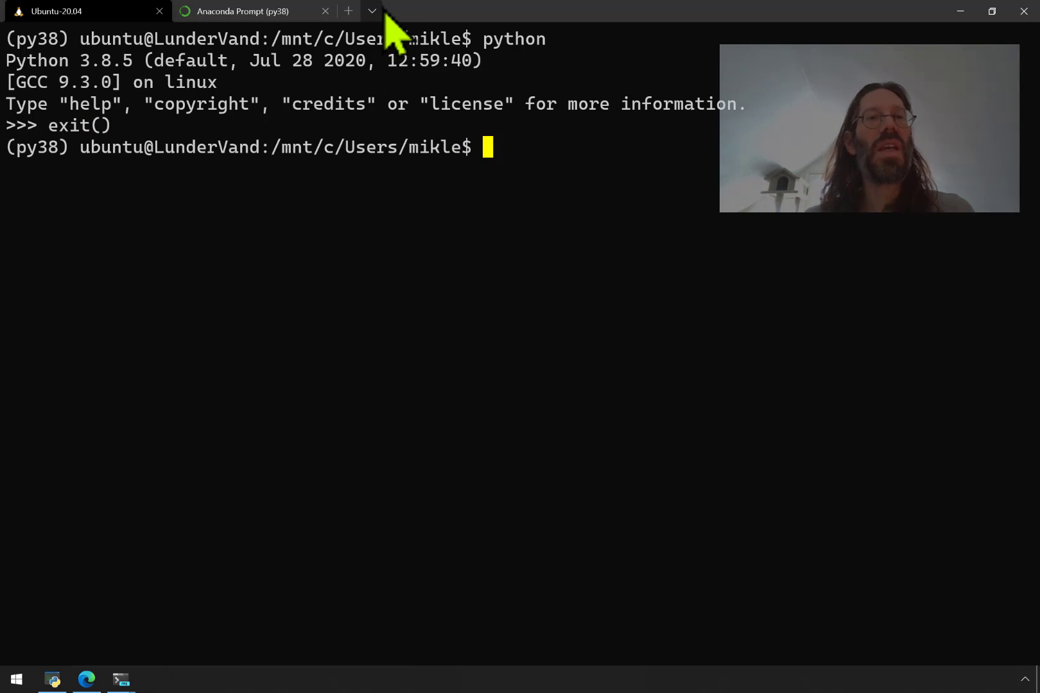
click(376, 10)
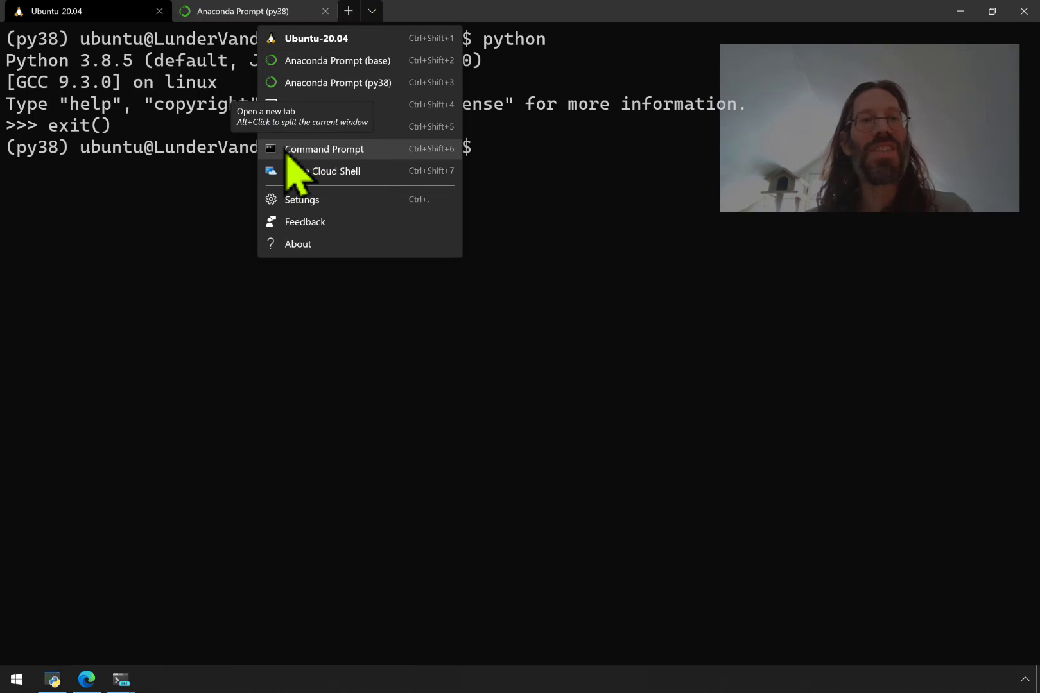
- Open a plain Command Prompt tab, enlarge its text, and start Python 3.9.1 there
click(324, 149)
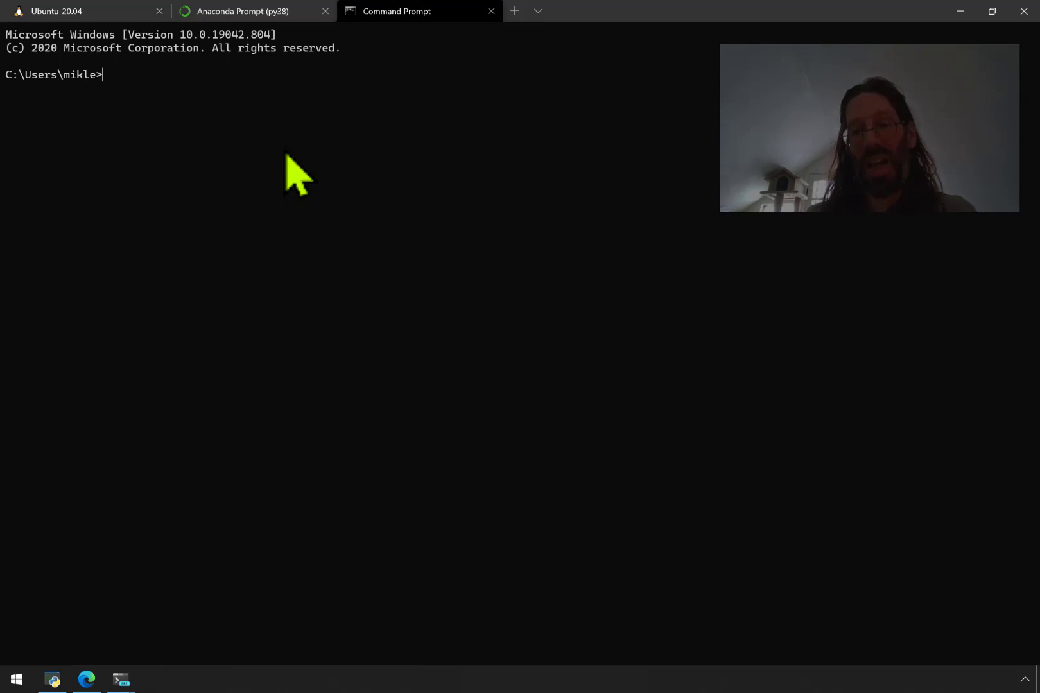
key(ctrl+=)
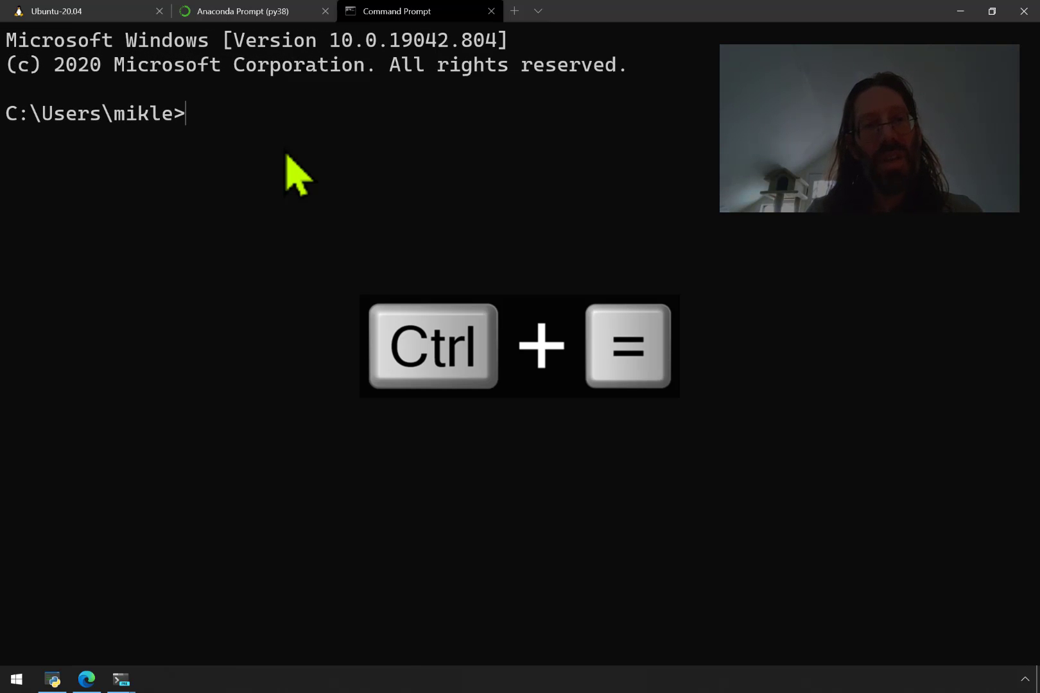
text(python)
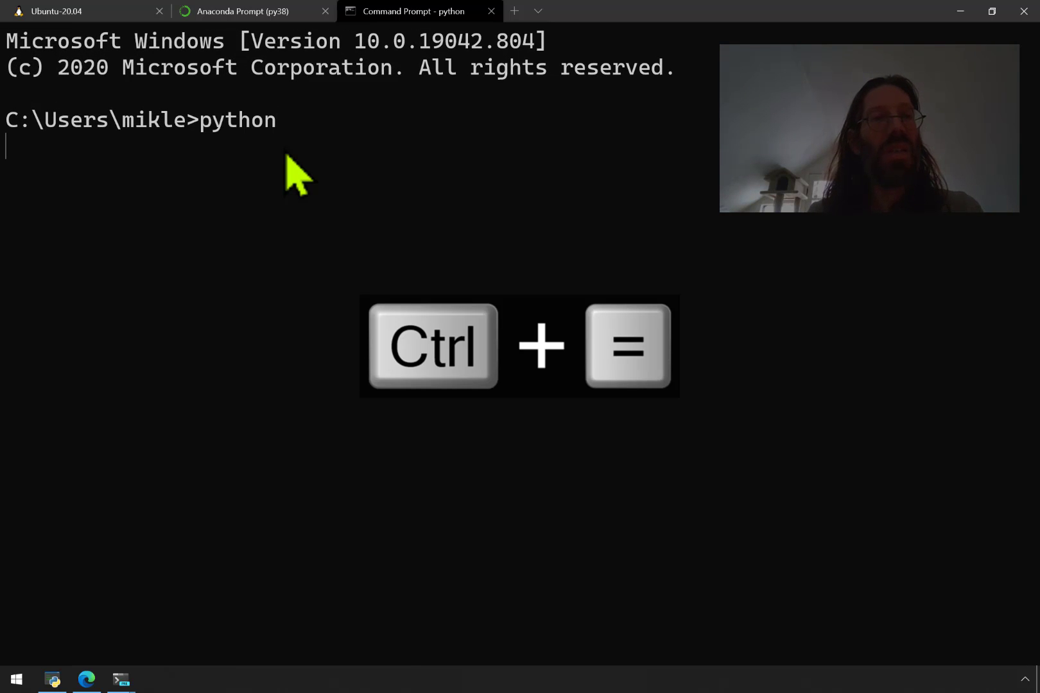
key(enter)
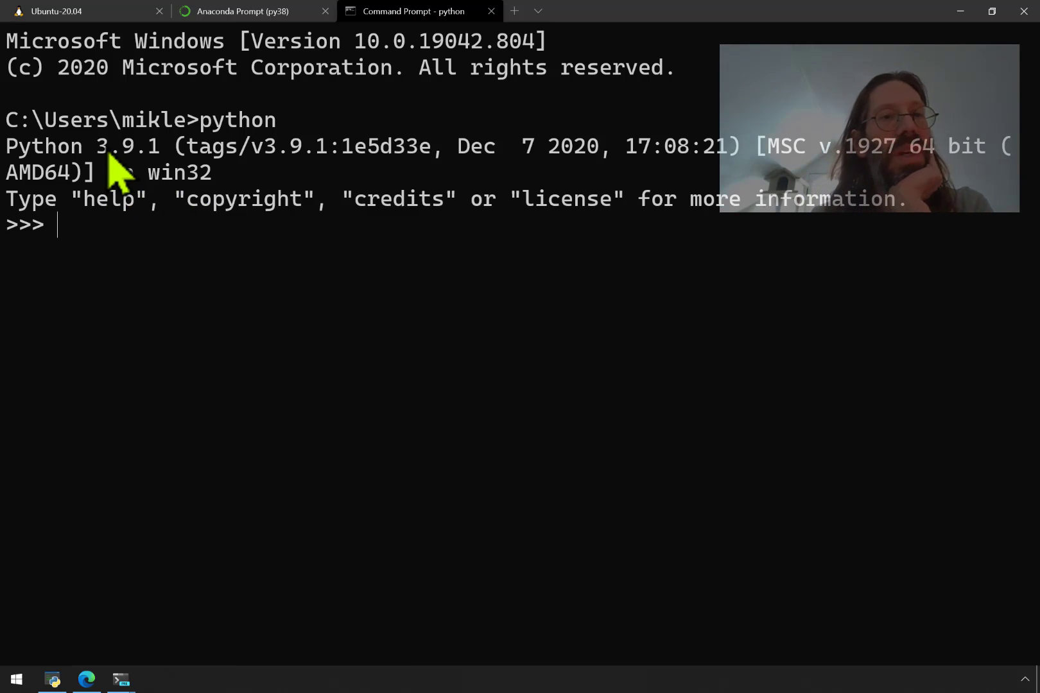
mouse_move(112, 179)
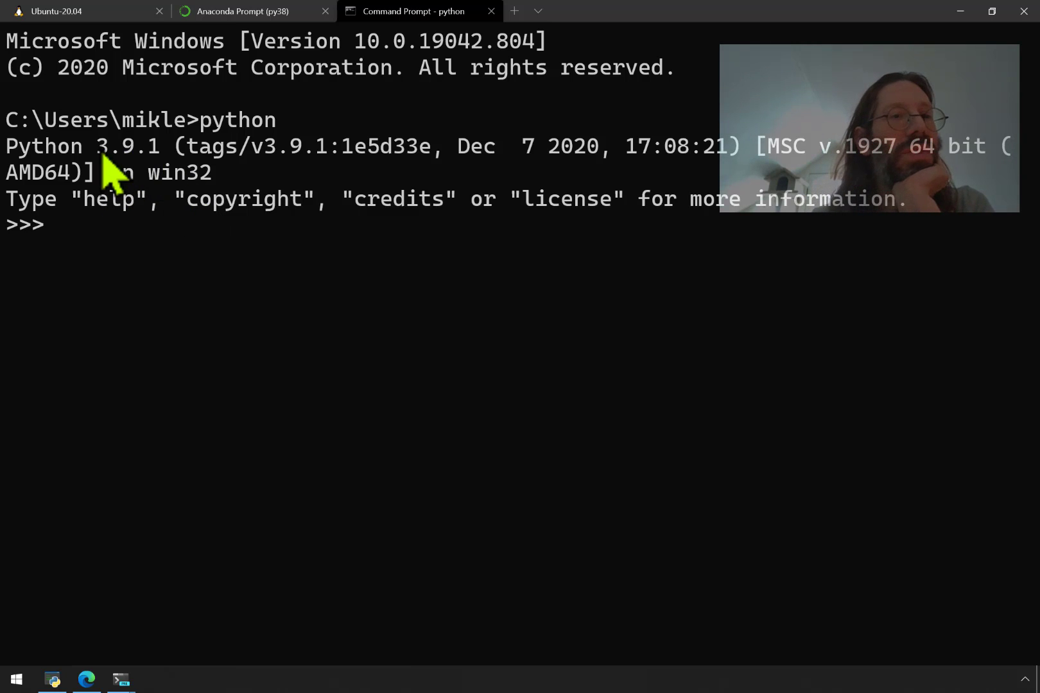
mouse_move(161, 180)
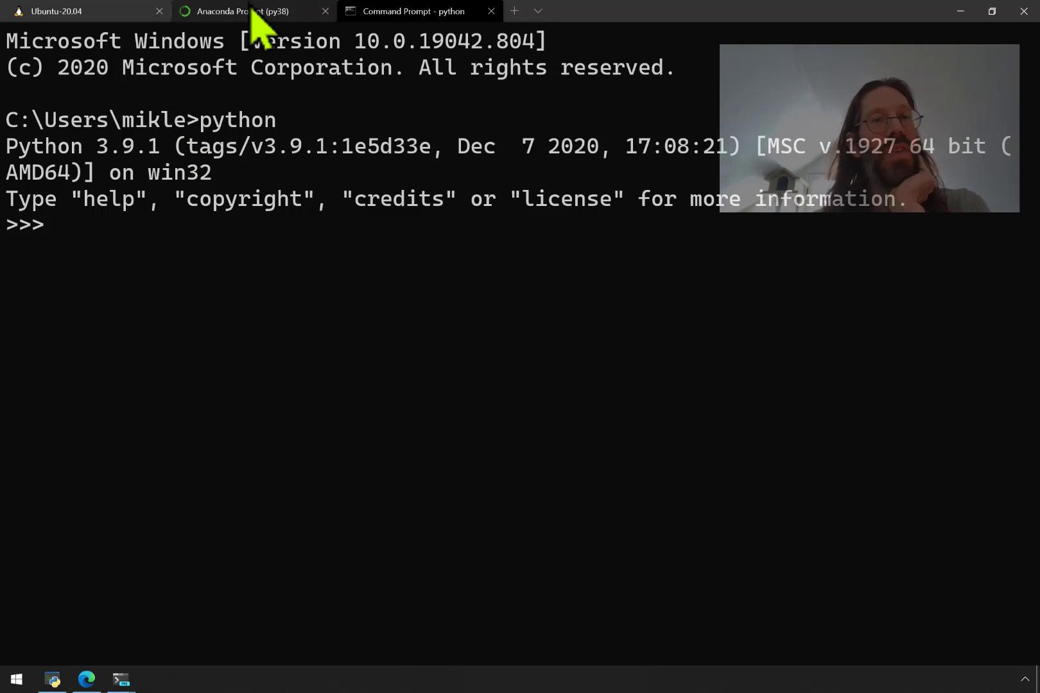
- Start Python in the Anaconda py38 tab and highlight its 3.8.5 version number
click(238, 12)
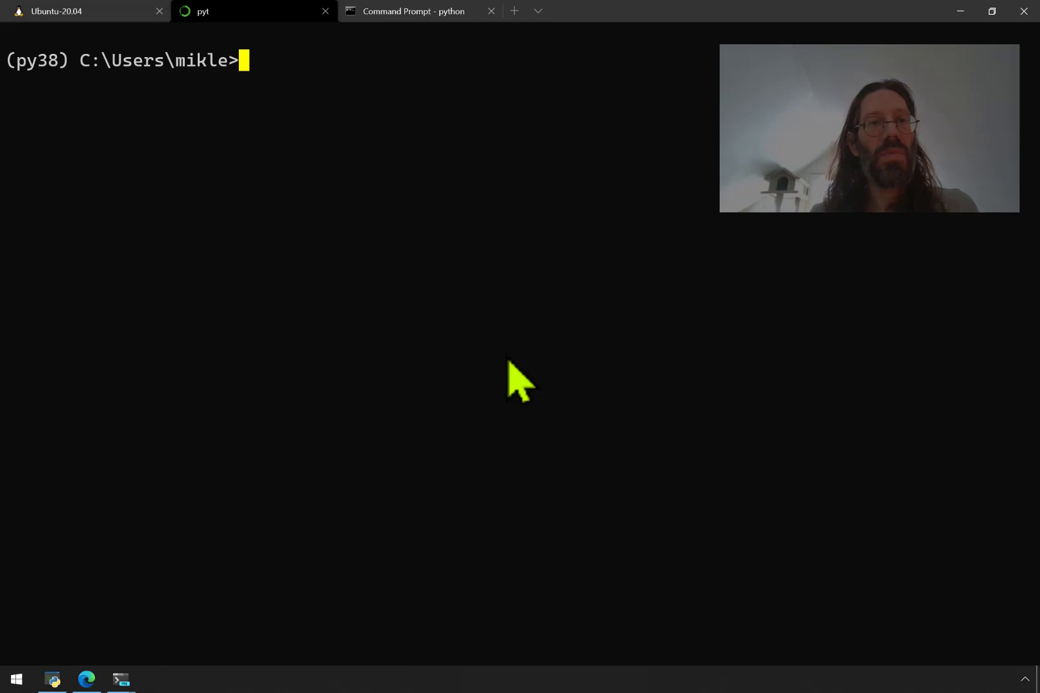
text(python)
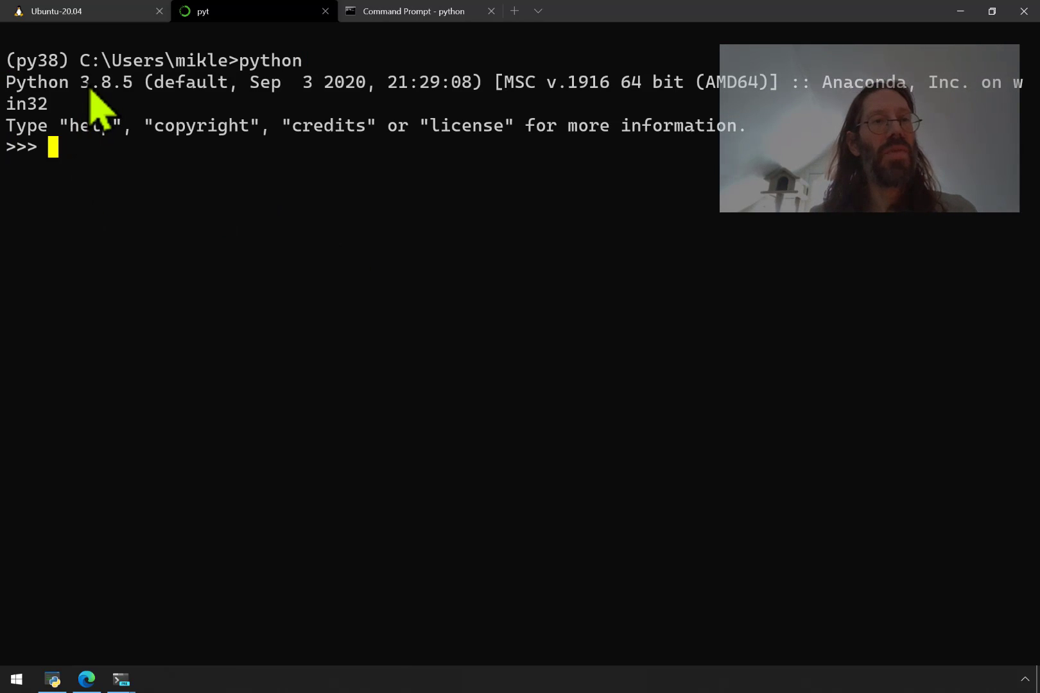
double_click(95, 82)
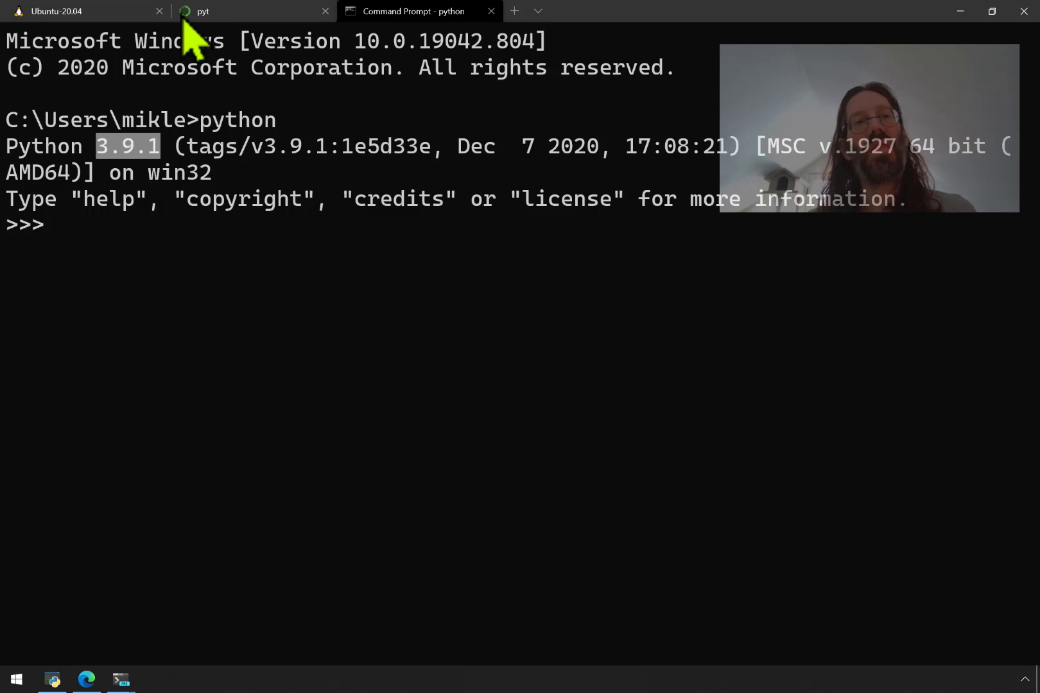
- Start Python in the Ubuntu tab and highlight its matching 3.8.5 version
click(64, 12)
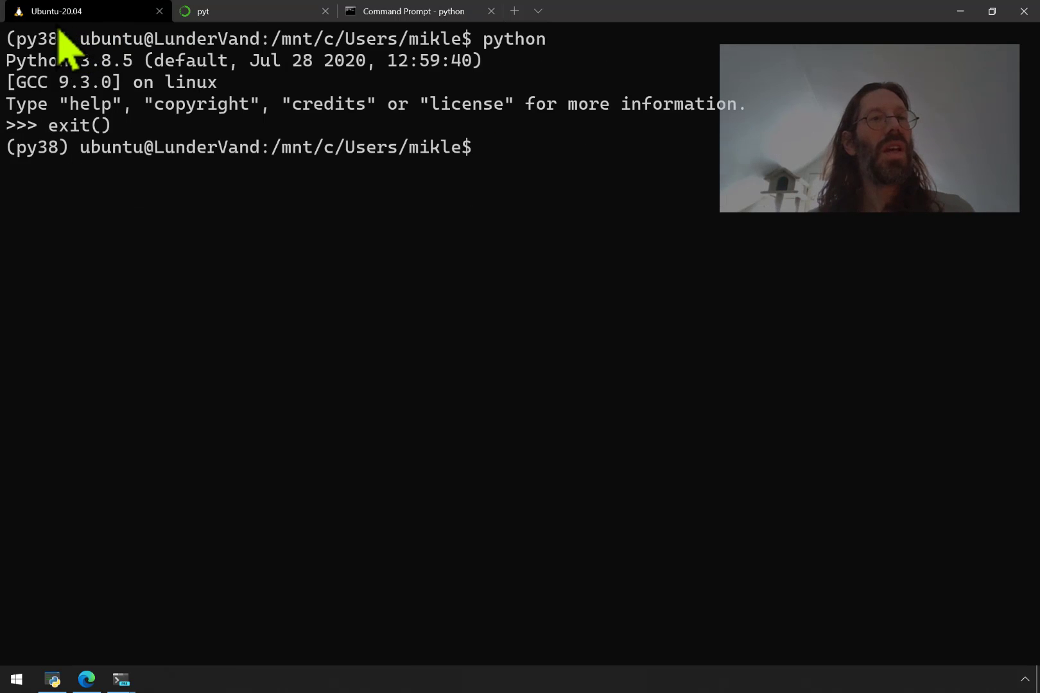
text(python)
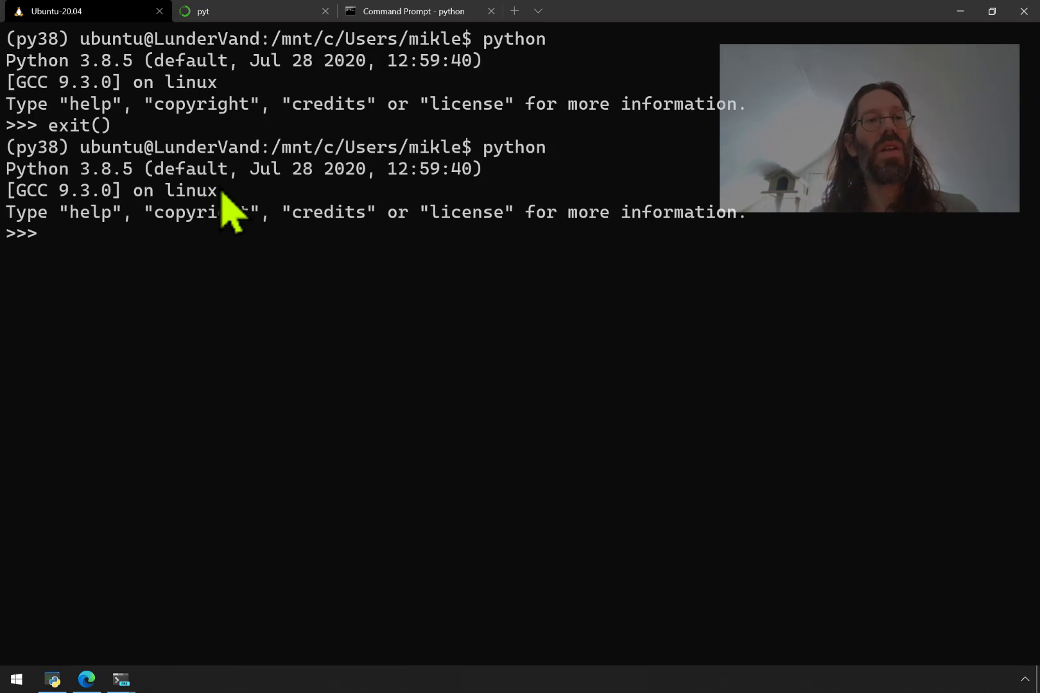
double_click(105, 168)
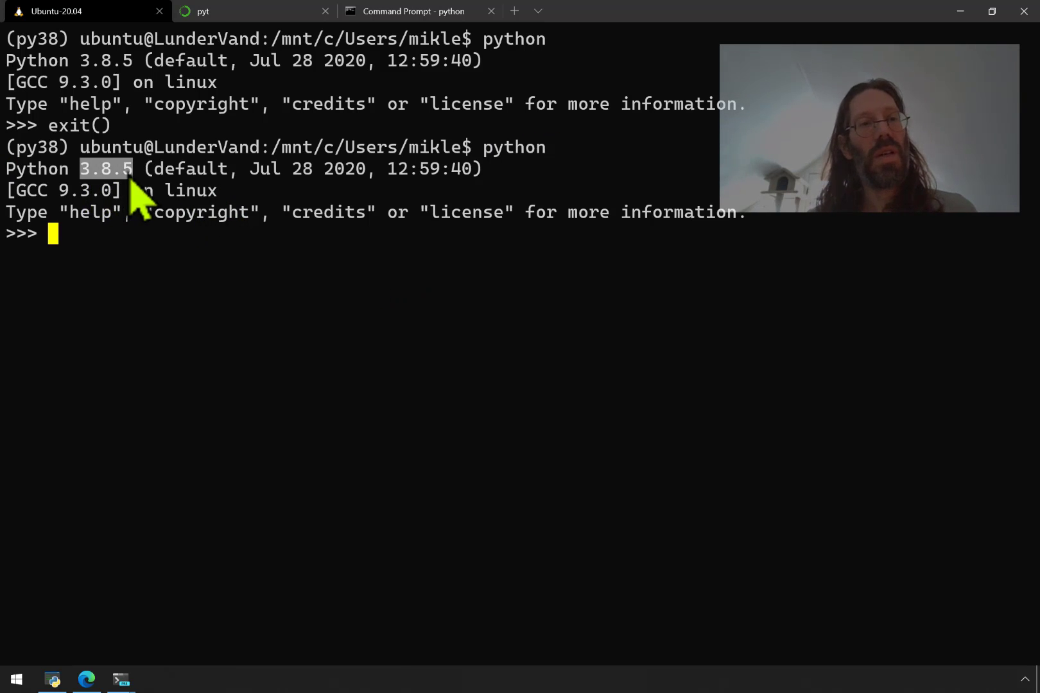
mouse_move(72, 23)
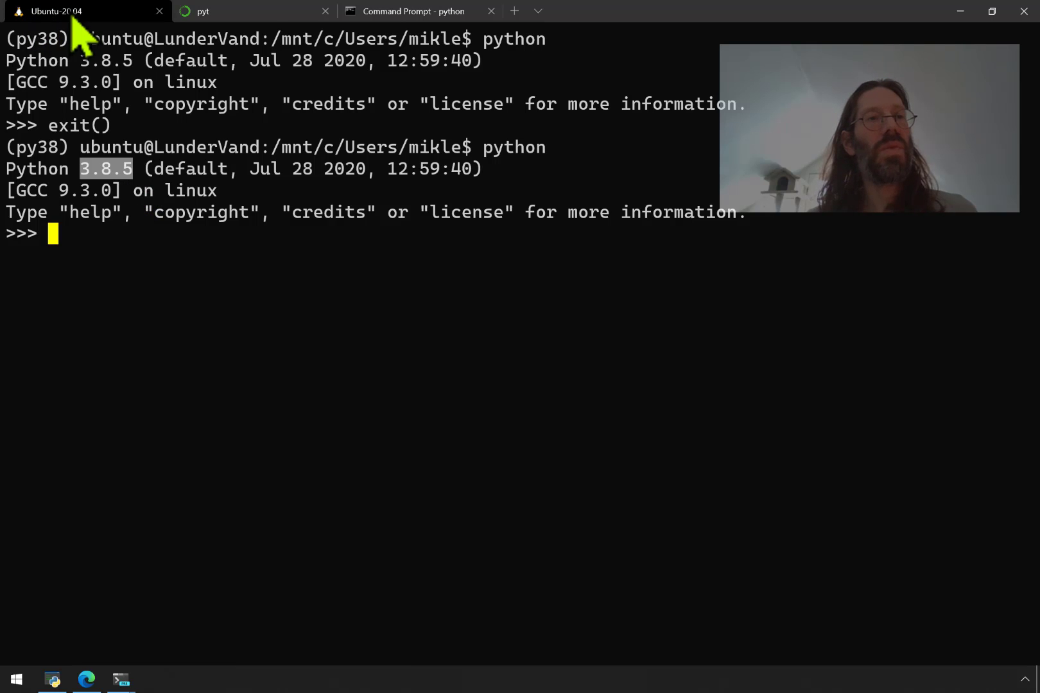
mouse_move(97, 245)
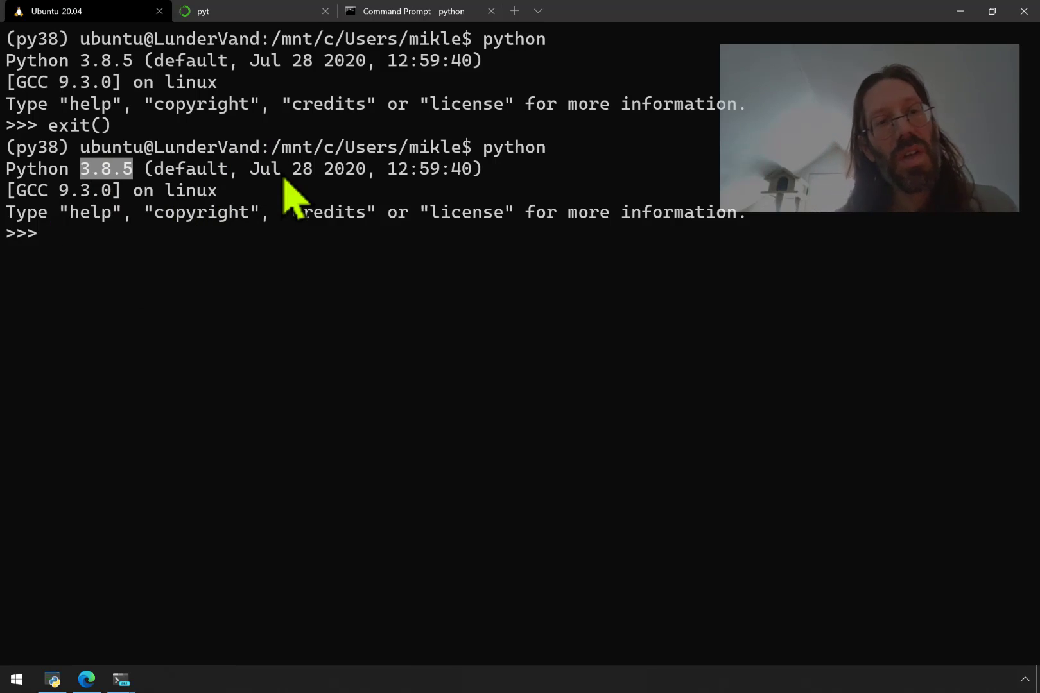
mouse_move(404, 29)
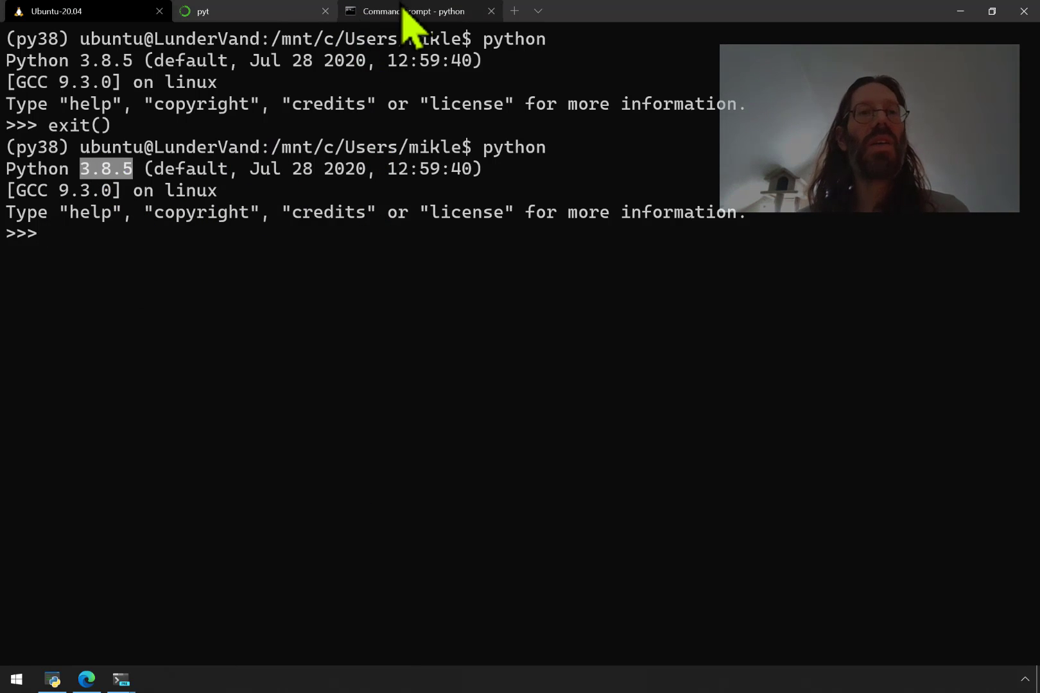
mouse_move(208, 200)
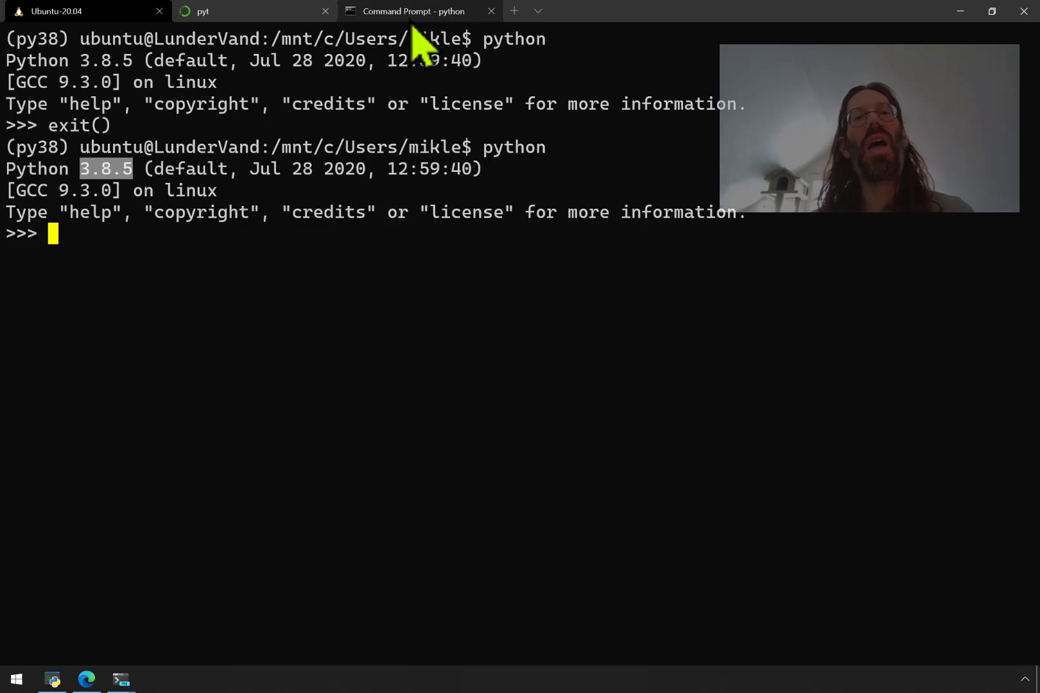
mouse_move(351, 566)
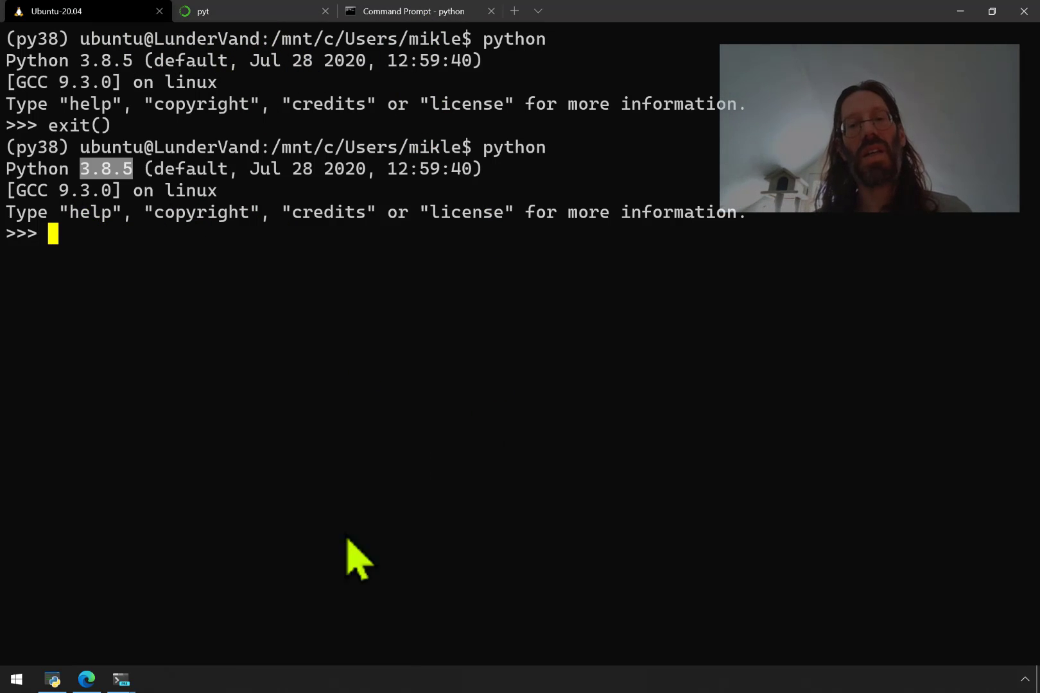
mouse_move(382, 572)
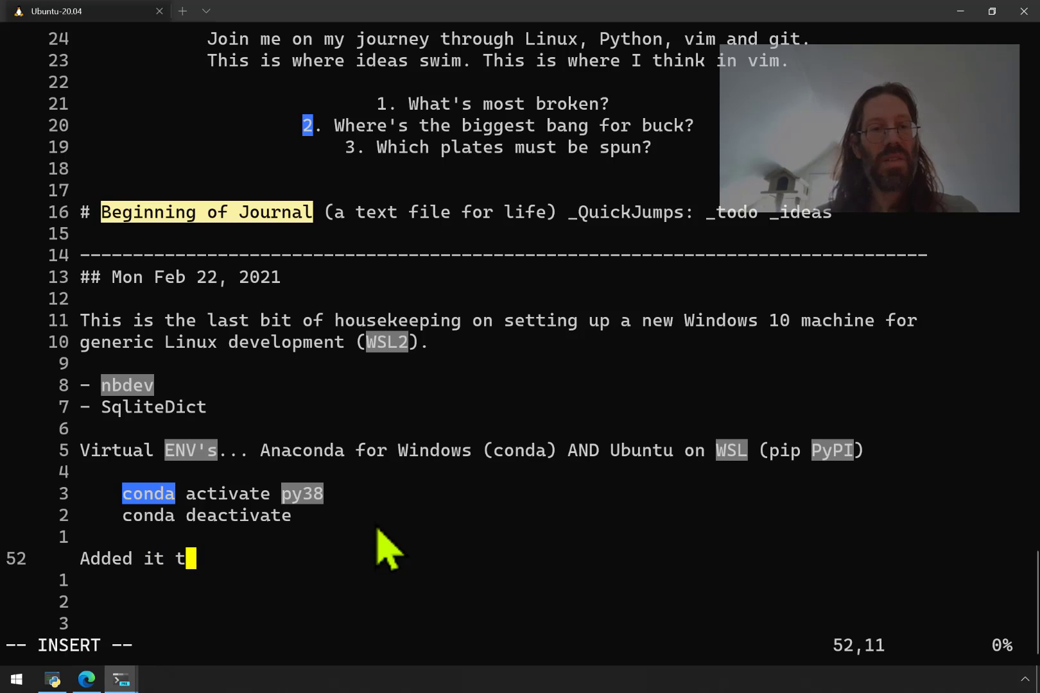
- Type the notes about .bash_profile, MS Terminal menus and habits for always being in a Python virtual environment
text(o)
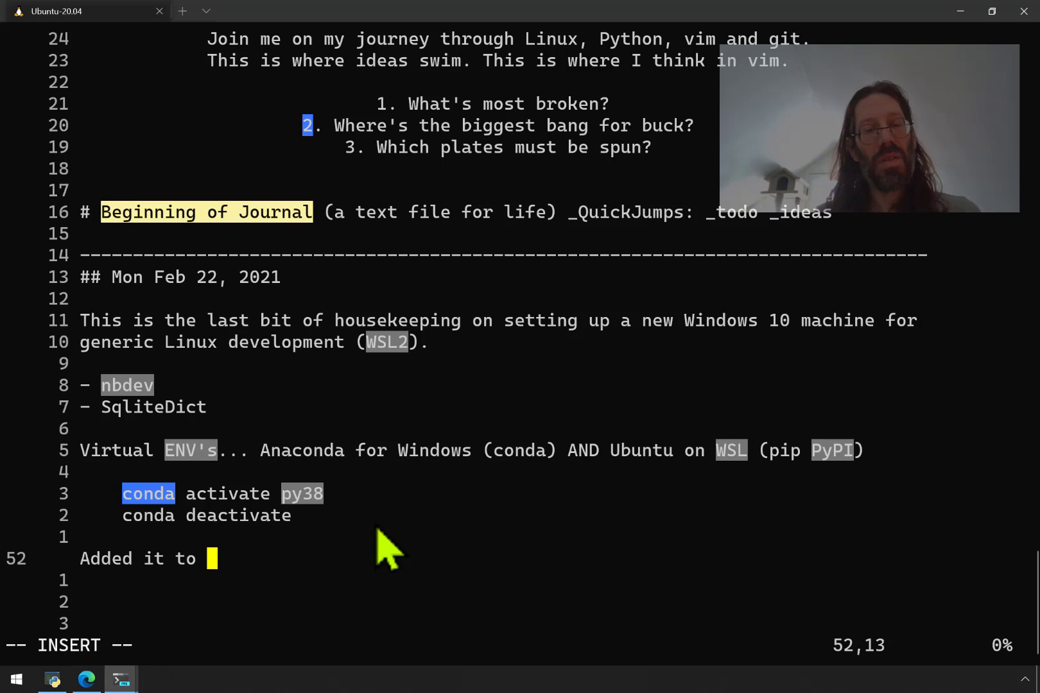
text(.bash_profi)
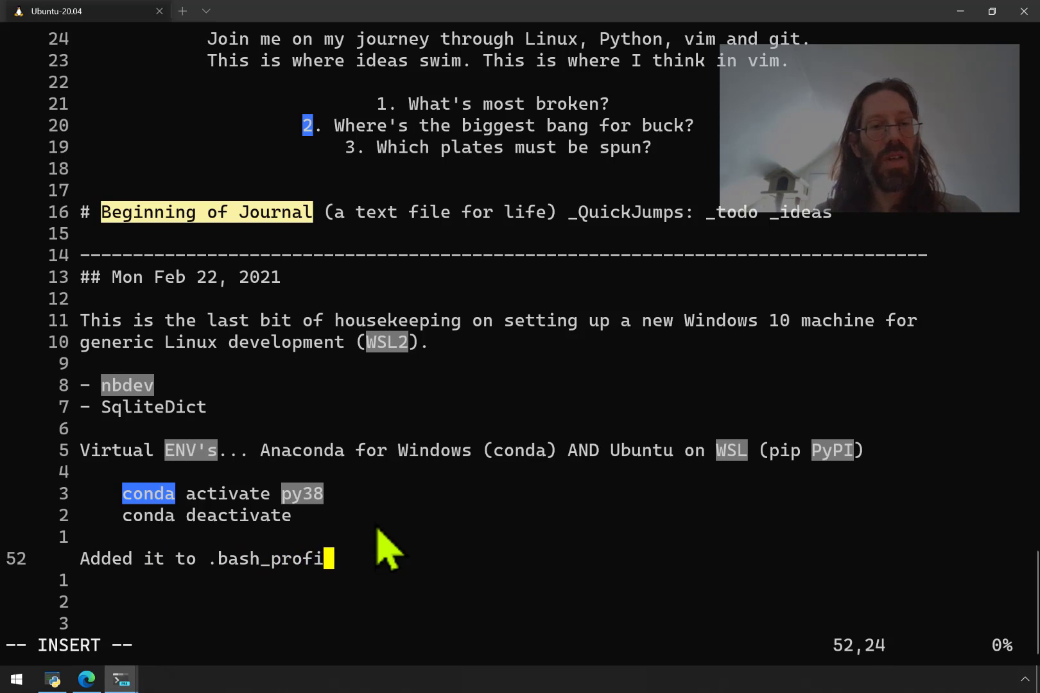
text(le and to)
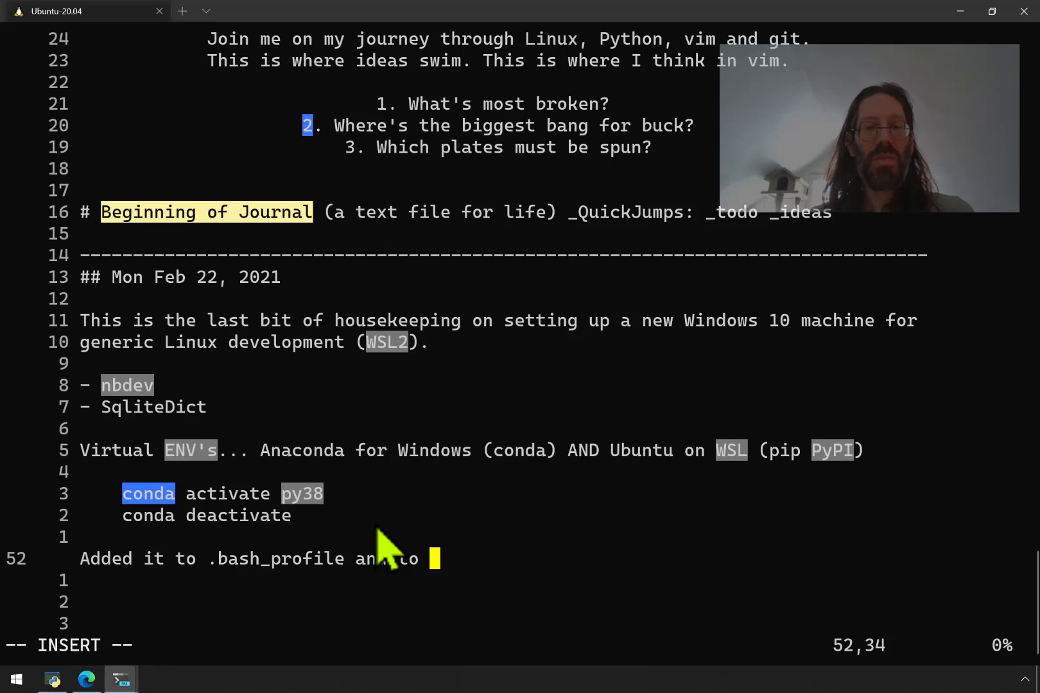
text(MS Terminal menus.)
text(Good)
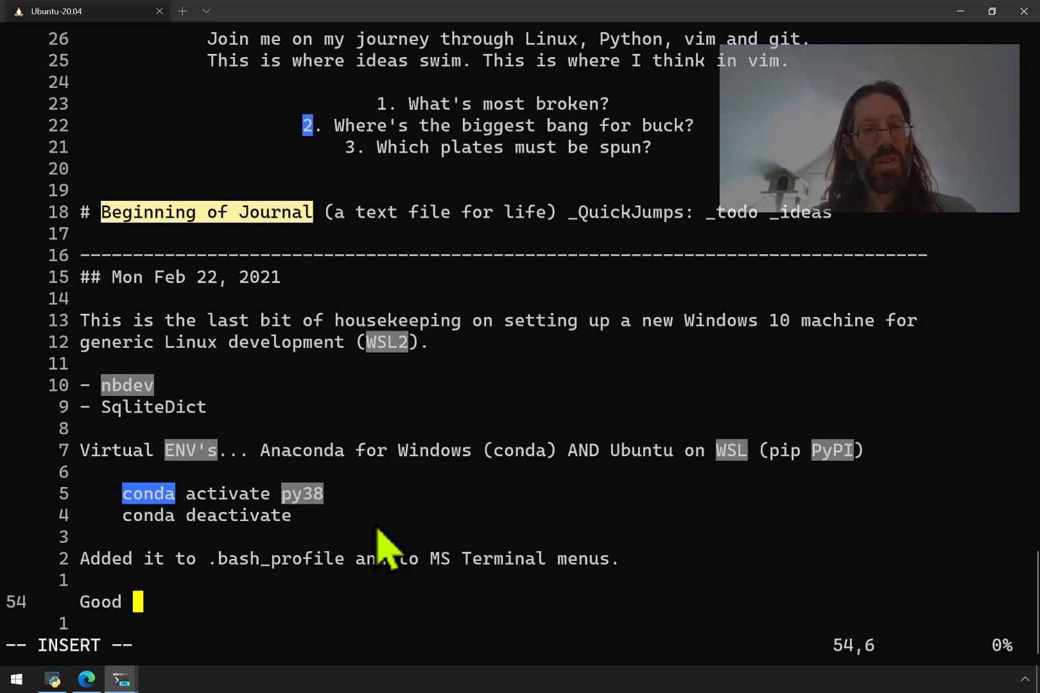
text(habits for)
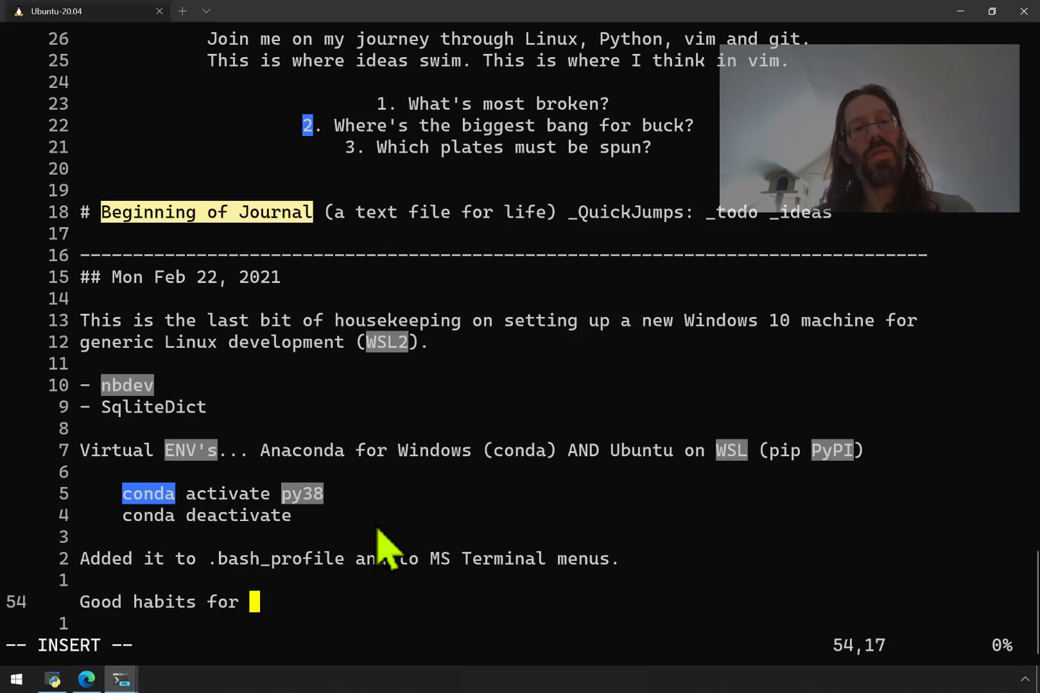
text(always being in my latest)
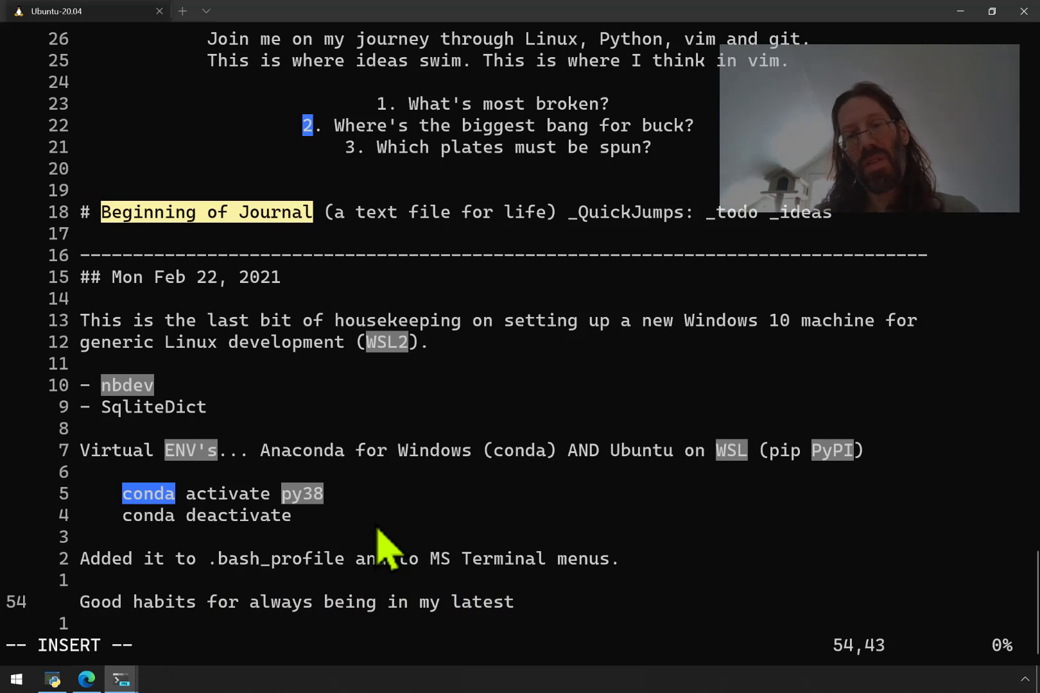
text(Pyto)
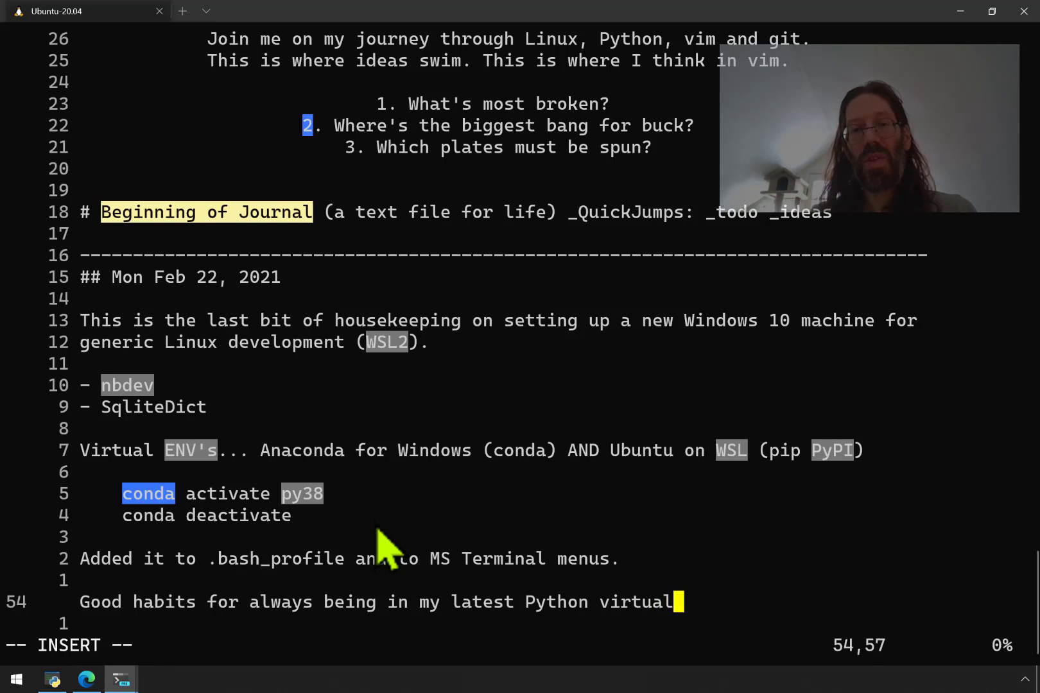
text(envi)
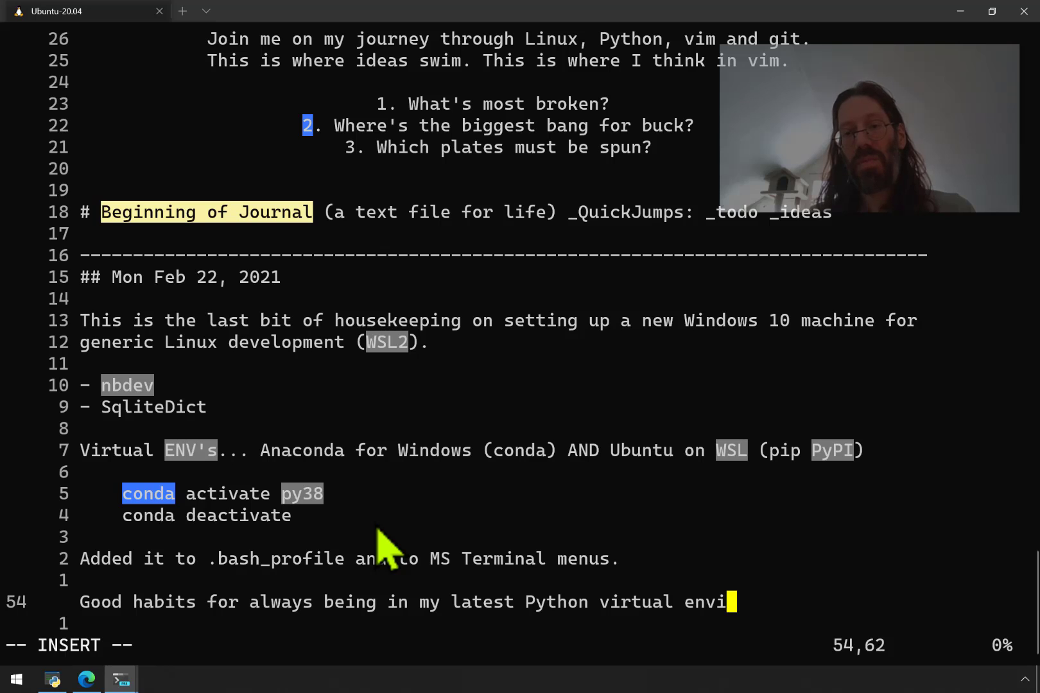
text(ronment.)
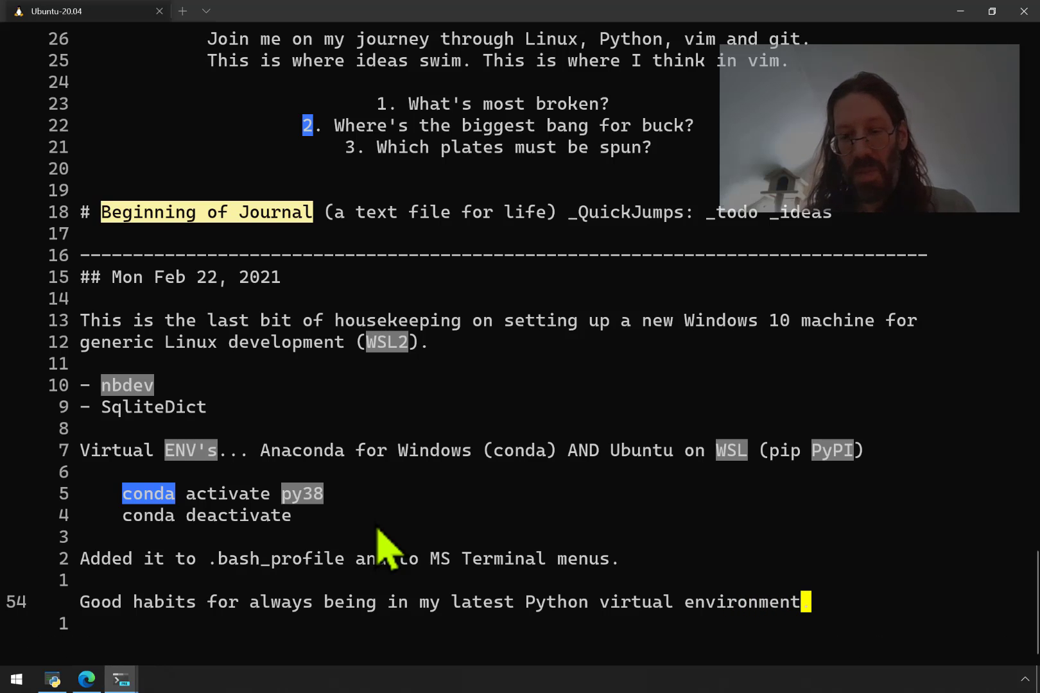